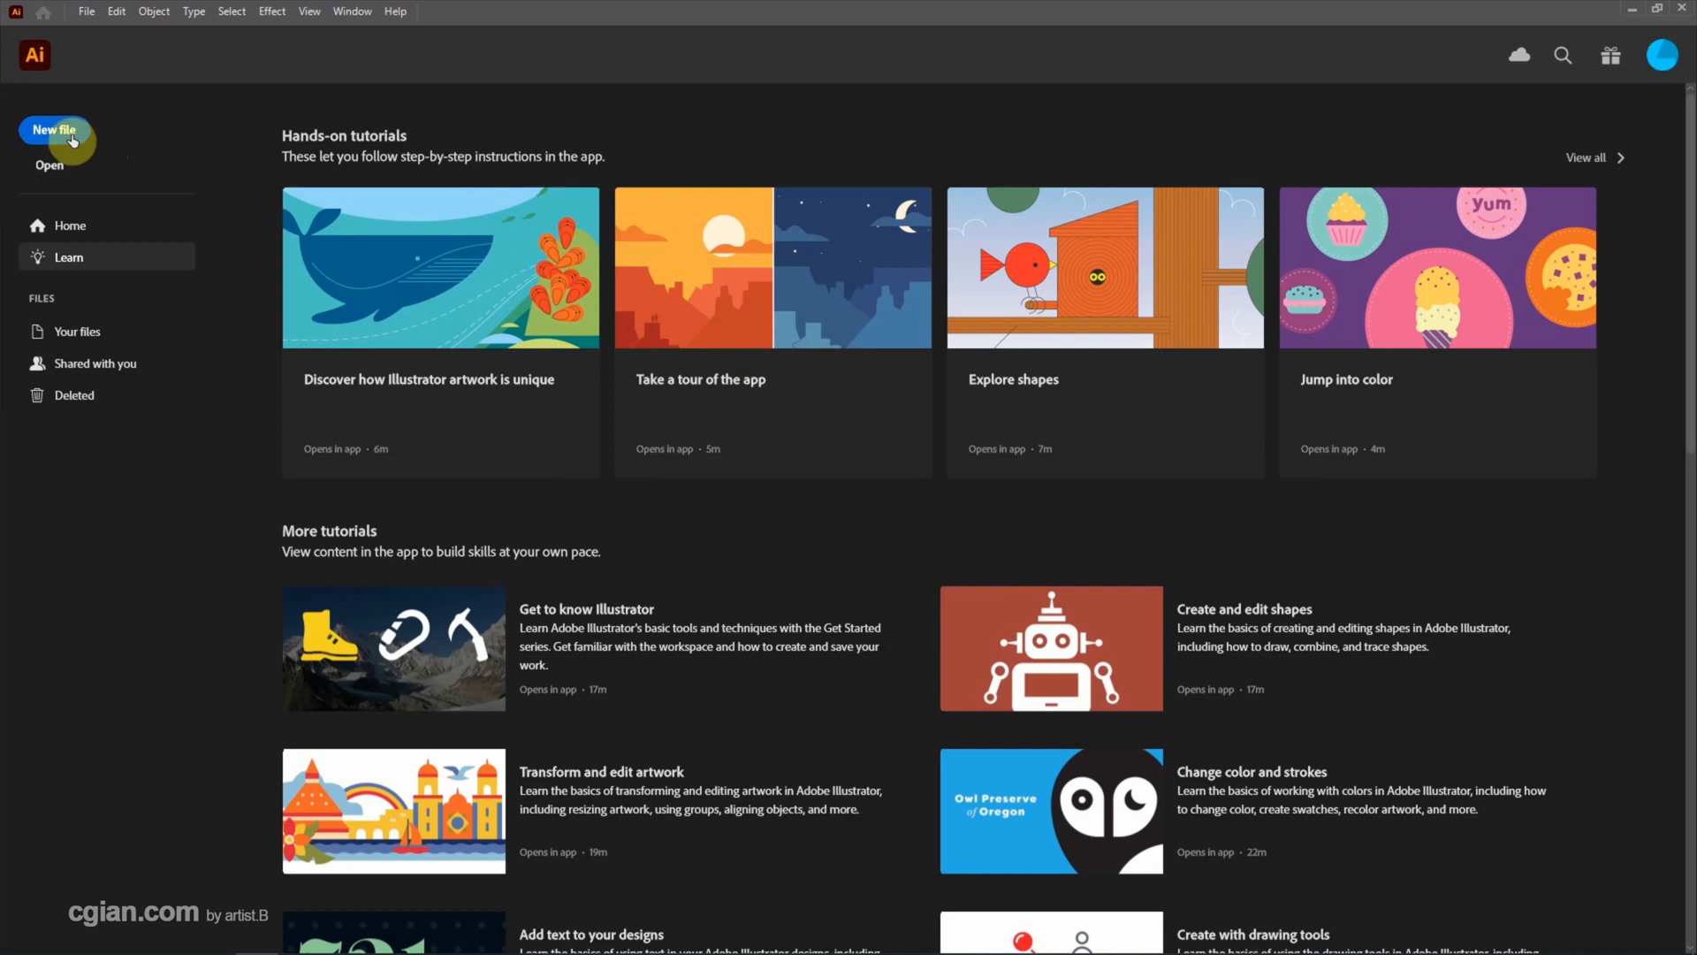
Create a new blank 1920 × 1080 document from the Art & Illustration presets.
{"action": "left_click", "coordinate": [55, 131]}
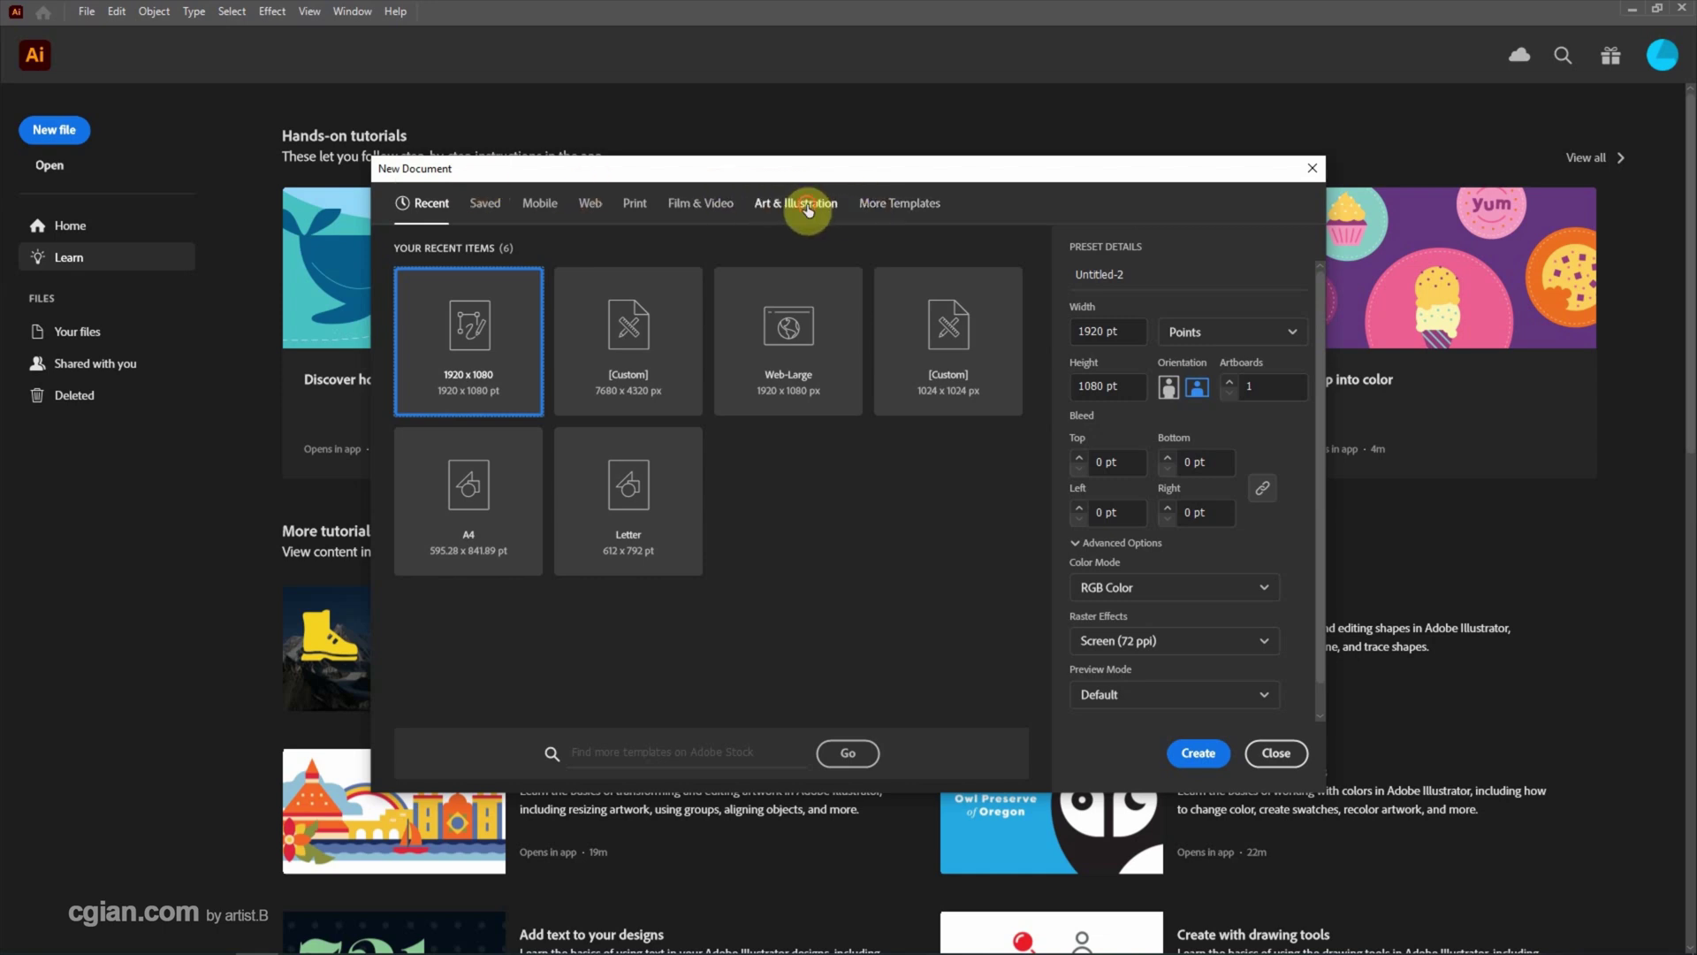
{"action": "left_click", "coordinate": [795, 201]}
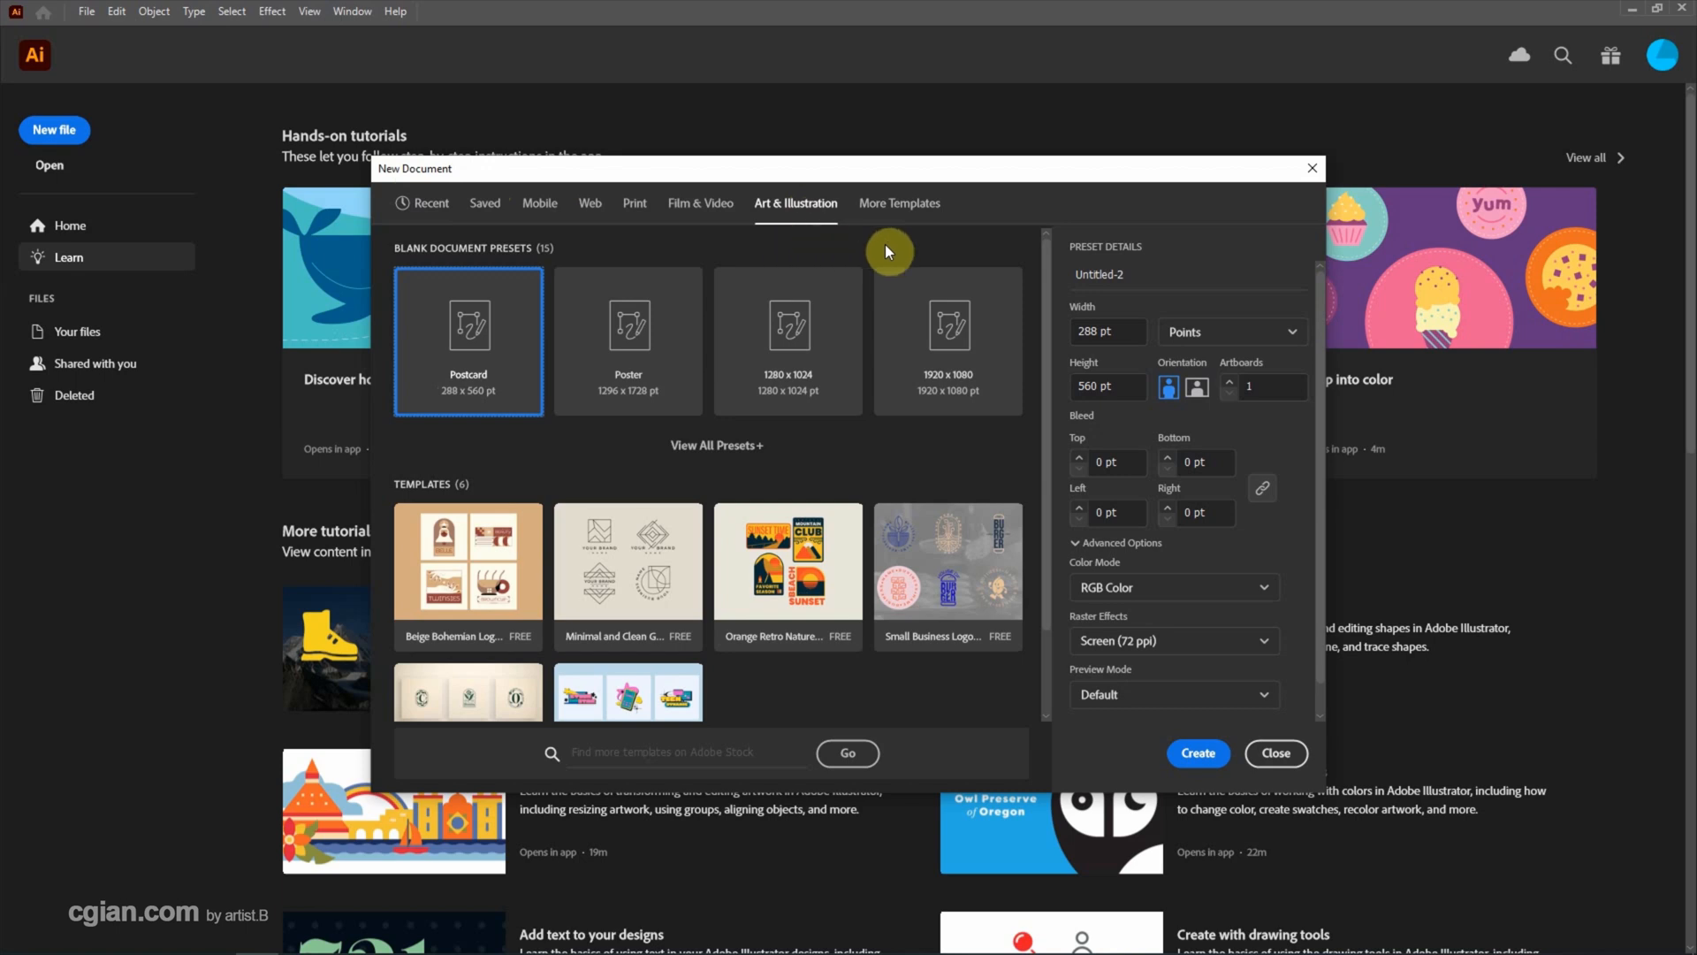
{"action": "left_click", "coordinate": [947, 341]}
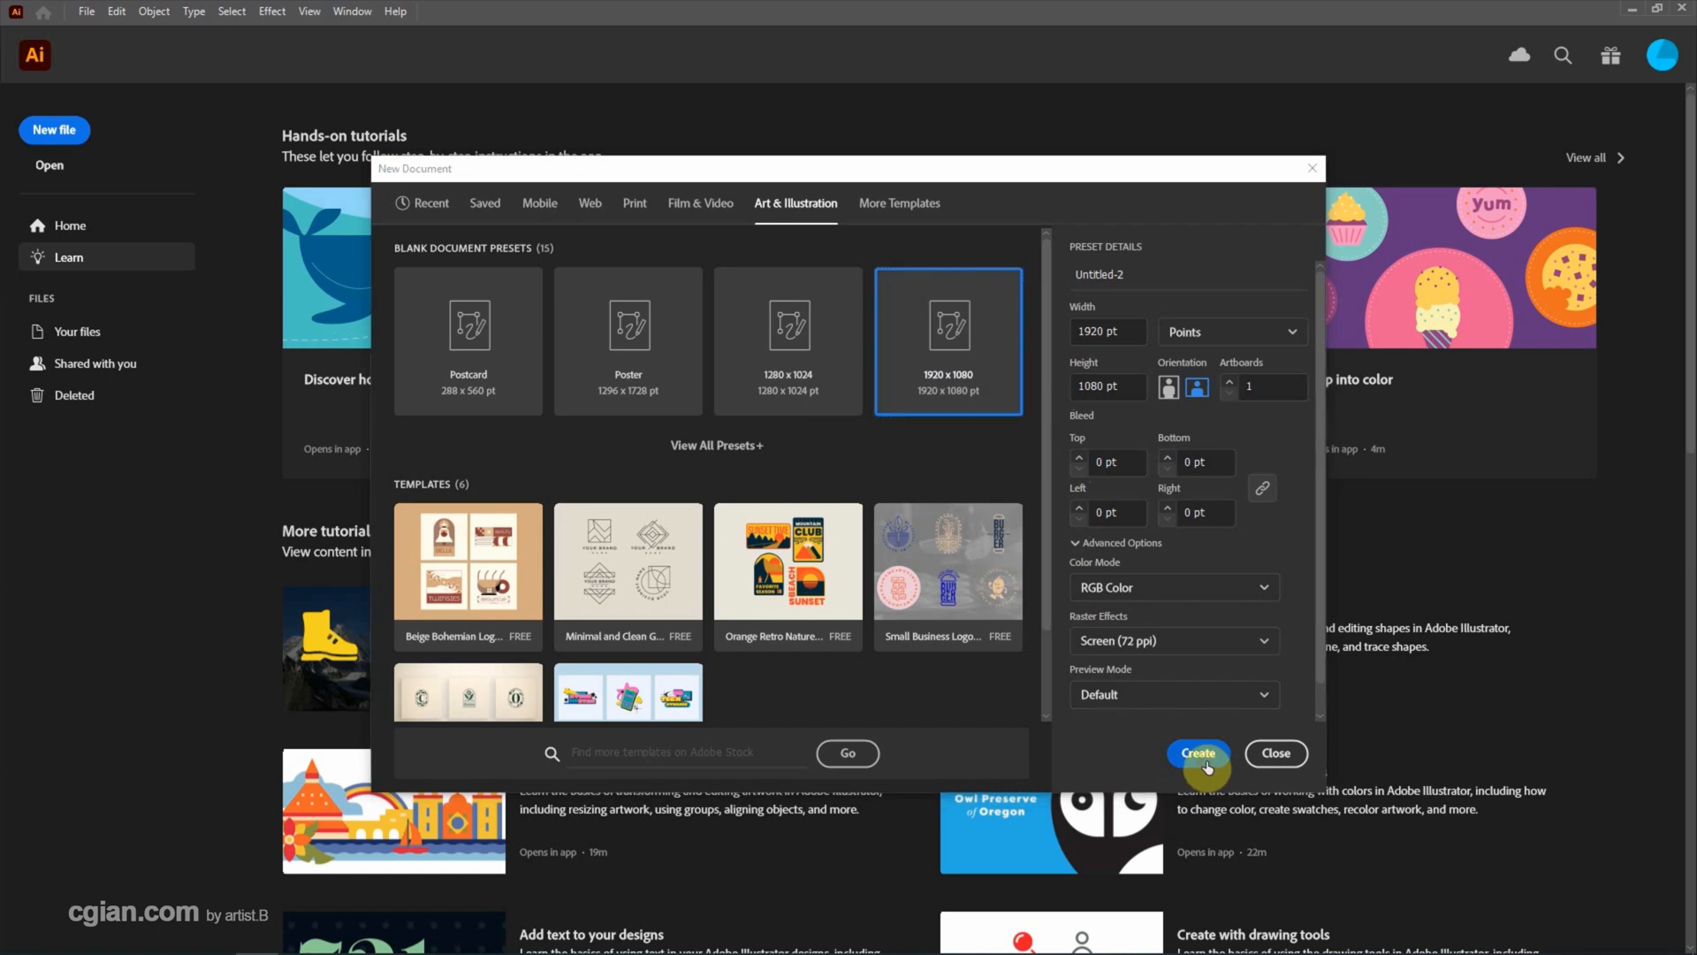
{"action": "left_click", "coordinate": [1199, 753]}
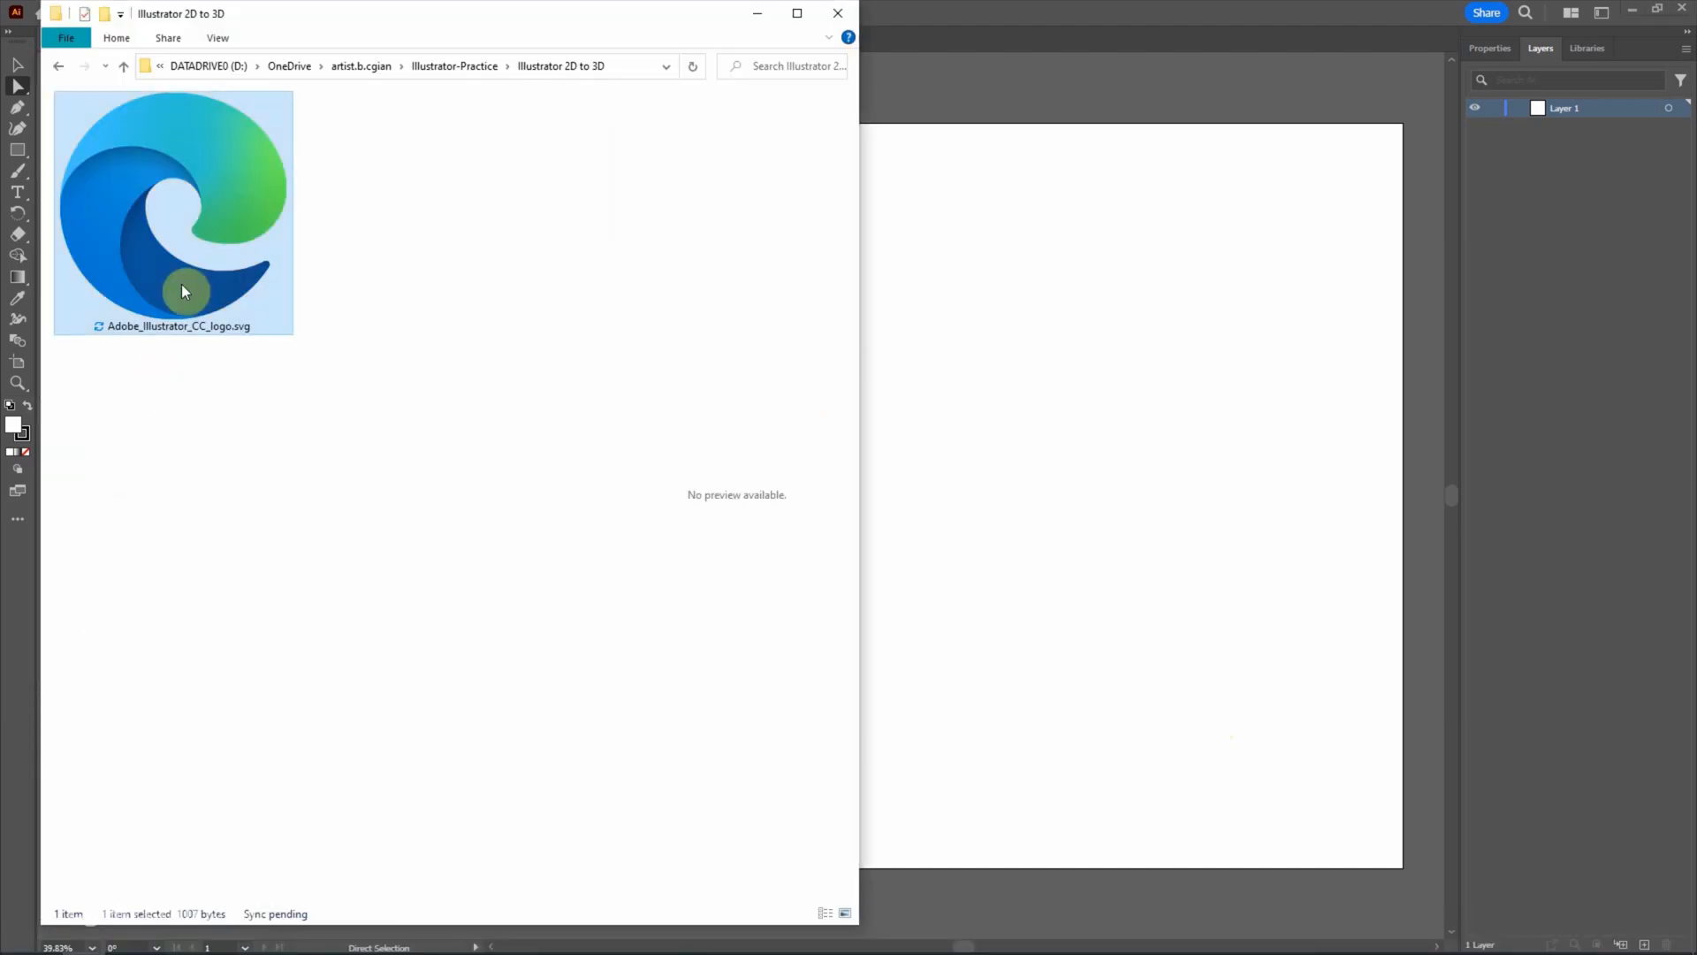
{"action": "mouse_move", "coordinate": [177, 286]}
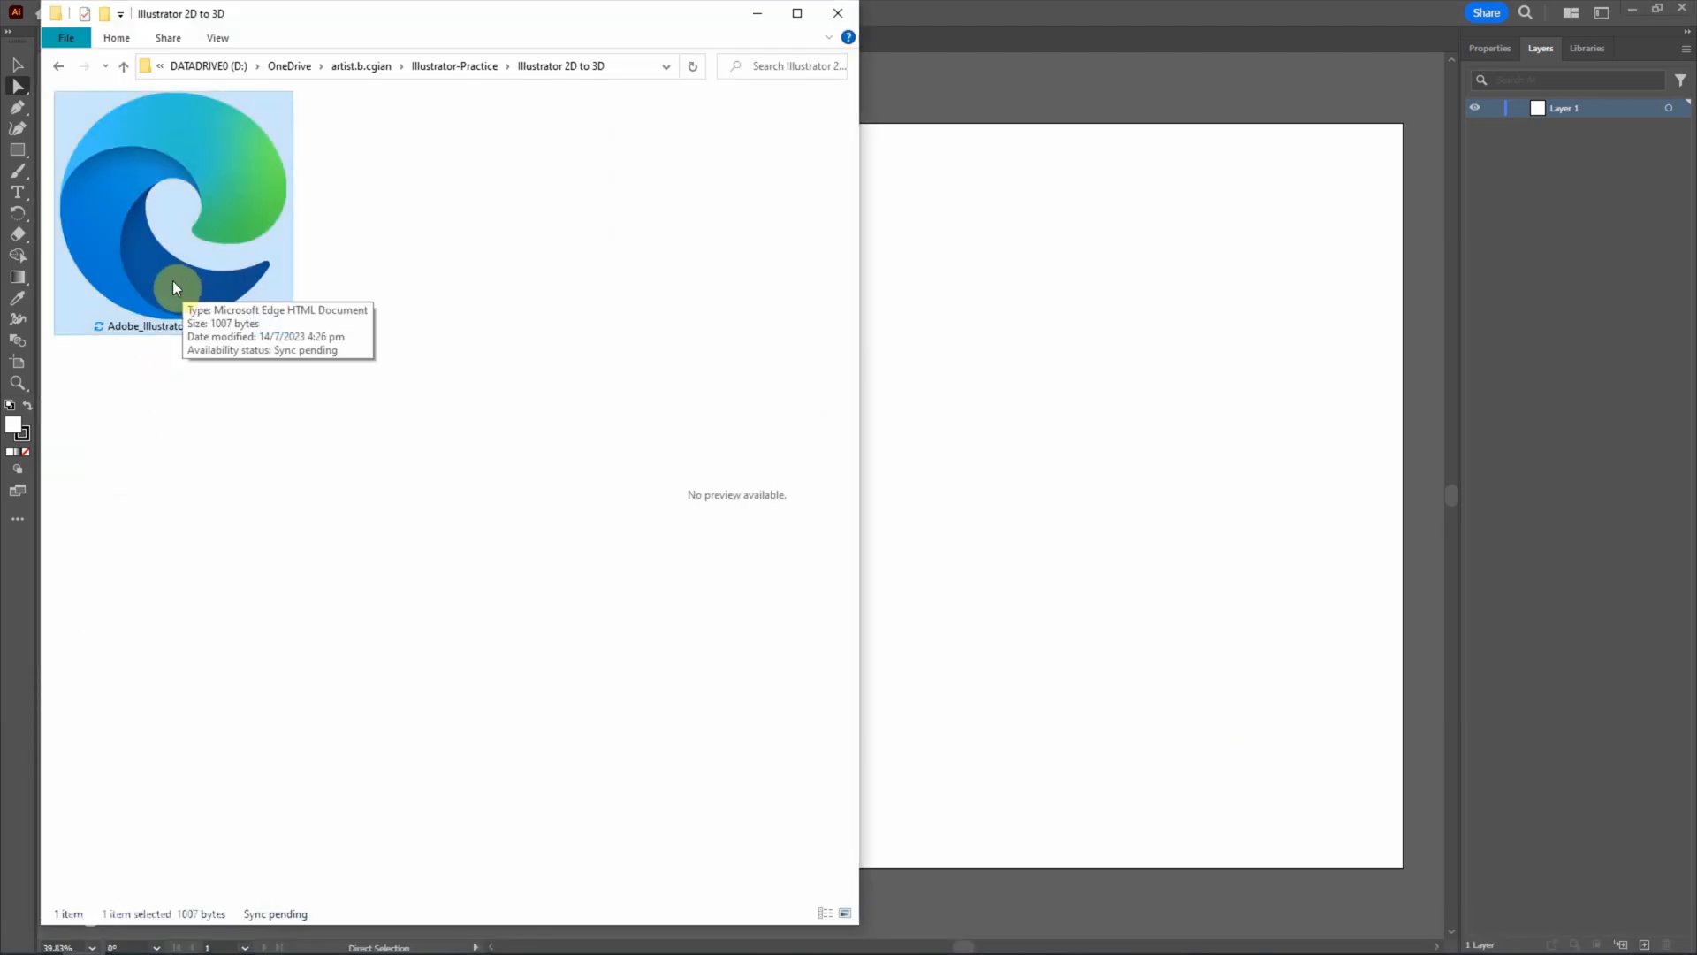
Drag Adobe_Illustrator_CC_logo.svg from File Explorer onto Illustrator to open it.
{"action": "left_click_drag", "start_coordinate": [174, 205], "coordinate": [969, 341]}
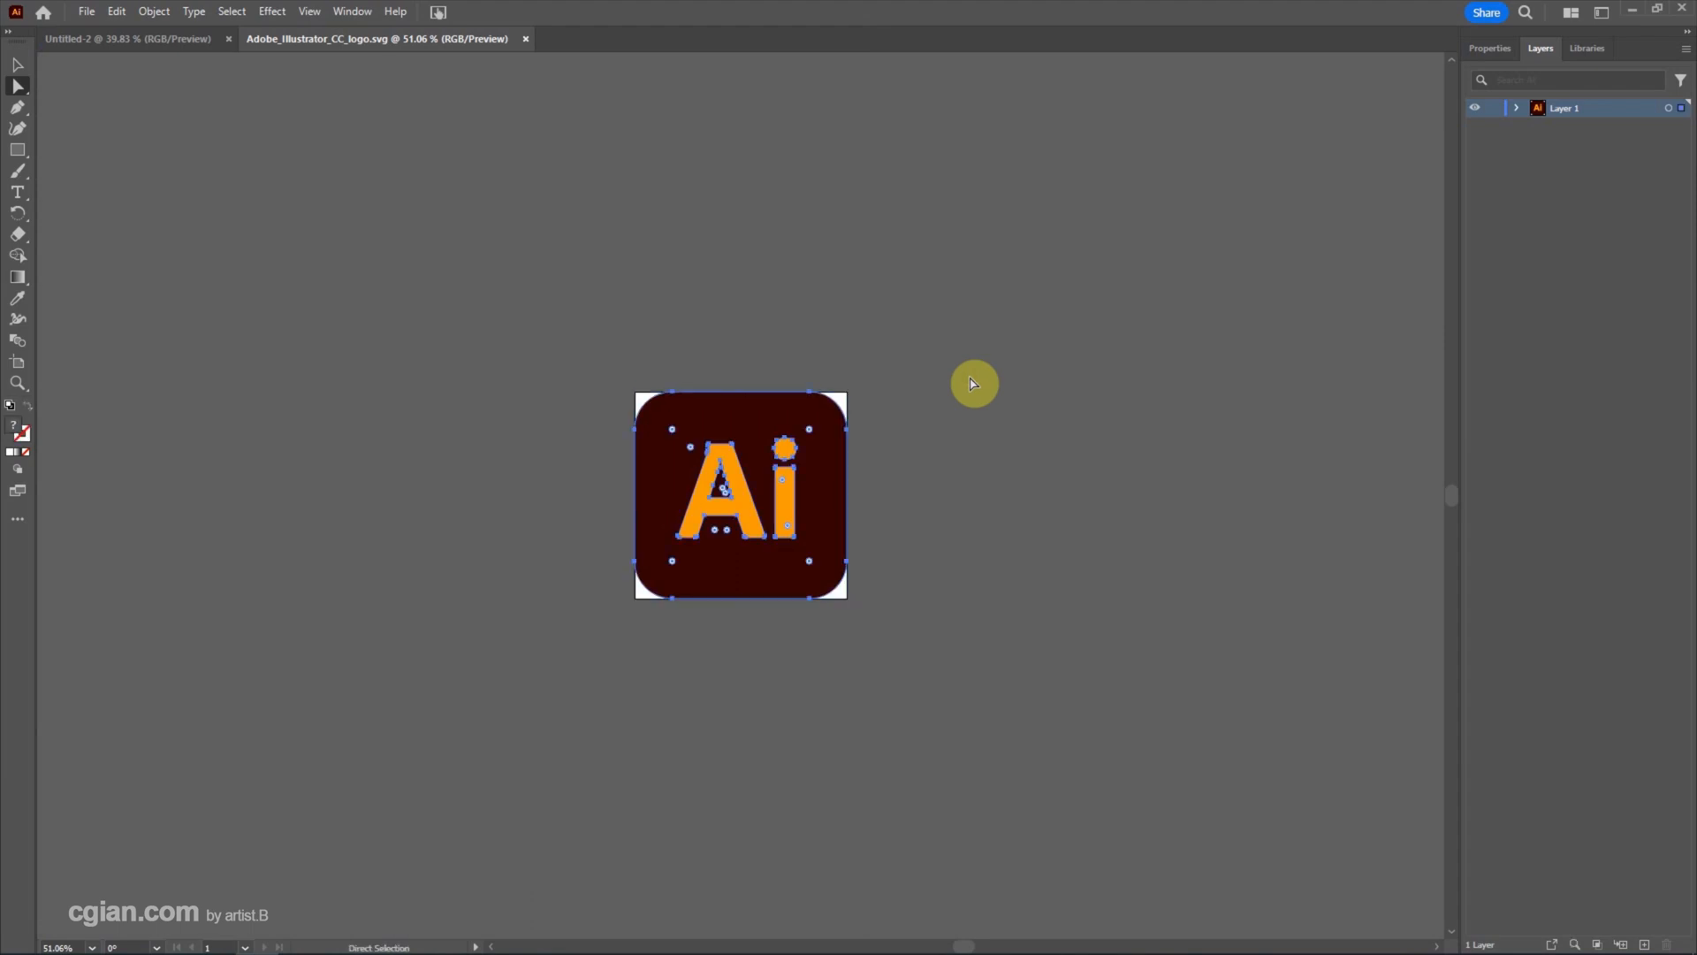
{"action": "mouse_move", "coordinate": [191, 53]}
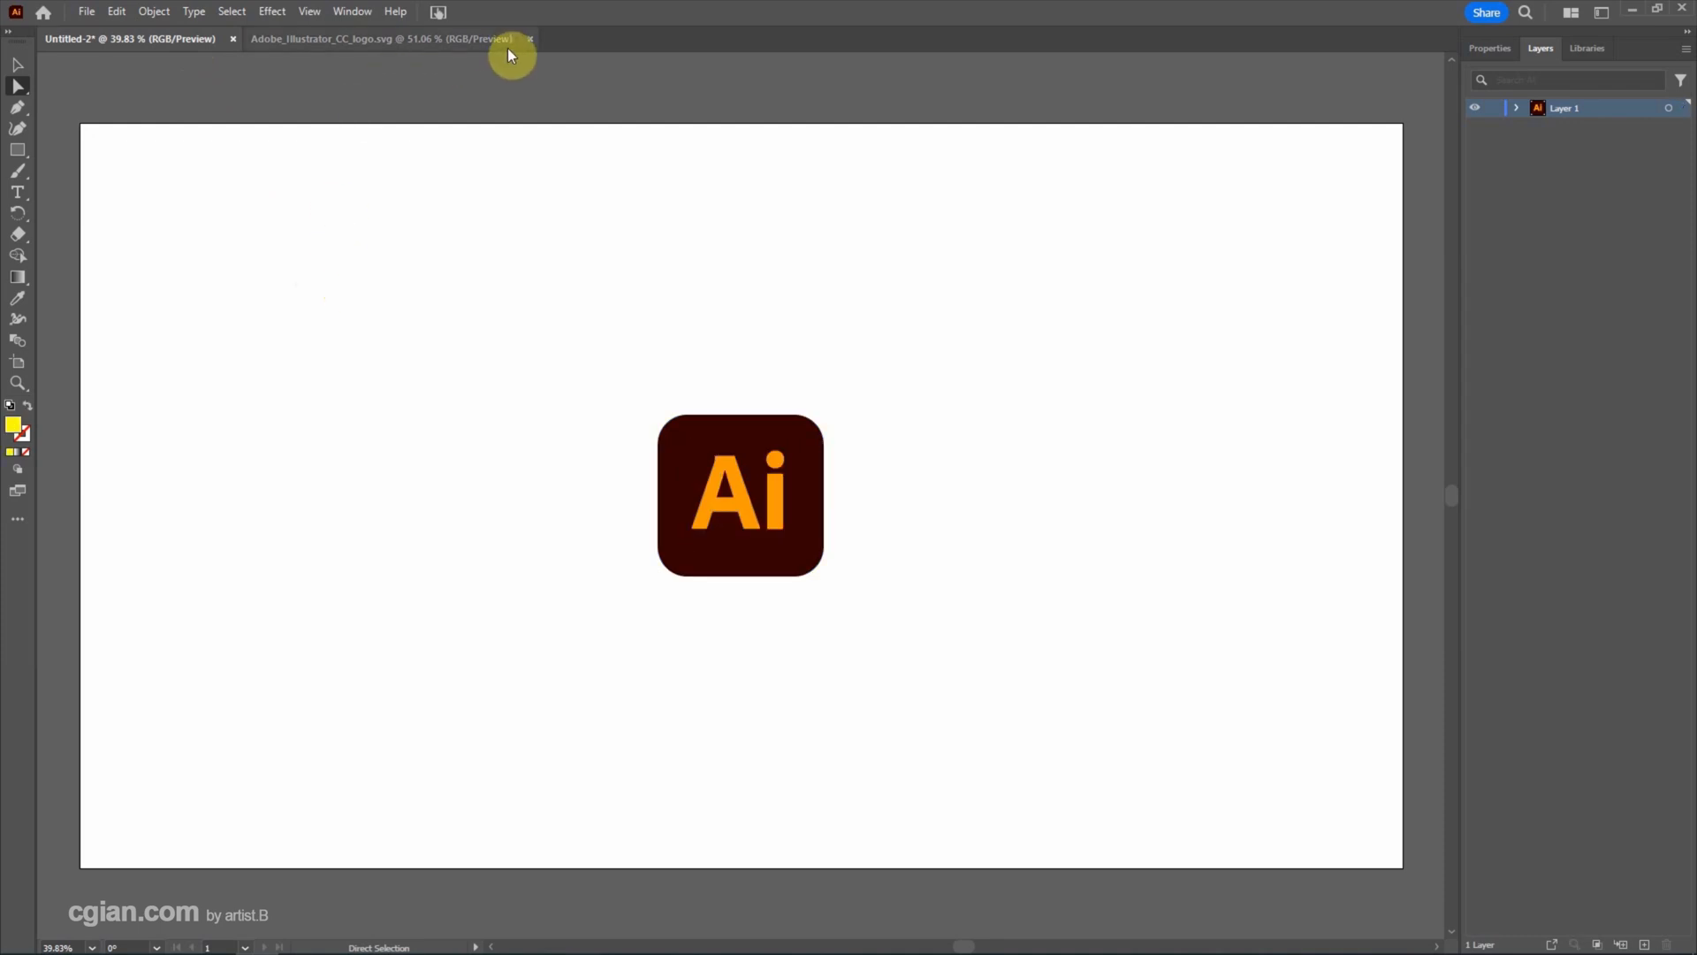
Close the logo SVG document, leaving the pasted logo centred in the new document.
{"action": "left_click", "coordinate": [531, 39]}
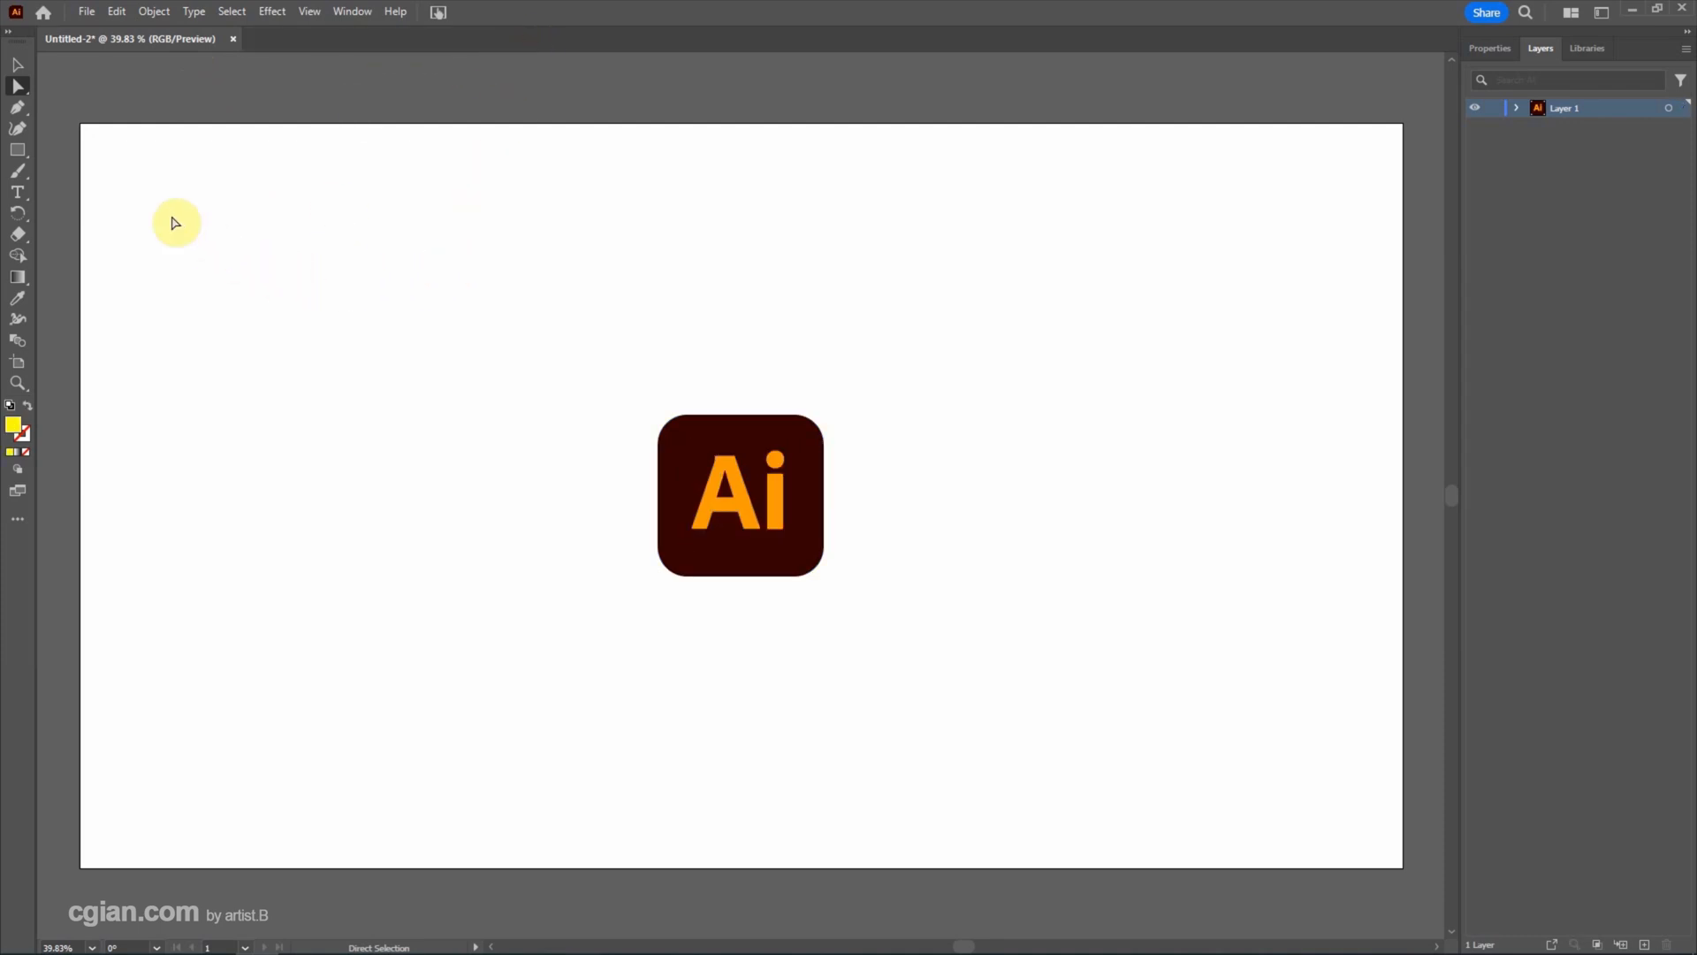
{"action": "left_click", "coordinate": [85, 10]}
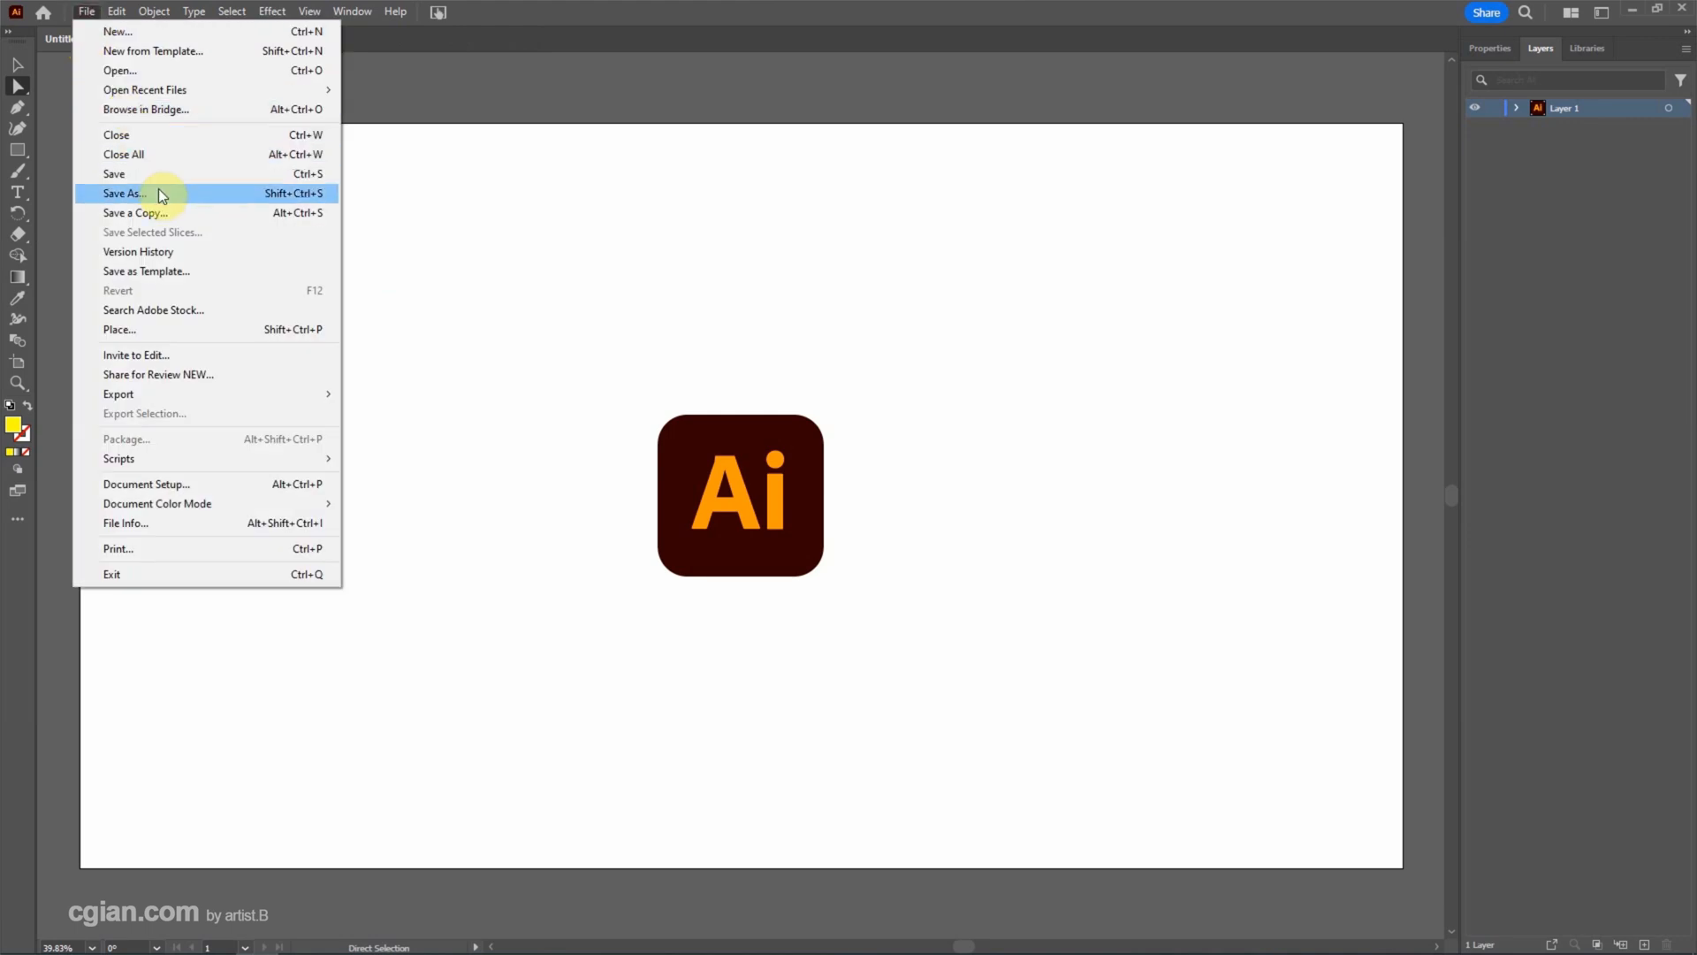
Save the document on the computer as '2D to 3D.ai' in the Illustrator 2D to 3D folder.
{"action": "left_click", "coordinate": [124, 193]}
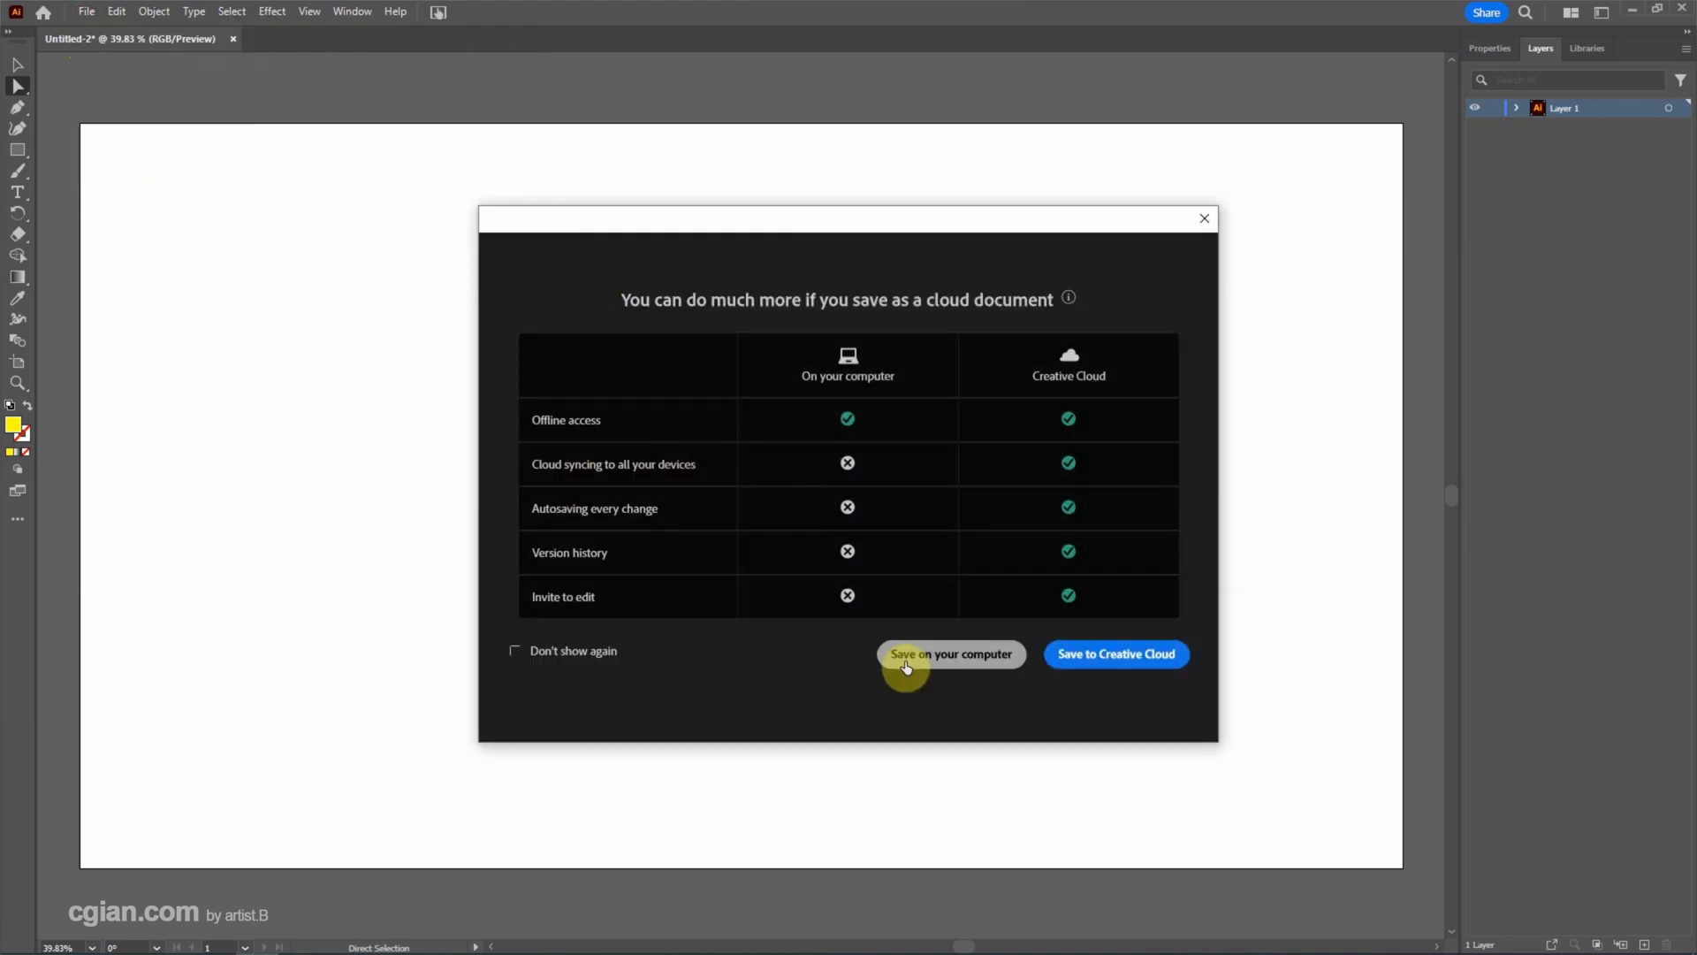
{"action": "left_click", "coordinate": [951, 654]}
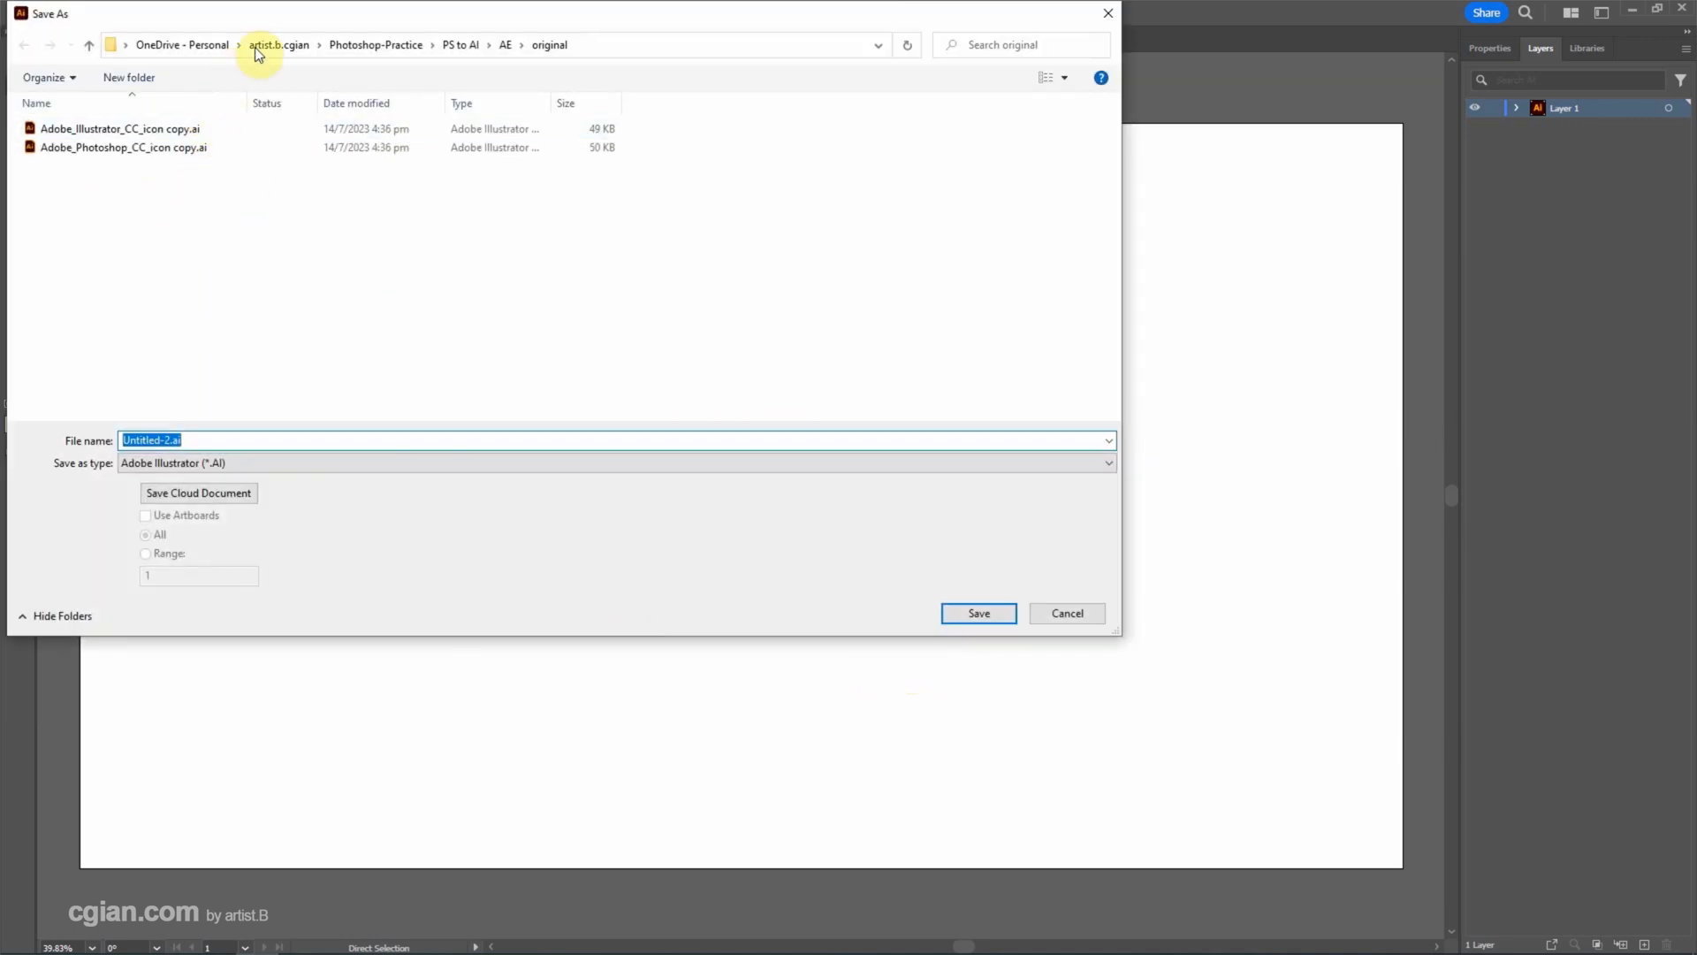
{"action": "left_click", "coordinate": [272, 45]}
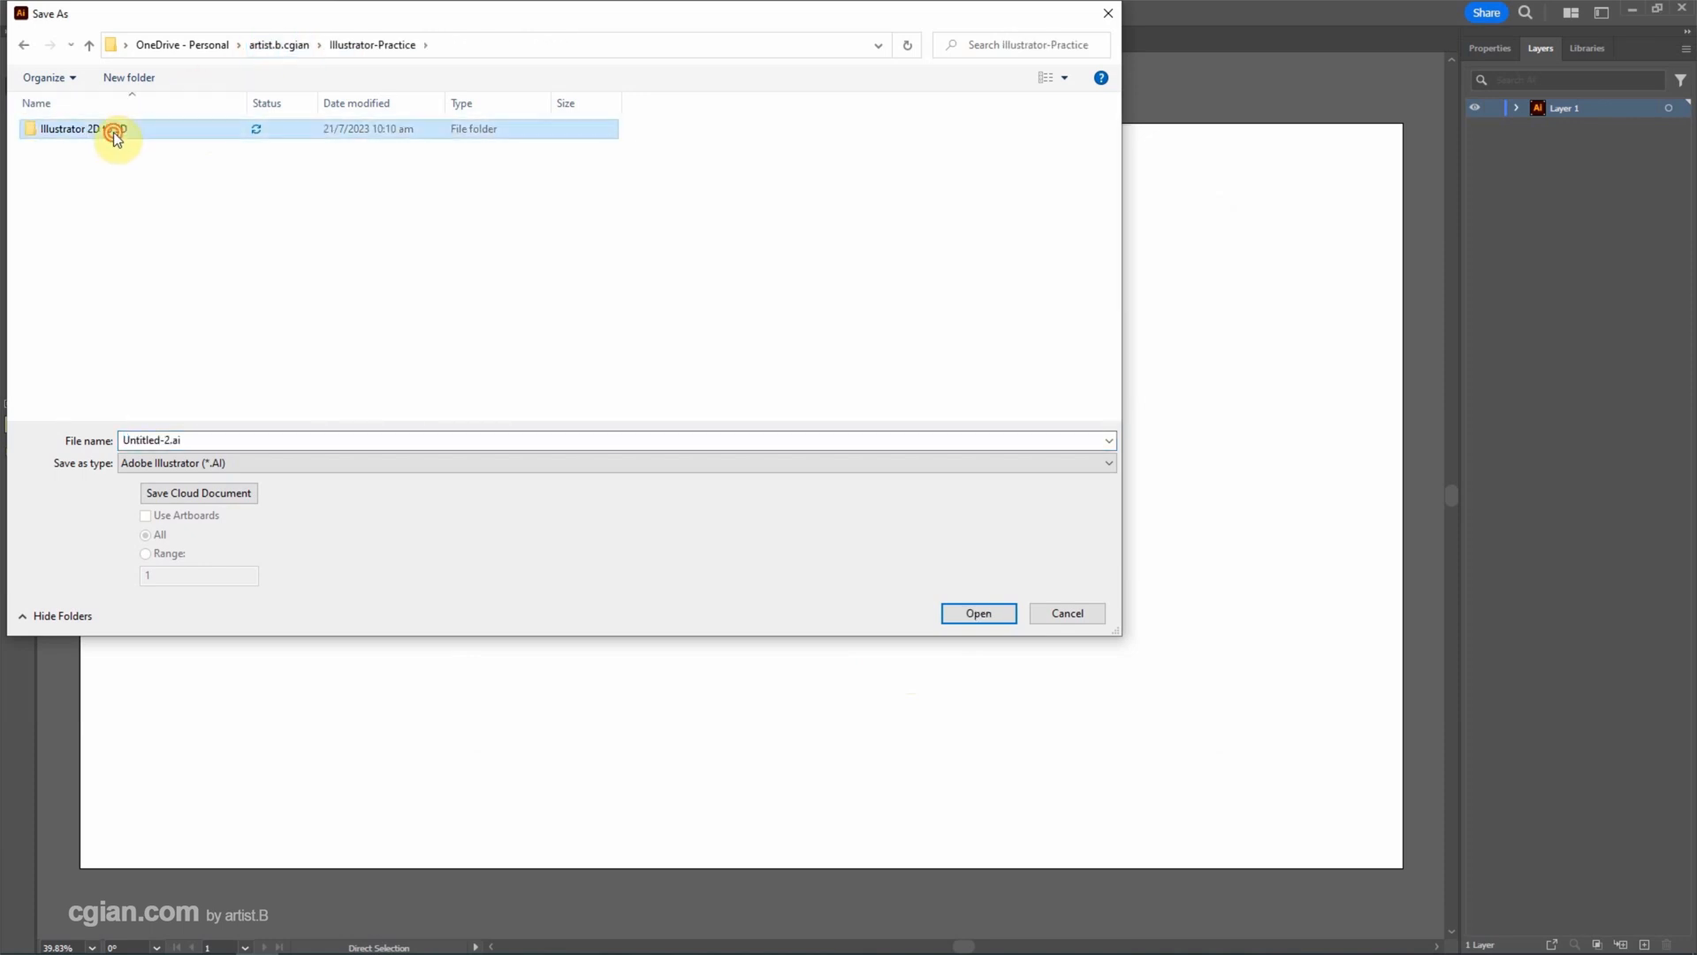
{"action": "double_click", "coordinate": [89, 131]}
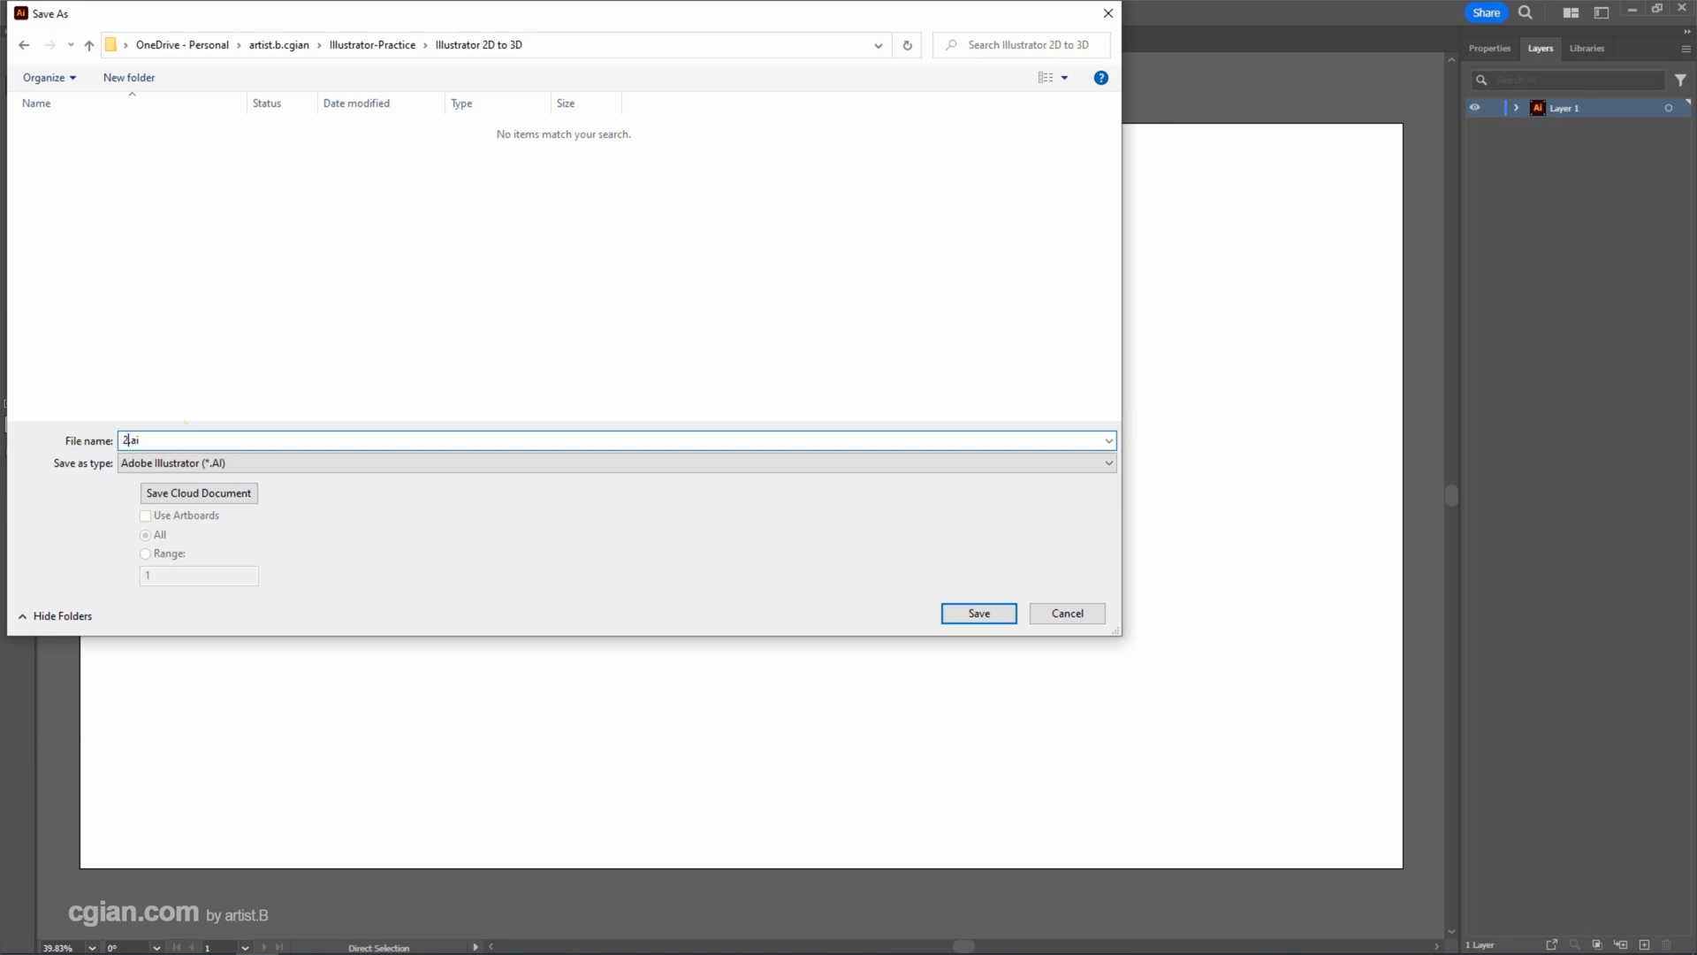
{"action": "type", "text": "2D to 3D"}
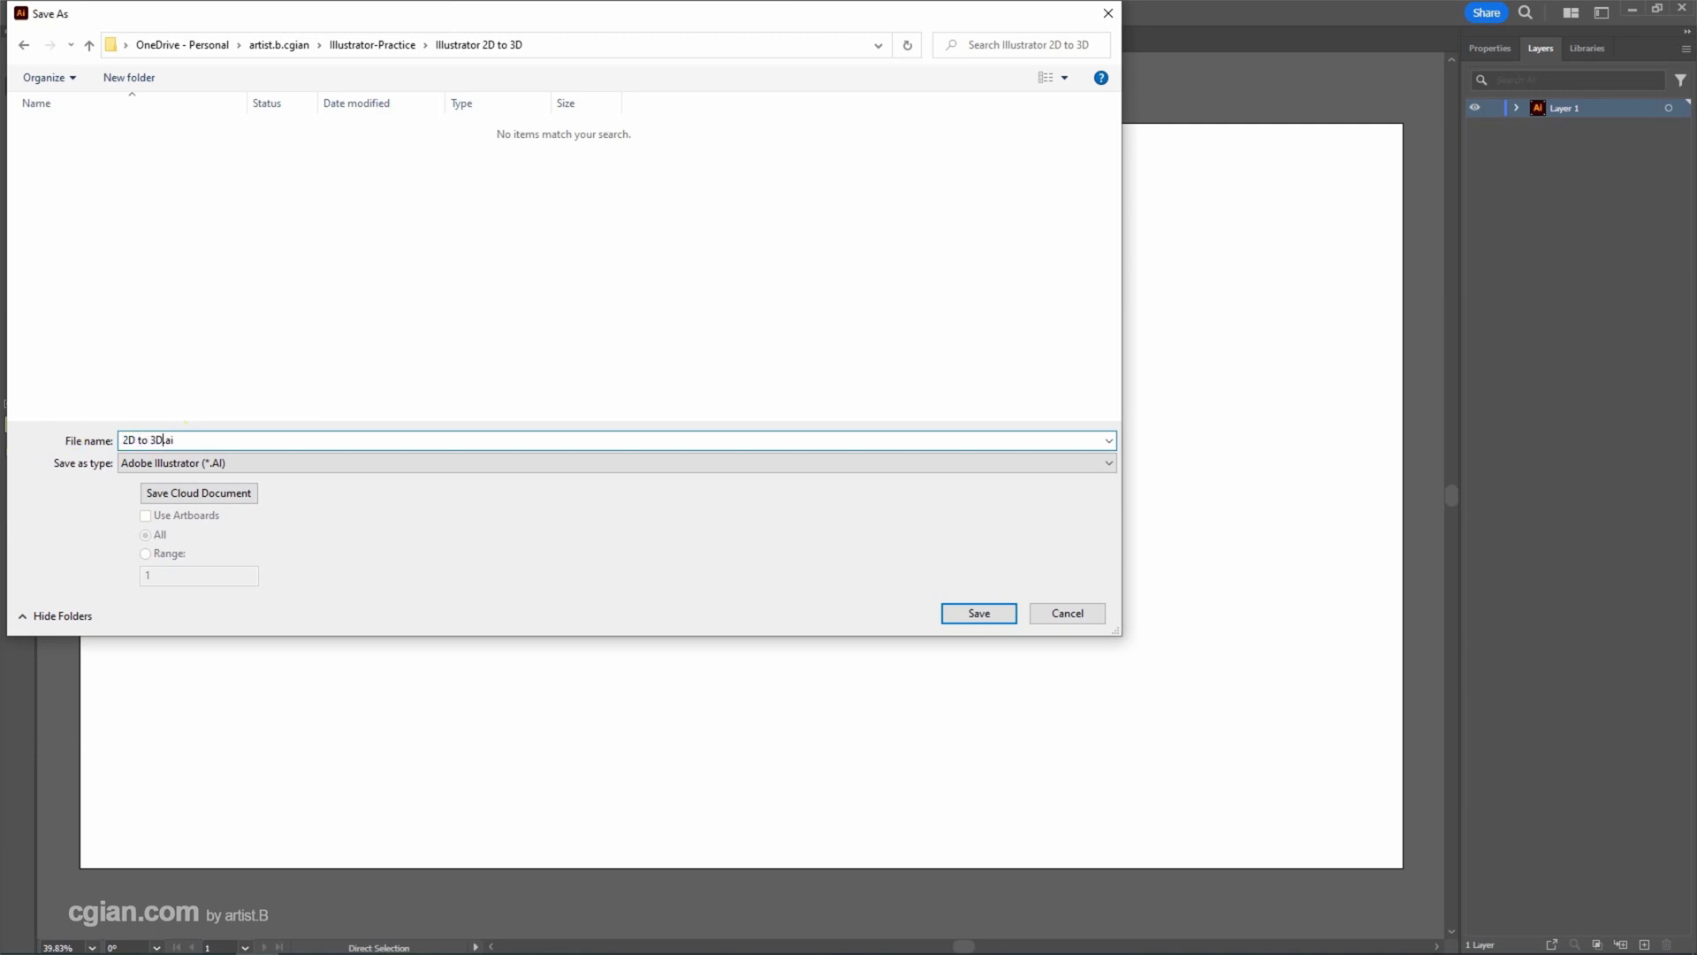
{"action": "left_click", "coordinate": [978, 612]}
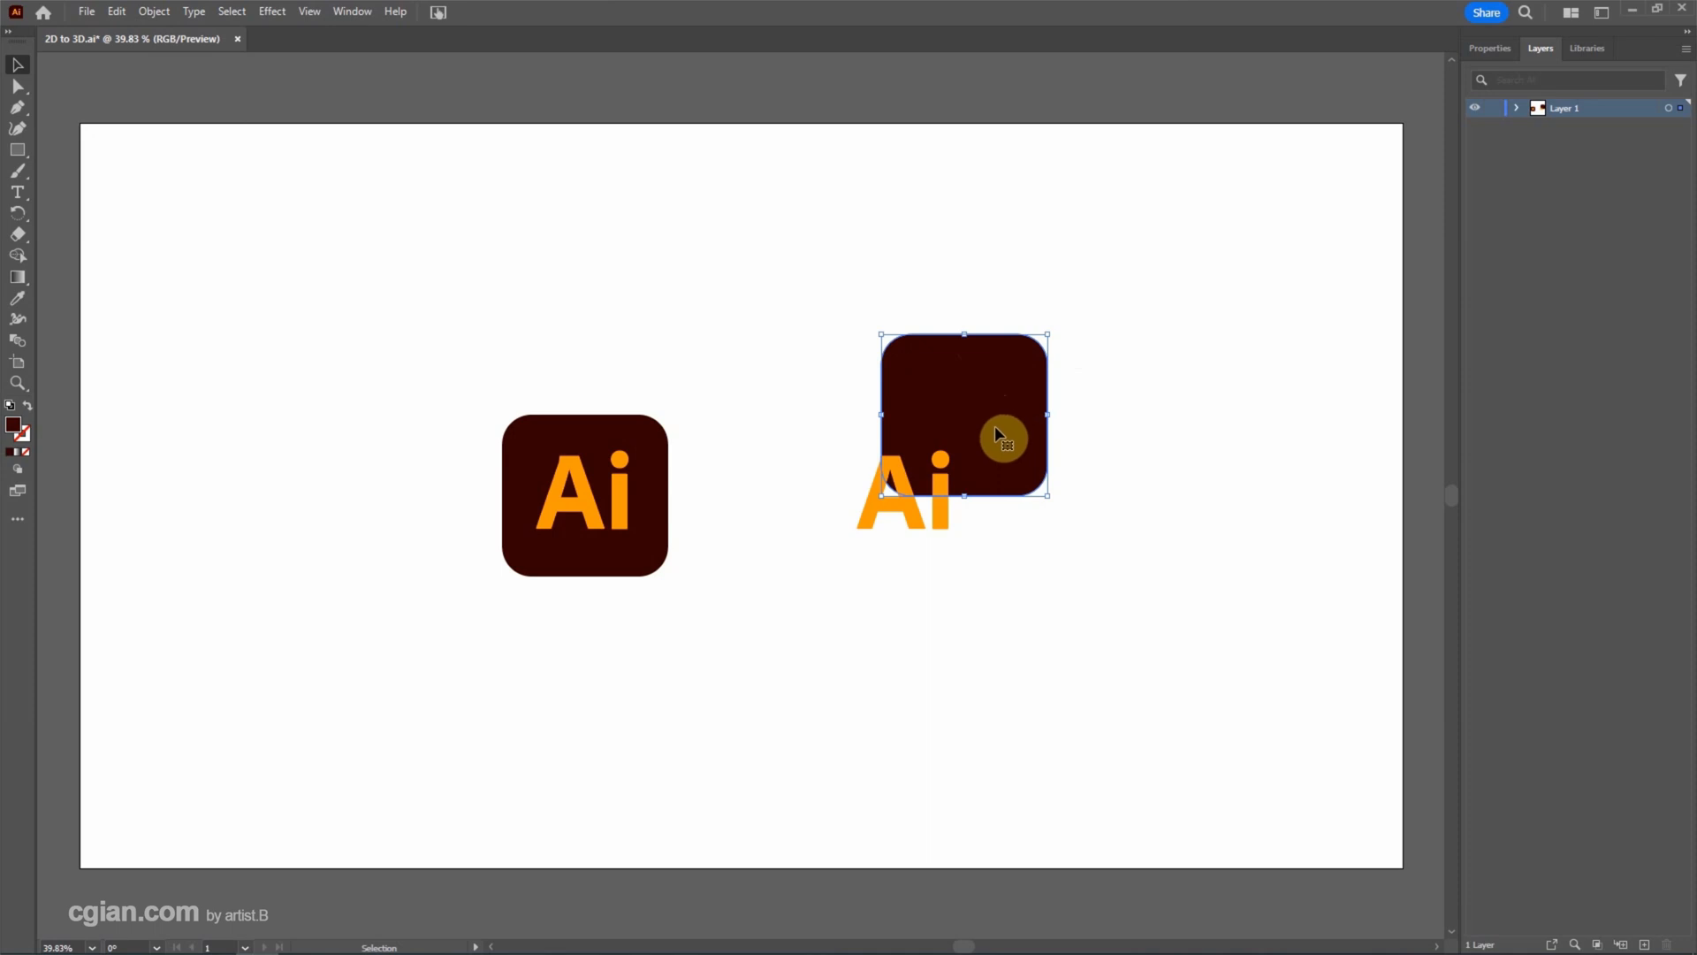
Realign the copied logo's square with its letters, check the Pathfinder panel, and select the whole copy.
{"action": "left_click", "coordinate": [18, 84]}
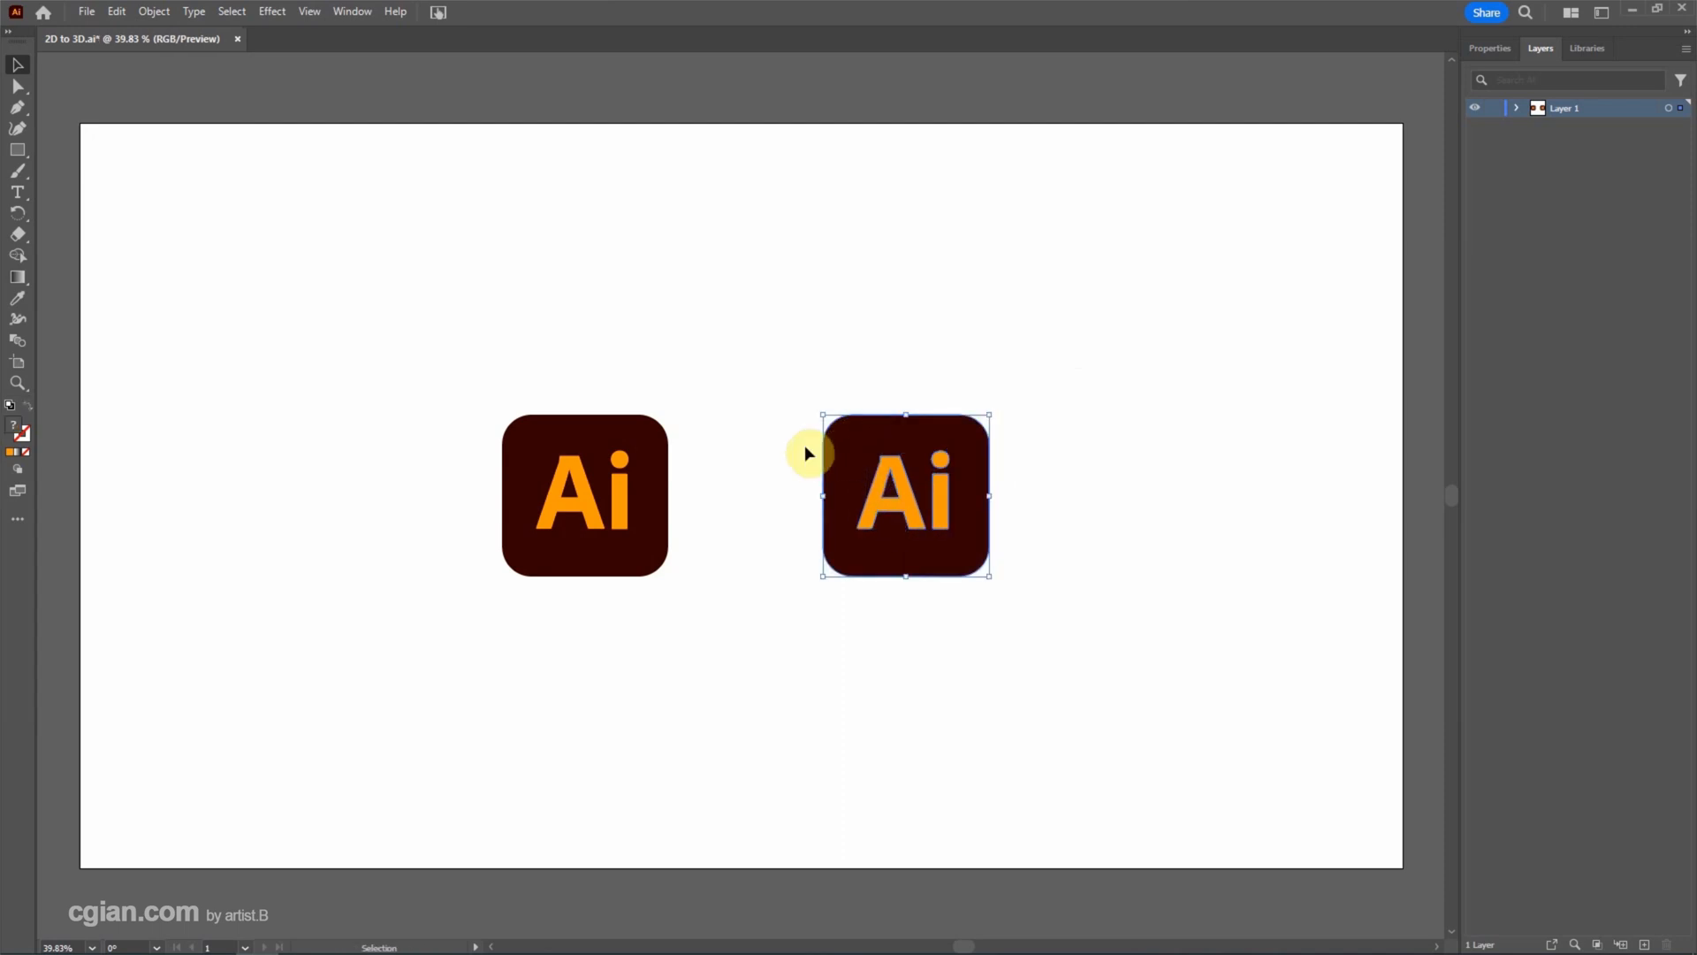
{"action": "left_click", "coordinate": [351, 11]}
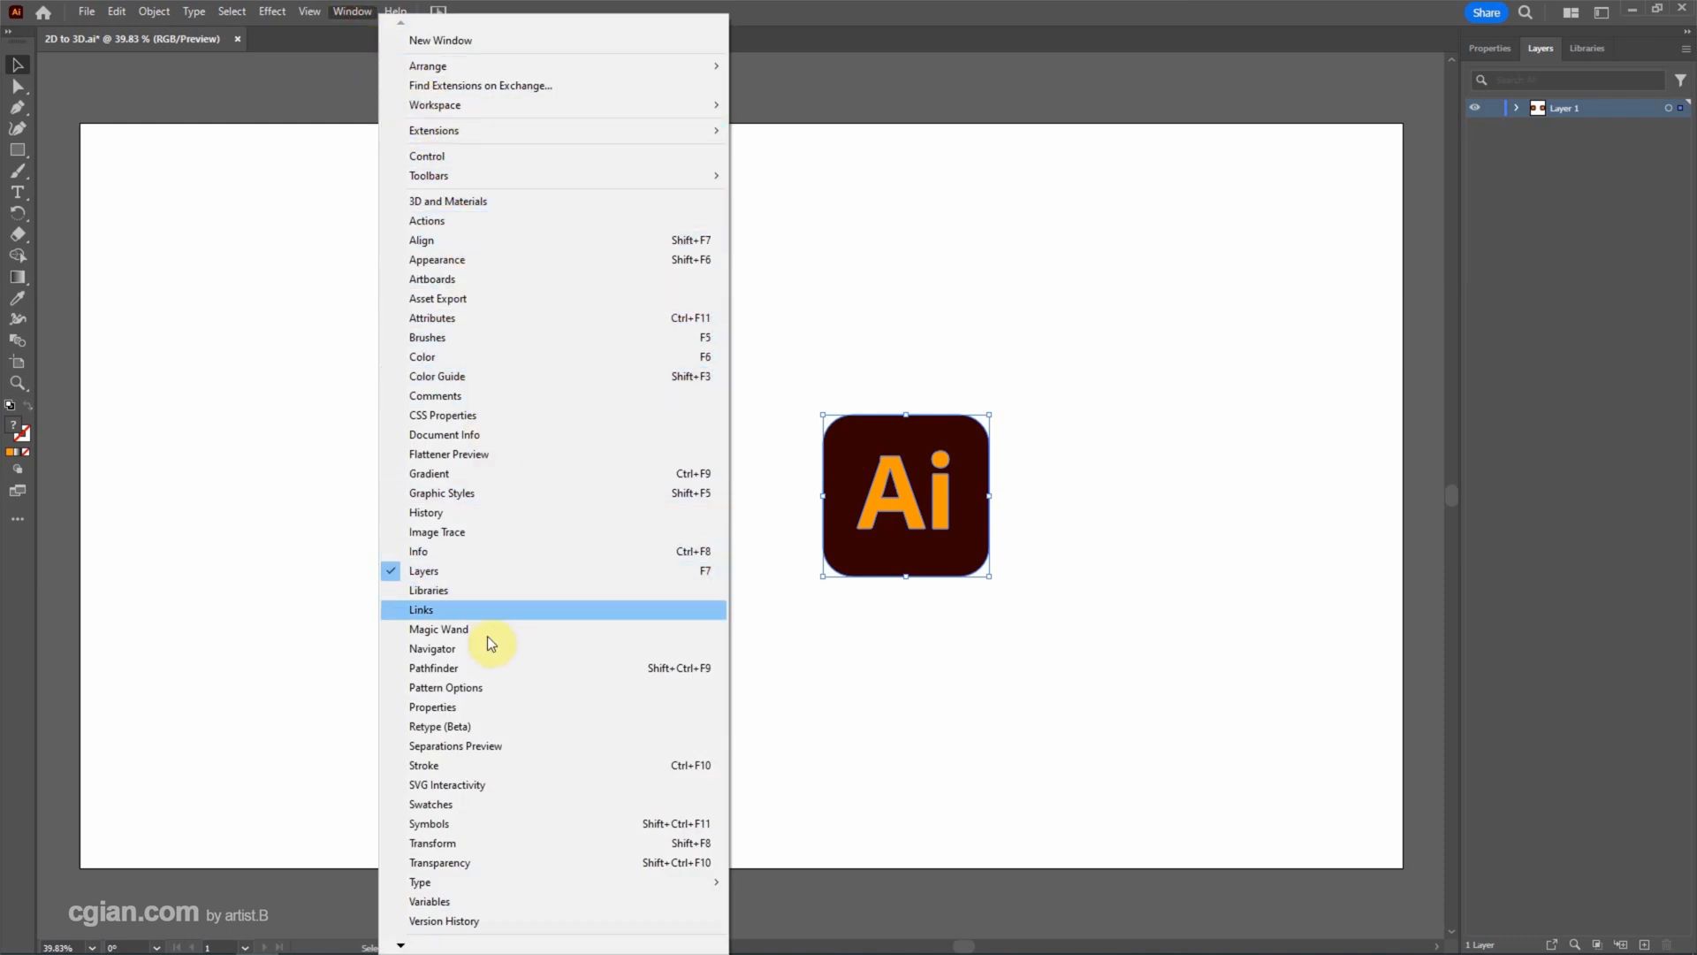
{"action": "left_click", "coordinate": [433, 668]}
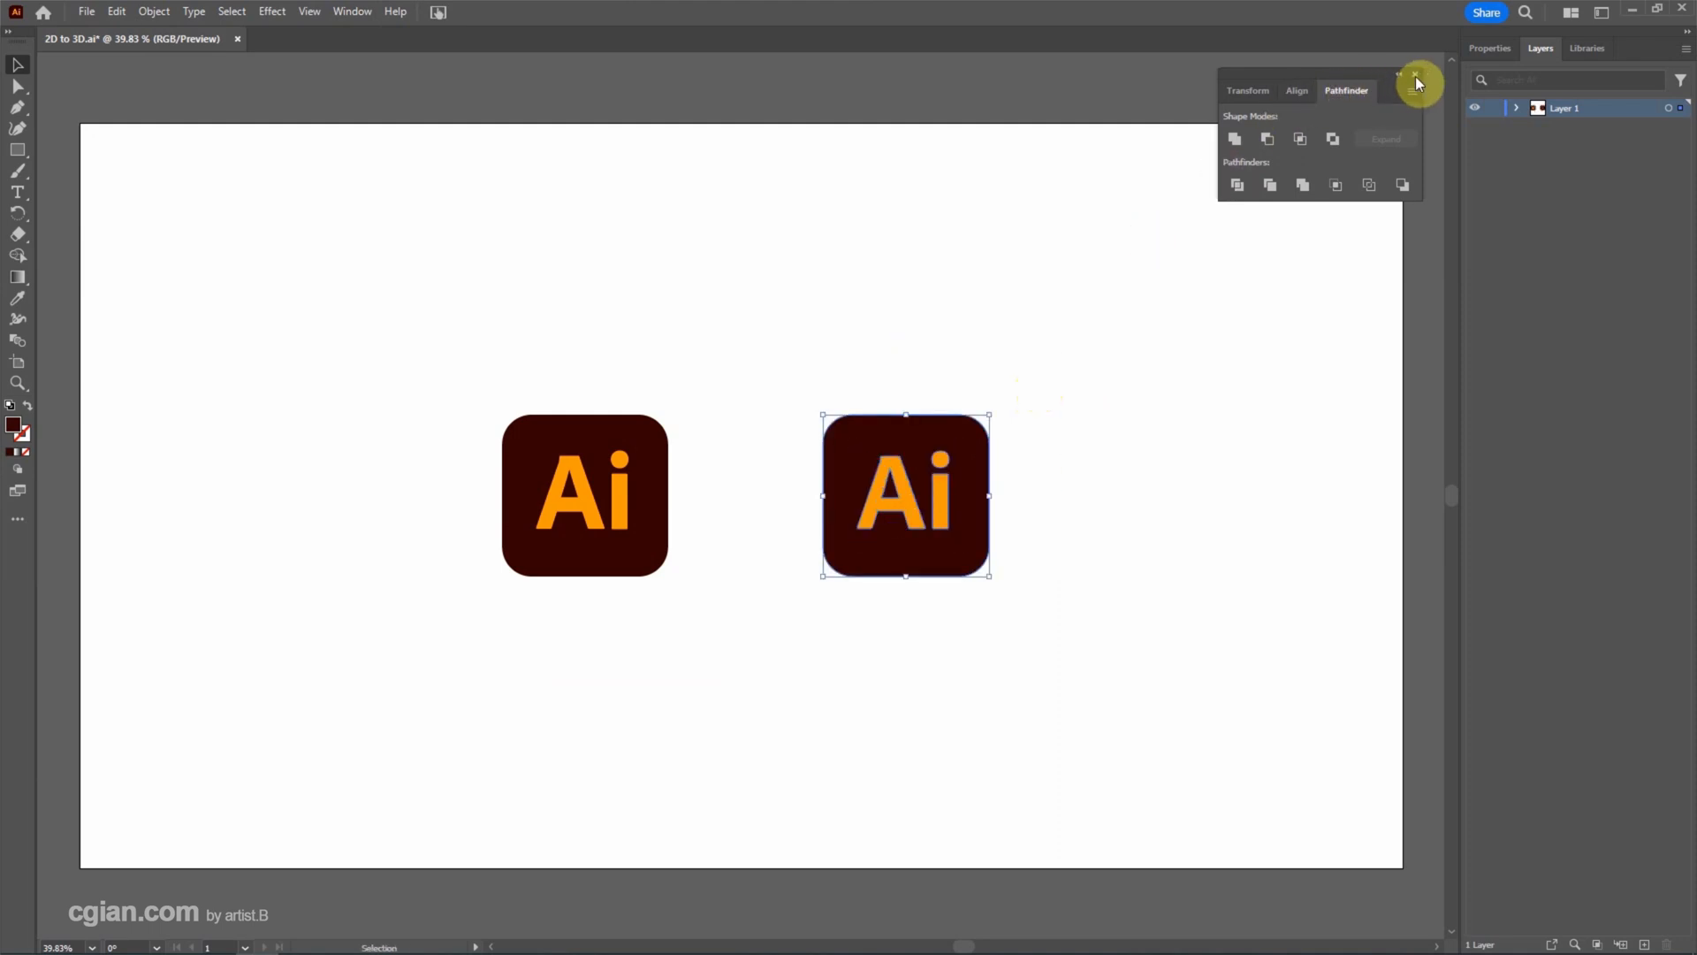
{"action": "left_click", "coordinate": [1412, 73]}
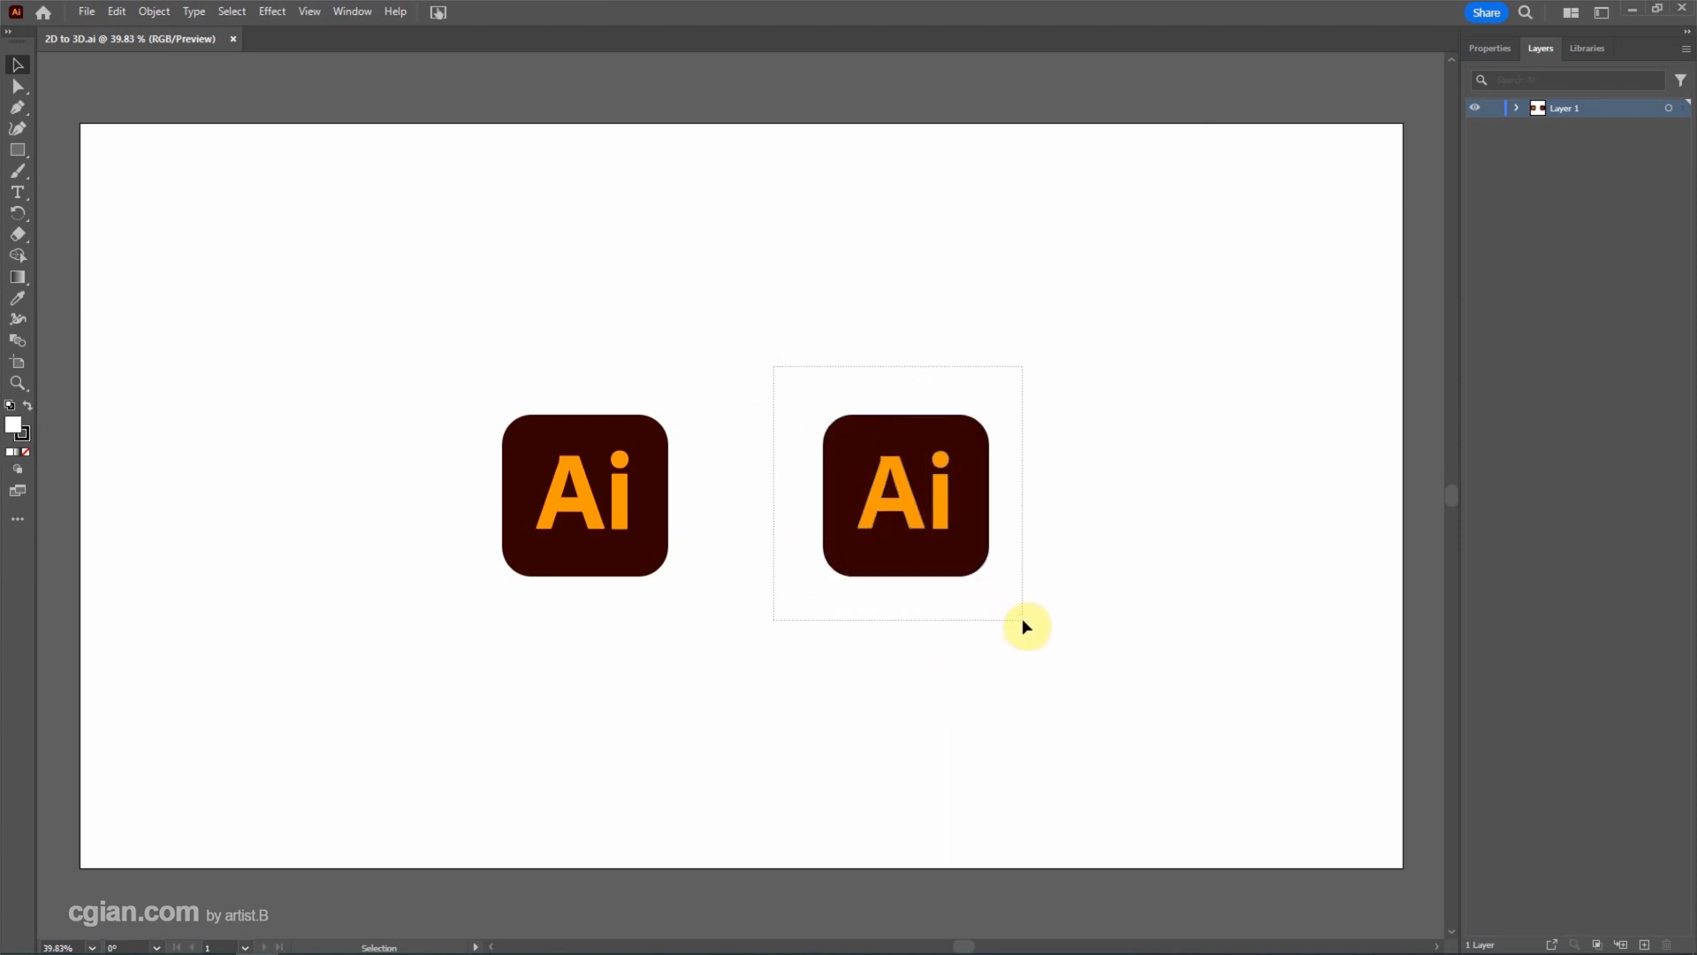
{"action": "left_click", "coordinate": [907, 496]}
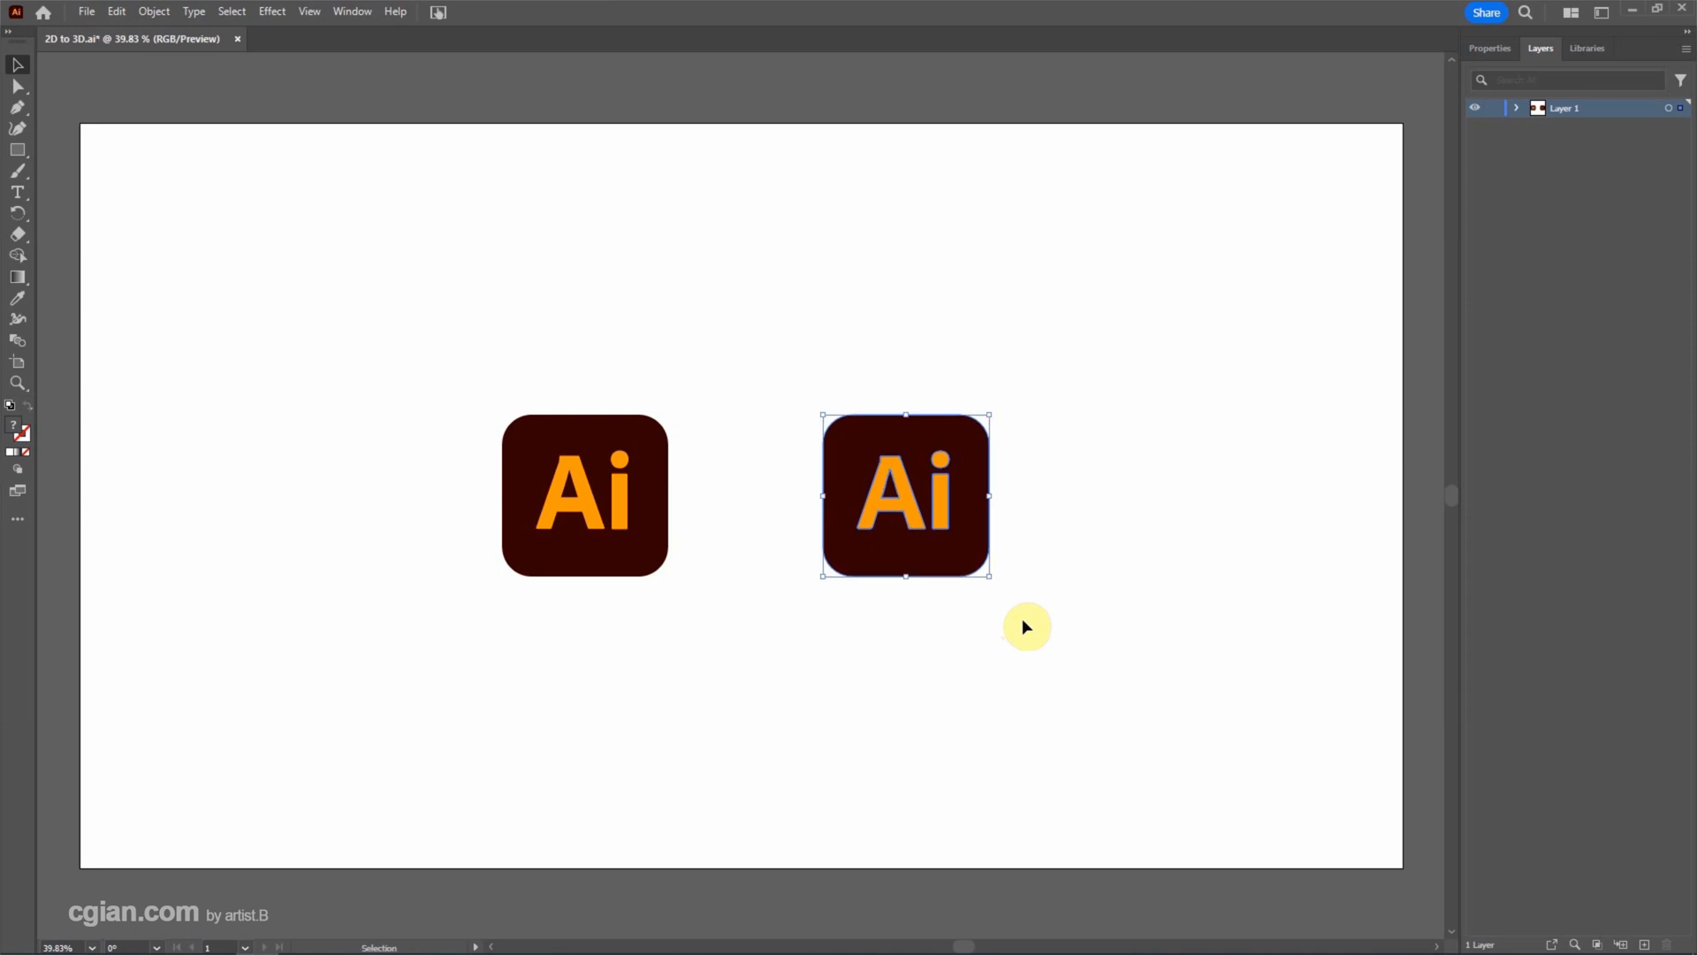
{"action": "mouse_move", "coordinate": [1029, 647]}
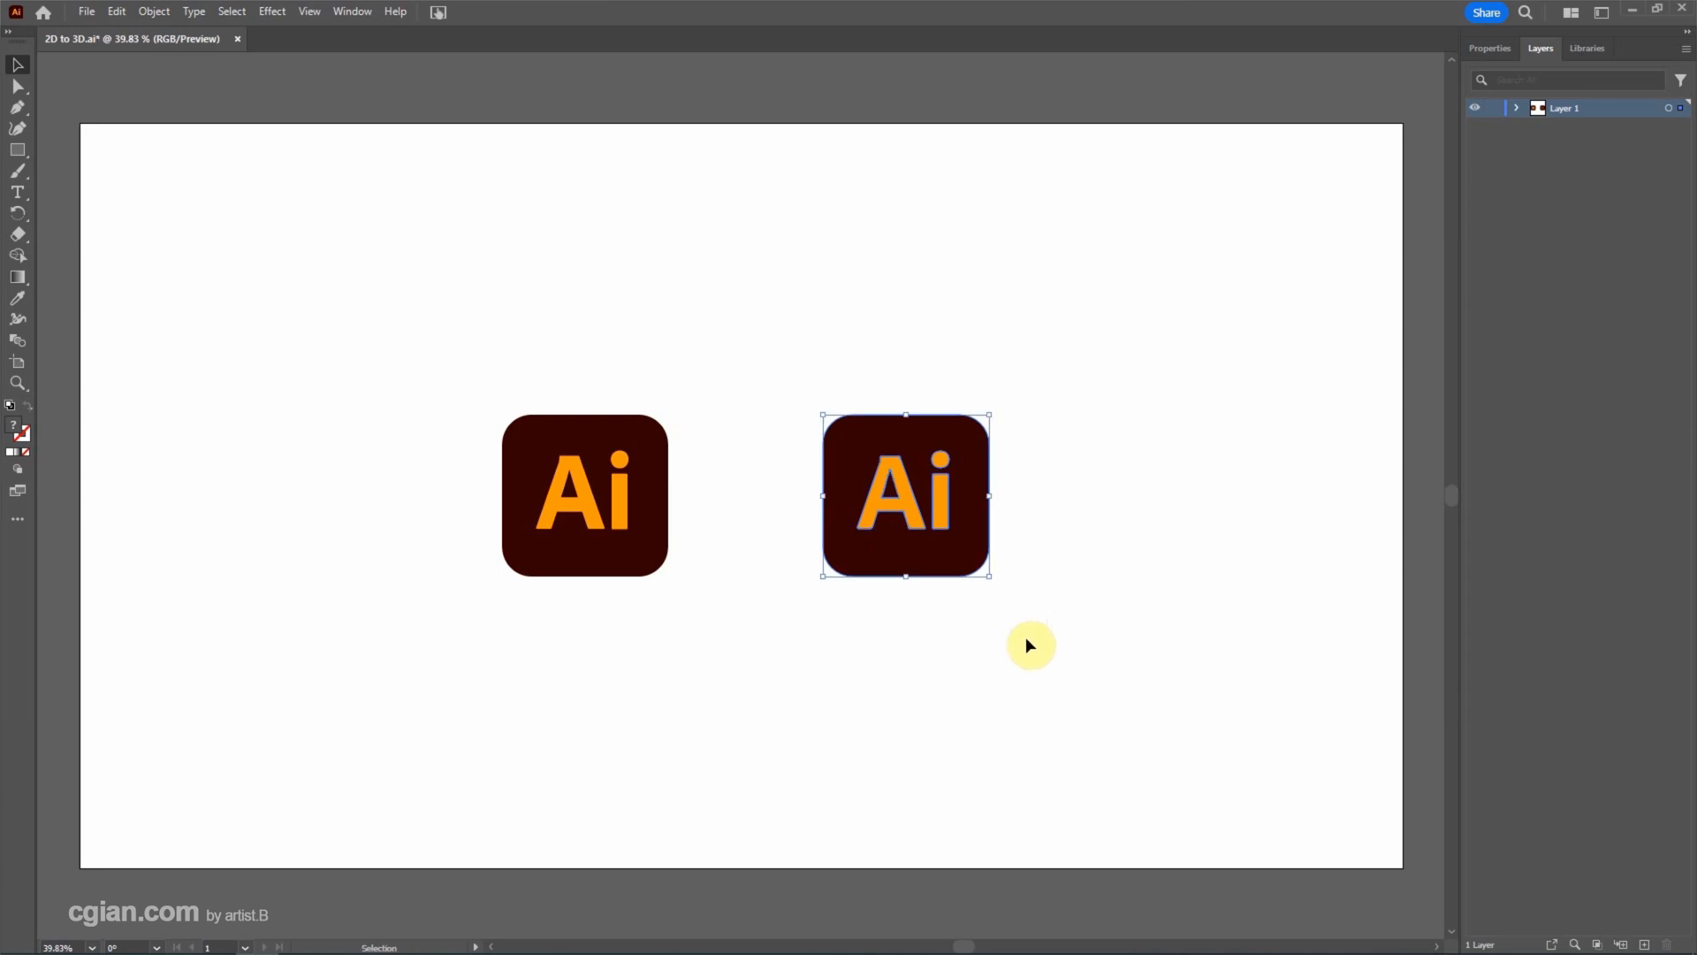
{"action": "mouse_move", "coordinate": [357, 40]}
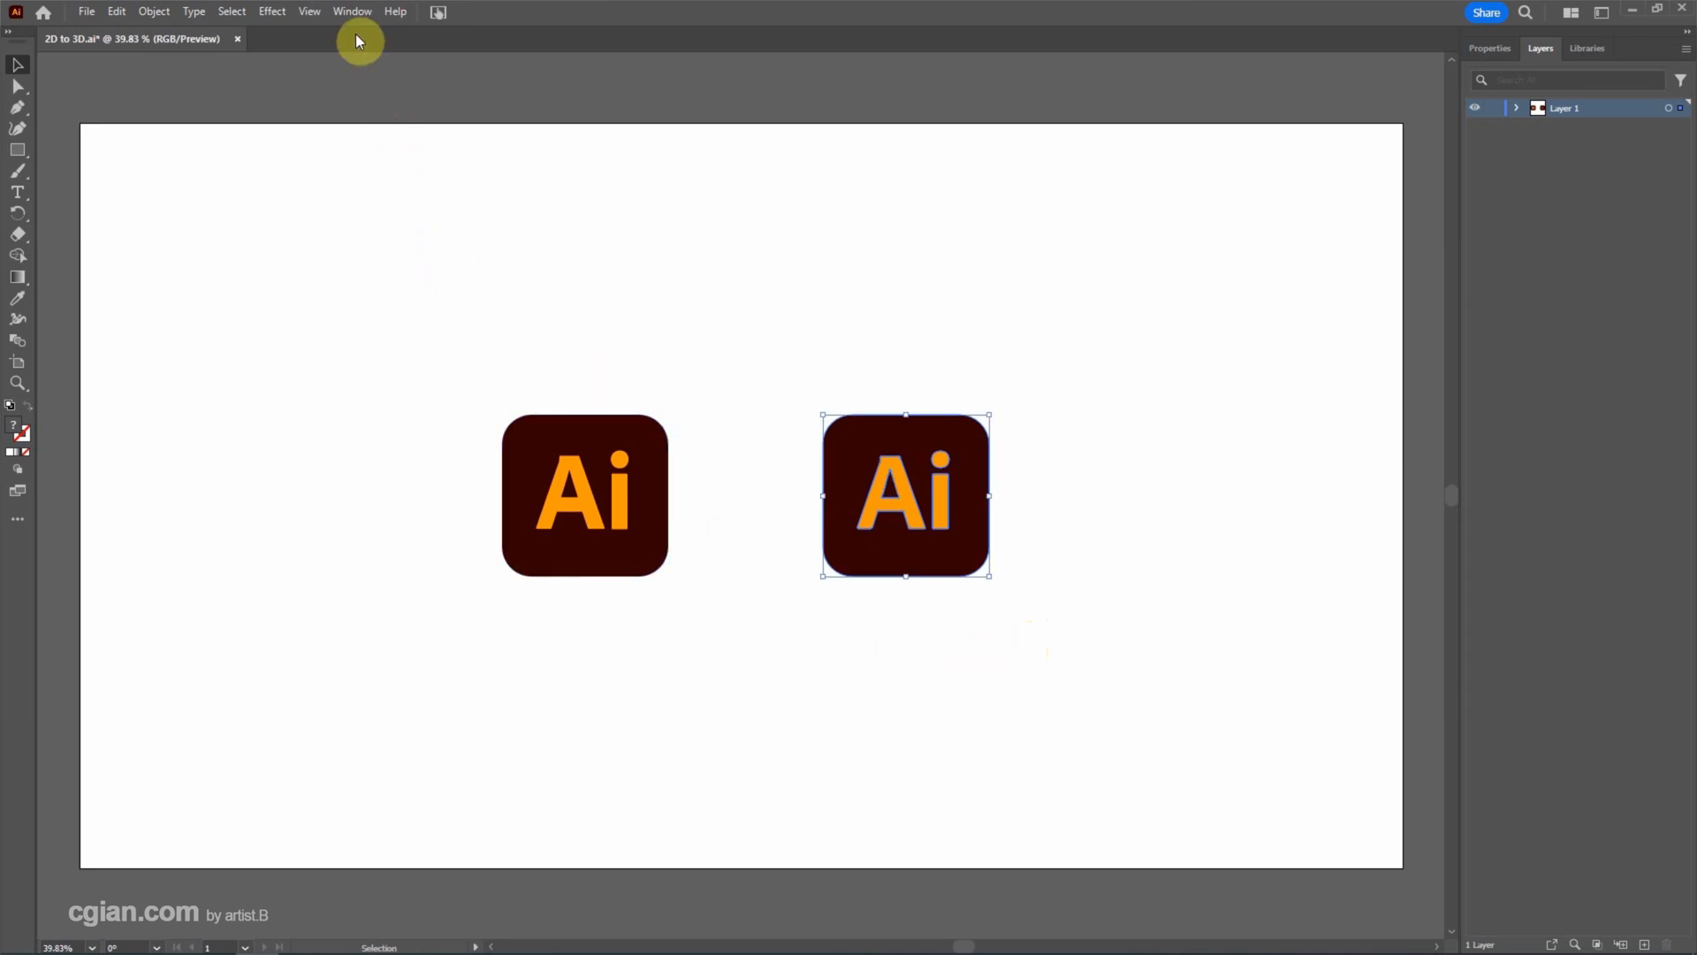
Extrude the copied logo into 3D from the 3D and Materials Object settings.
{"action": "left_click", "coordinate": [352, 11]}
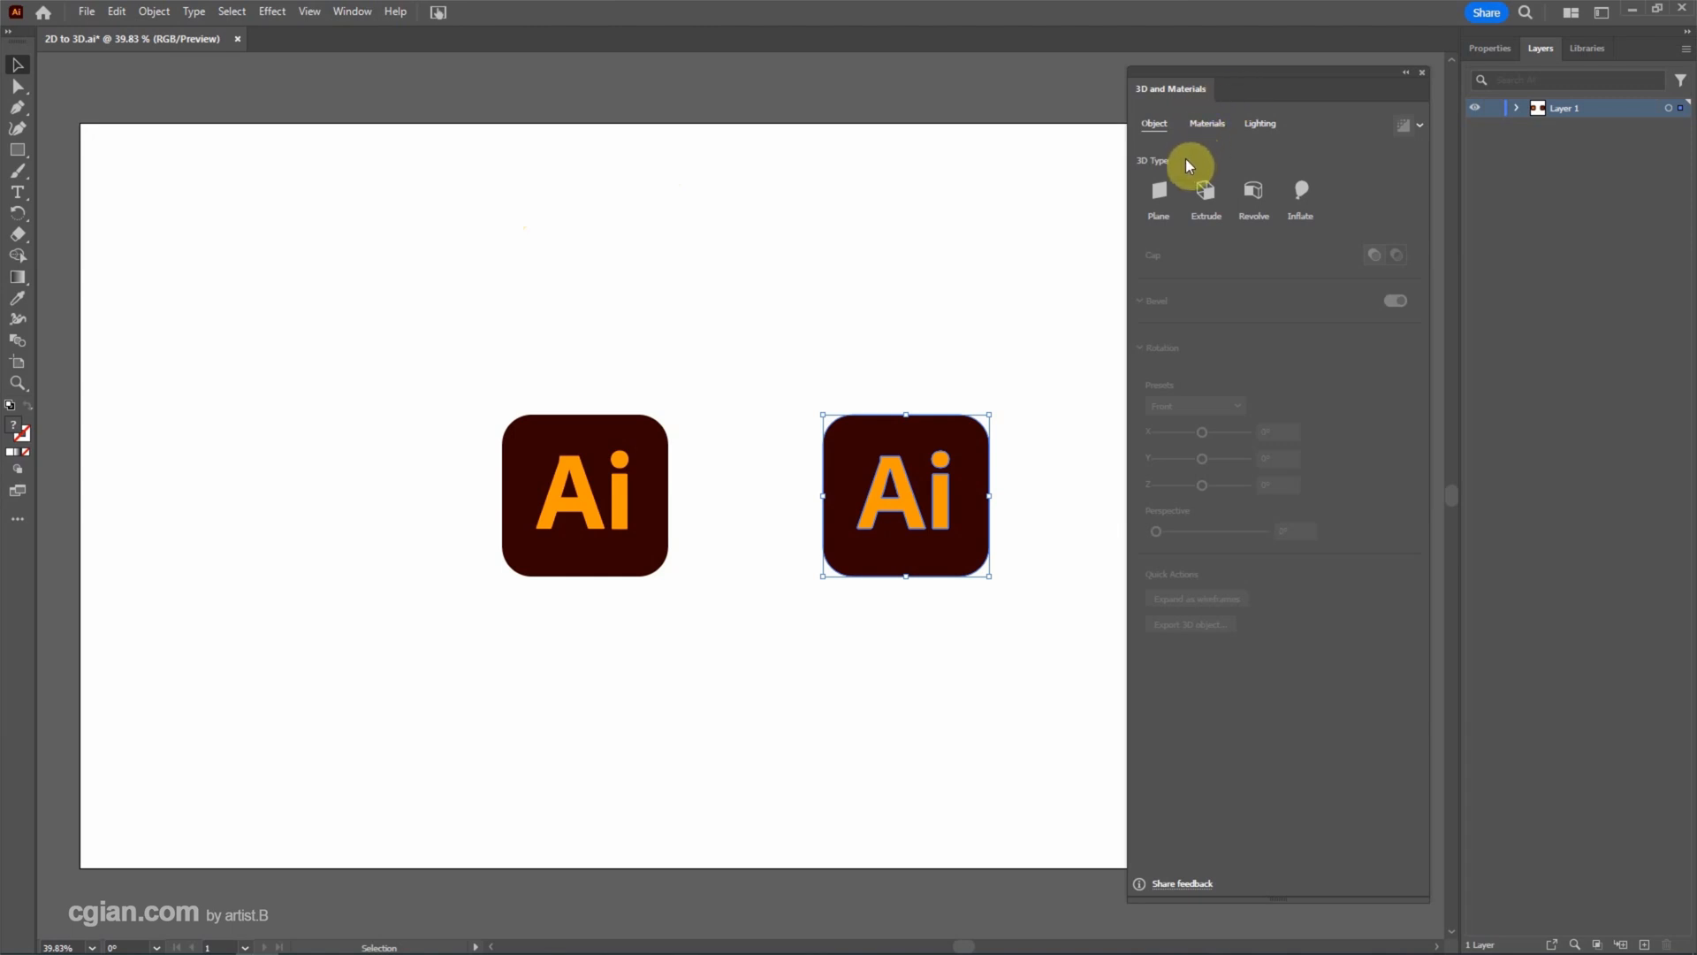
{"action": "mouse_move", "coordinate": [1254, 192]}
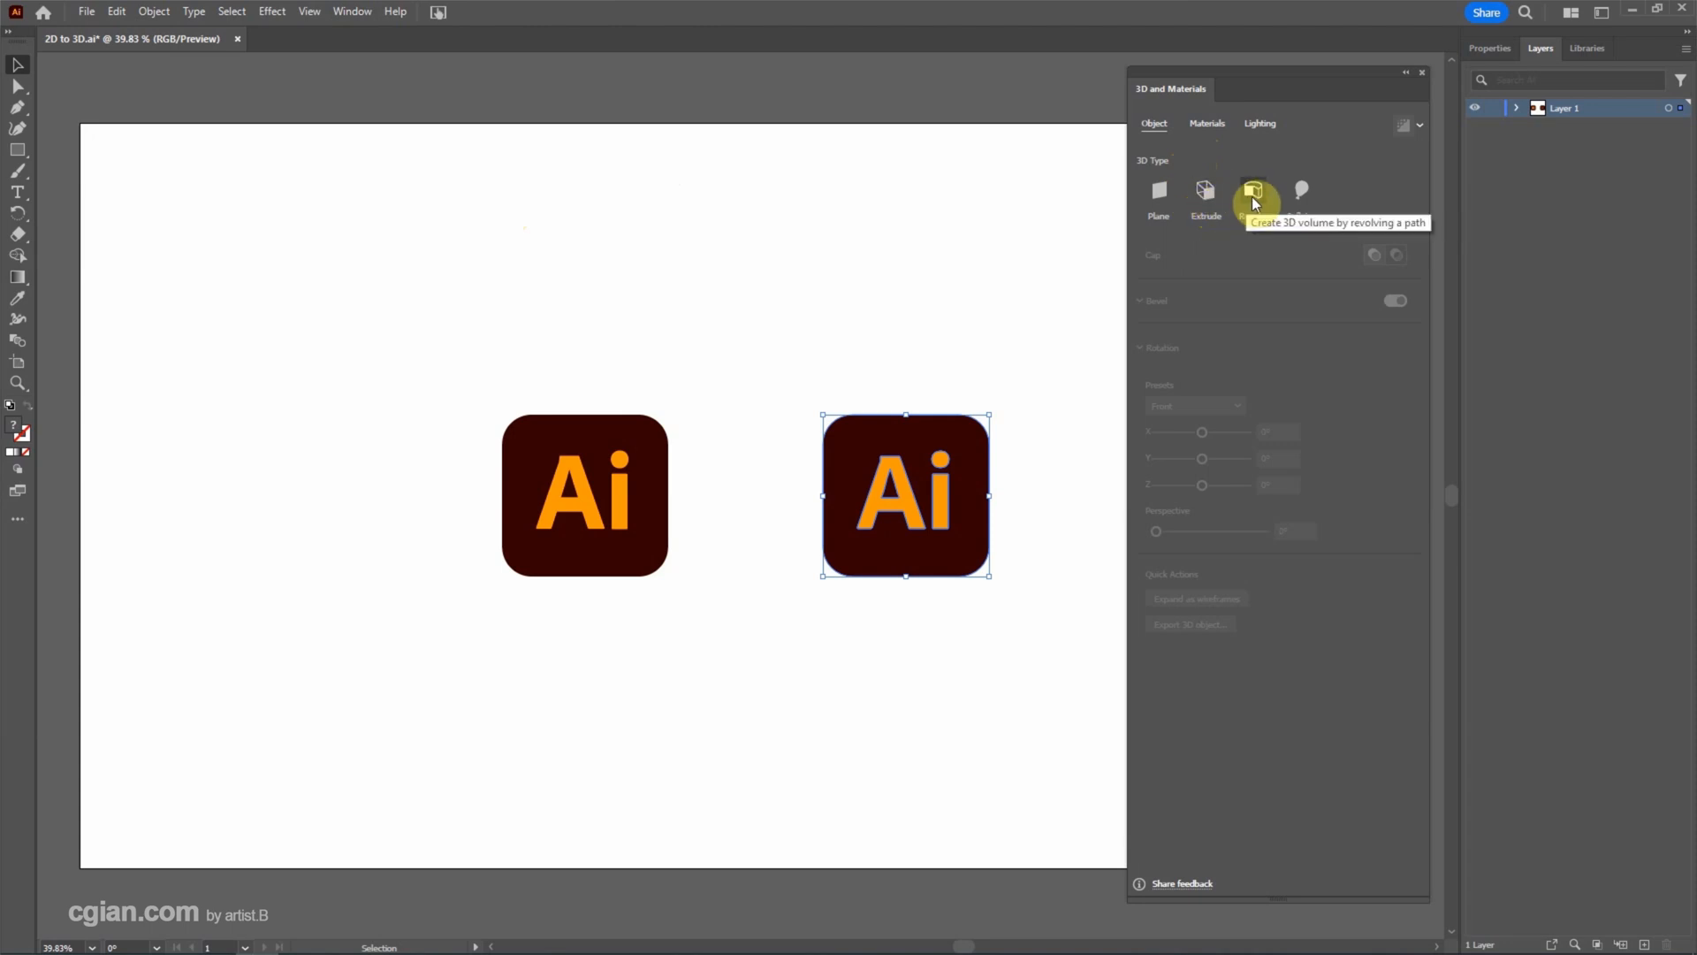
{"action": "mouse_move", "coordinate": [1301, 194]}
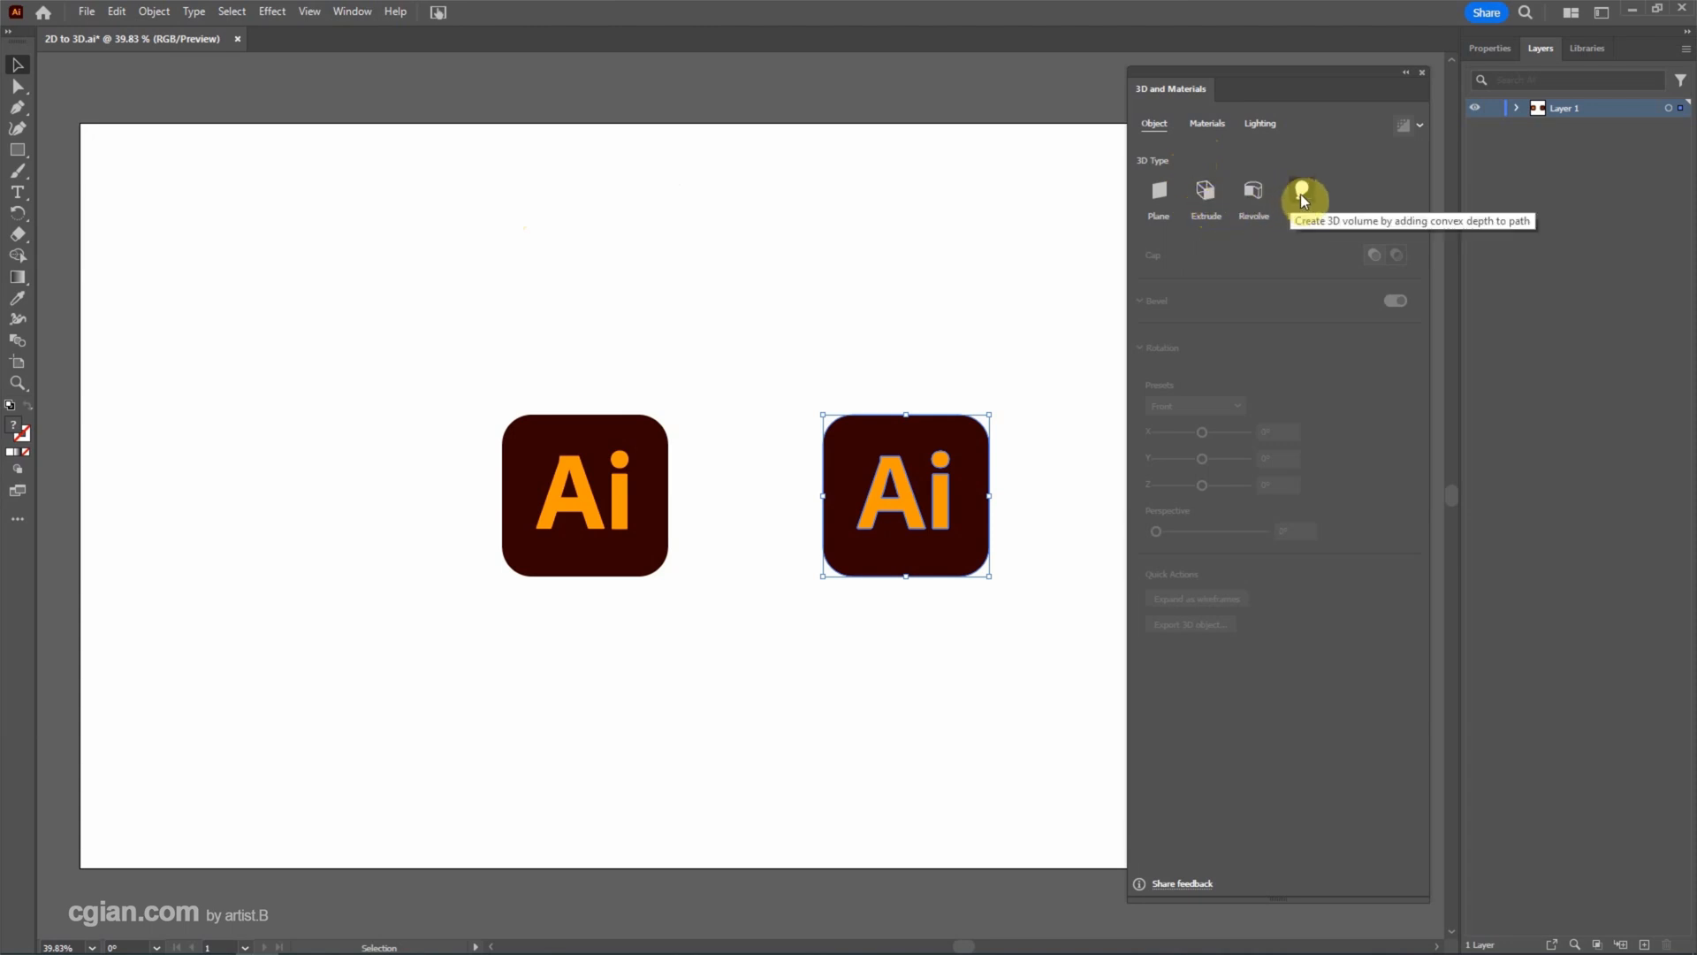
{"action": "mouse_move", "coordinate": [1206, 191]}
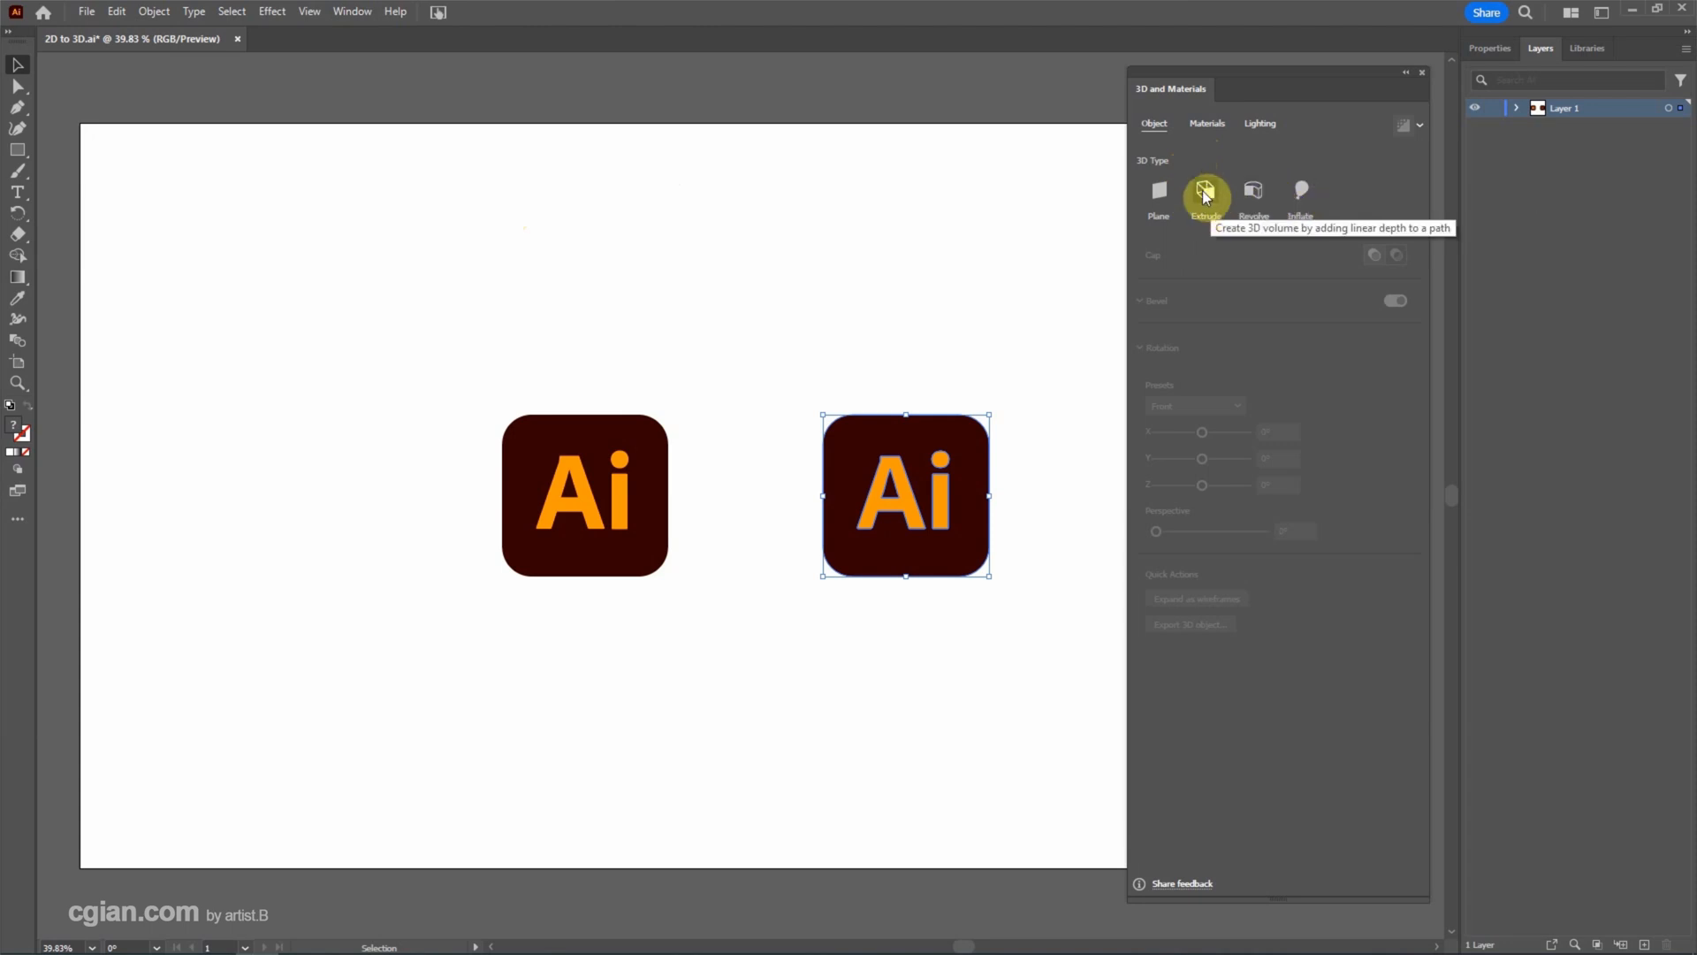
{"action": "left_click", "coordinate": [1206, 191]}
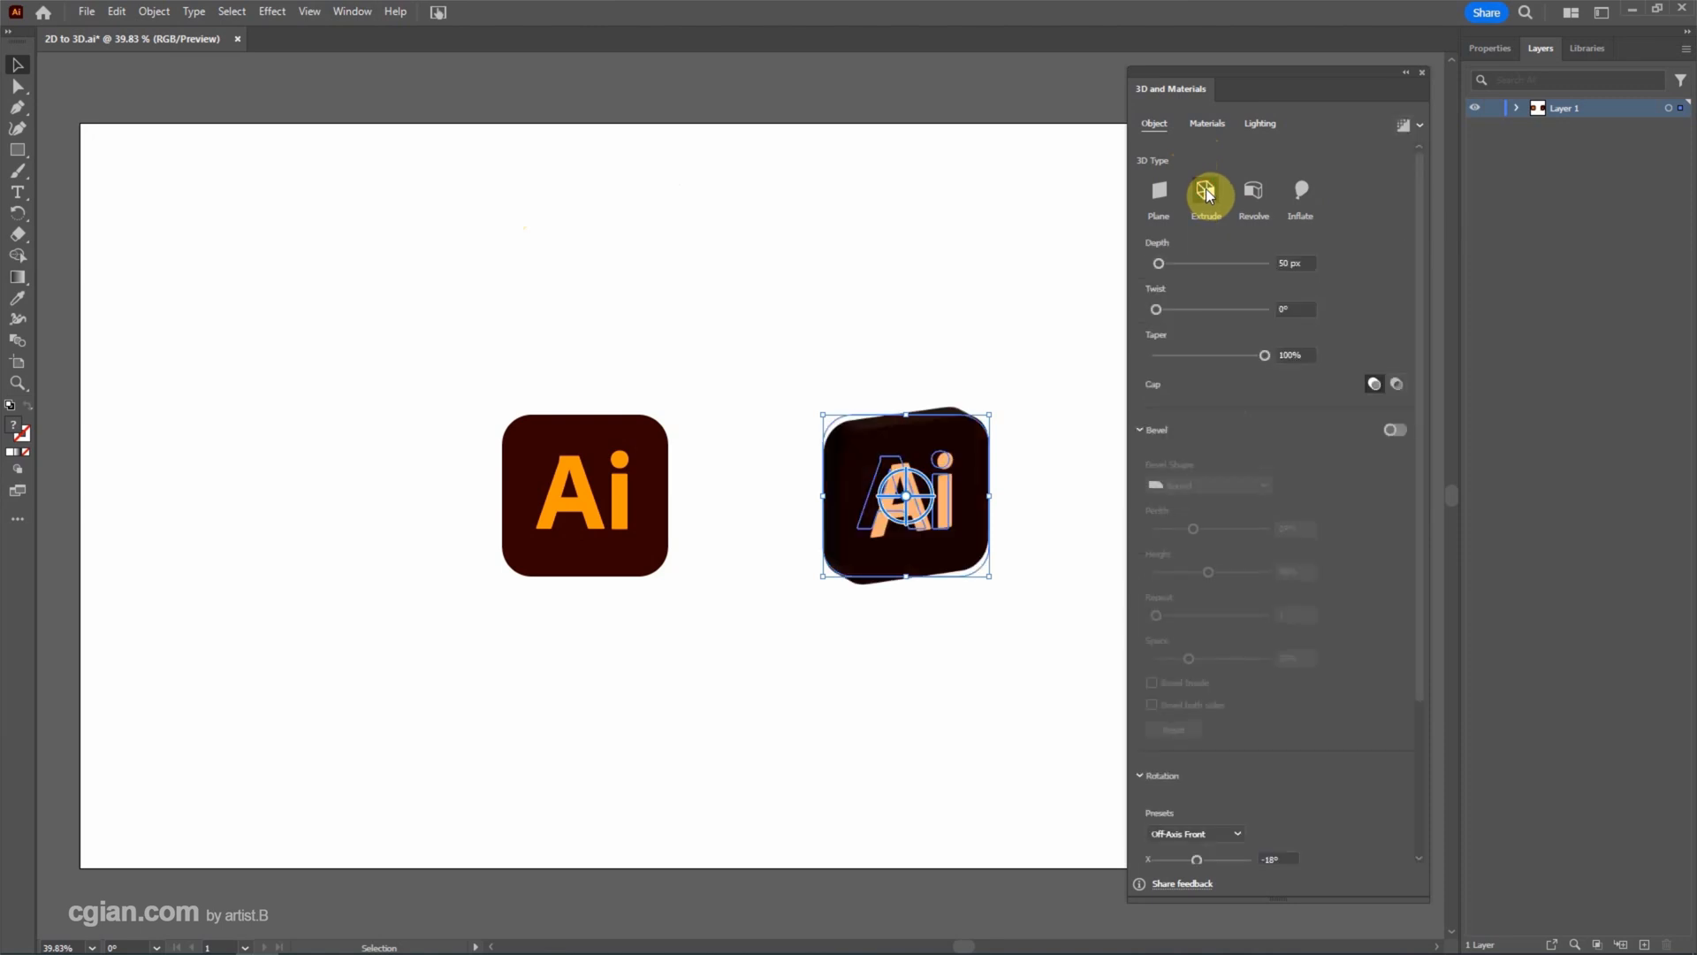
{"action": "mouse_move", "coordinate": [827, 405]}
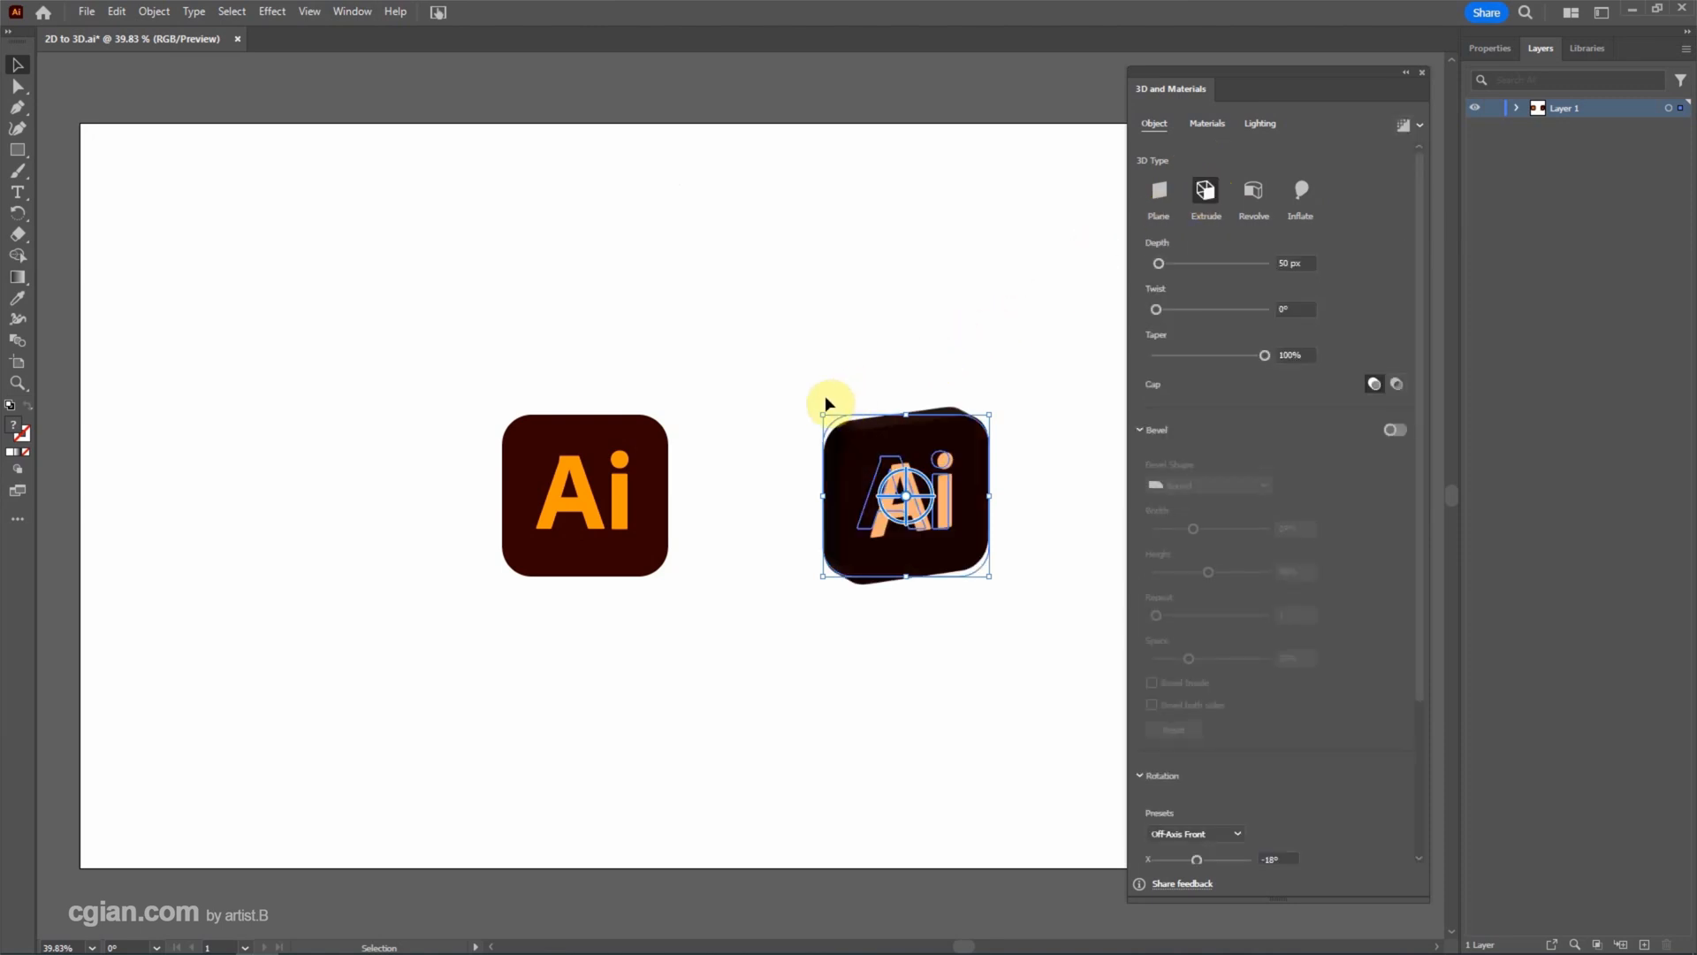
{"action": "mouse_move", "coordinate": [117, 160]}
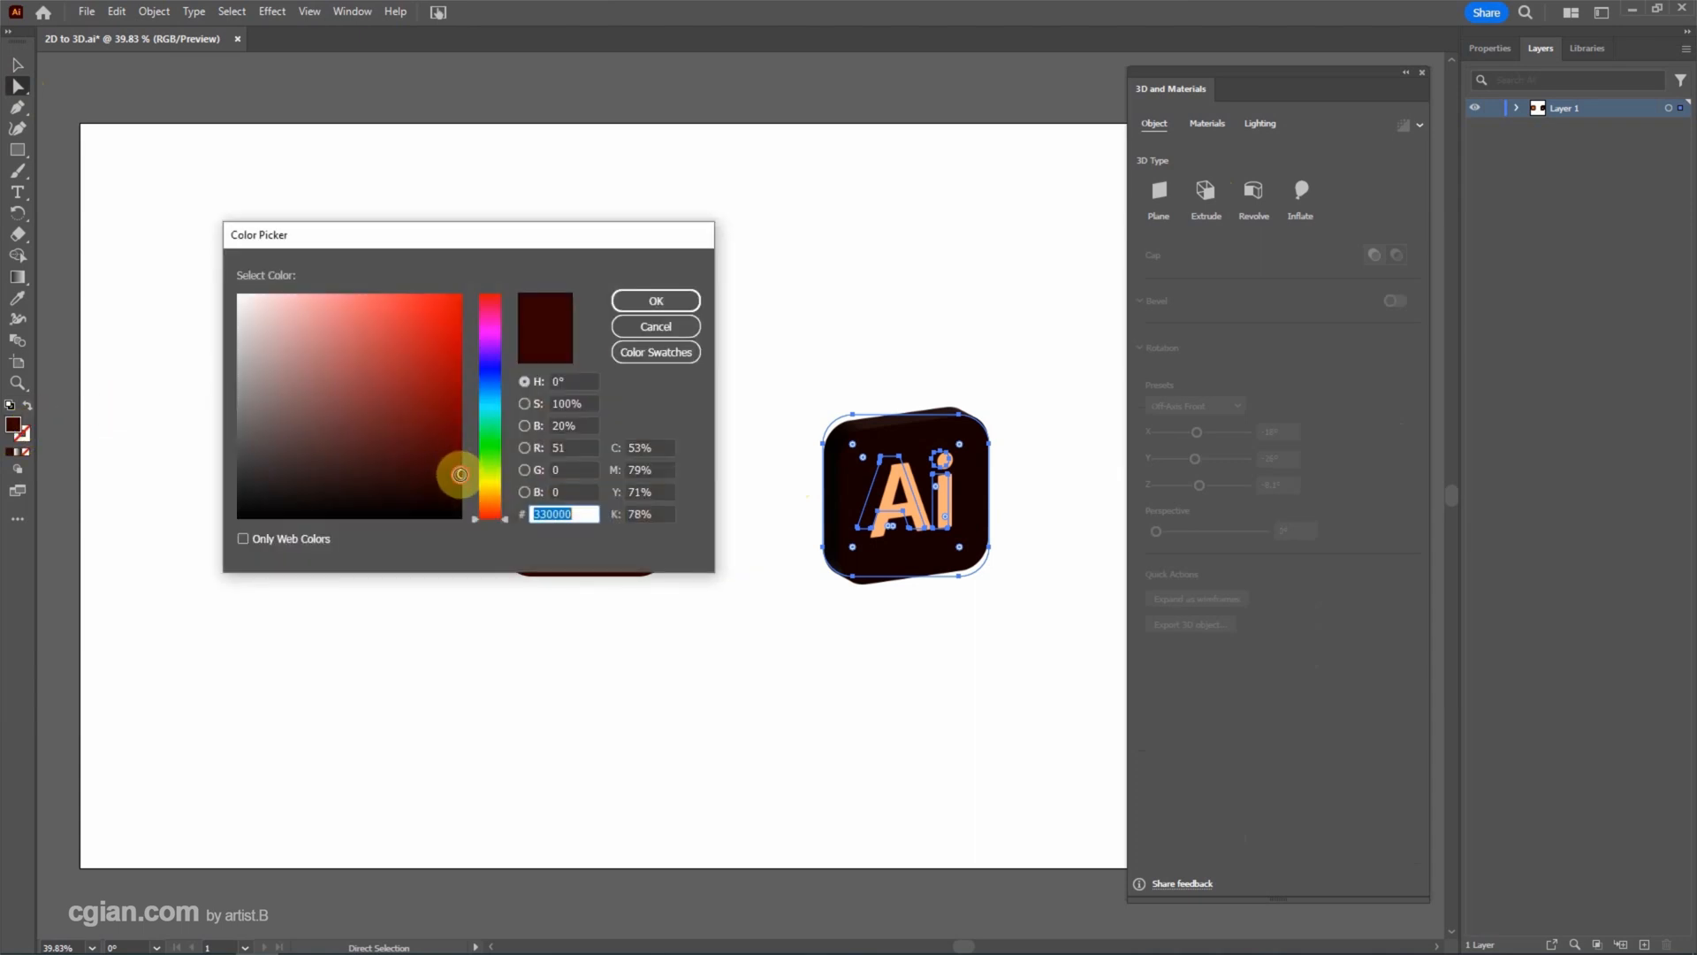
Recolour the extruded copy's square to a lighter warm brown and reselect the 3D copy.
{"action": "left_click_drag", "start_coordinate": [460, 474], "coordinate": [483, 408]}
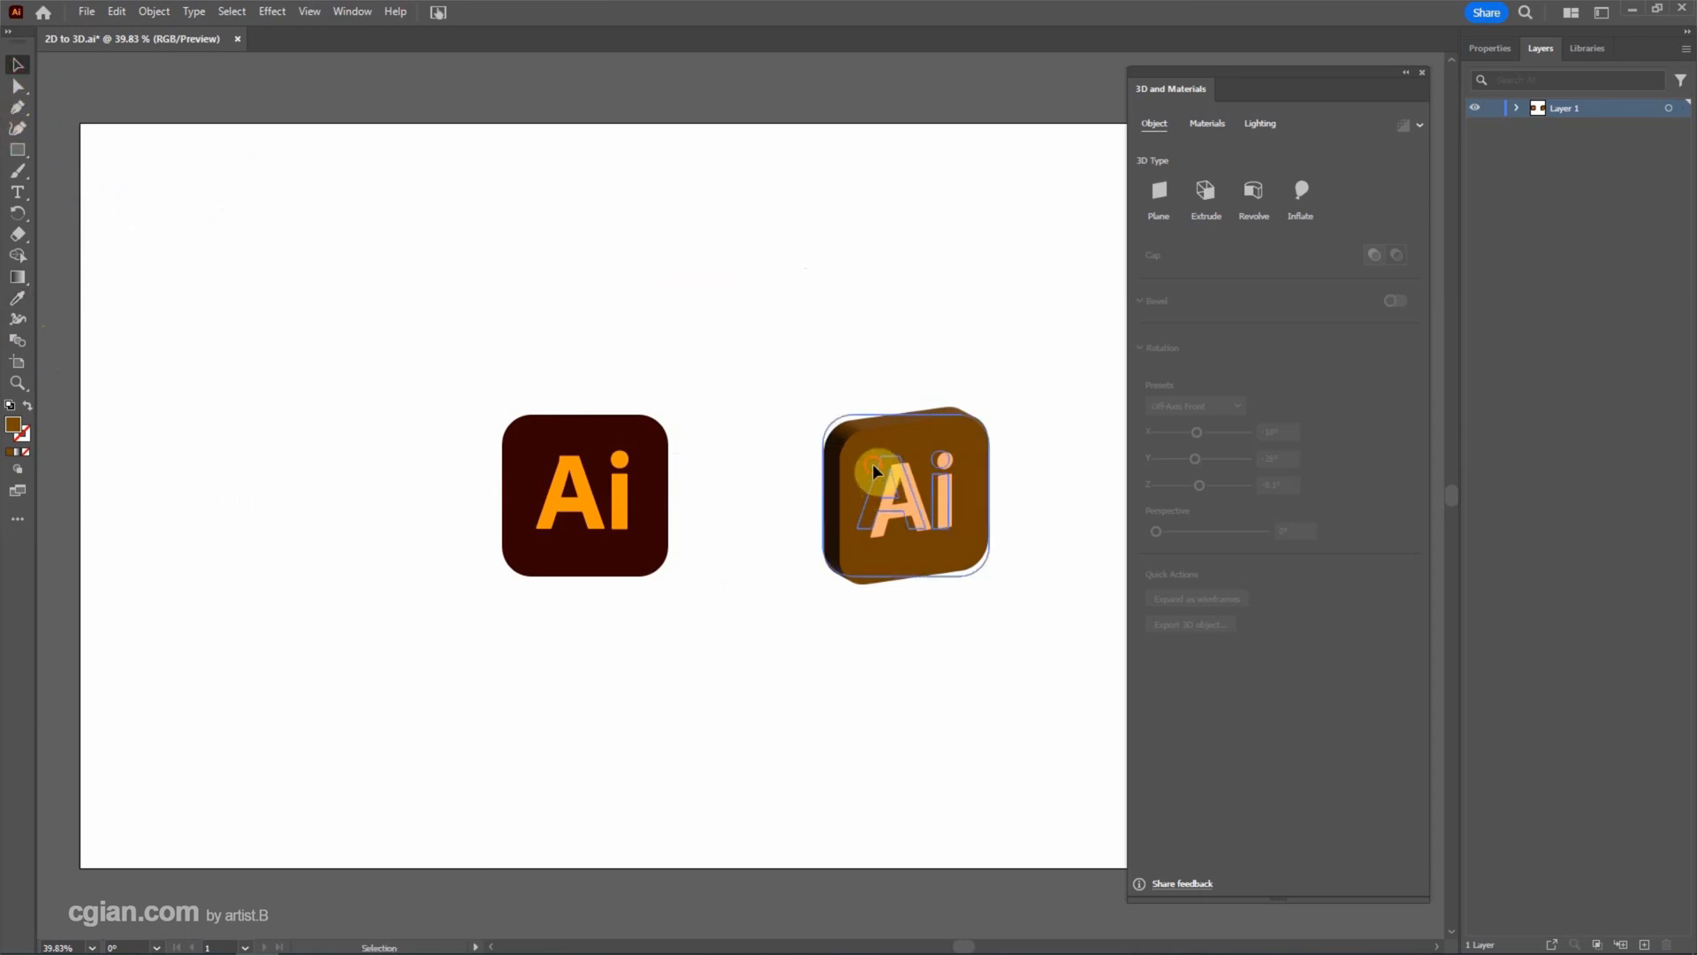
{"action": "left_click", "coordinate": [1206, 191]}
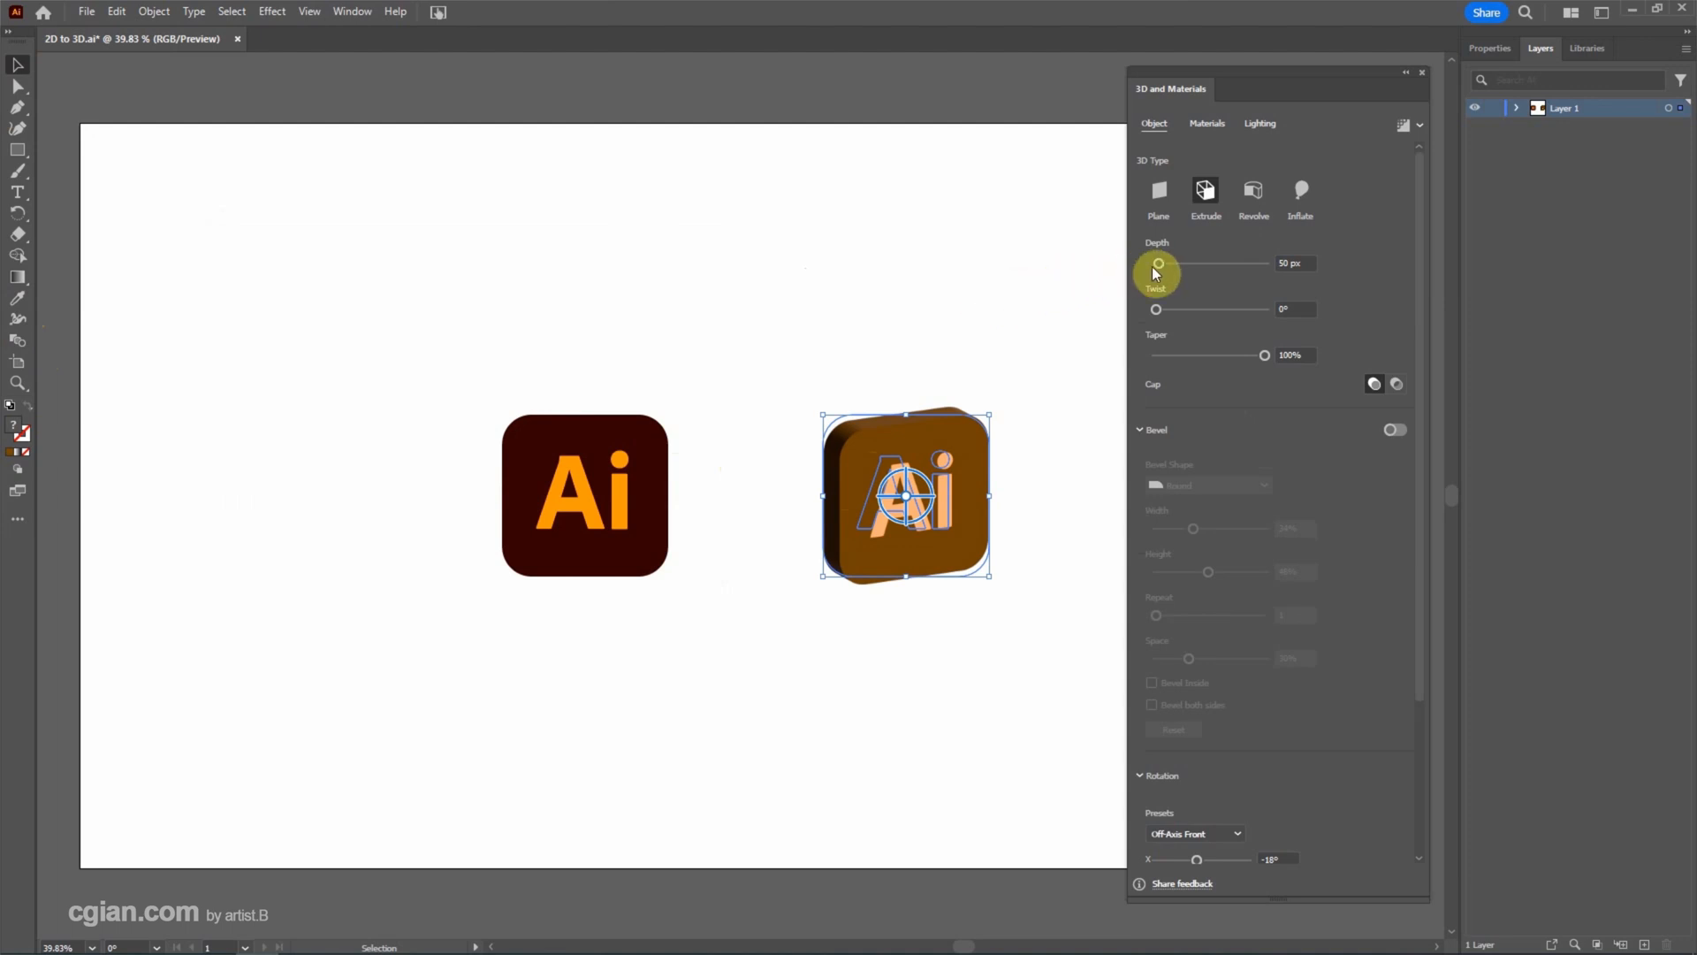
Deepen the extrusion, set Taper to 100% and turn Cap on for a solid block.
{"action": "left_click_drag", "start_coordinate": [1160, 264], "coordinate": [1167, 263]}
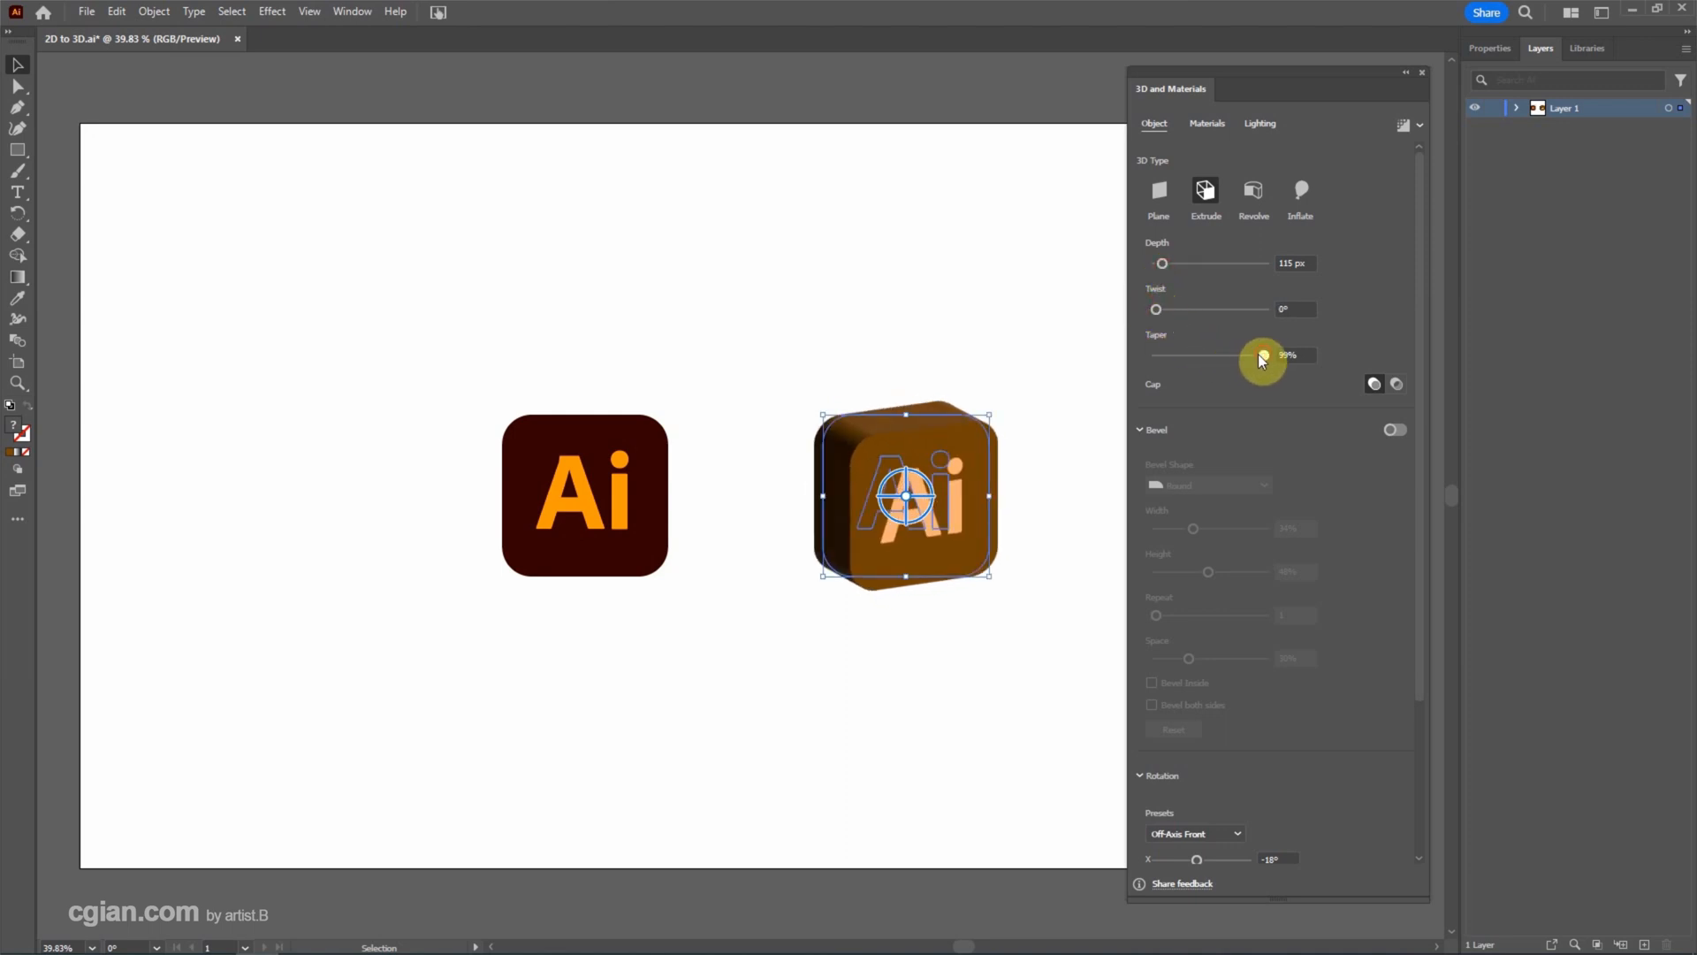
{"action": "left_click_drag", "start_coordinate": [1245, 355], "coordinate": [1266, 355]}
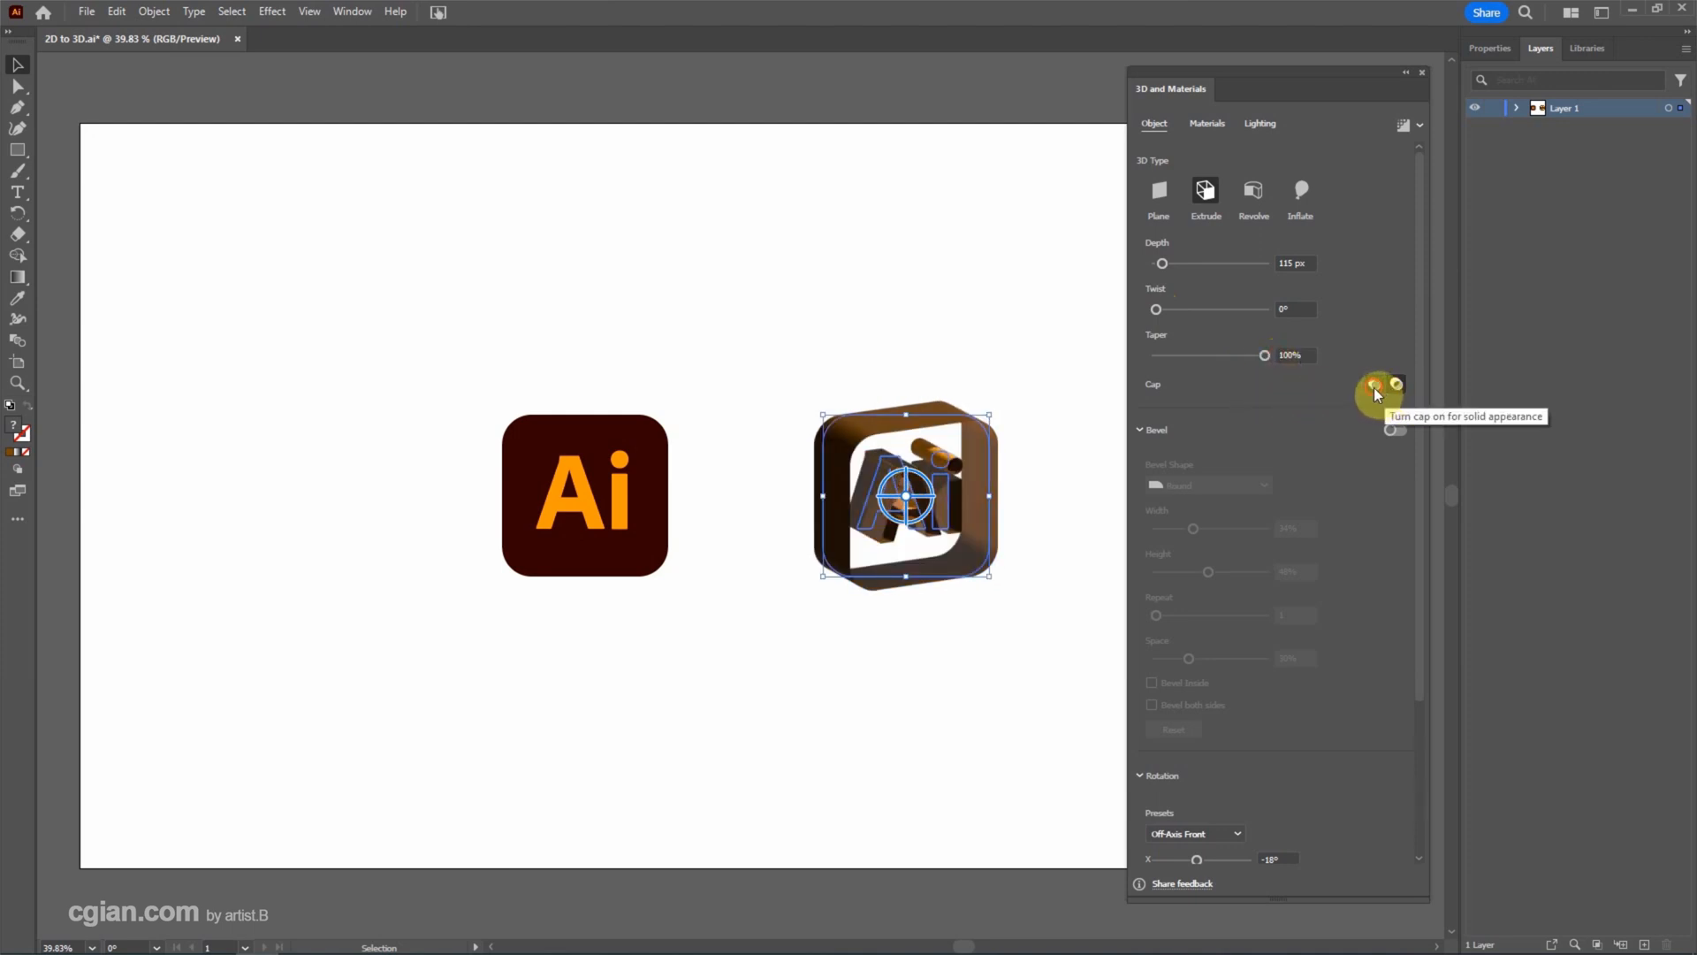
{"action": "left_click", "coordinate": [1375, 384]}
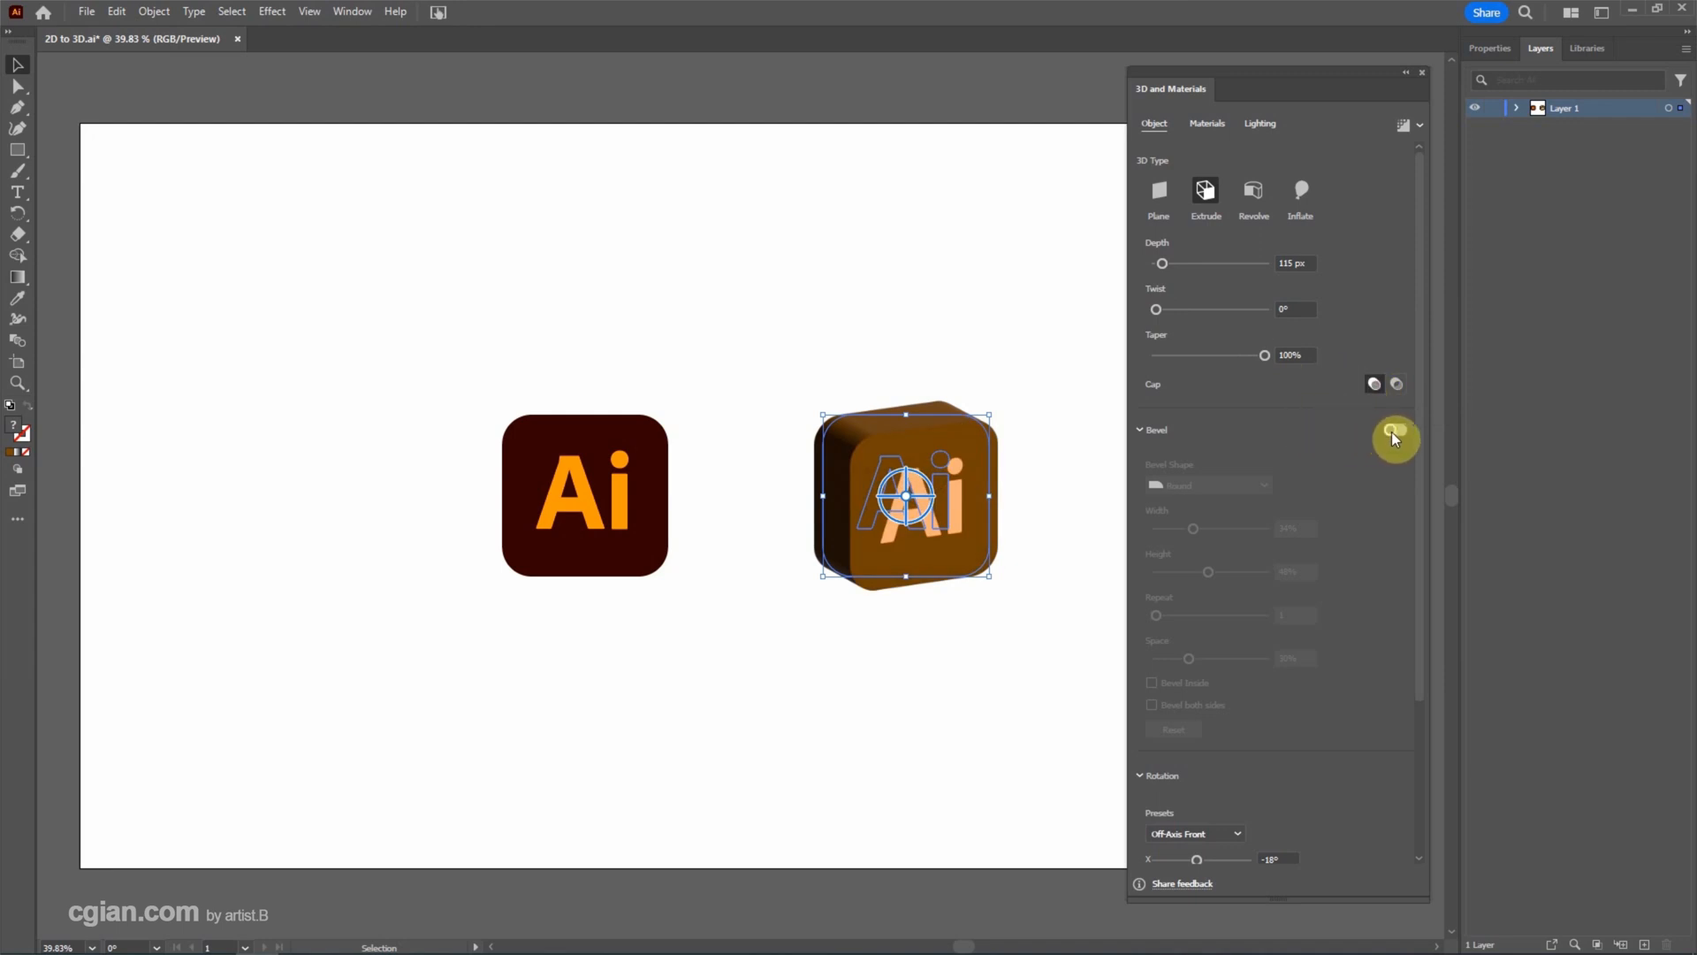
Turn on a Round bevel with 35% width and 68% height.
{"action": "left_click", "coordinate": [1393, 429]}
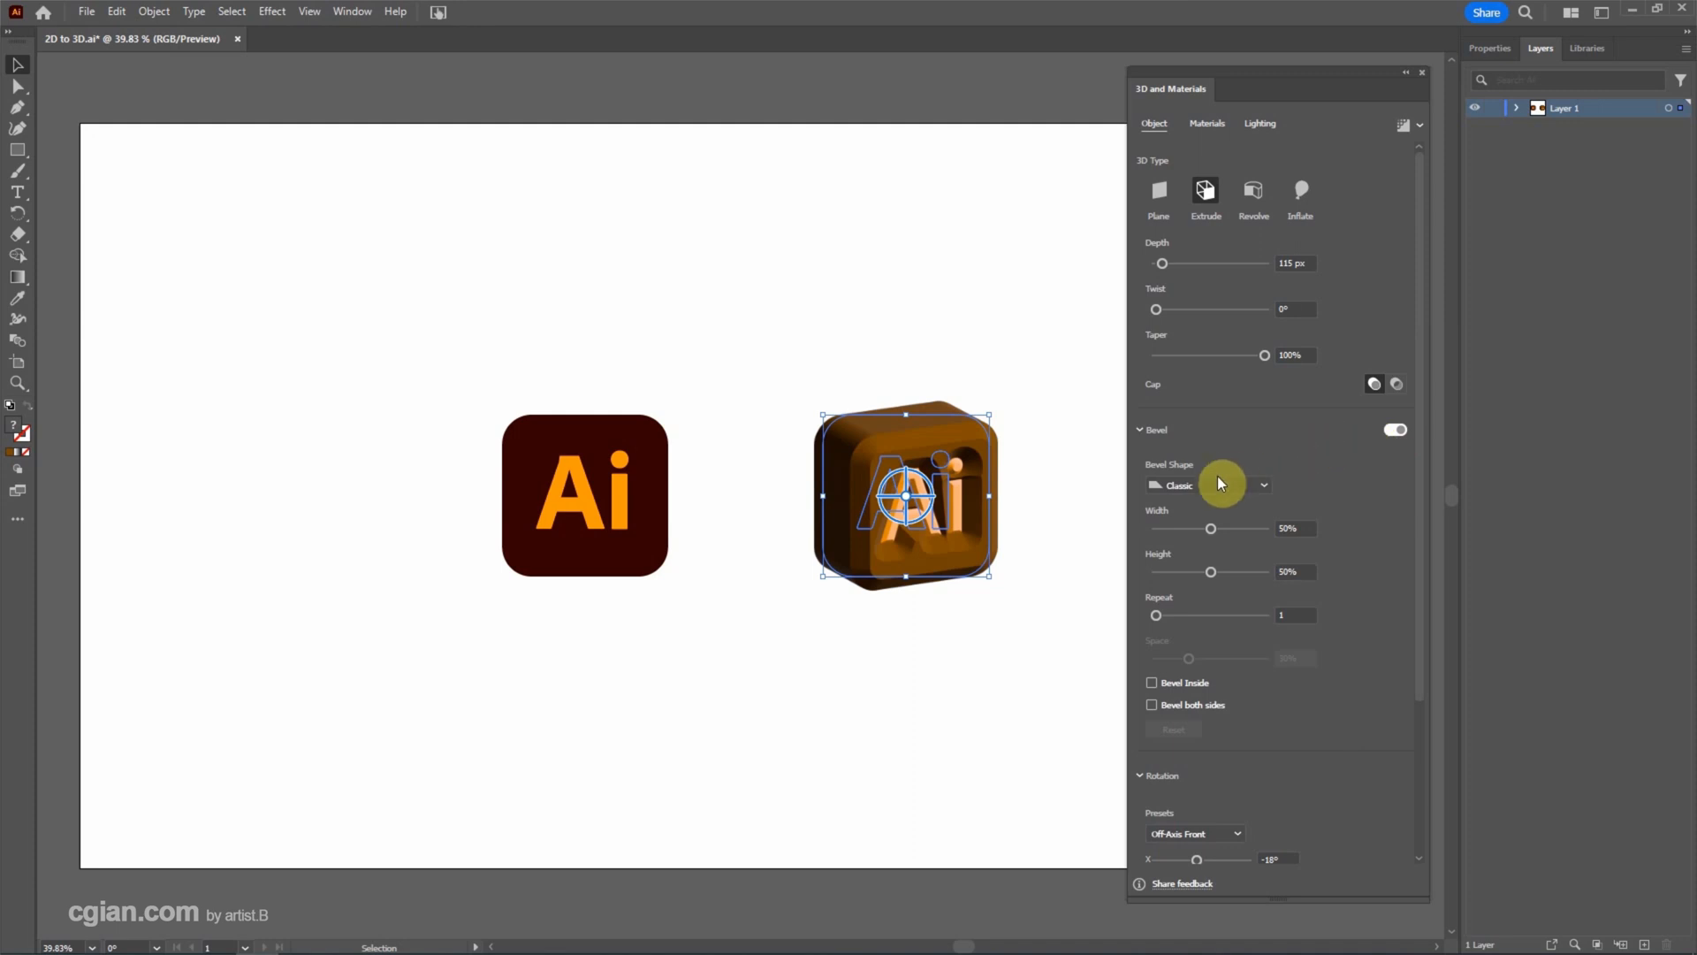
{"action": "left_click", "coordinate": [1264, 484]}
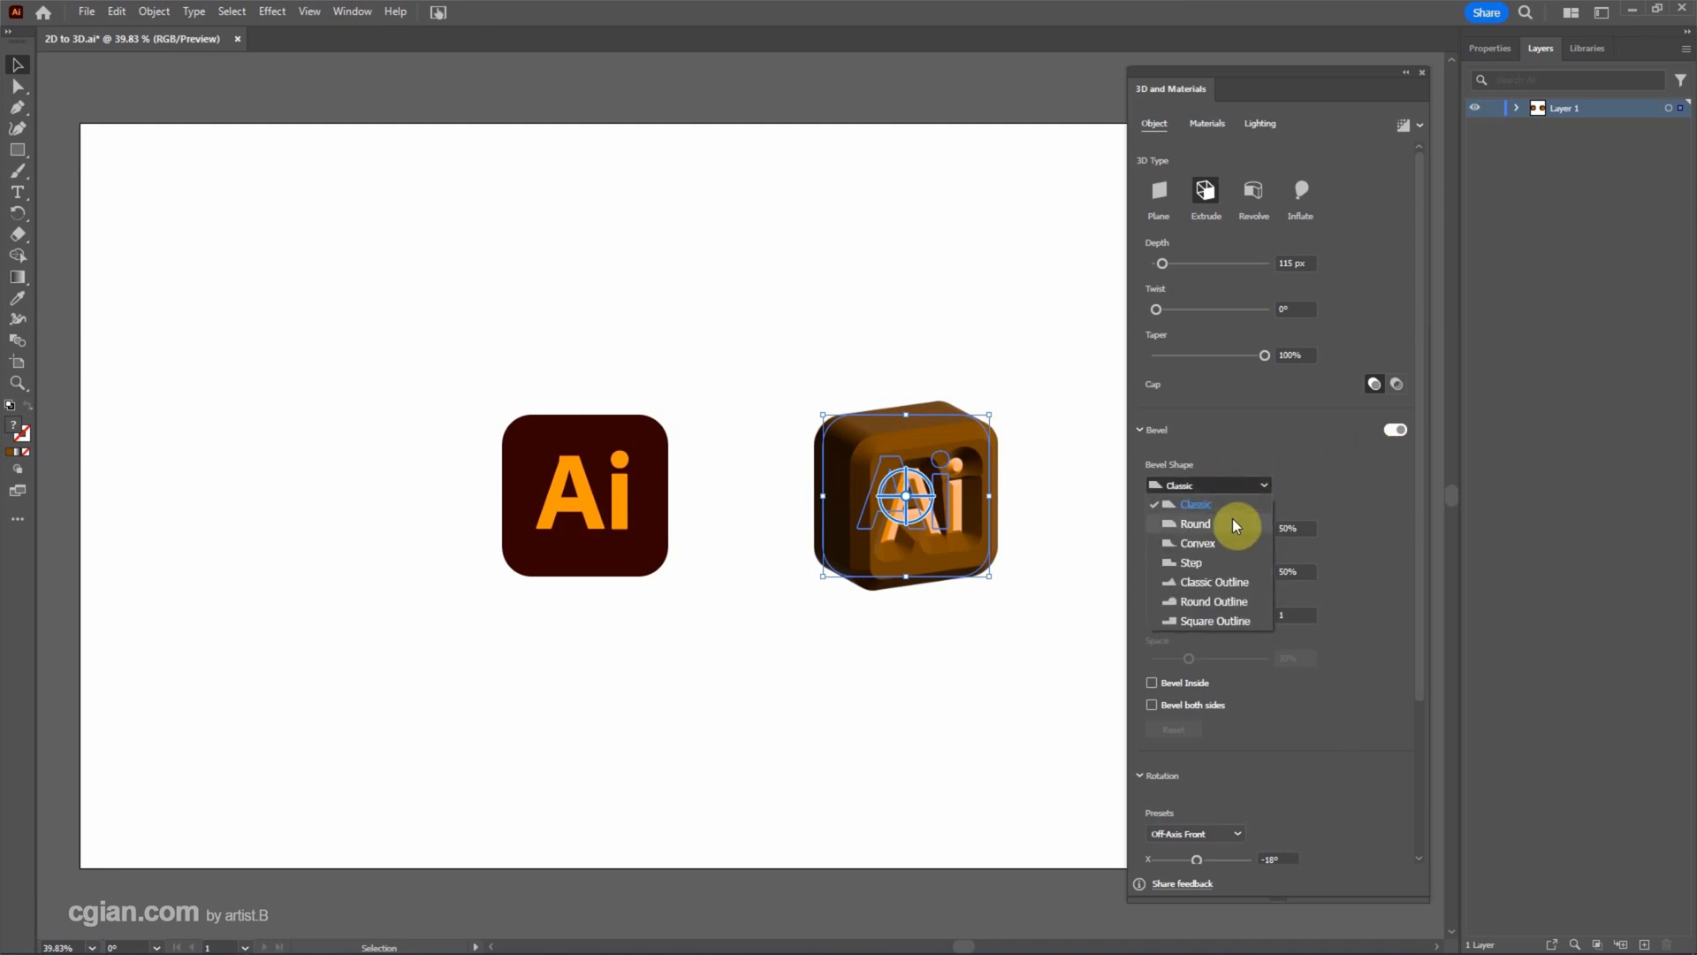
{"action": "left_click", "coordinate": [1195, 523]}
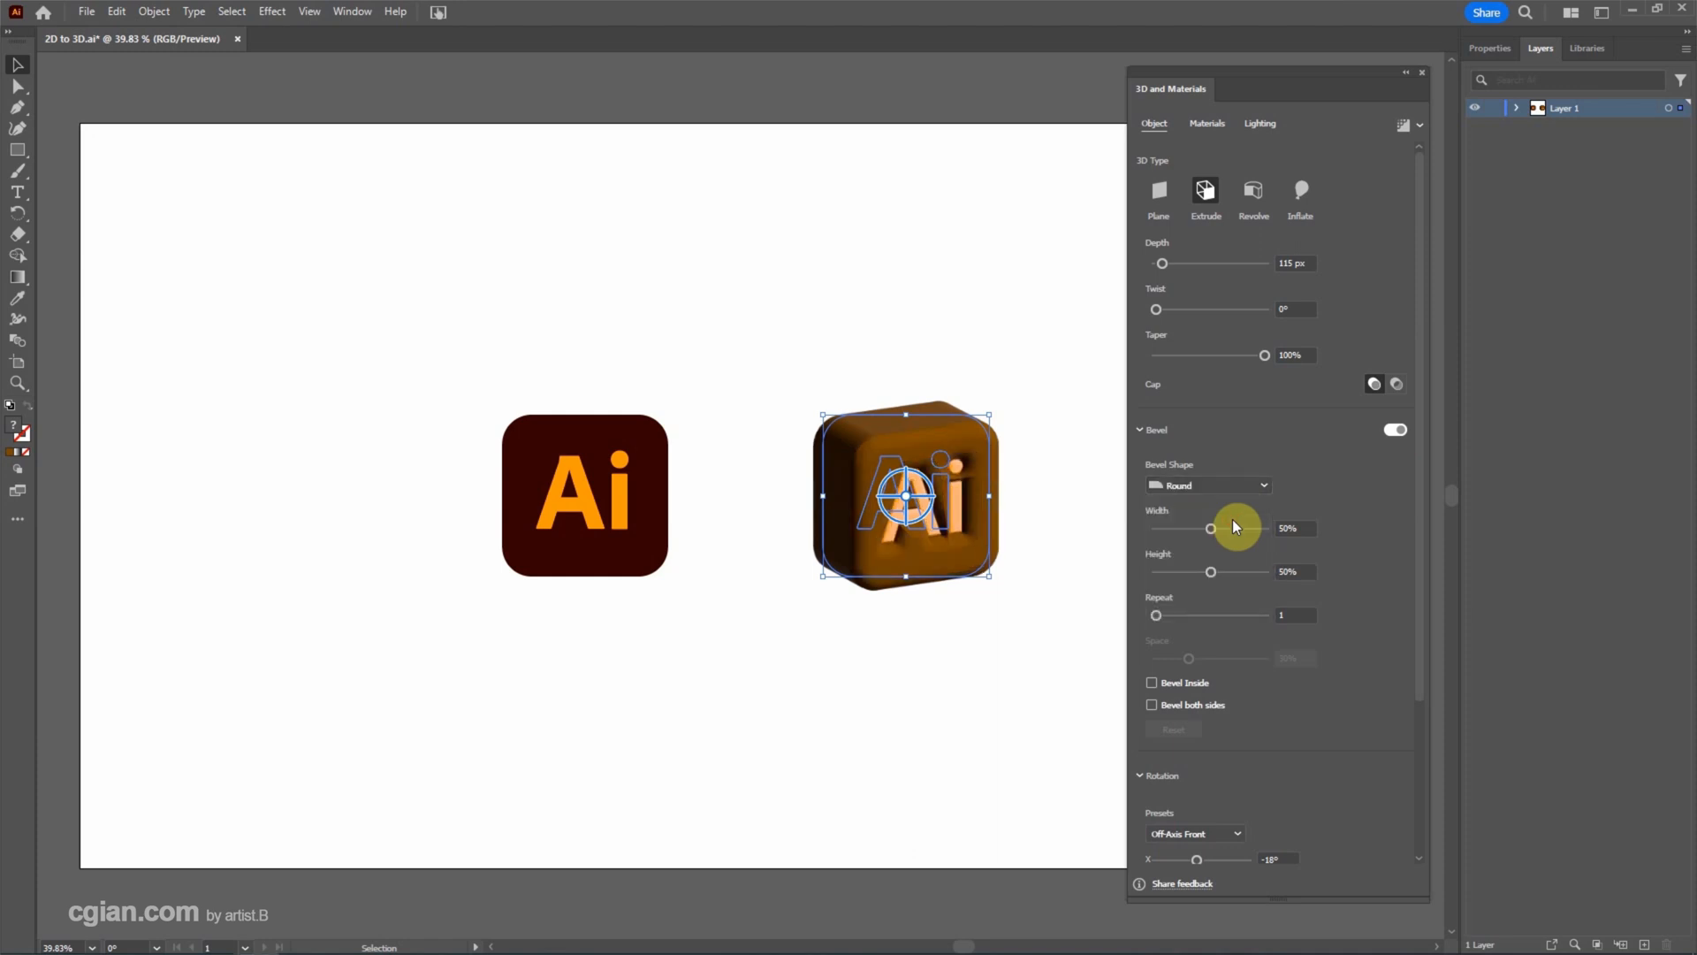
{"action": "mouse_move", "coordinate": [1190, 536]}
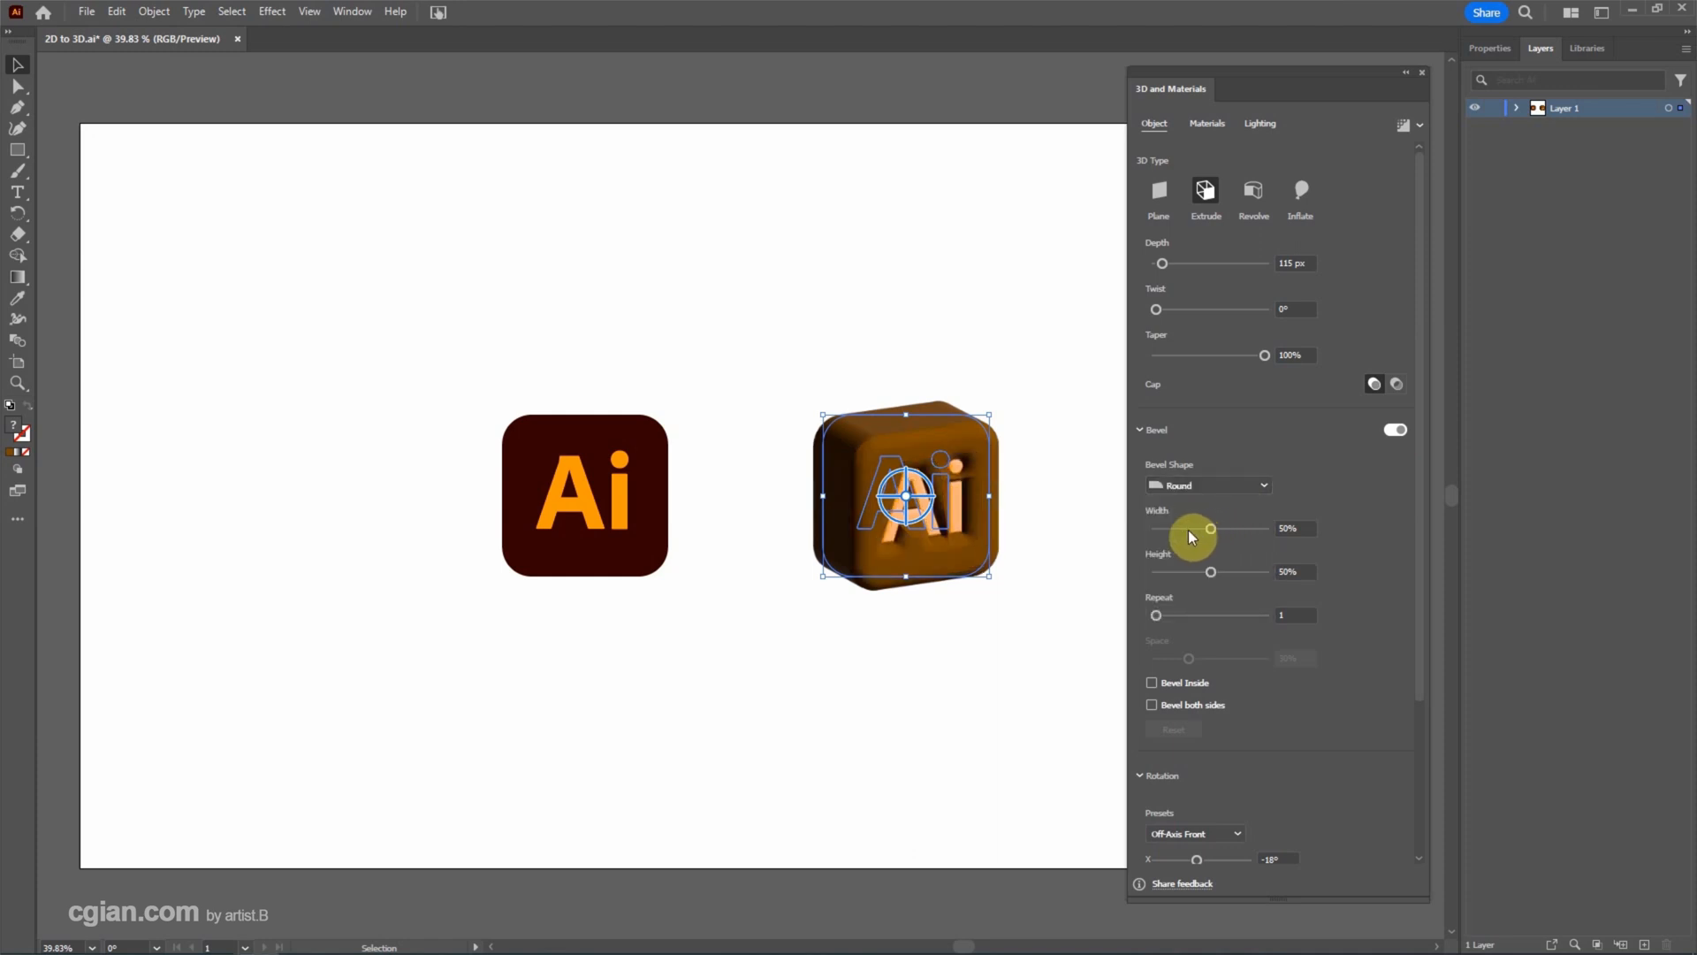
{"action": "left_click_drag", "start_coordinate": [1209, 529], "coordinate": [1195, 529]}
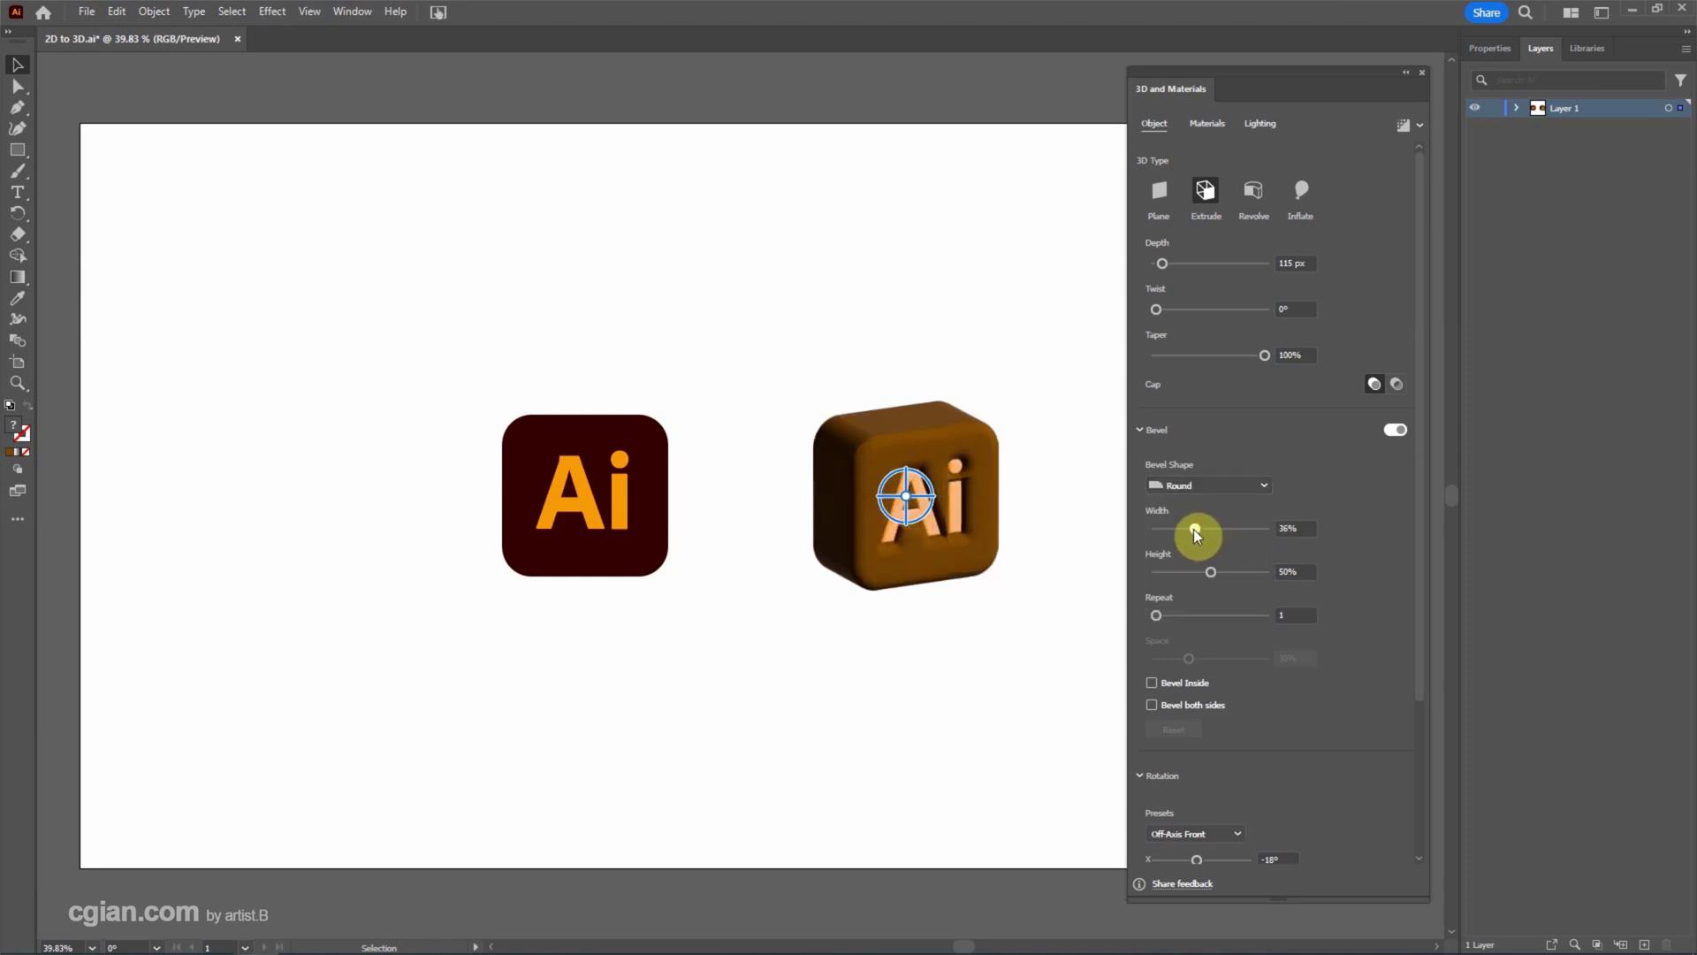
{"action": "left_click_drag", "start_coordinate": [1209, 571], "coordinate": [1228, 571]}
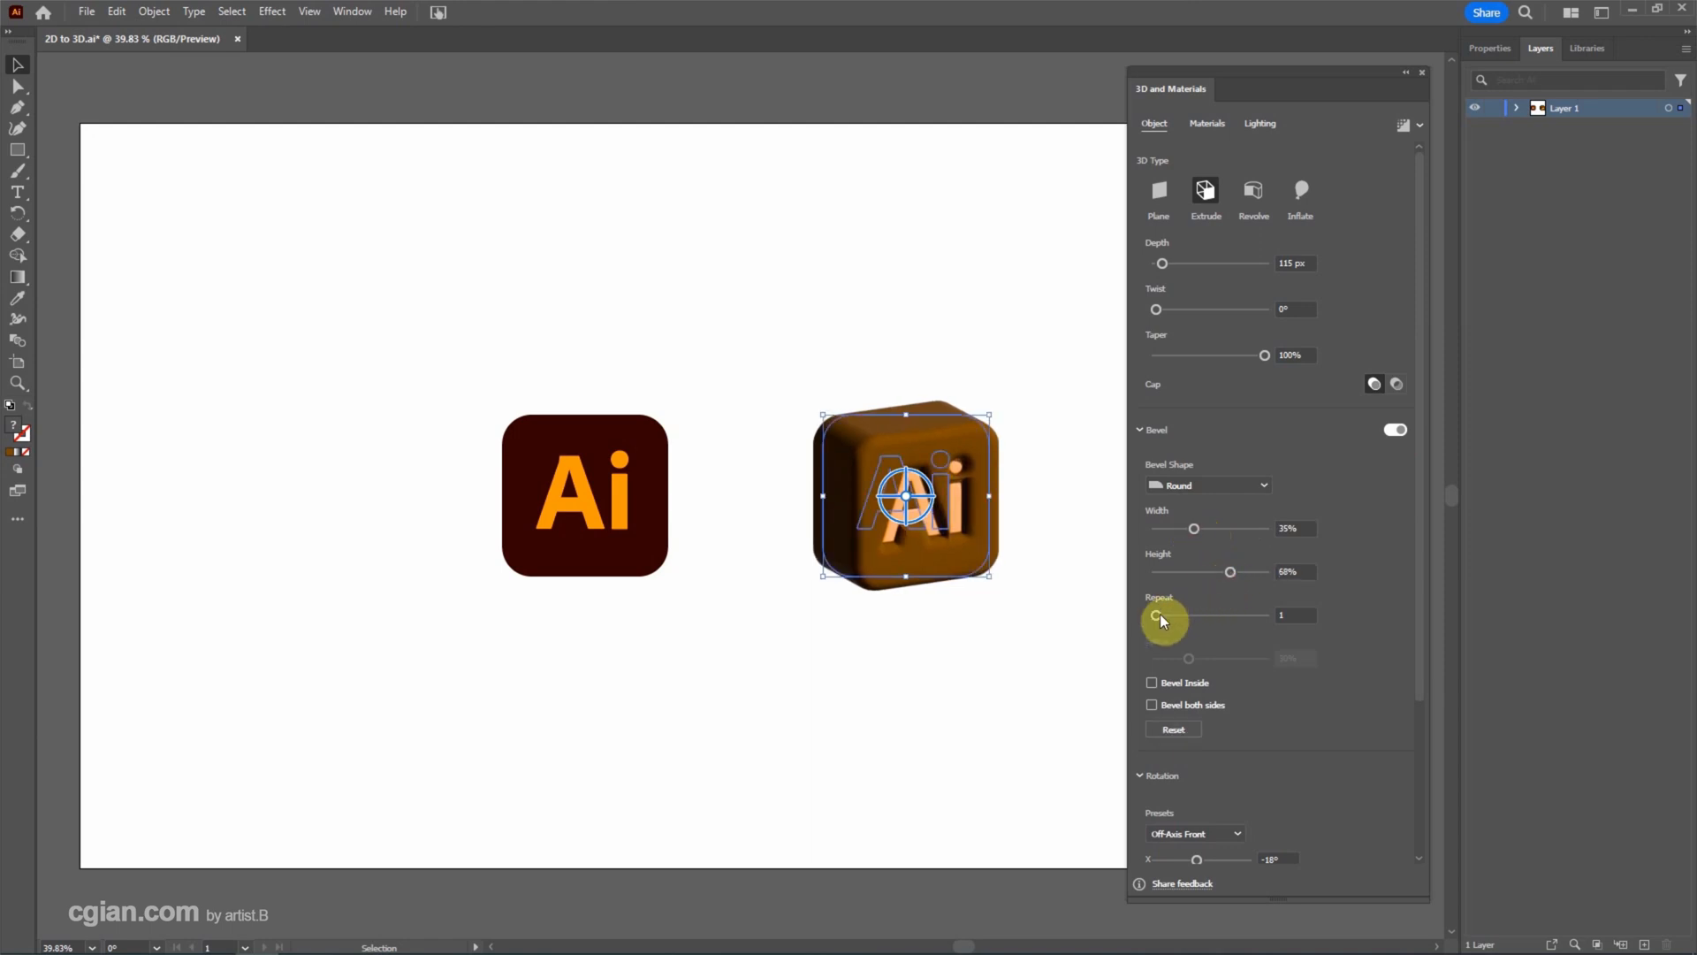
{"action": "left_click_drag", "start_coordinate": [1162, 615], "coordinate": [1180, 616]}
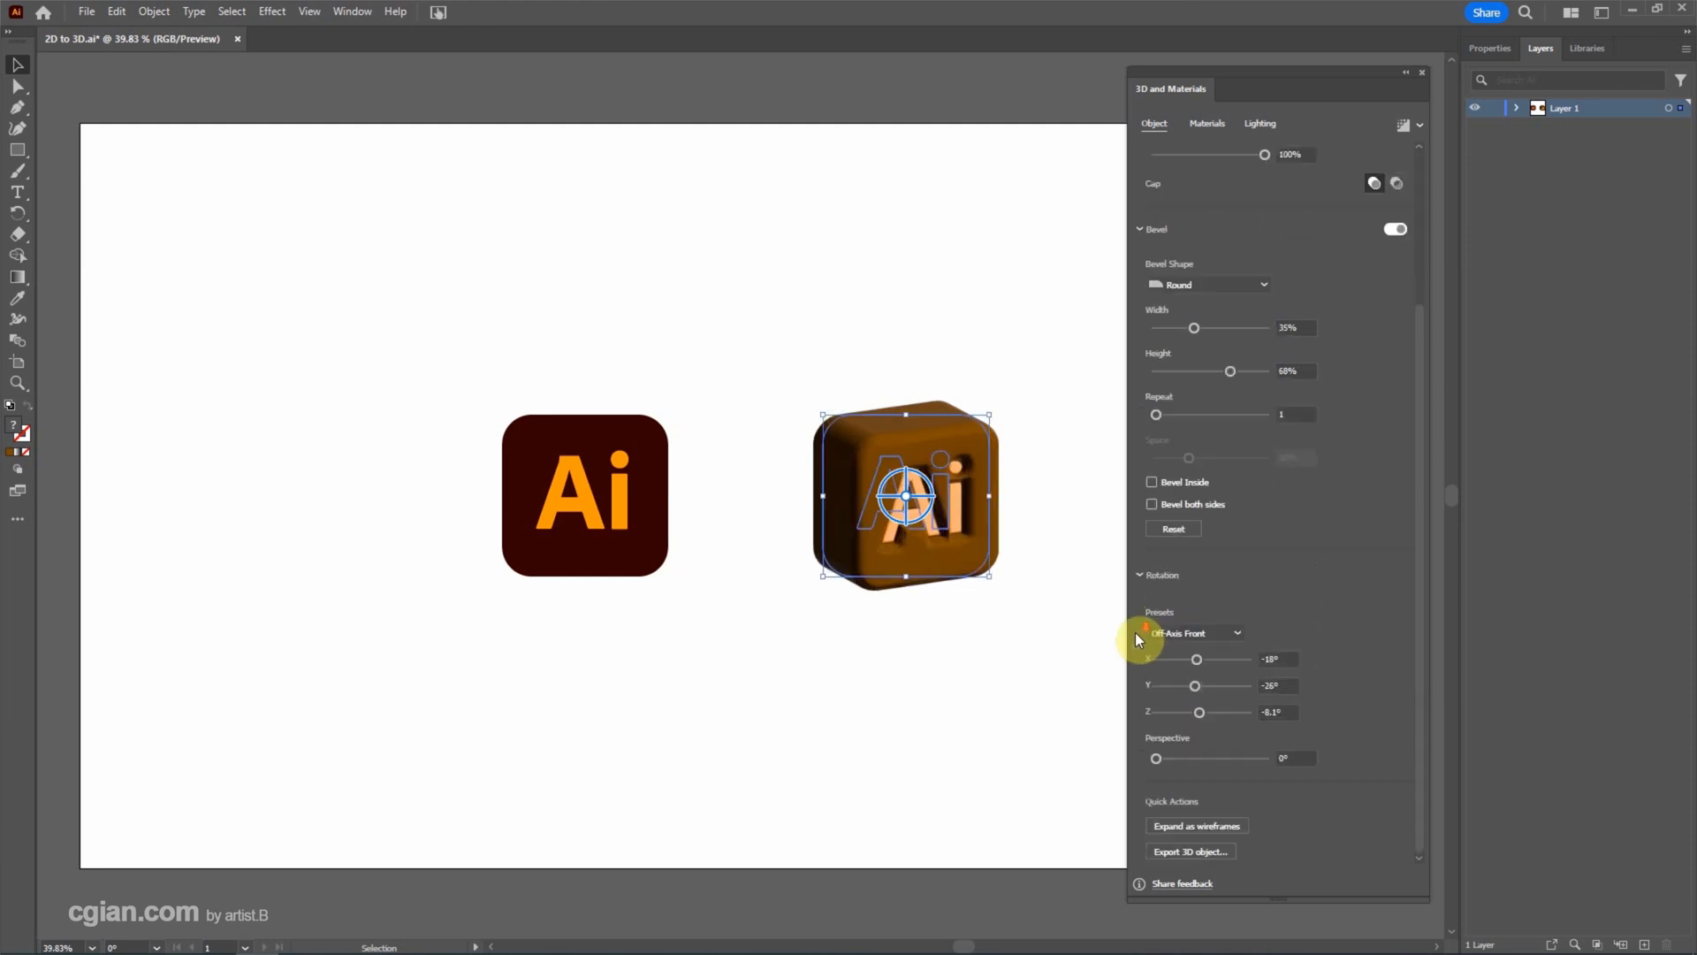
{"action": "mouse_move", "coordinate": [1326, 608]}
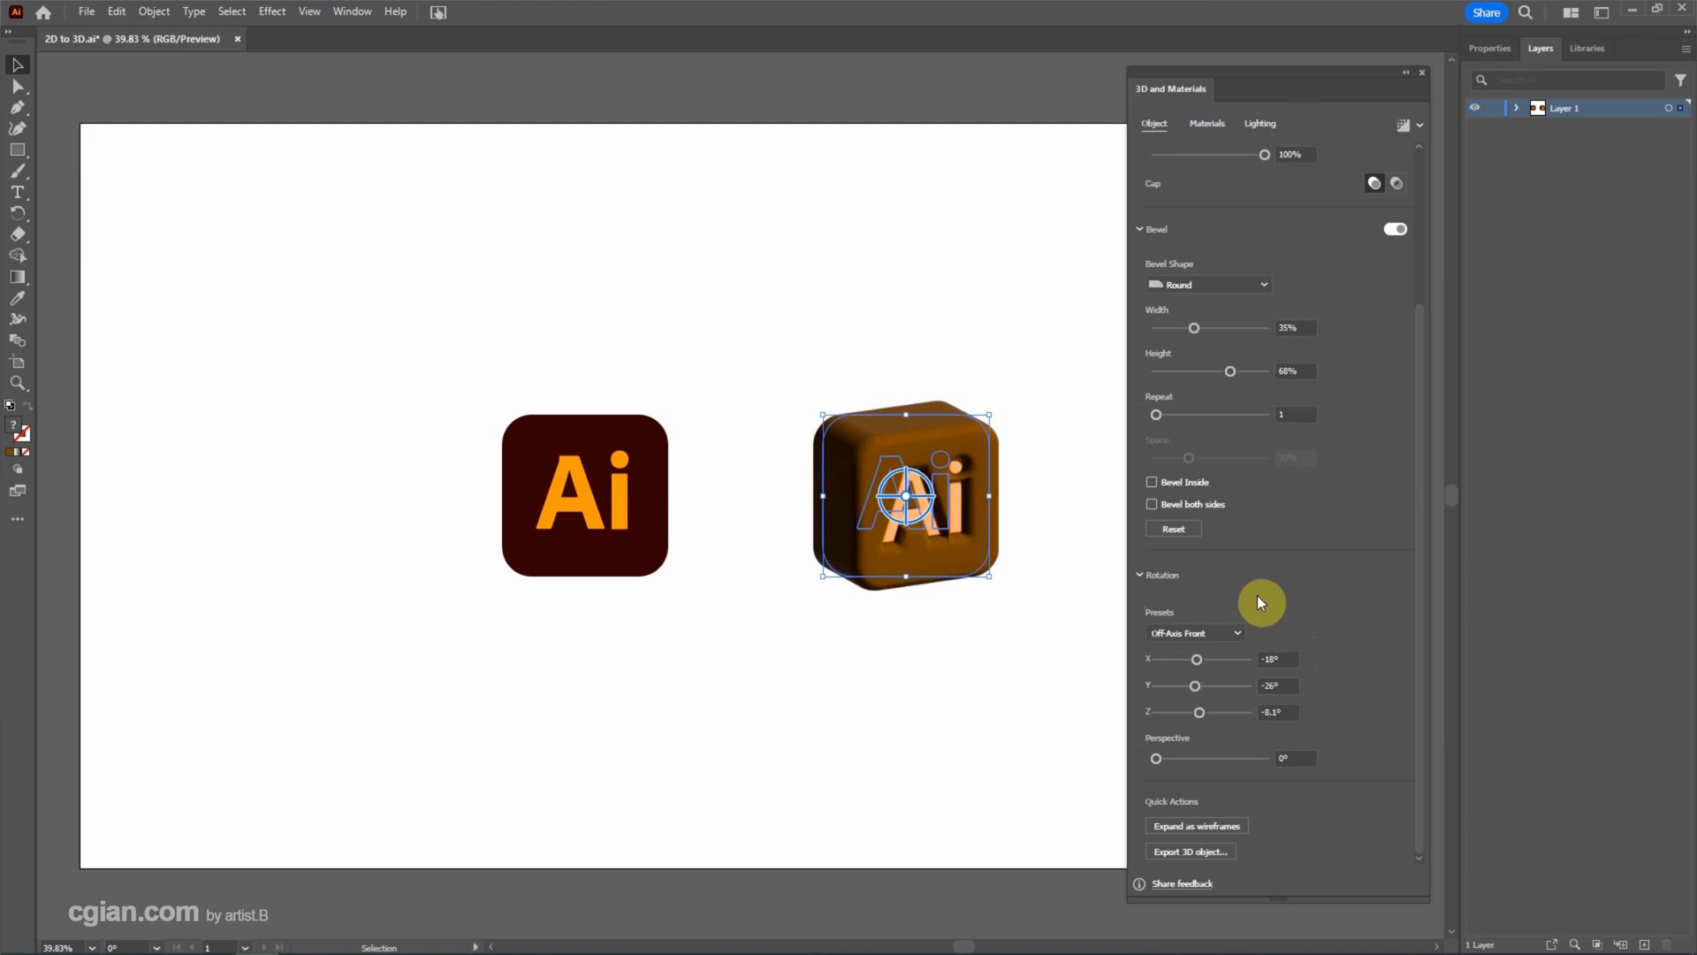
{"action": "mouse_move", "coordinate": [1199, 659]}
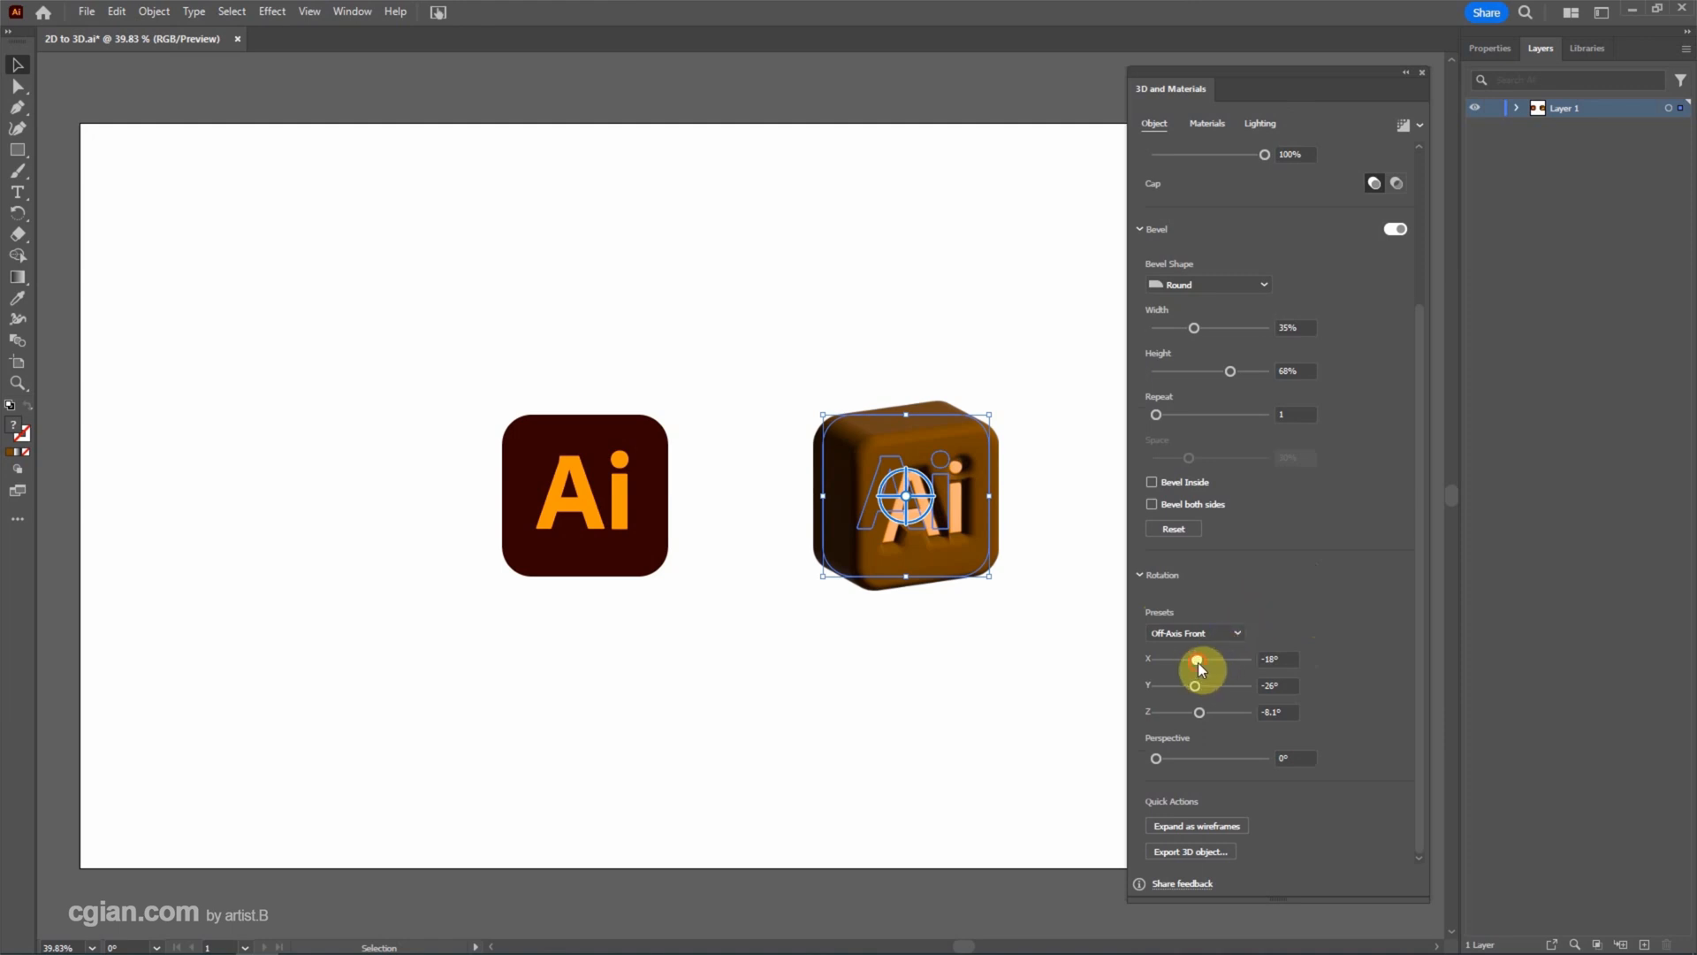
Set the block's rotation to X −13°, Y 37° and Z 16°.
{"action": "left_click_drag", "start_coordinate": [1196, 685], "coordinate": [1185, 686]}
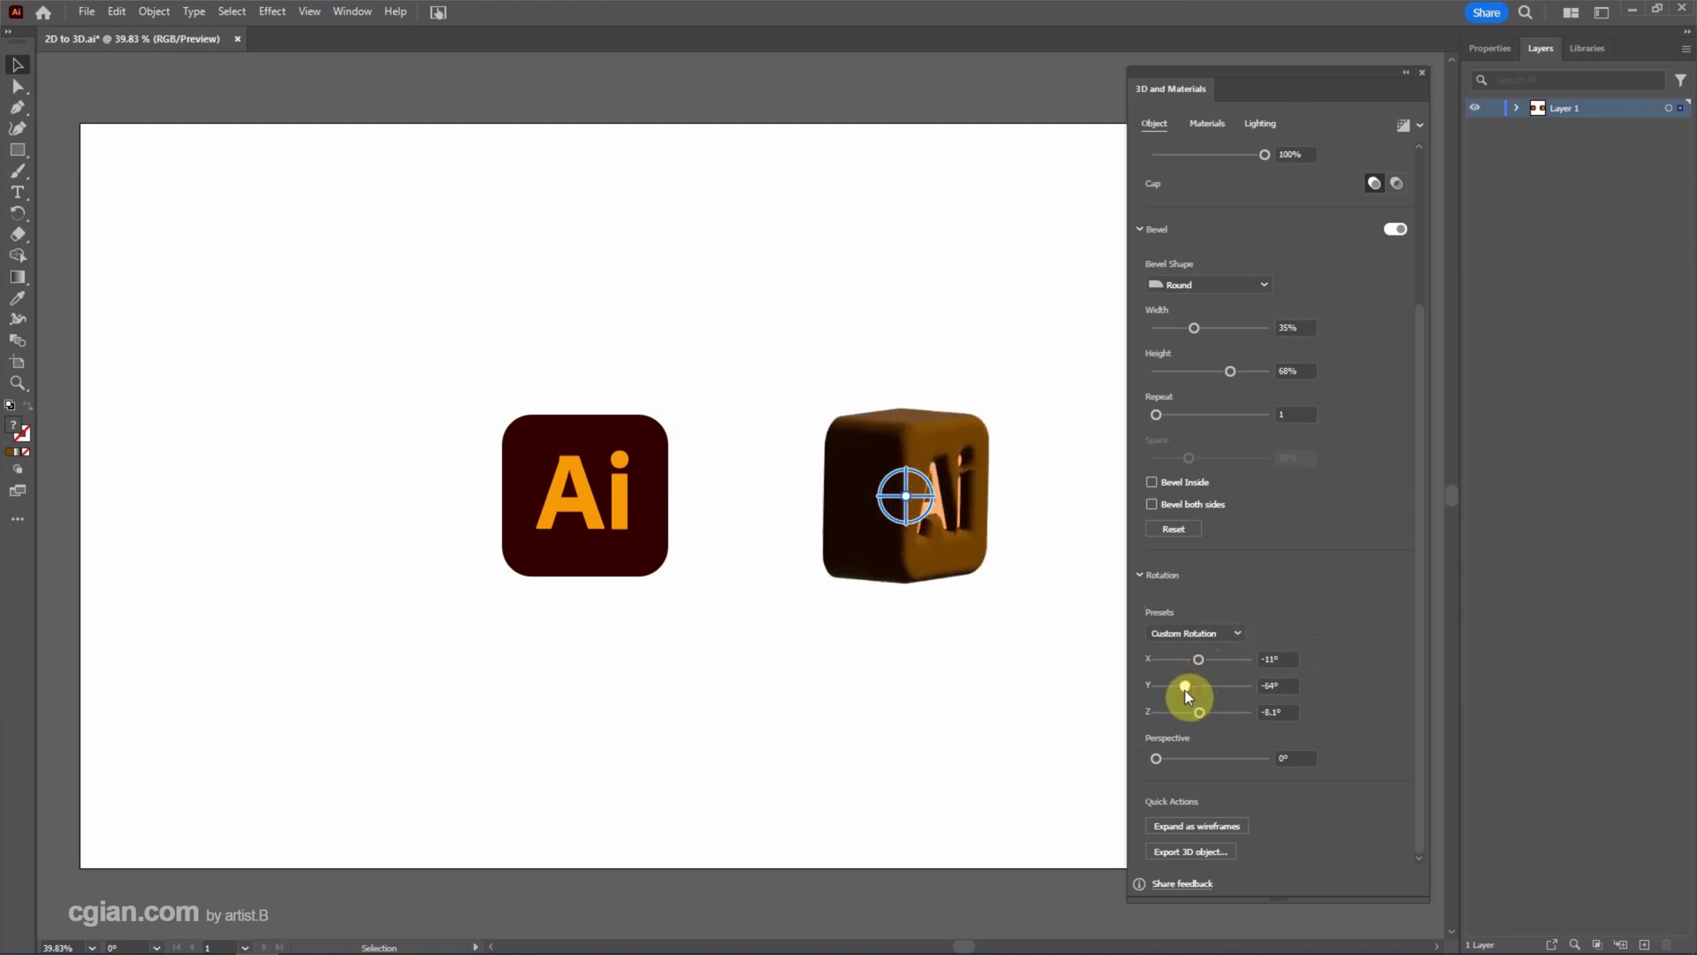
{"action": "left_click_drag", "start_coordinate": [1184, 686], "coordinate": [1211, 686]}
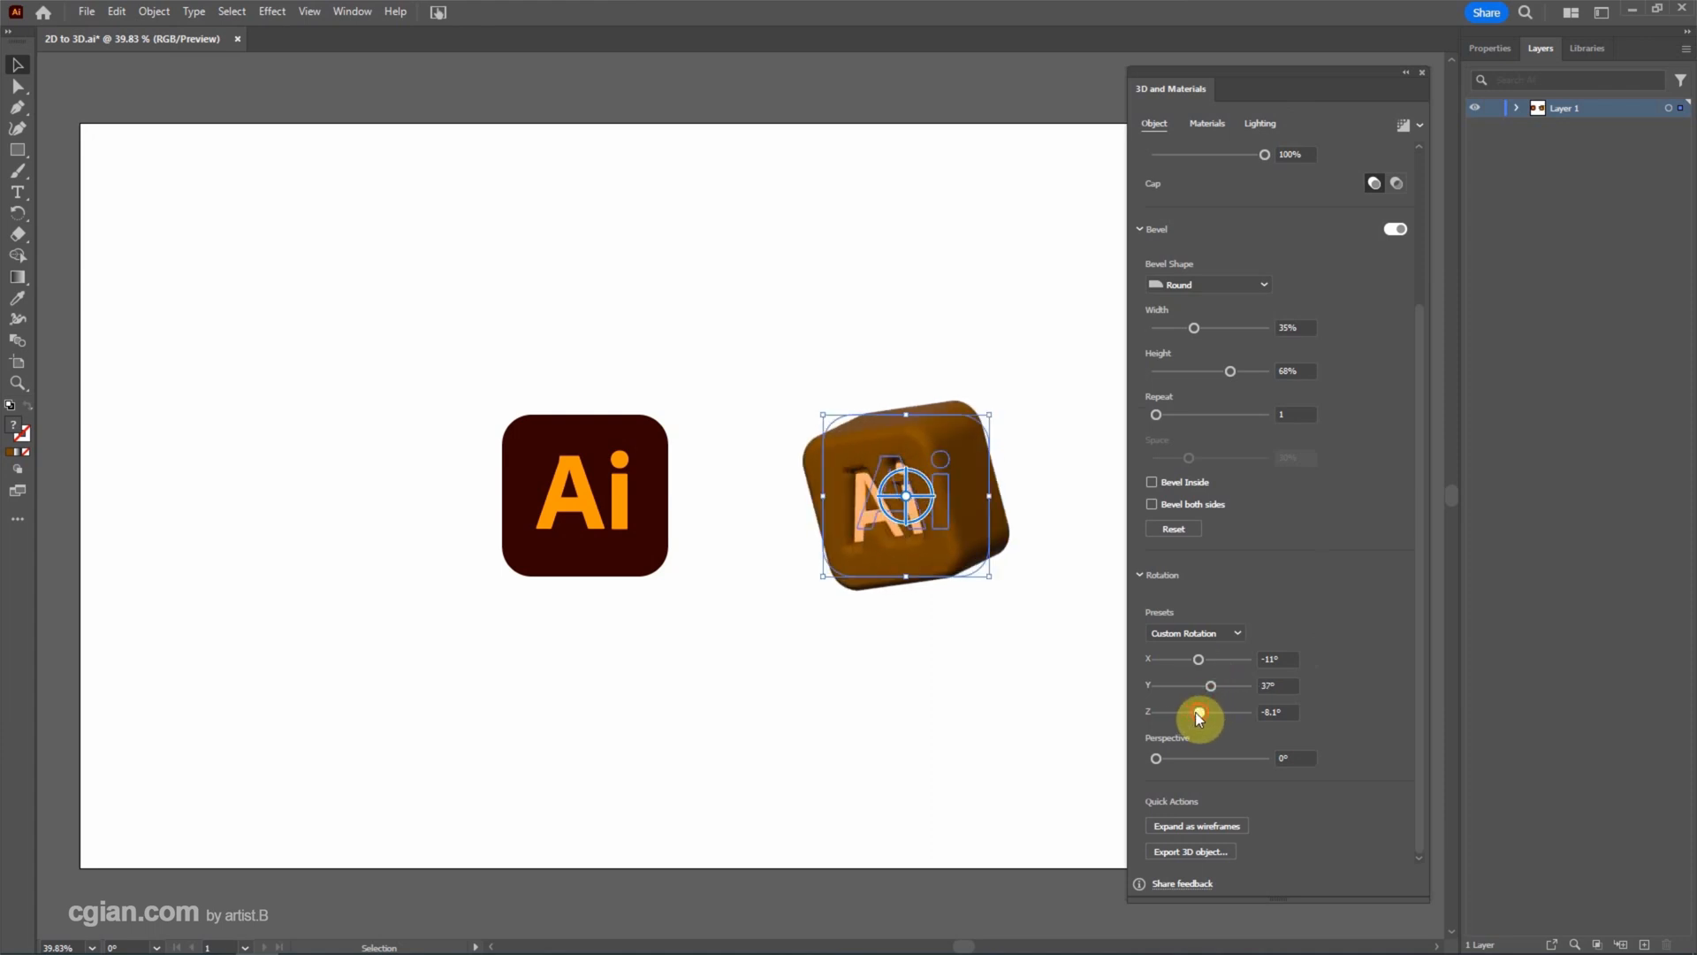
{"action": "left_click_drag", "start_coordinate": [1197, 711], "coordinate": [1206, 711]}
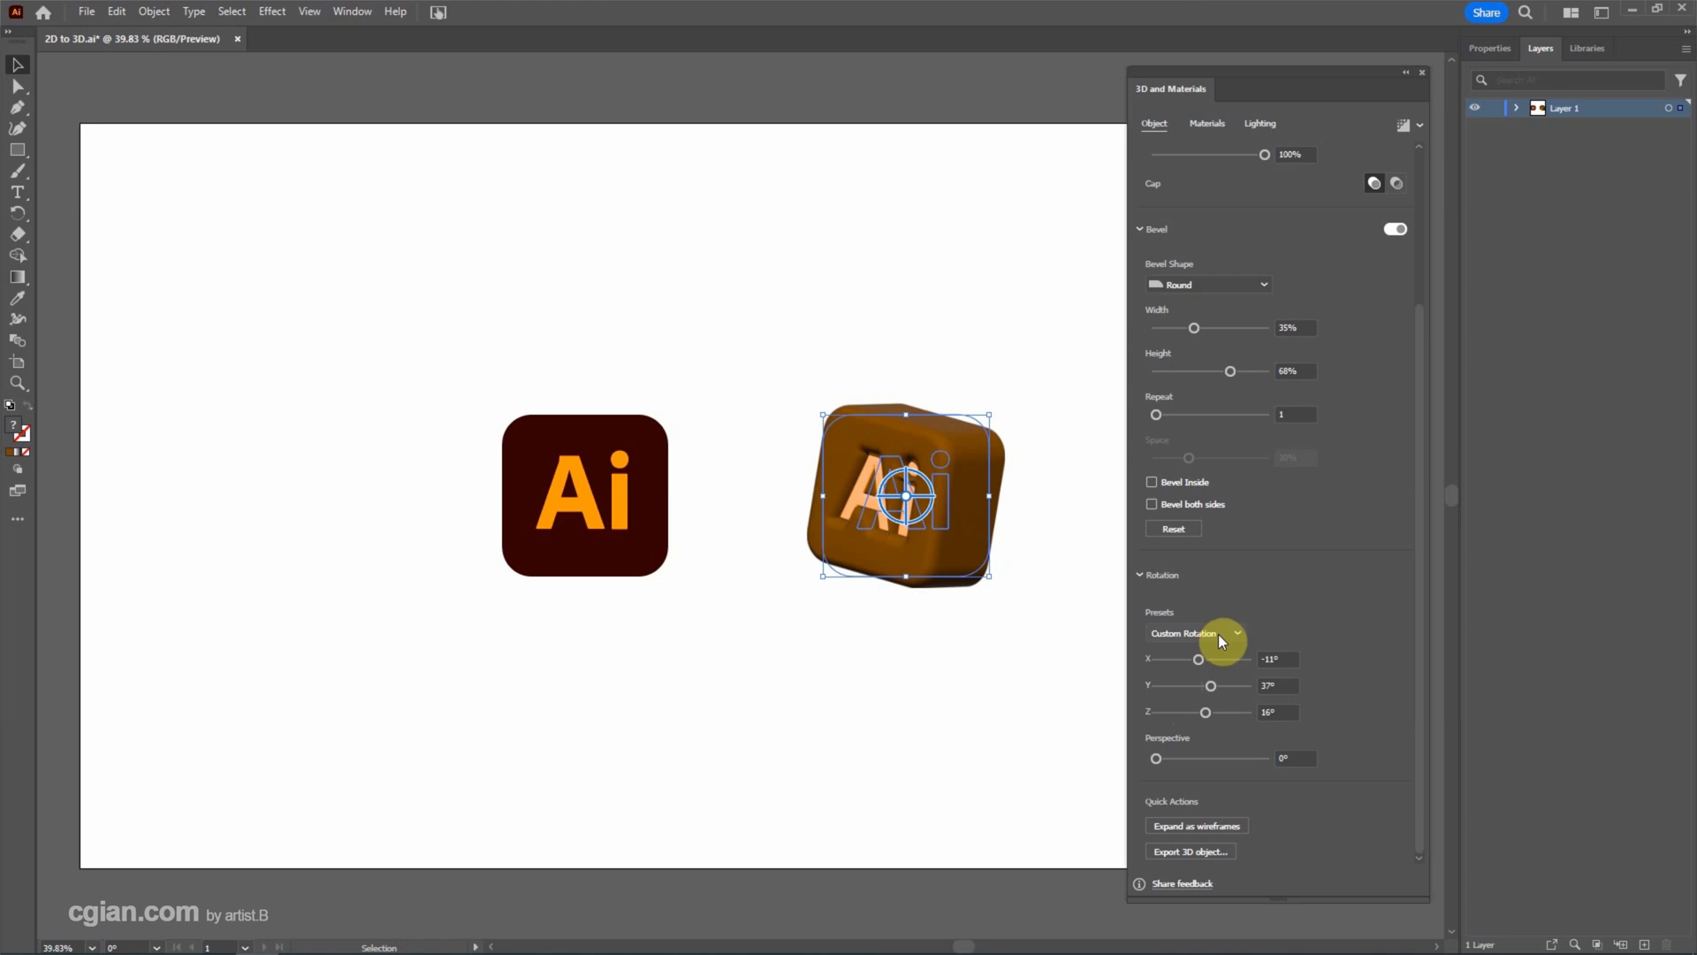
{"action": "left_click", "coordinate": [1195, 633]}
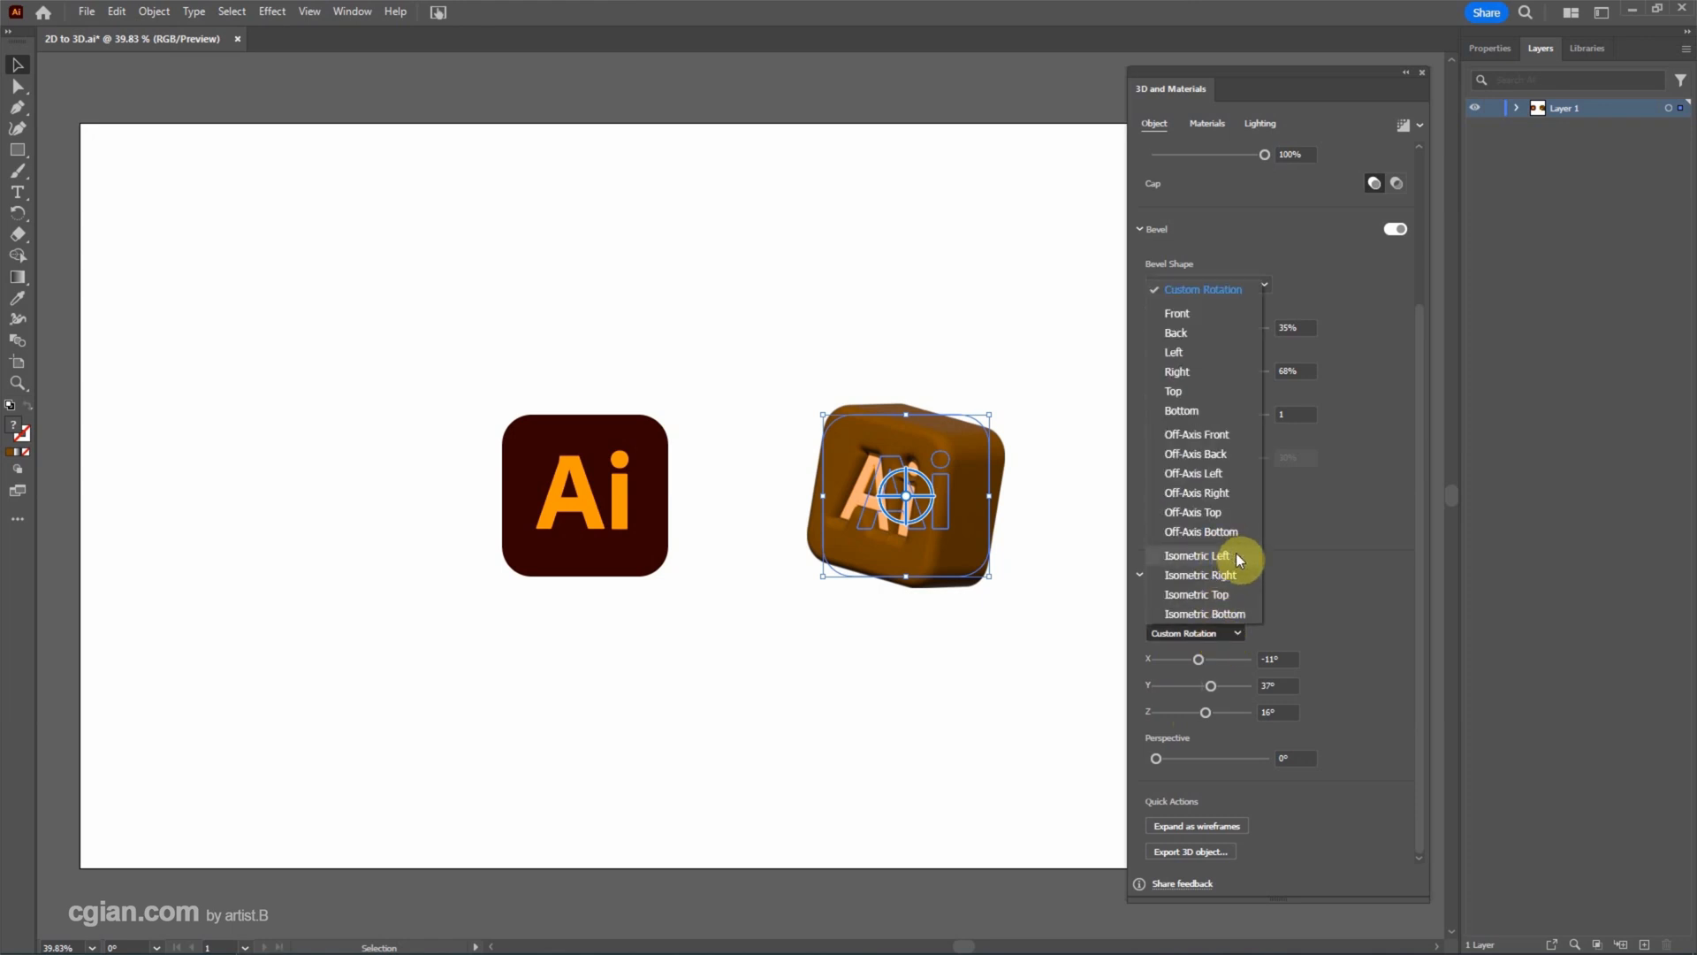
Apply the Isometric Left preset, then reopen the rotation presets to choose Front.
{"action": "left_click", "coordinate": [1199, 555]}
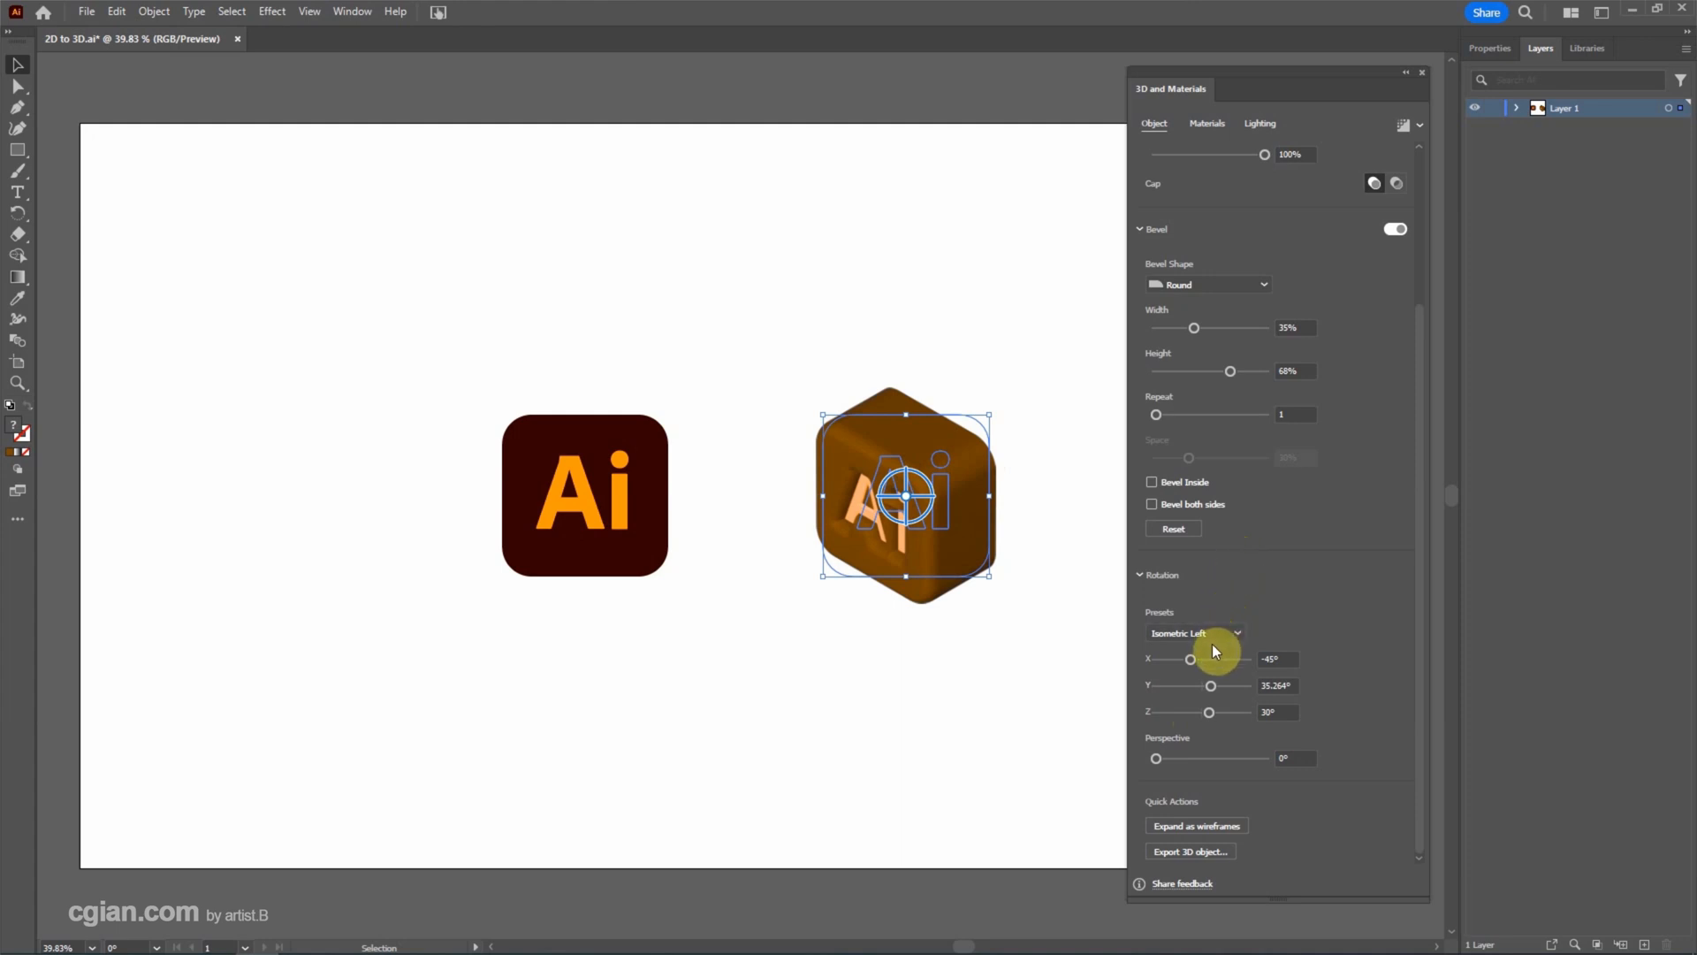
{"action": "left_click", "coordinate": [1197, 632]}
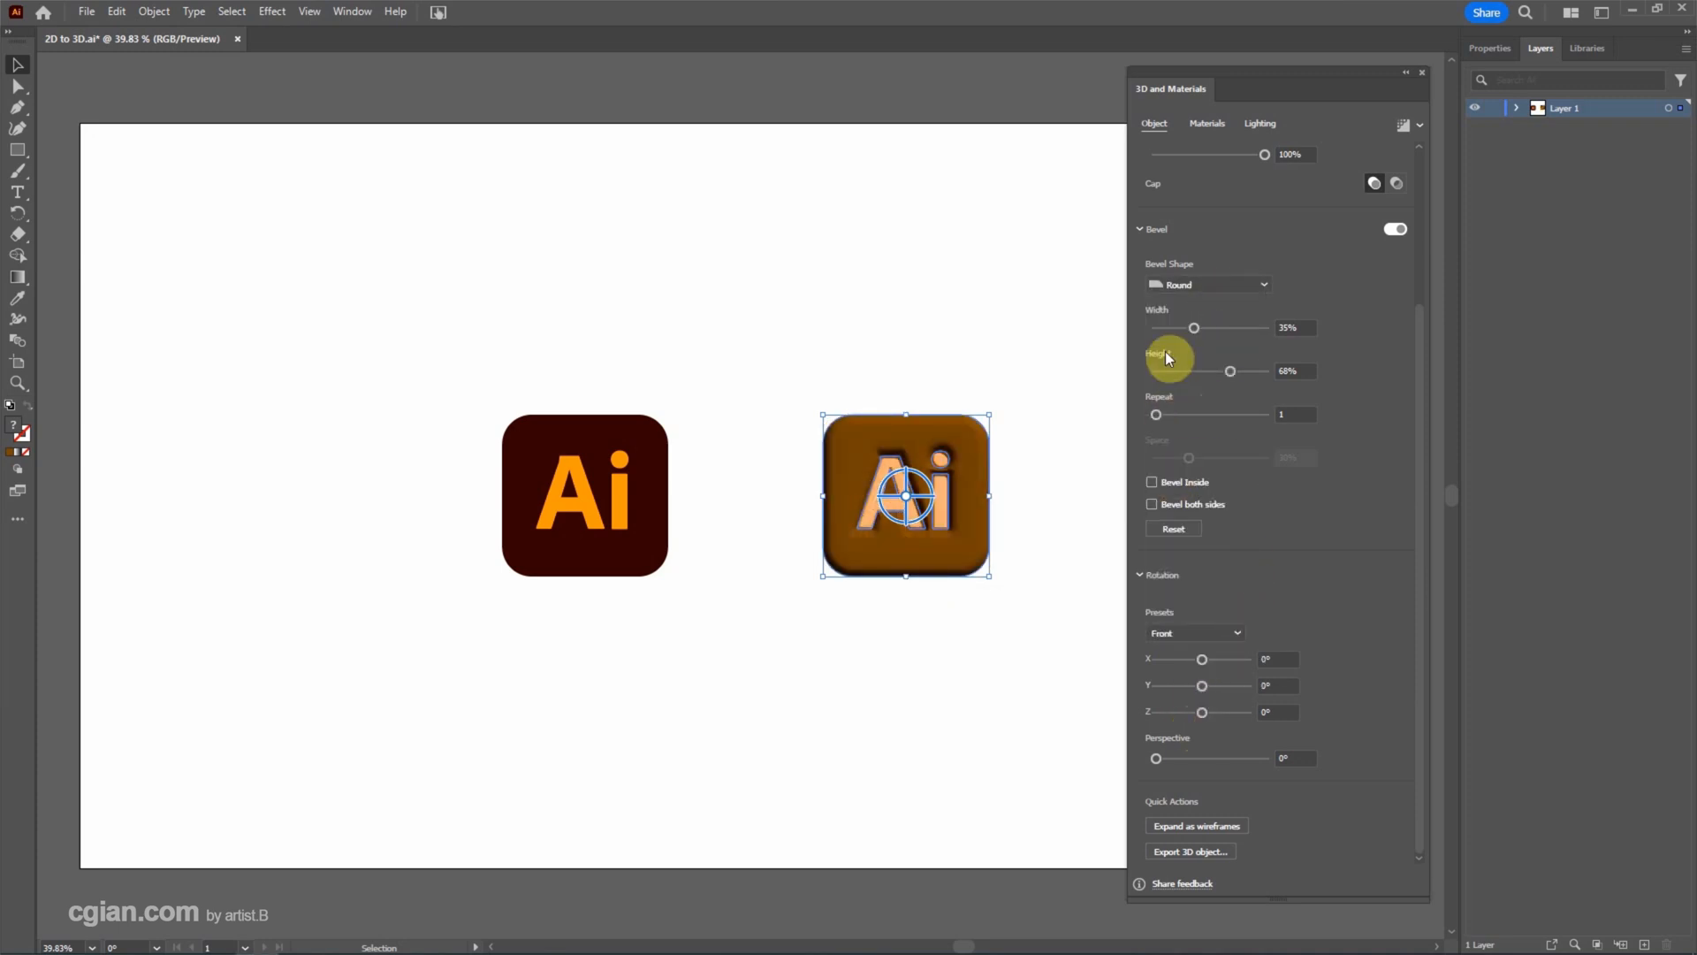
Set the default material's Base Properties to Roughness 0.4 and Metallic 0.1.
{"action": "left_click", "coordinate": [1205, 124]}
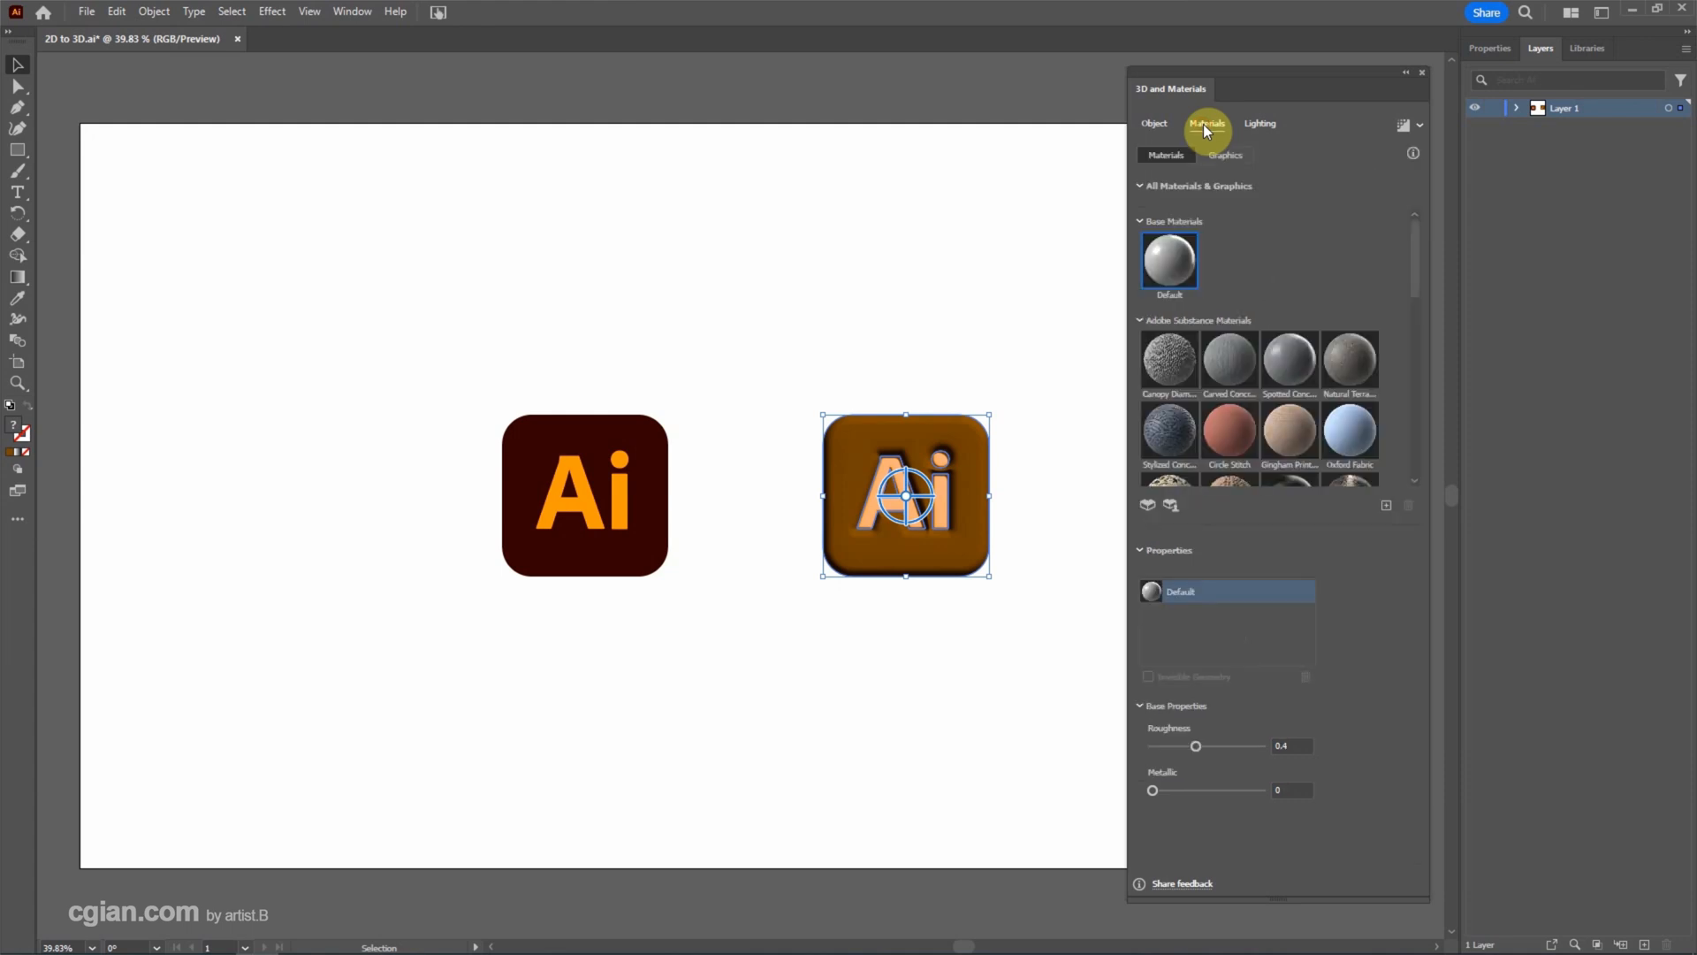
{"action": "mouse_move", "coordinate": [1195, 258]}
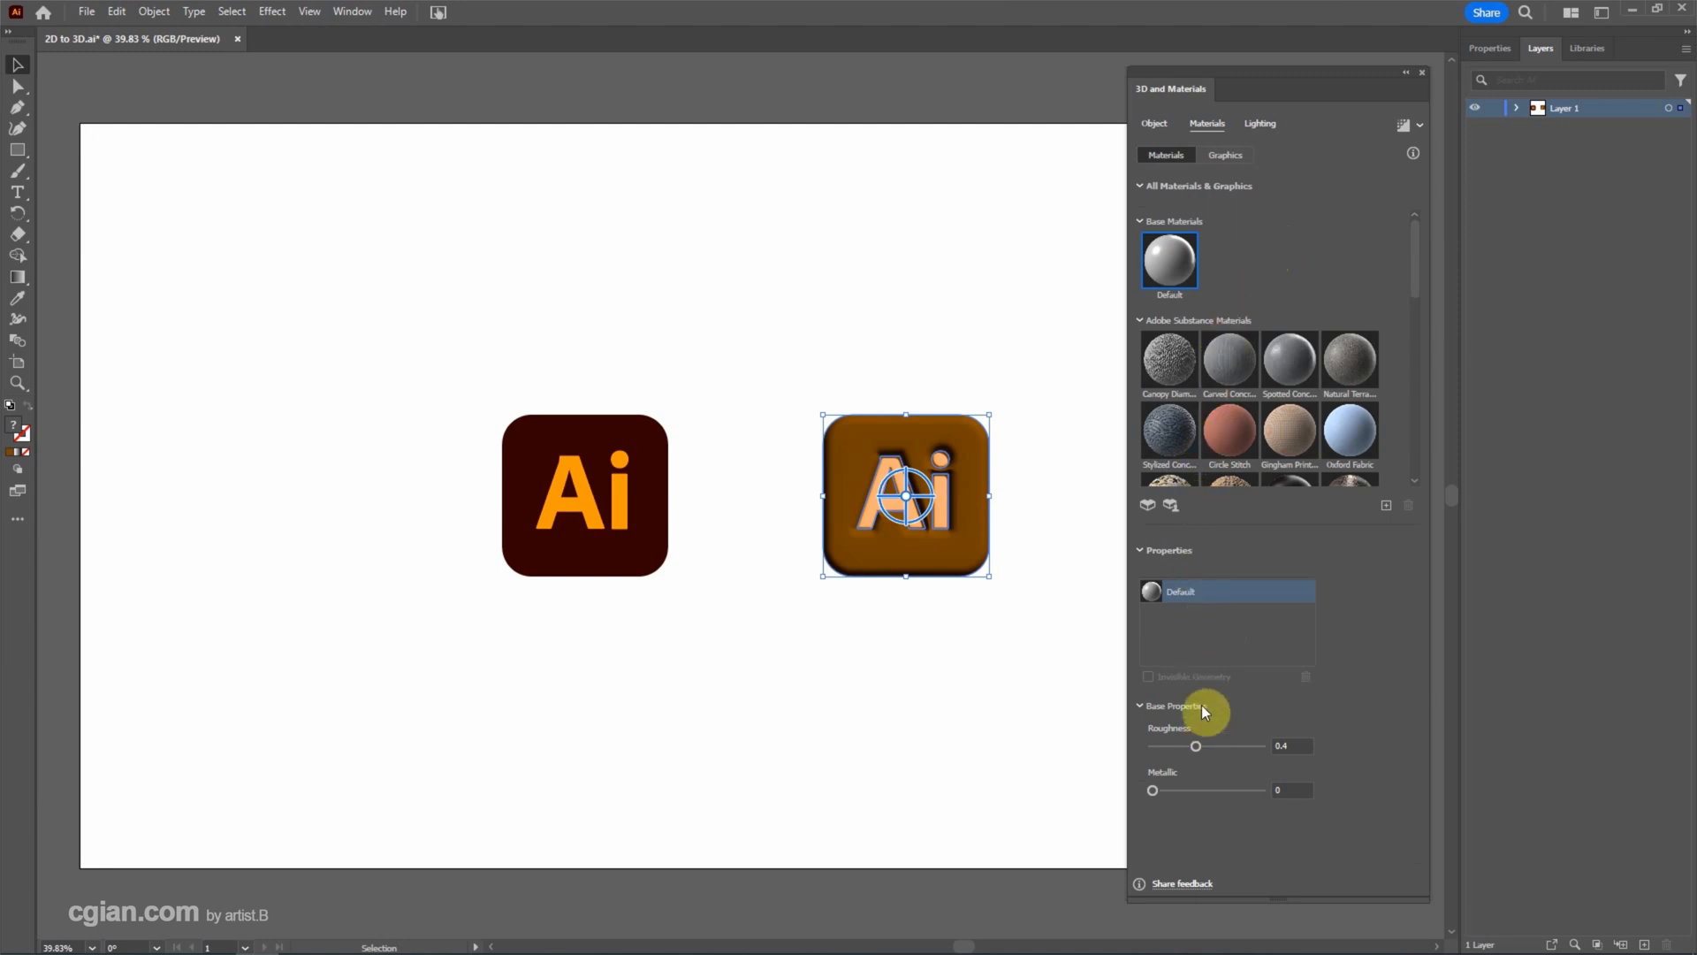
{"action": "mouse_move", "coordinate": [1197, 753]}
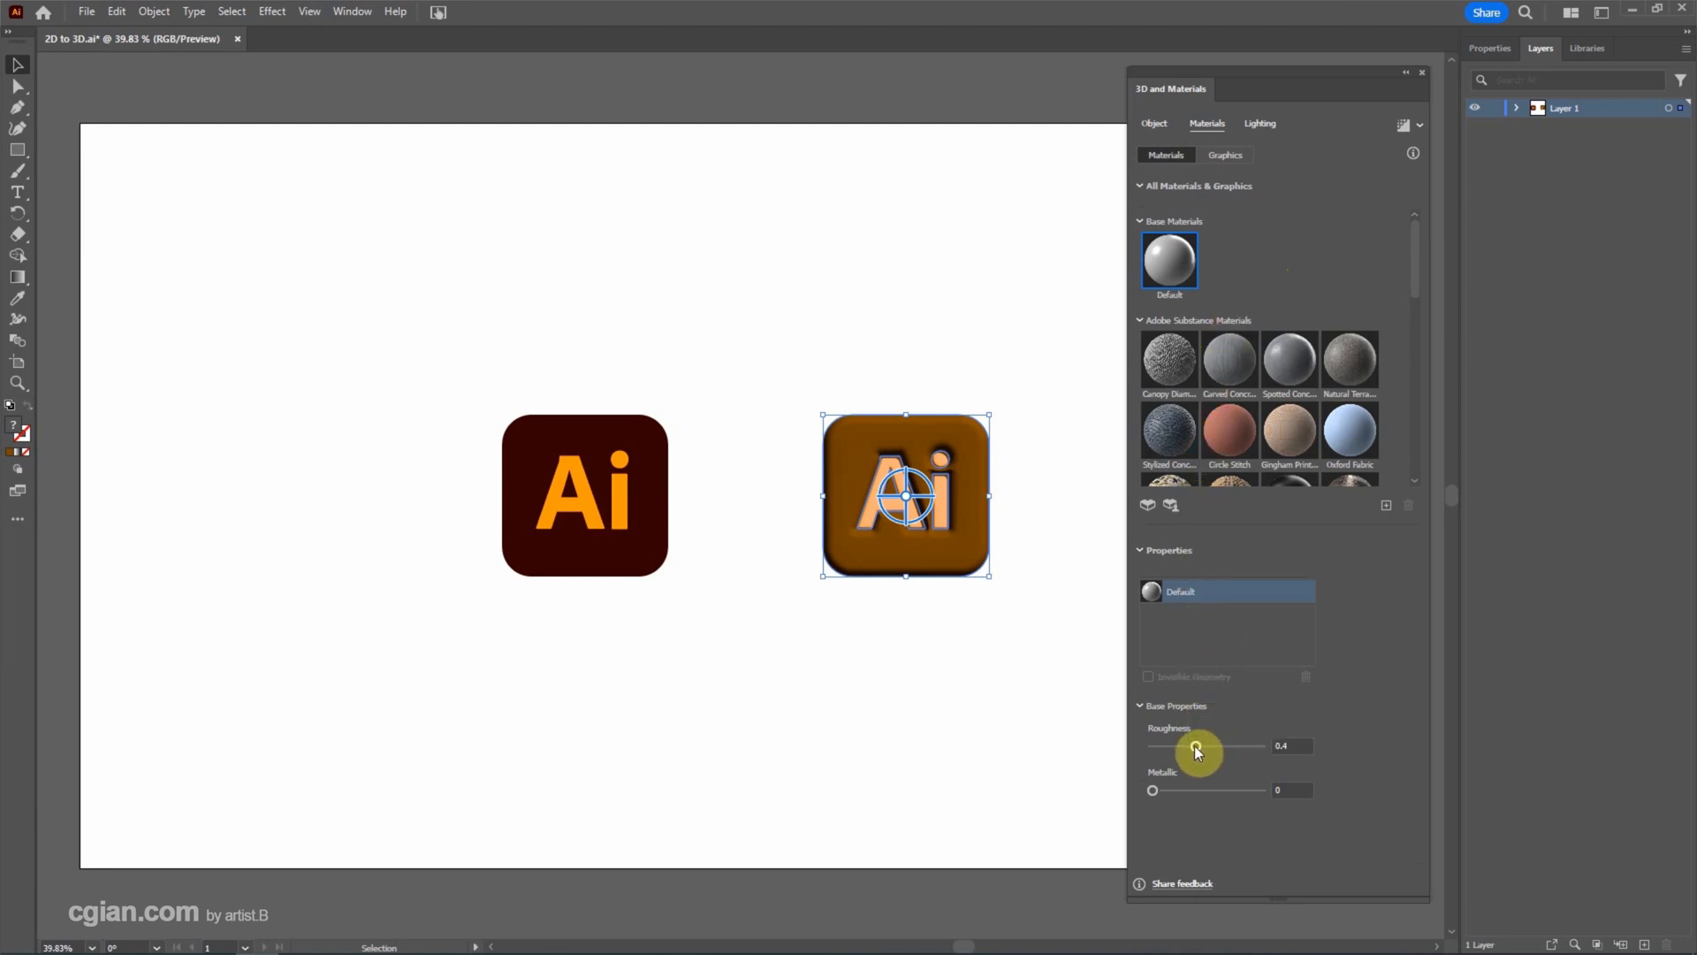
{"action": "left_click_drag", "start_coordinate": [1194, 750], "coordinate": [1199, 746]}
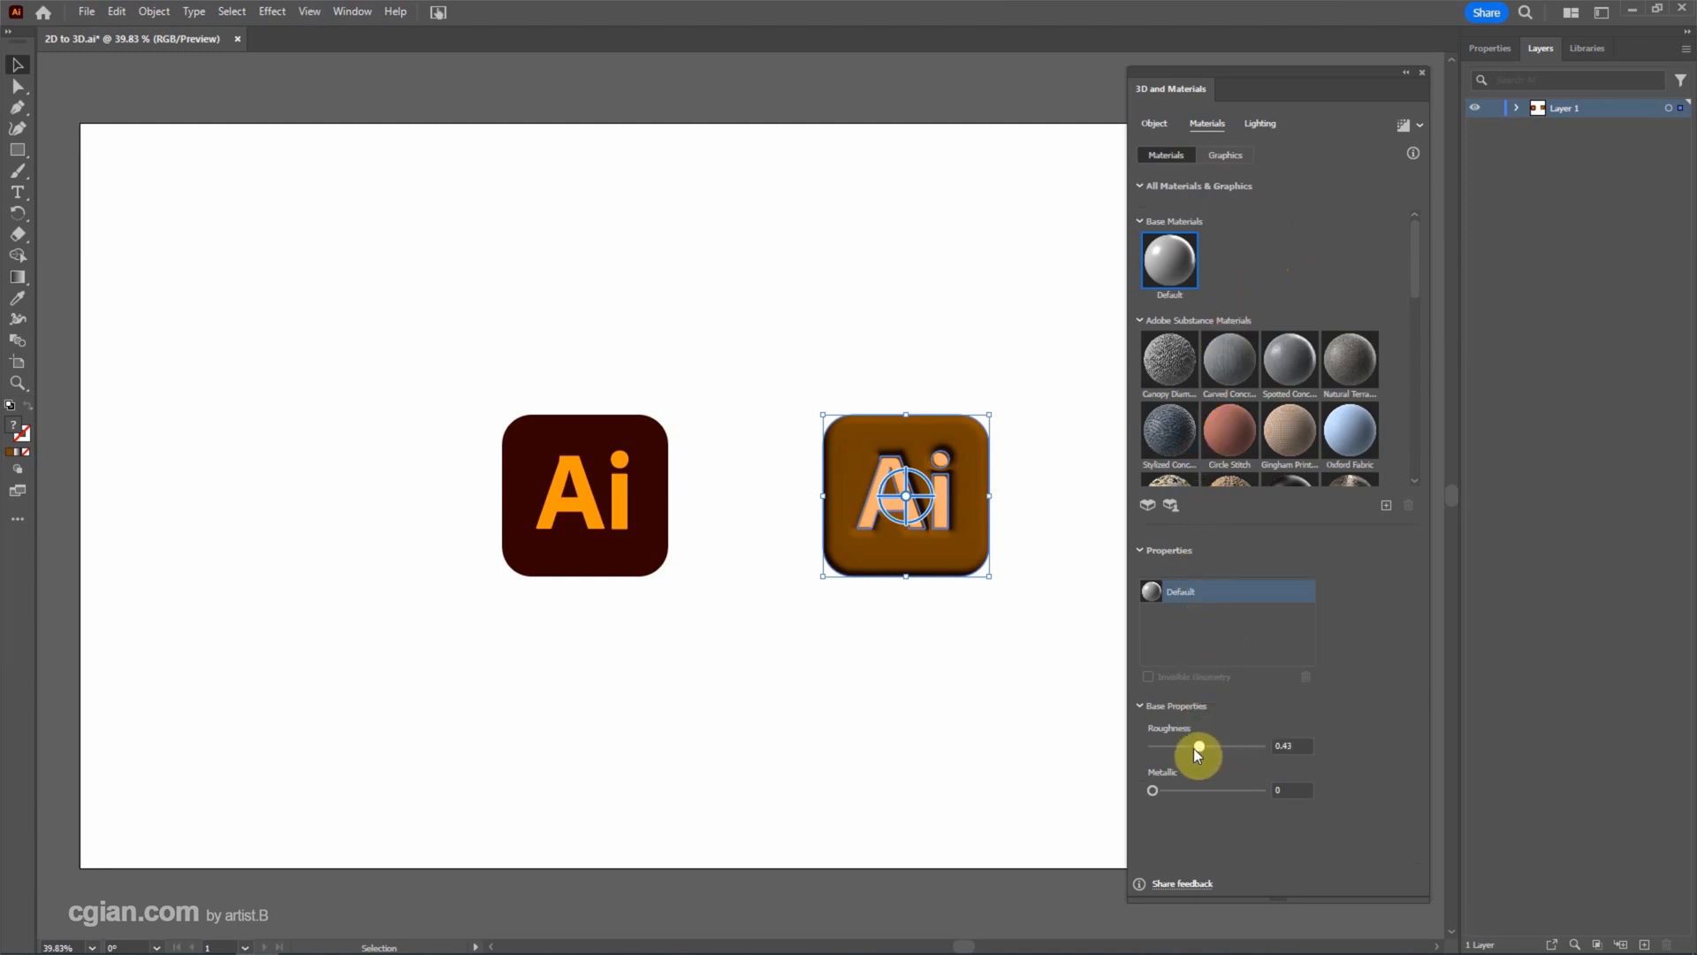
{"action": "left_click_drag", "start_coordinate": [1199, 744], "coordinate": [1246, 744]}
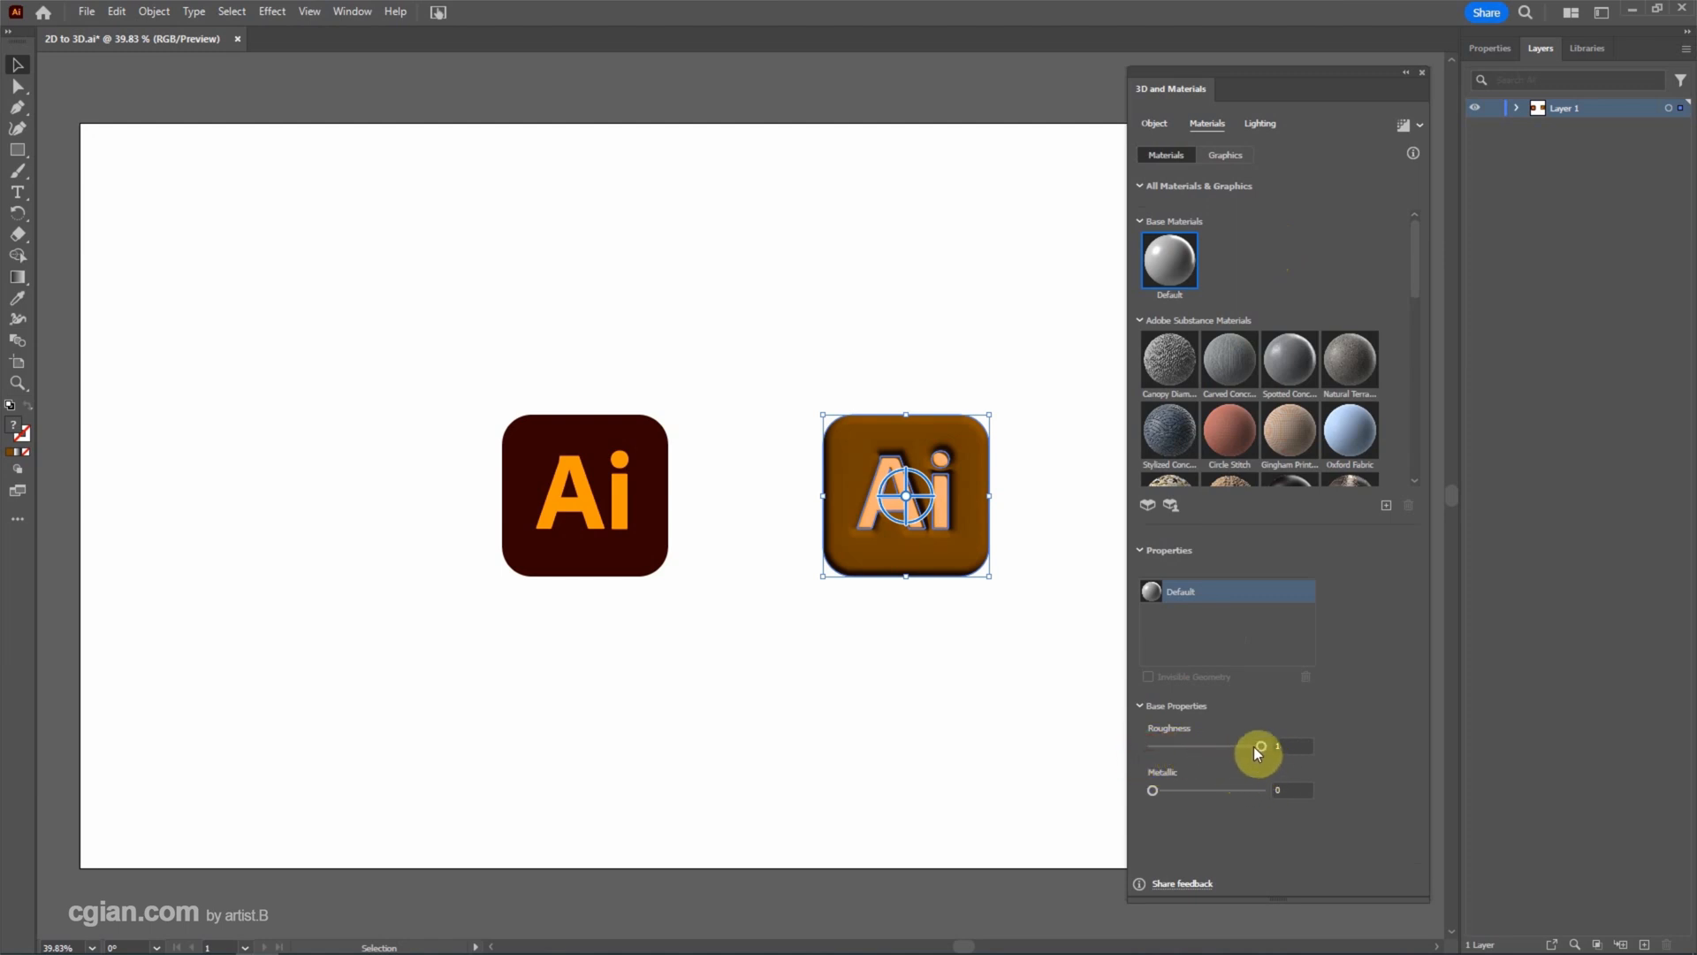
{"action": "left_click_drag", "start_coordinate": [1261, 747], "coordinate": [1283, 746]}
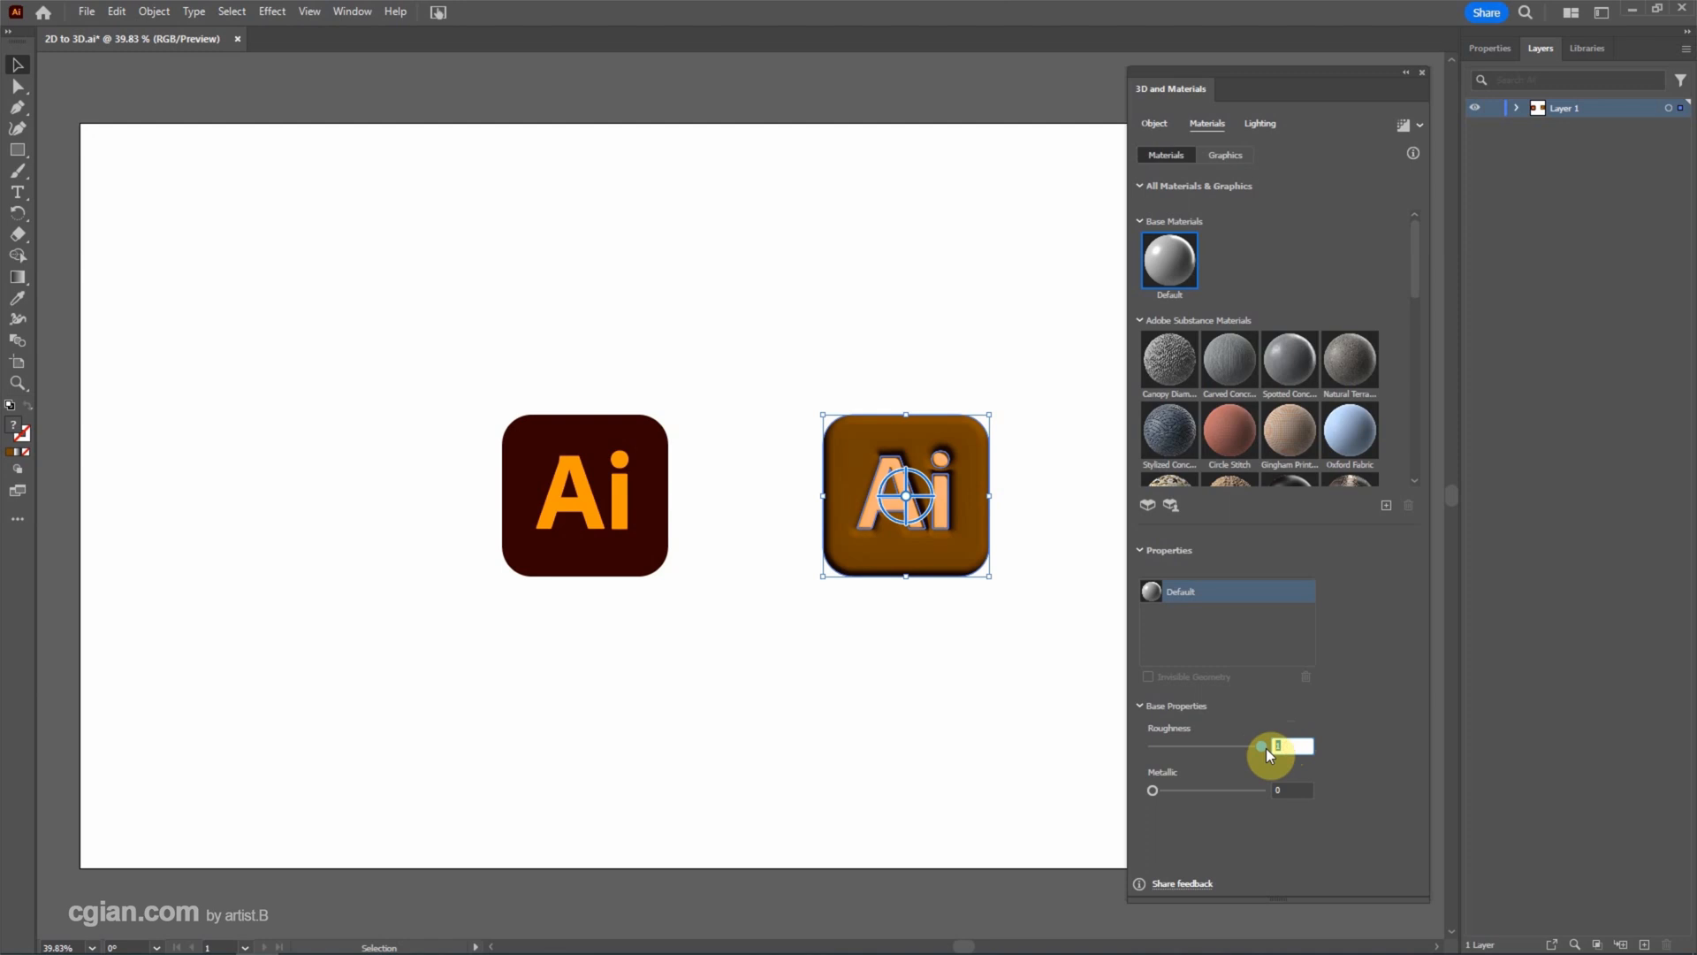
{"action": "left_click_drag", "start_coordinate": [1276, 746], "coordinate": [1195, 746]}
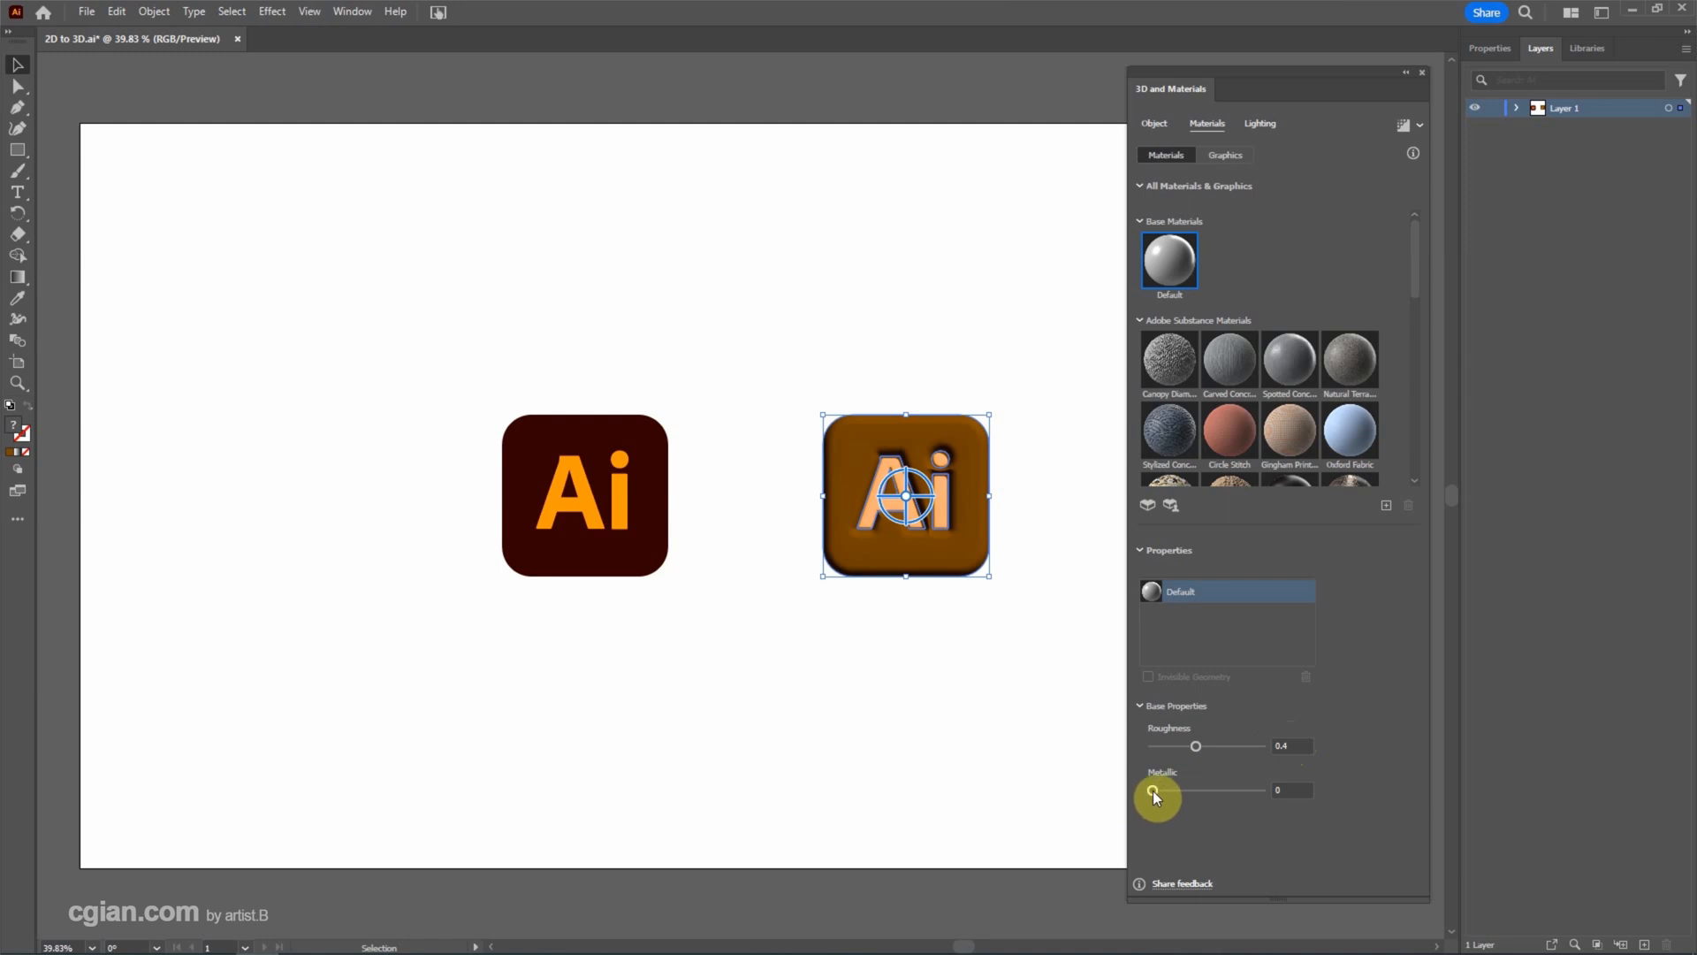
{"action": "left_click_drag", "start_coordinate": [1155, 788], "coordinate": [1232, 789]}
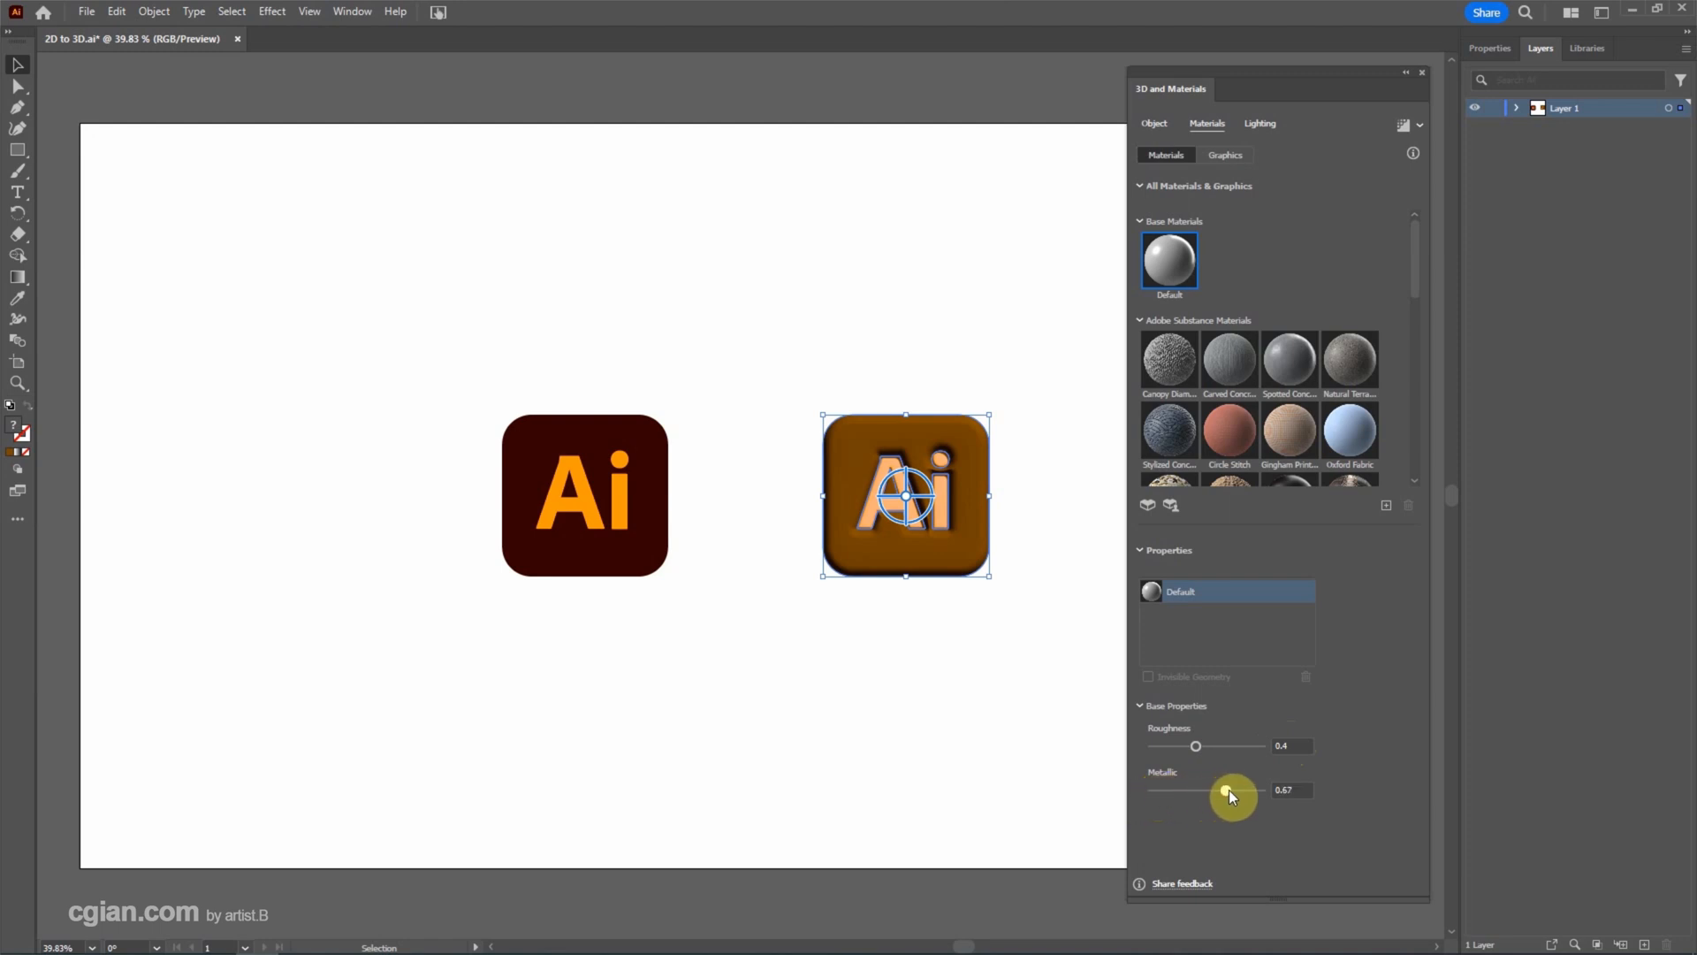
{"action": "left_click_drag", "start_coordinate": [1232, 790], "coordinate": [1231, 790]}
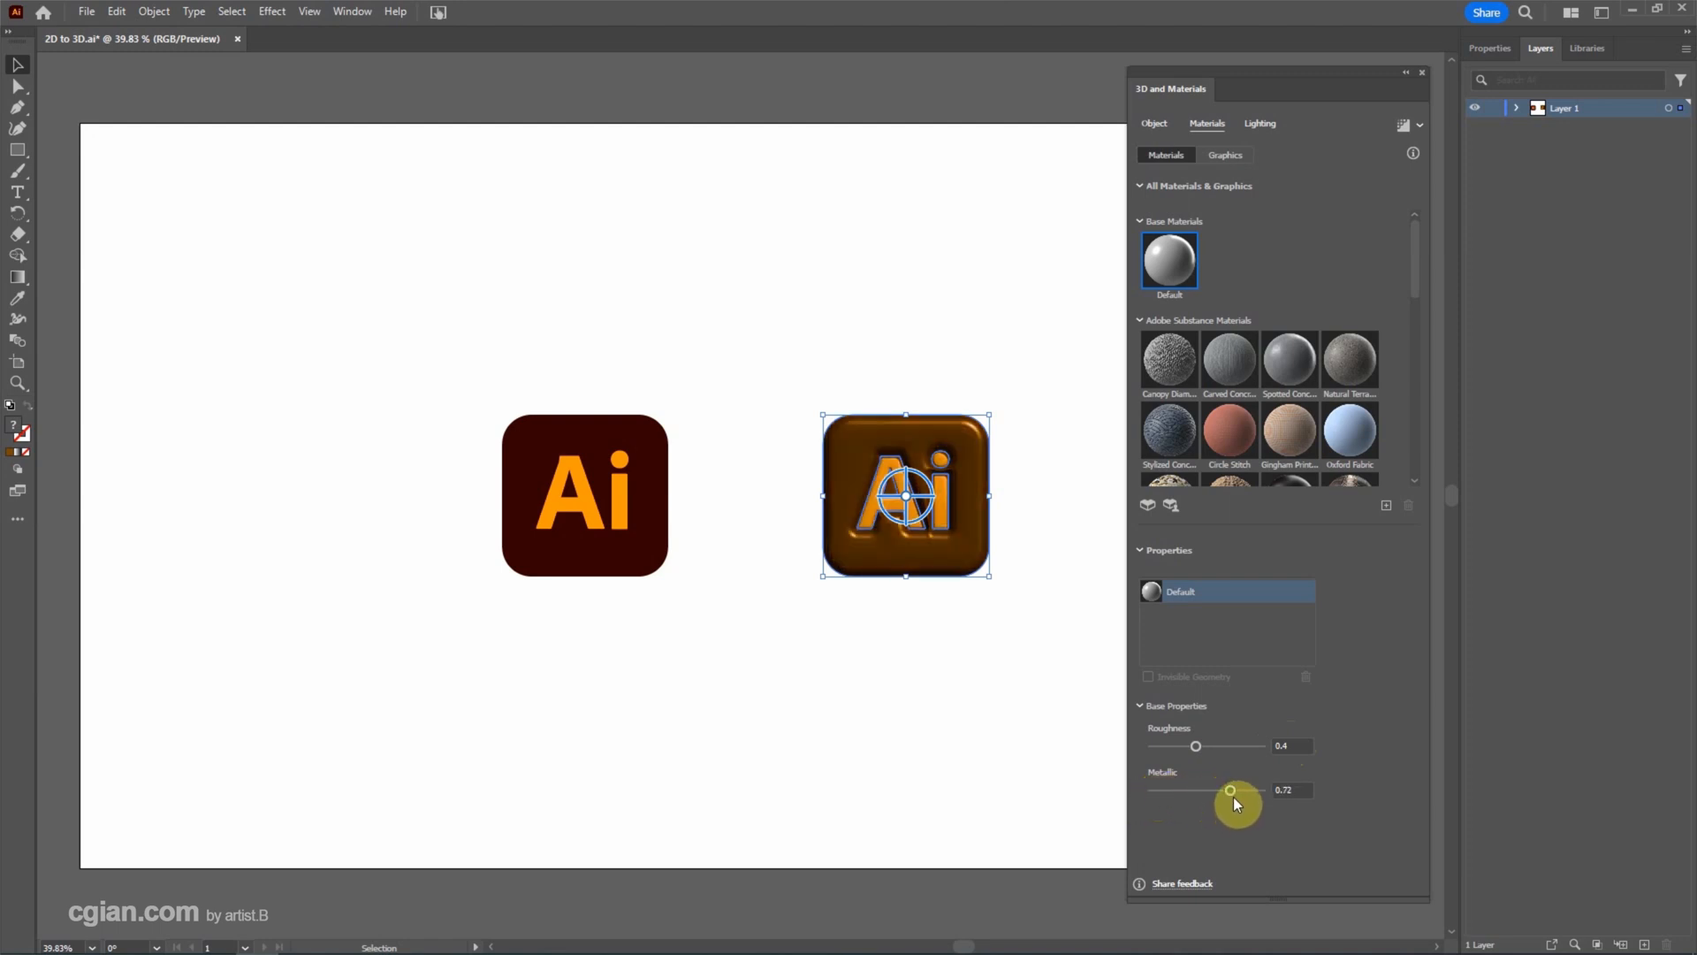
{"action": "left_click", "coordinate": [1291, 789]}
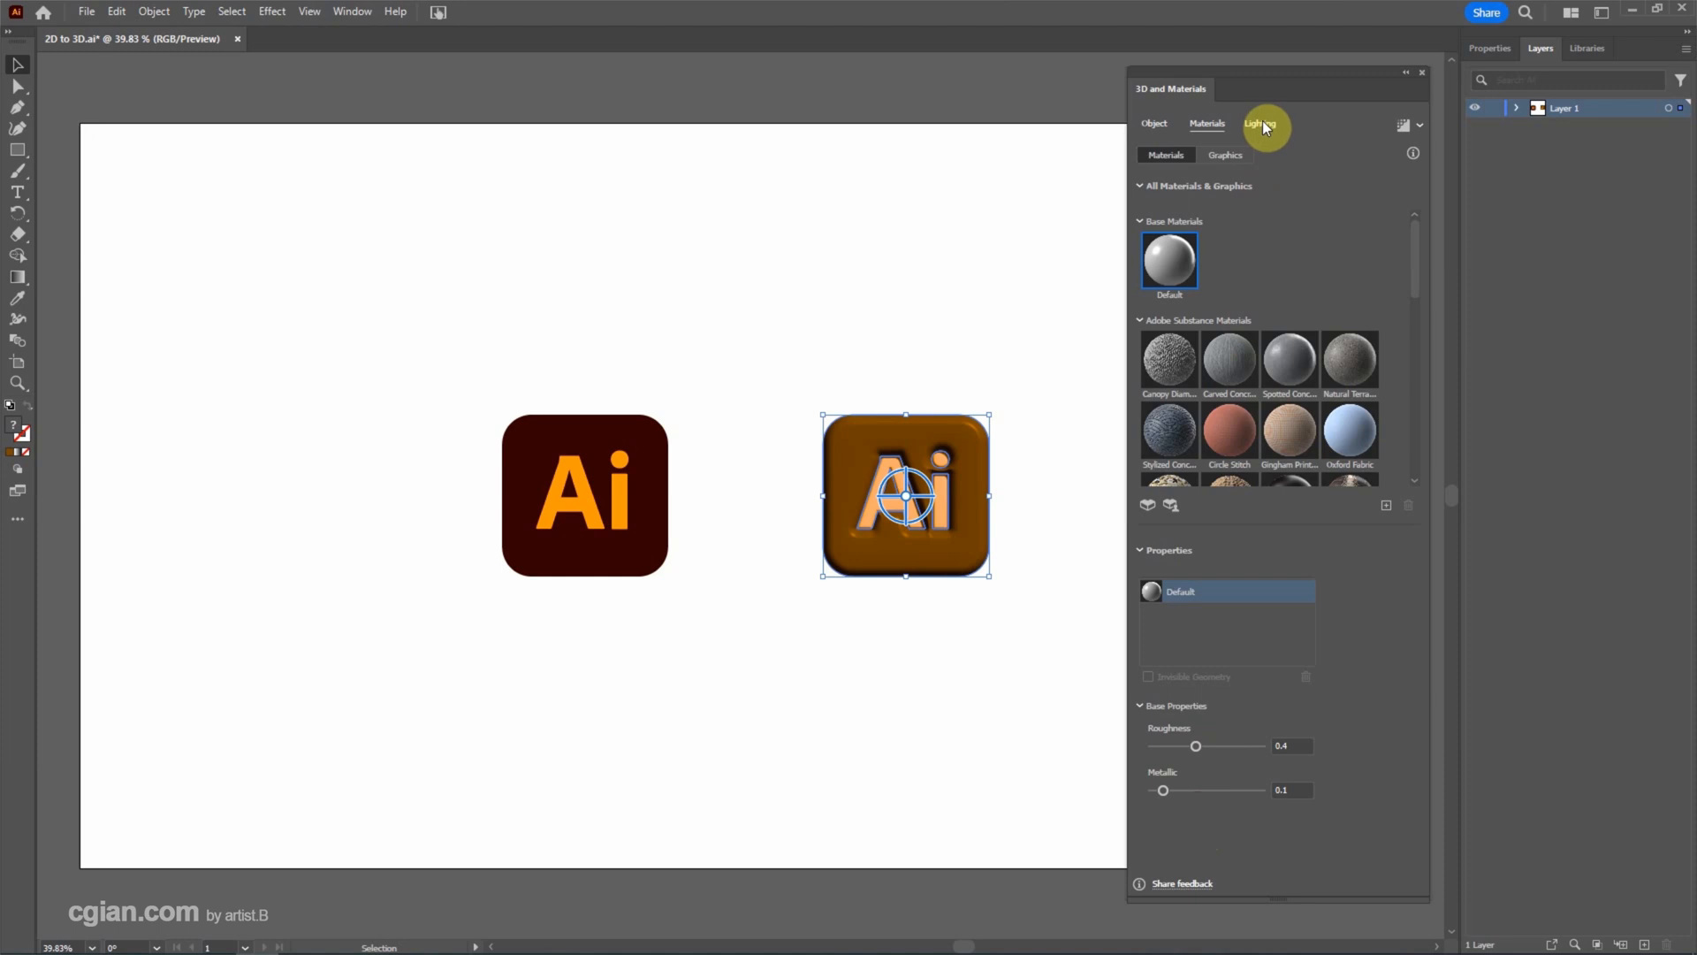
Nudge the light toward the upper left, keep its colour white, and raise intensity to 72%.
{"action": "left_click", "coordinate": [1259, 124]}
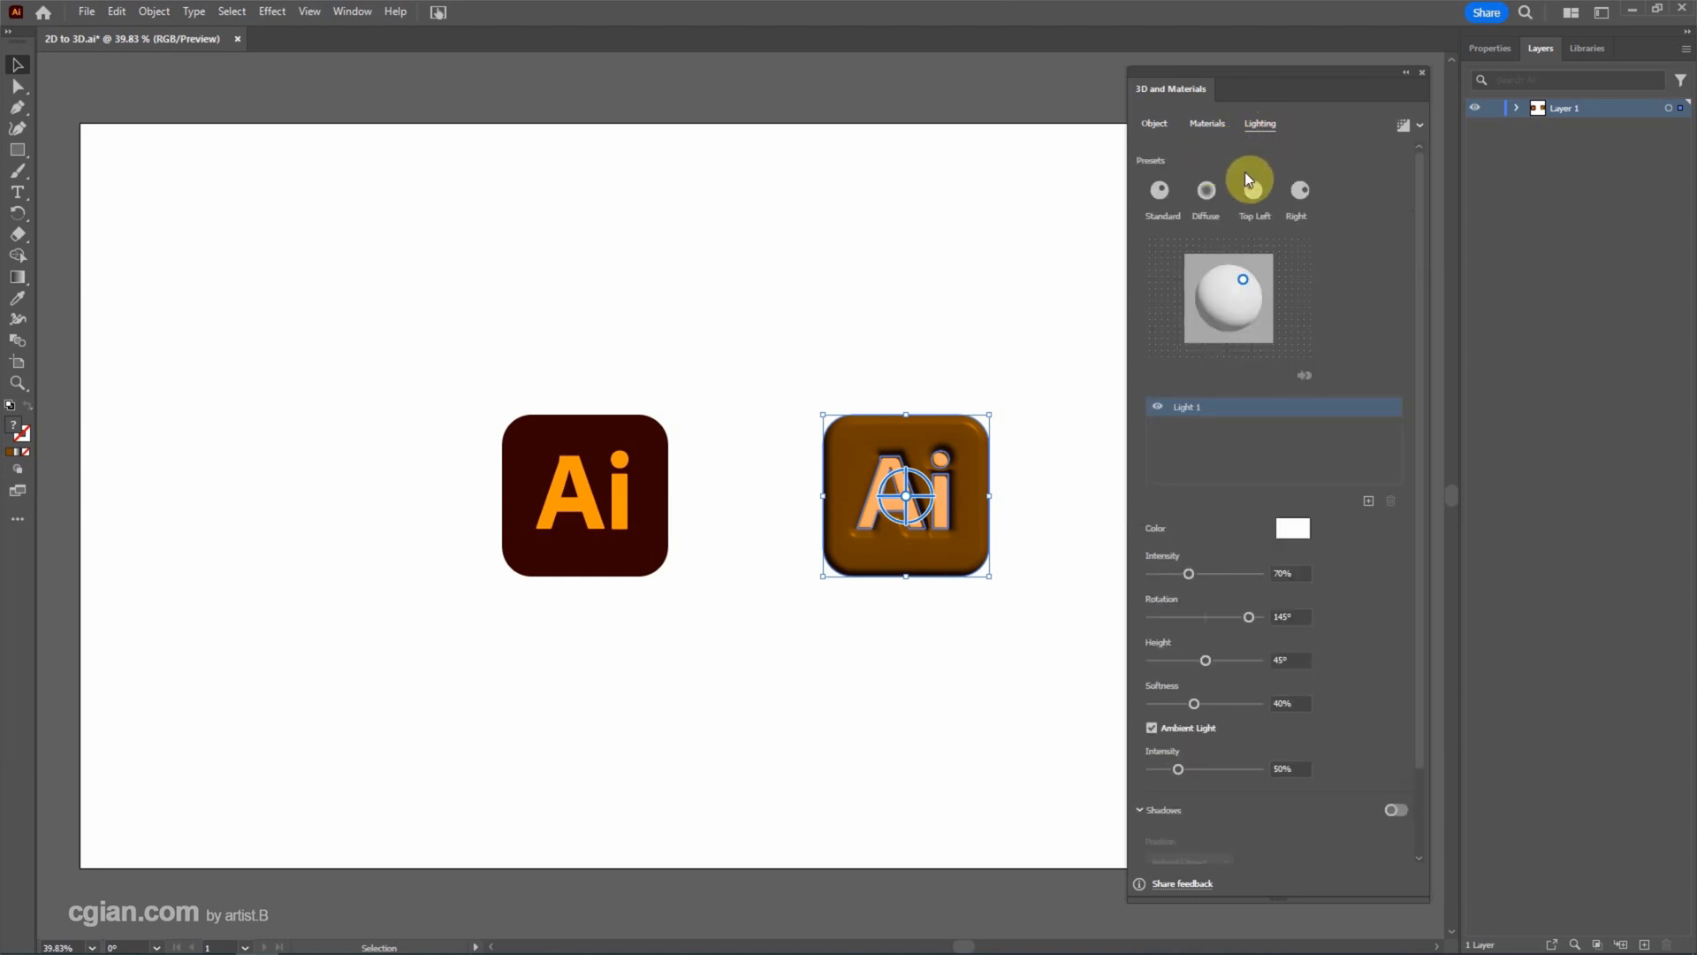
{"action": "mouse_move", "coordinate": [1255, 193]}
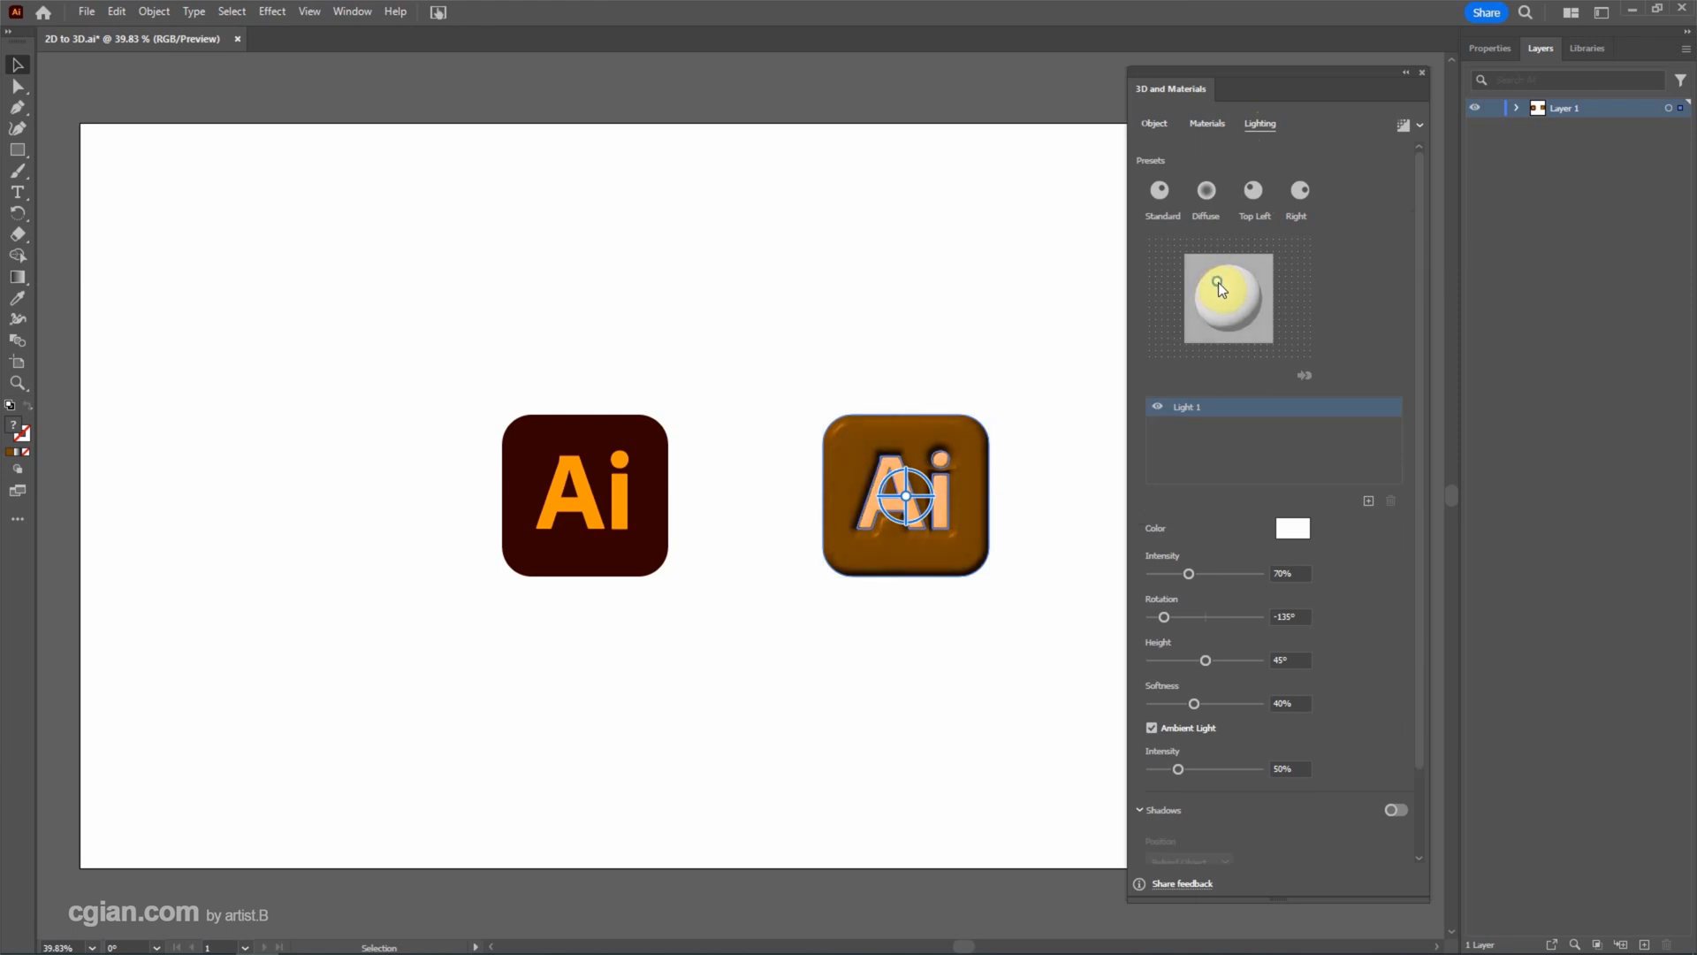
{"action": "left_click_drag", "start_coordinate": [1223, 290], "coordinate": [1216, 283]}
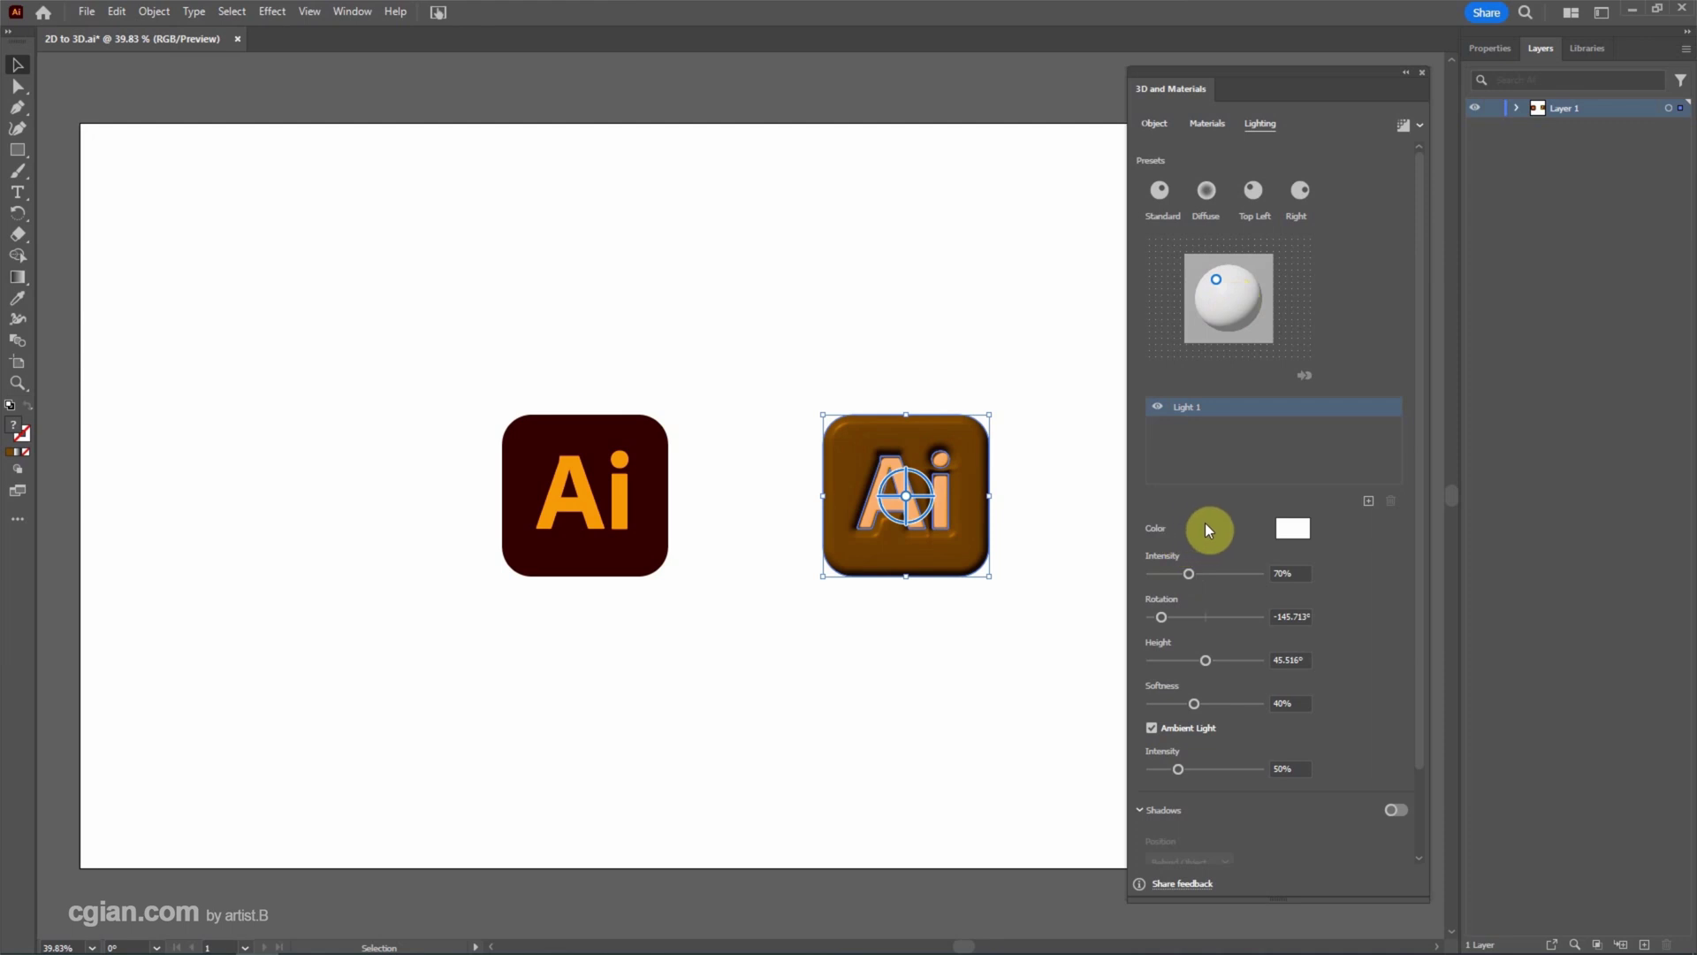
{"action": "mouse_move", "coordinate": [1292, 528]}
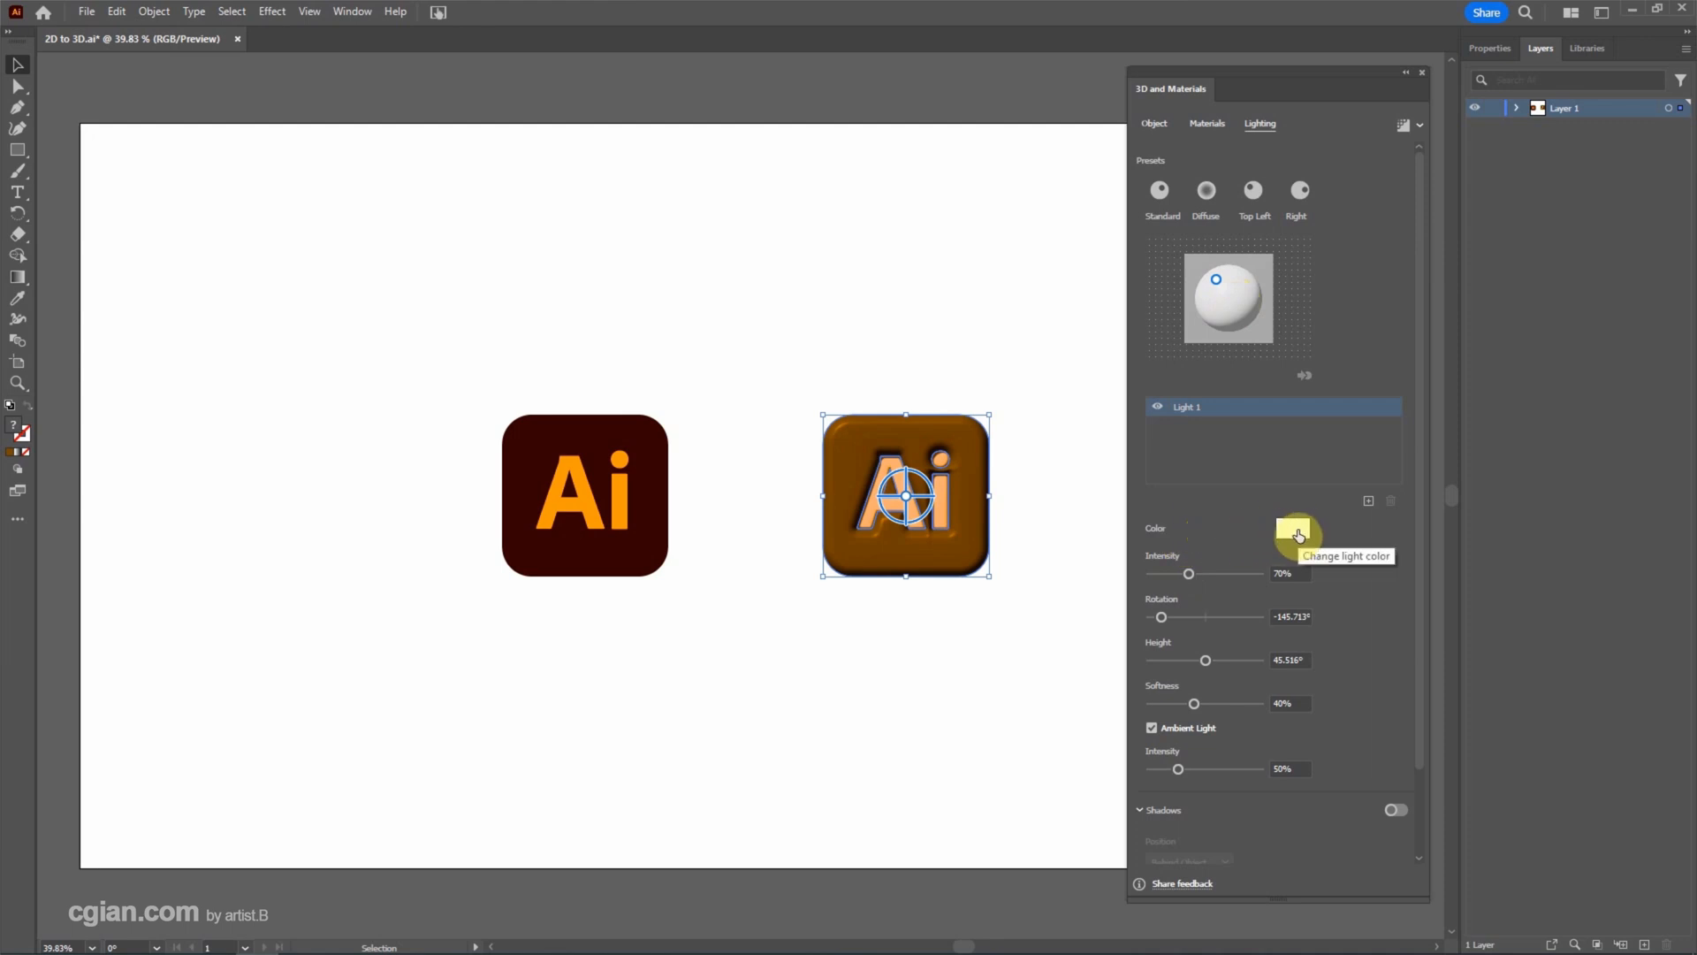
{"action": "left_click", "coordinate": [1287, 531]}
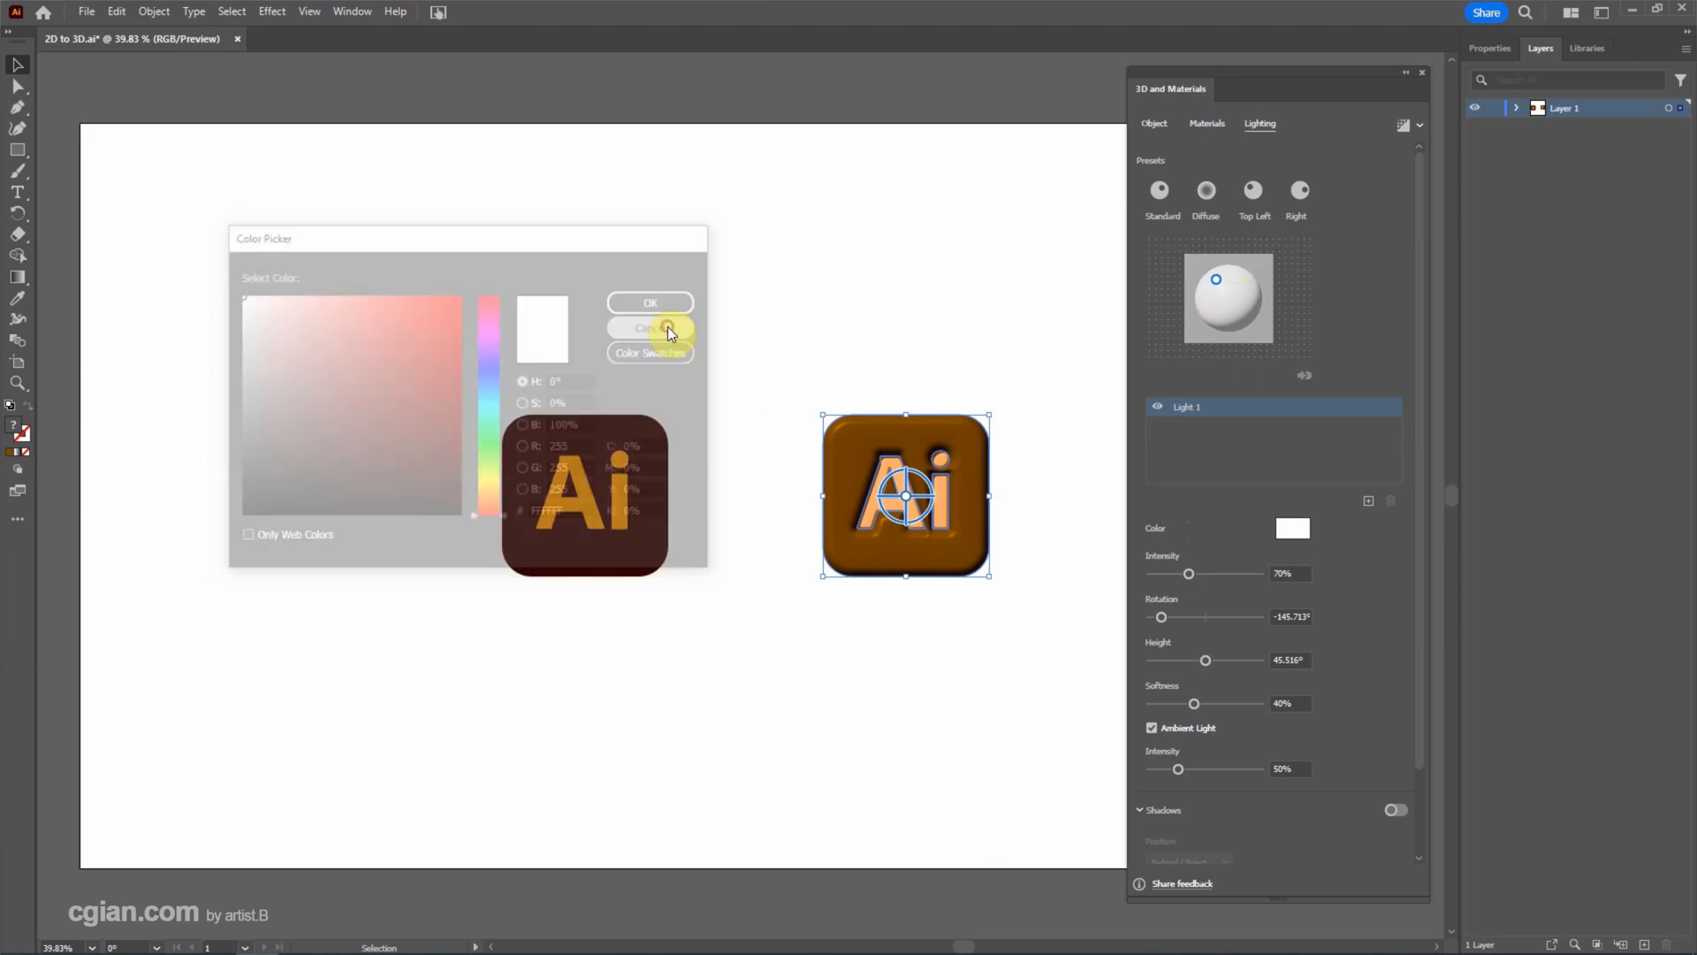
{"action": "left_click", "coordinate": [650, 329]}
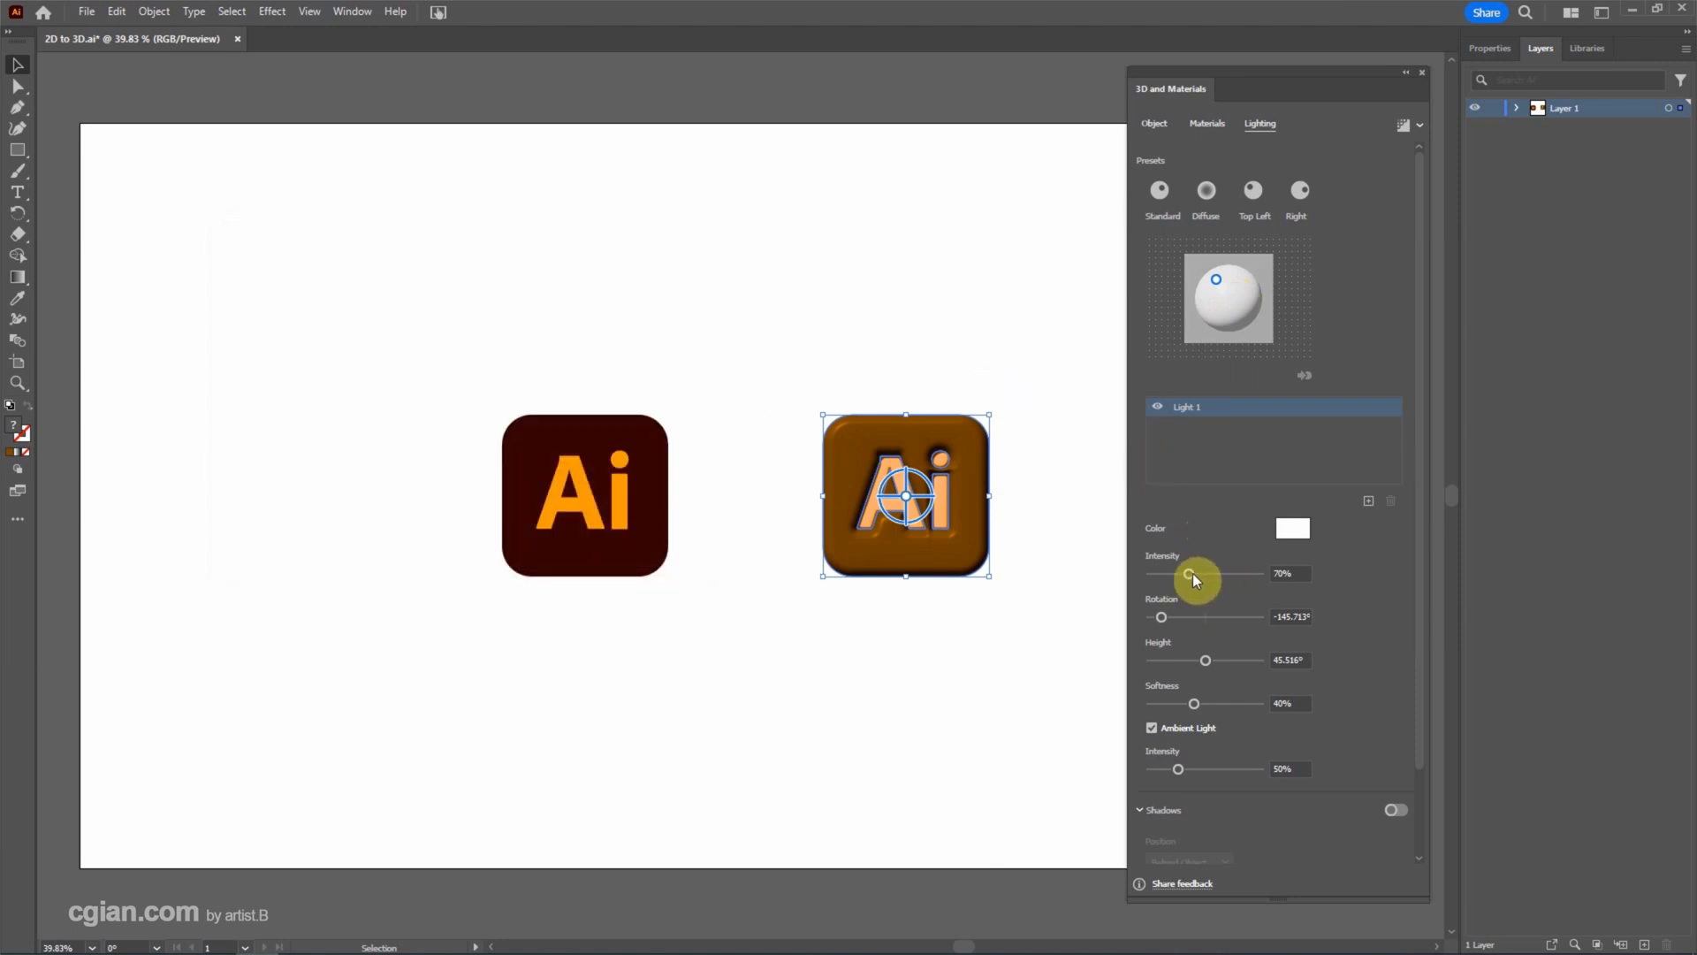
{"action": "left_click_drag", "start_coordinate": [1189, 573], "coordinate": [1199, 573]}
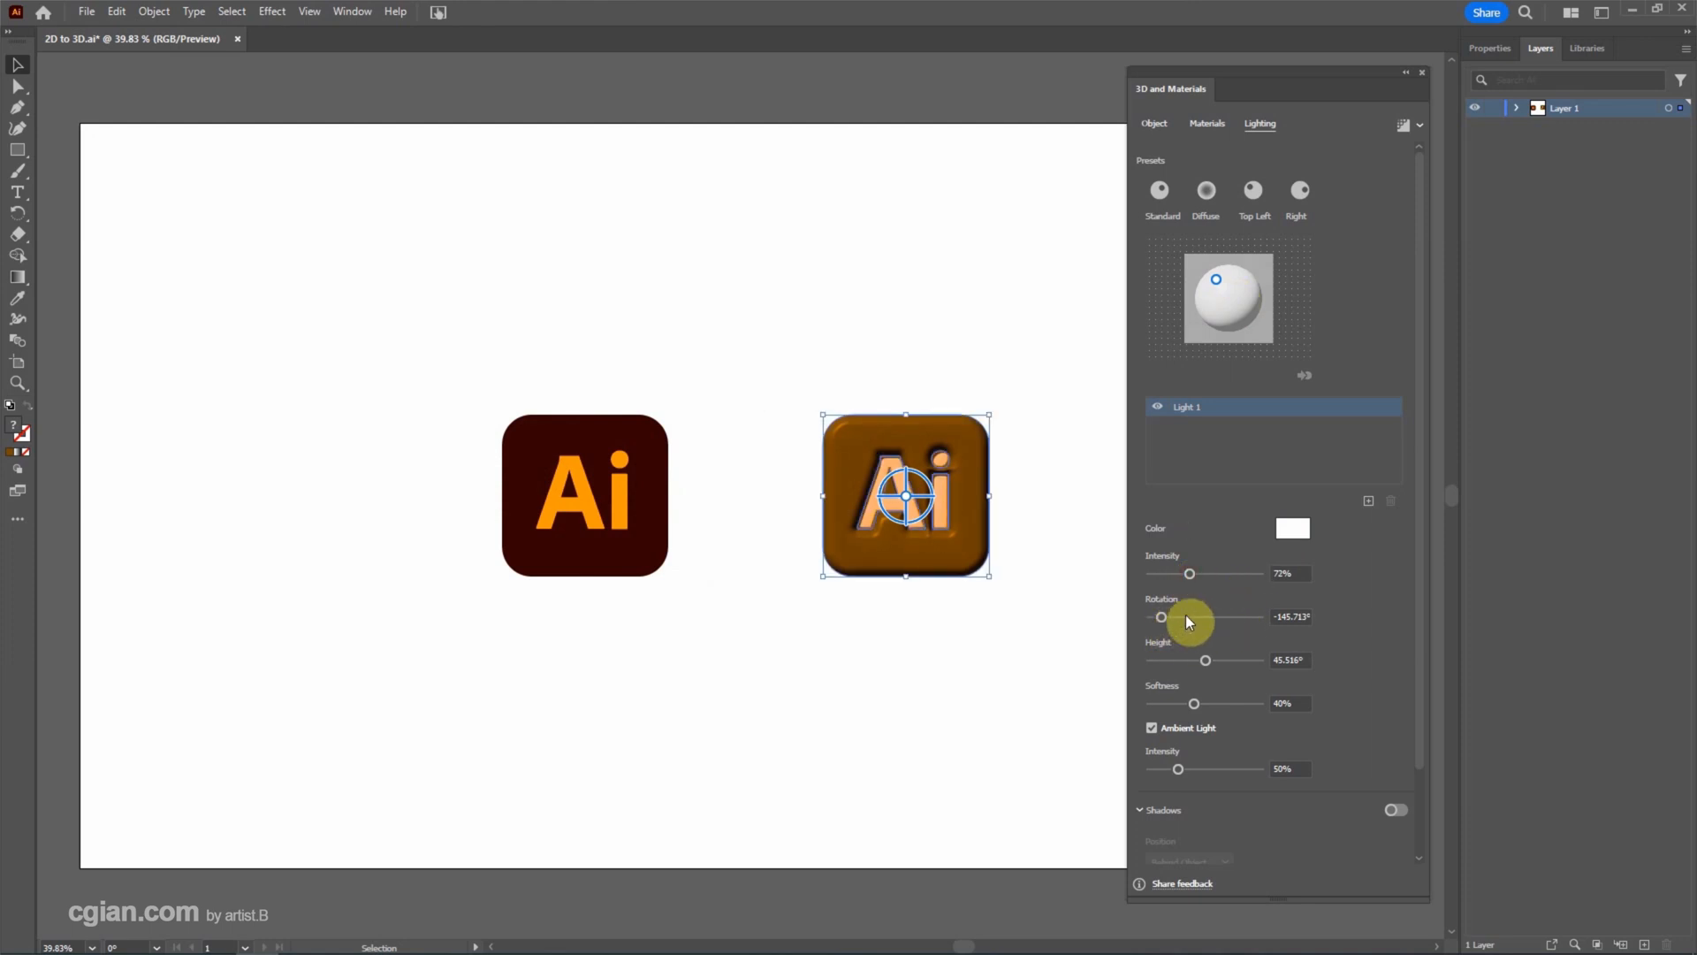
{"action": "mouse_move", "coordinate": [1195, 703]}
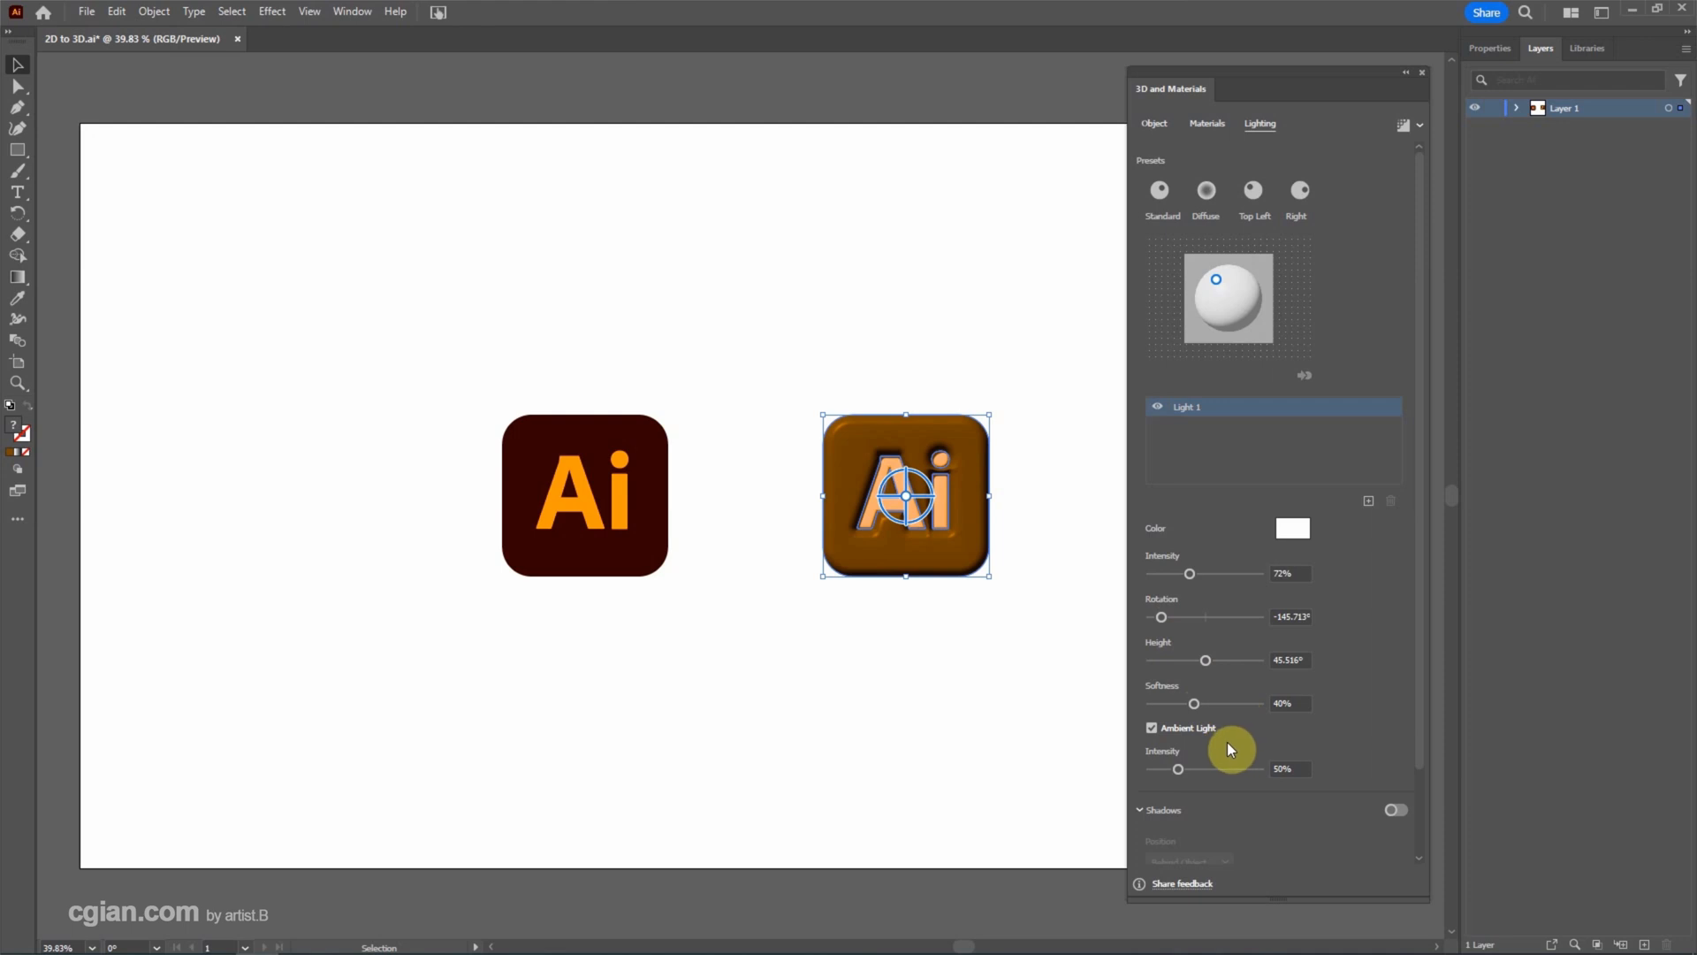
{"action": "mouse_move", "coordinate": [1411, 741]}
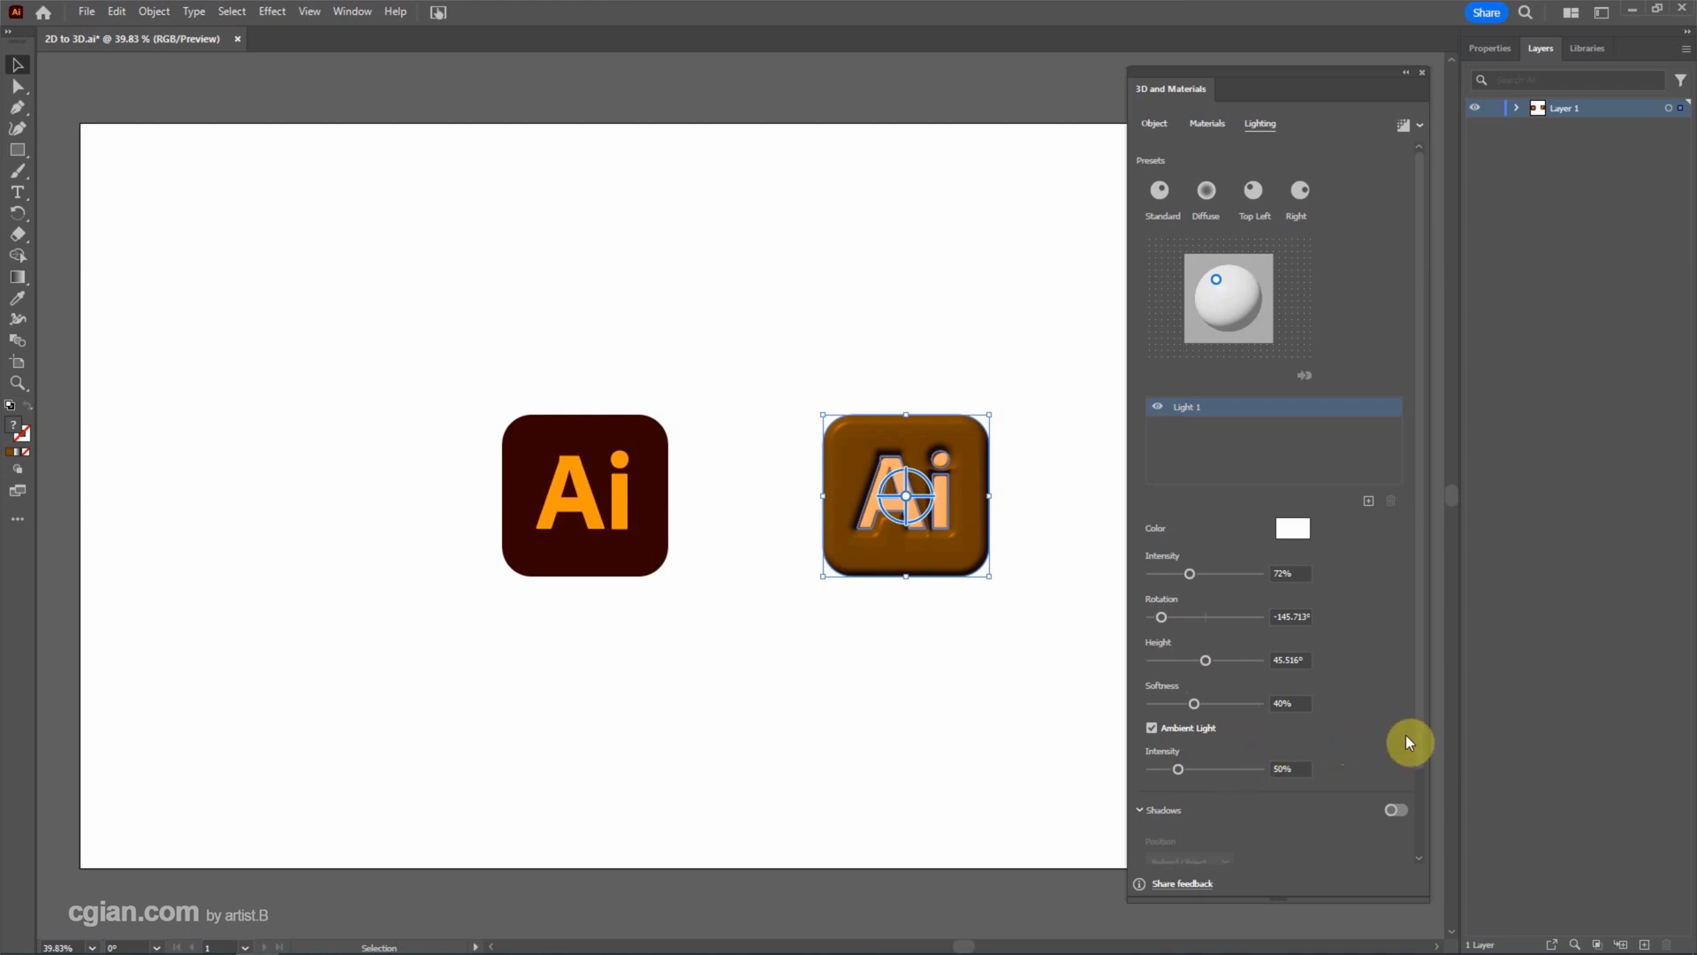
Enable a shadow for the block, trying Below Object before settling on Behind Object.
{"action": "scroll", "scroll_direction": "down", "scroll_amount": 3}
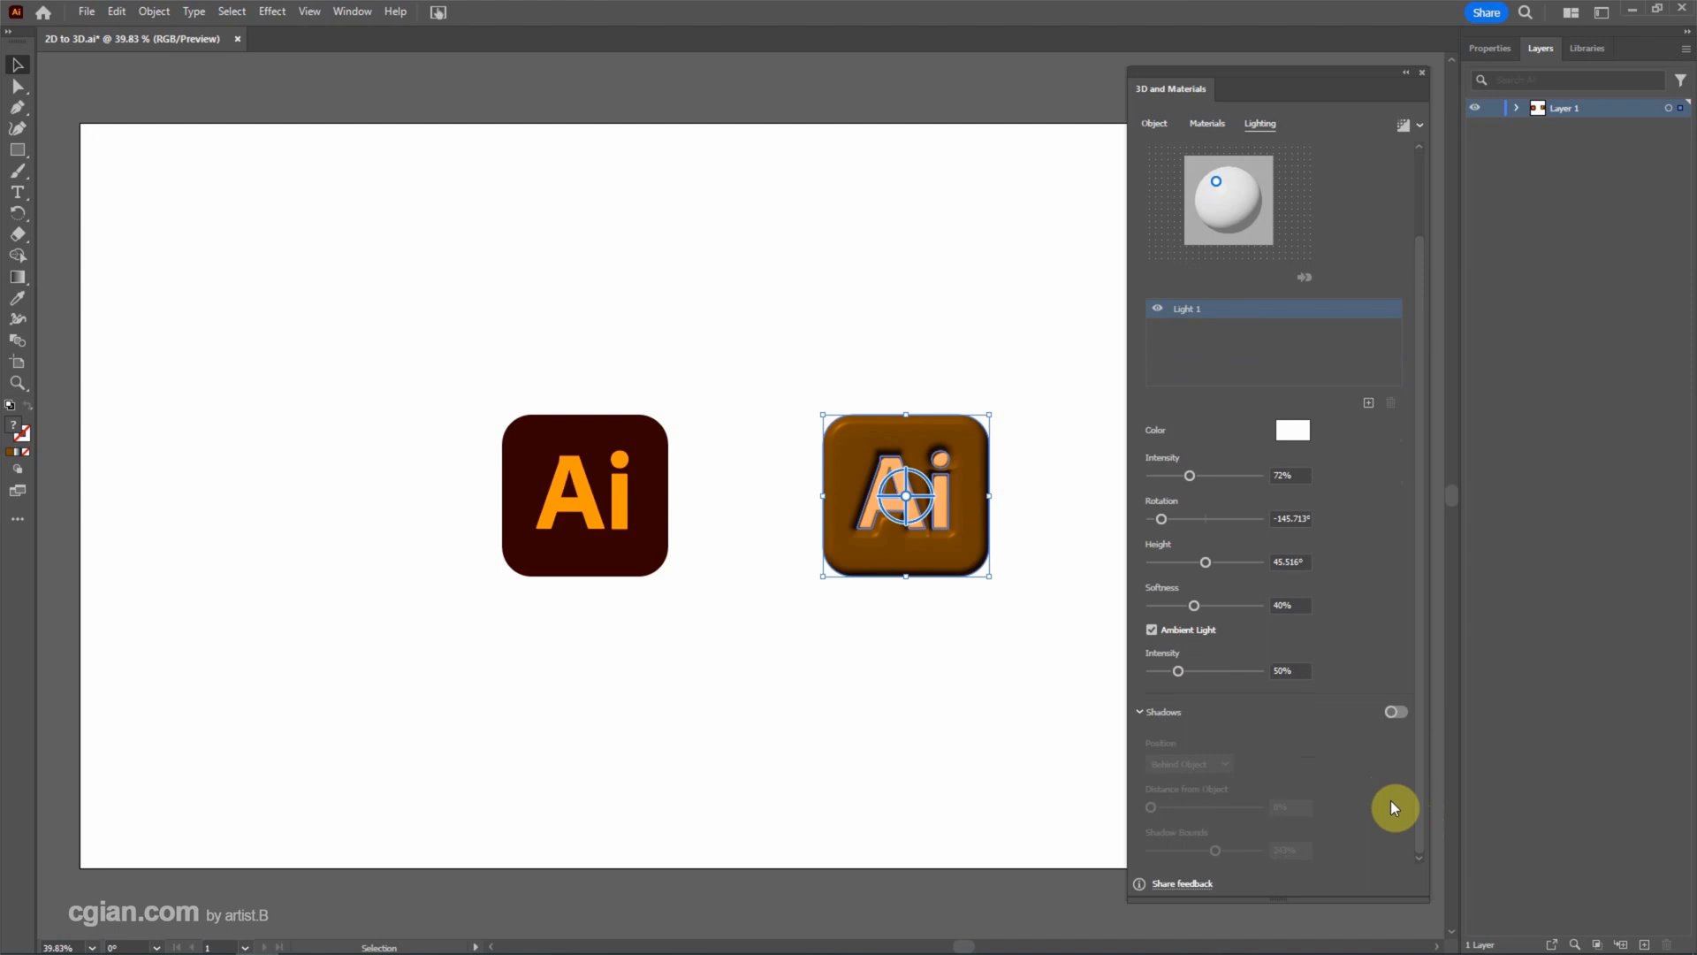
{"action": "mouse_move", "coordinate": [1397, 732]}
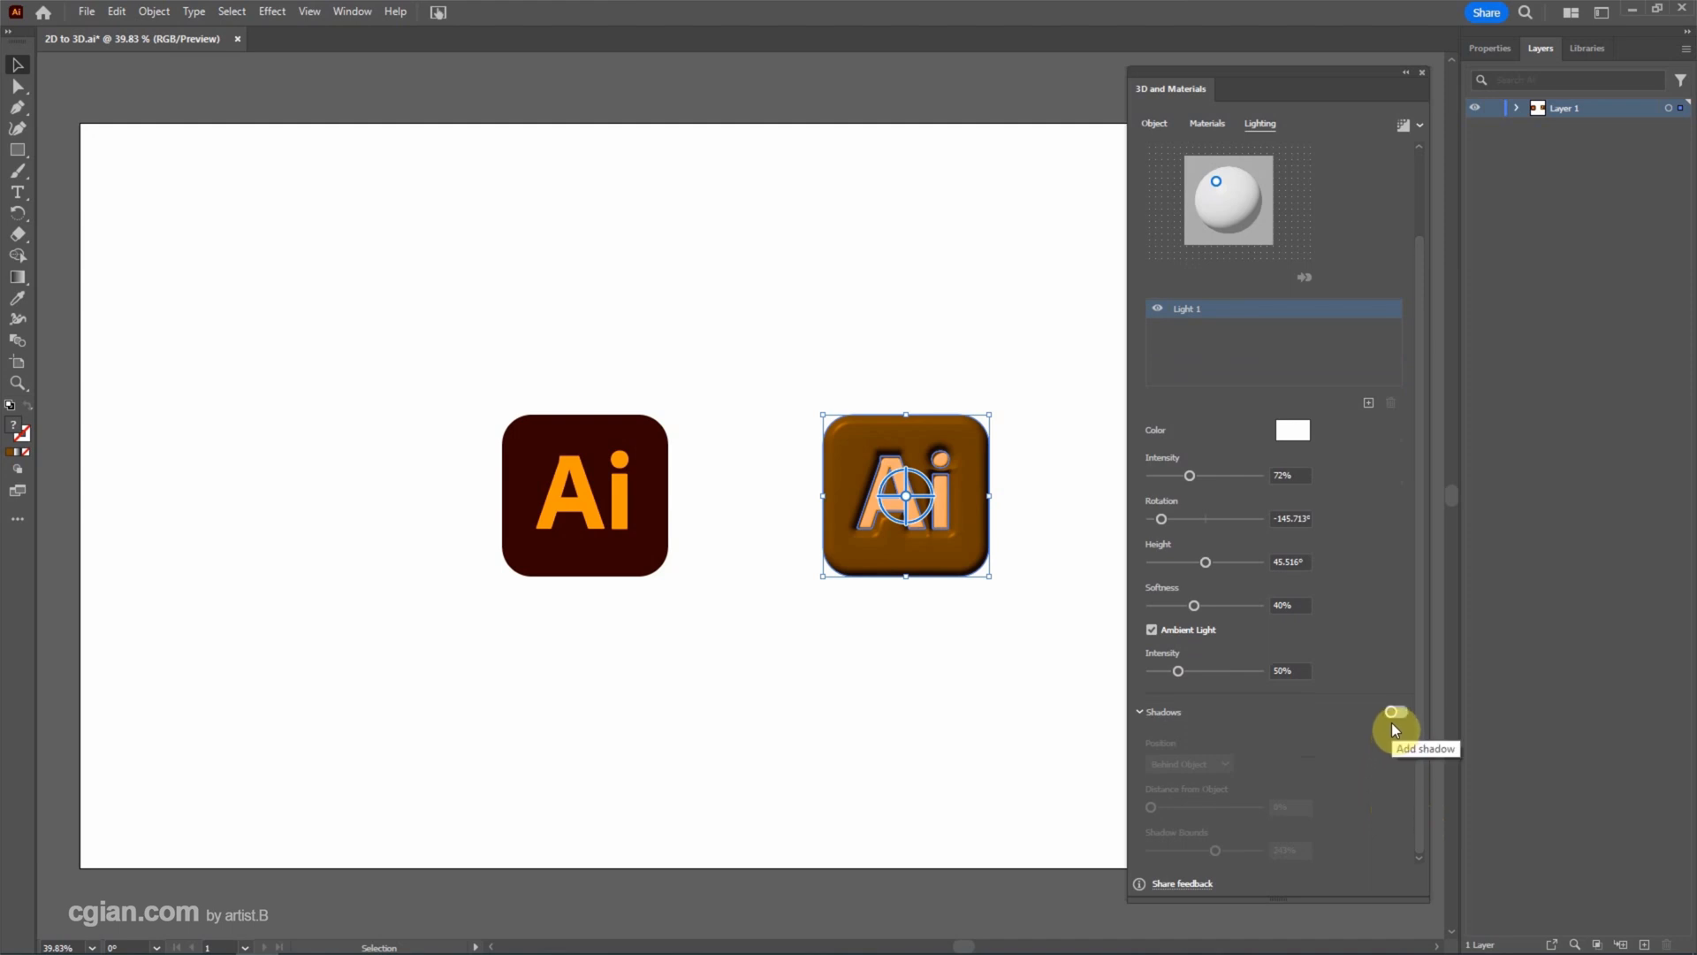
{"action": "left_click", "coordinate": [1395, 710]}
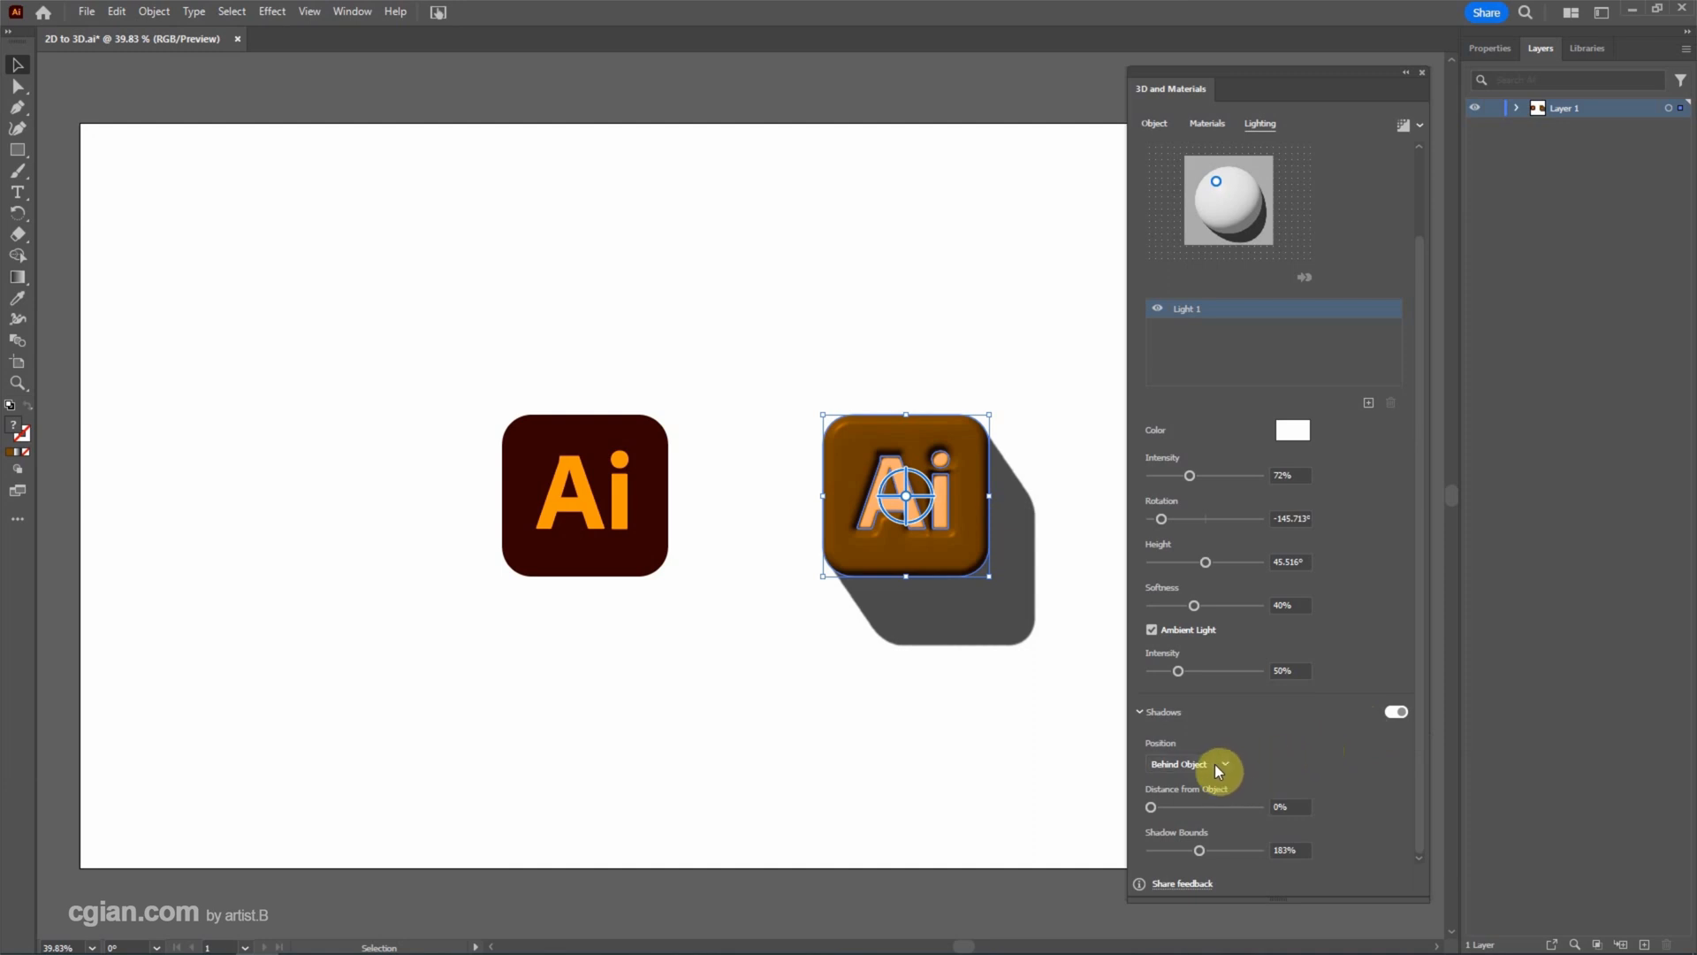
{"action": "mouse_move", "coordinate": [1217, 771]}
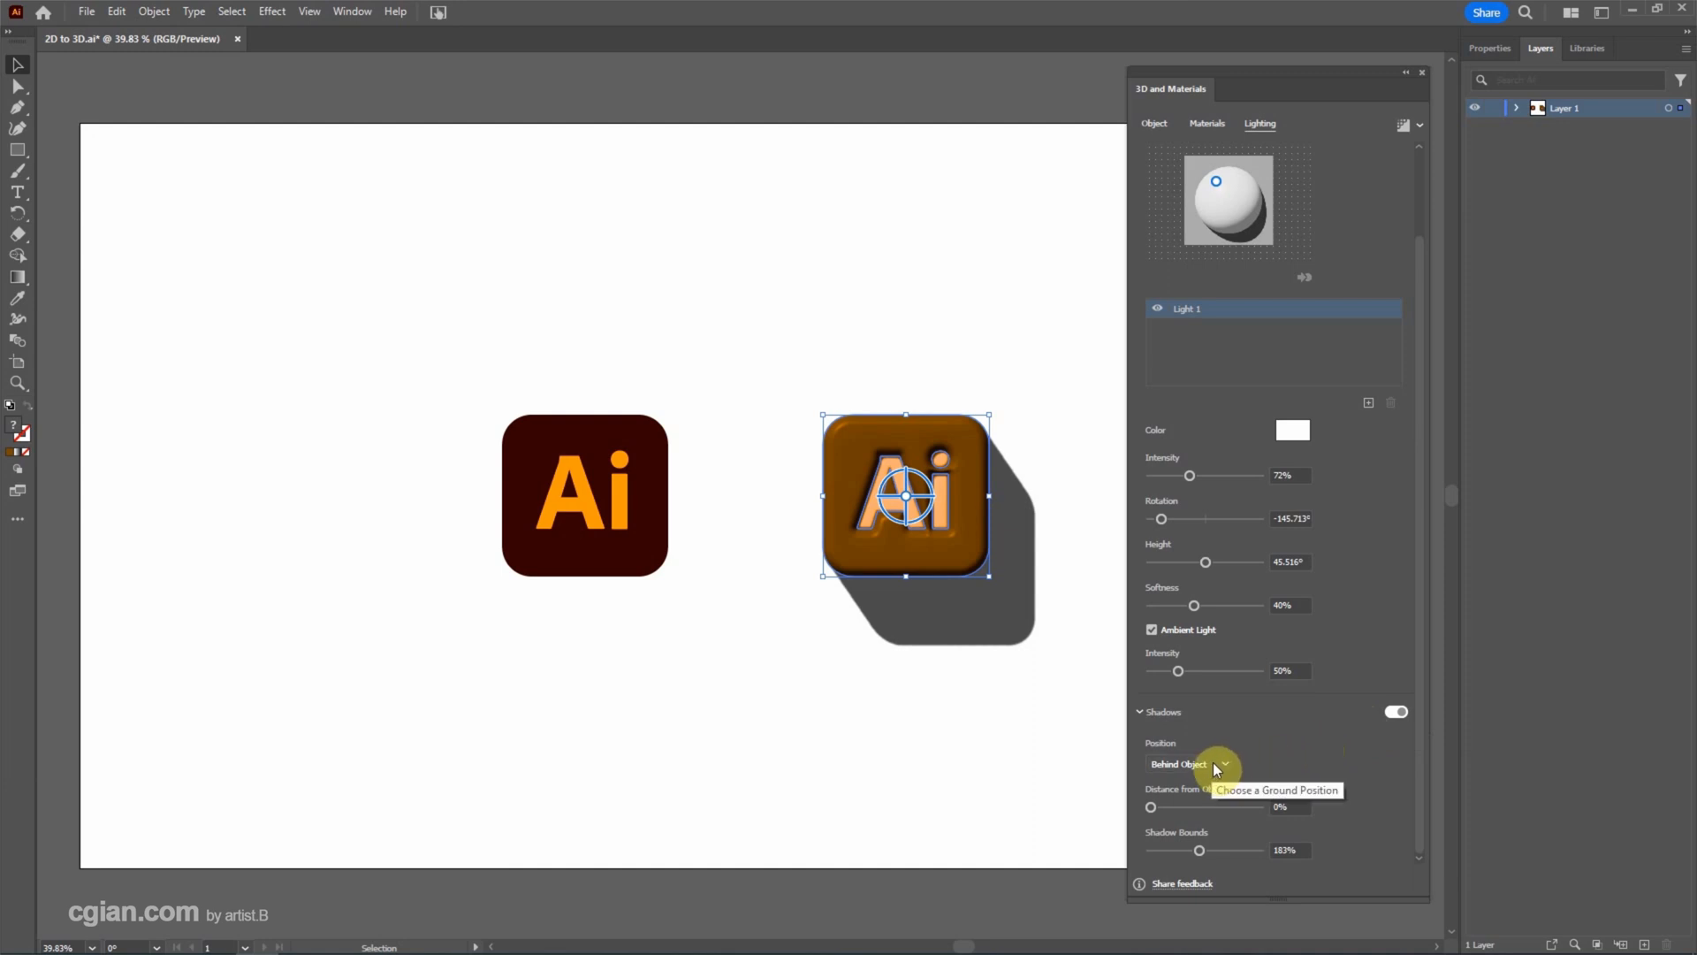
{"action": "left_click", "coordinate": [1190, 763]}
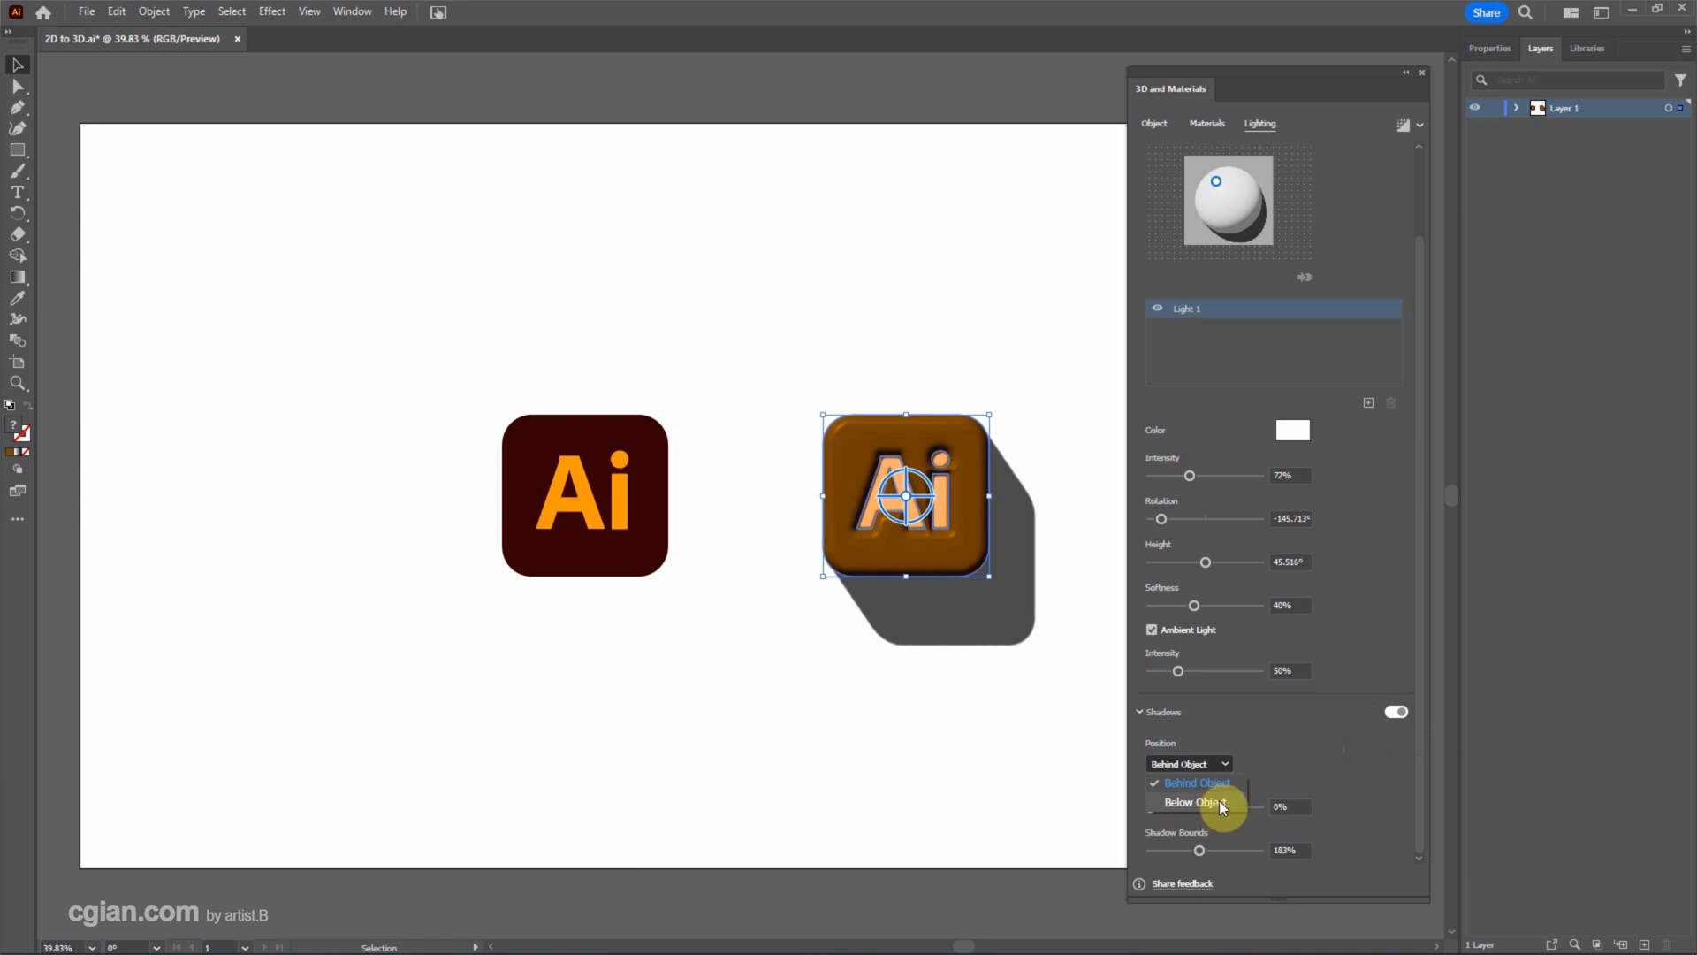
{"action": "left_click", "coordinate": [1190, 803]}
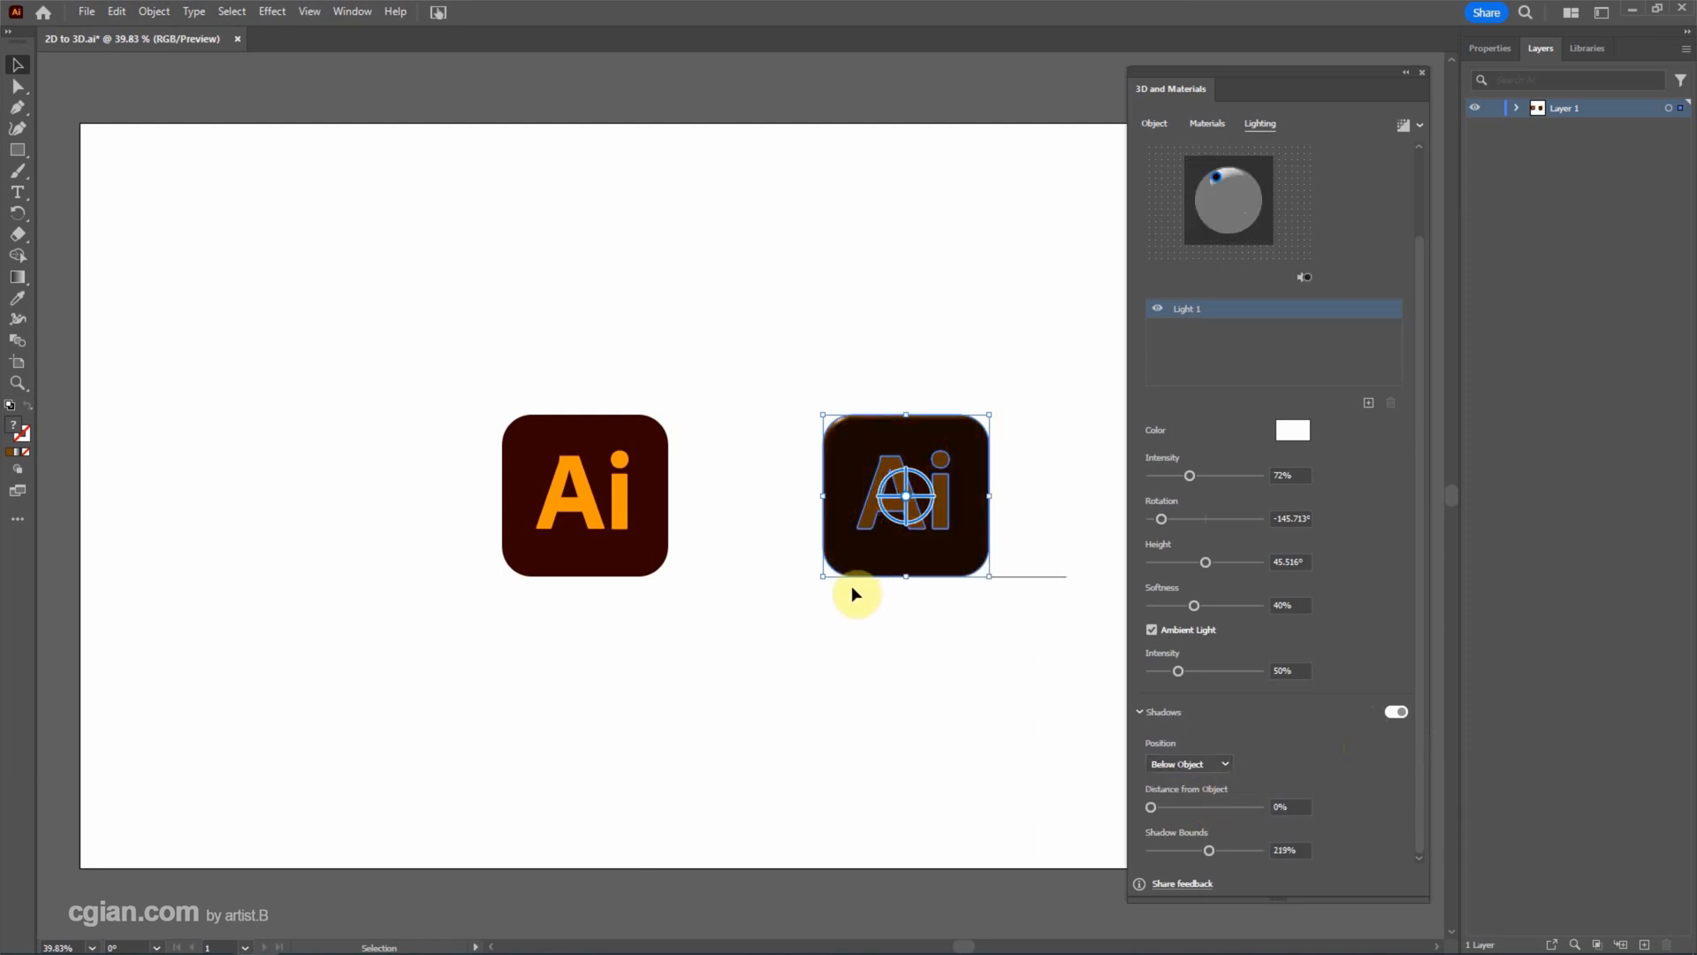
{"action": "left_click", "coordinate": [1188, 764]}
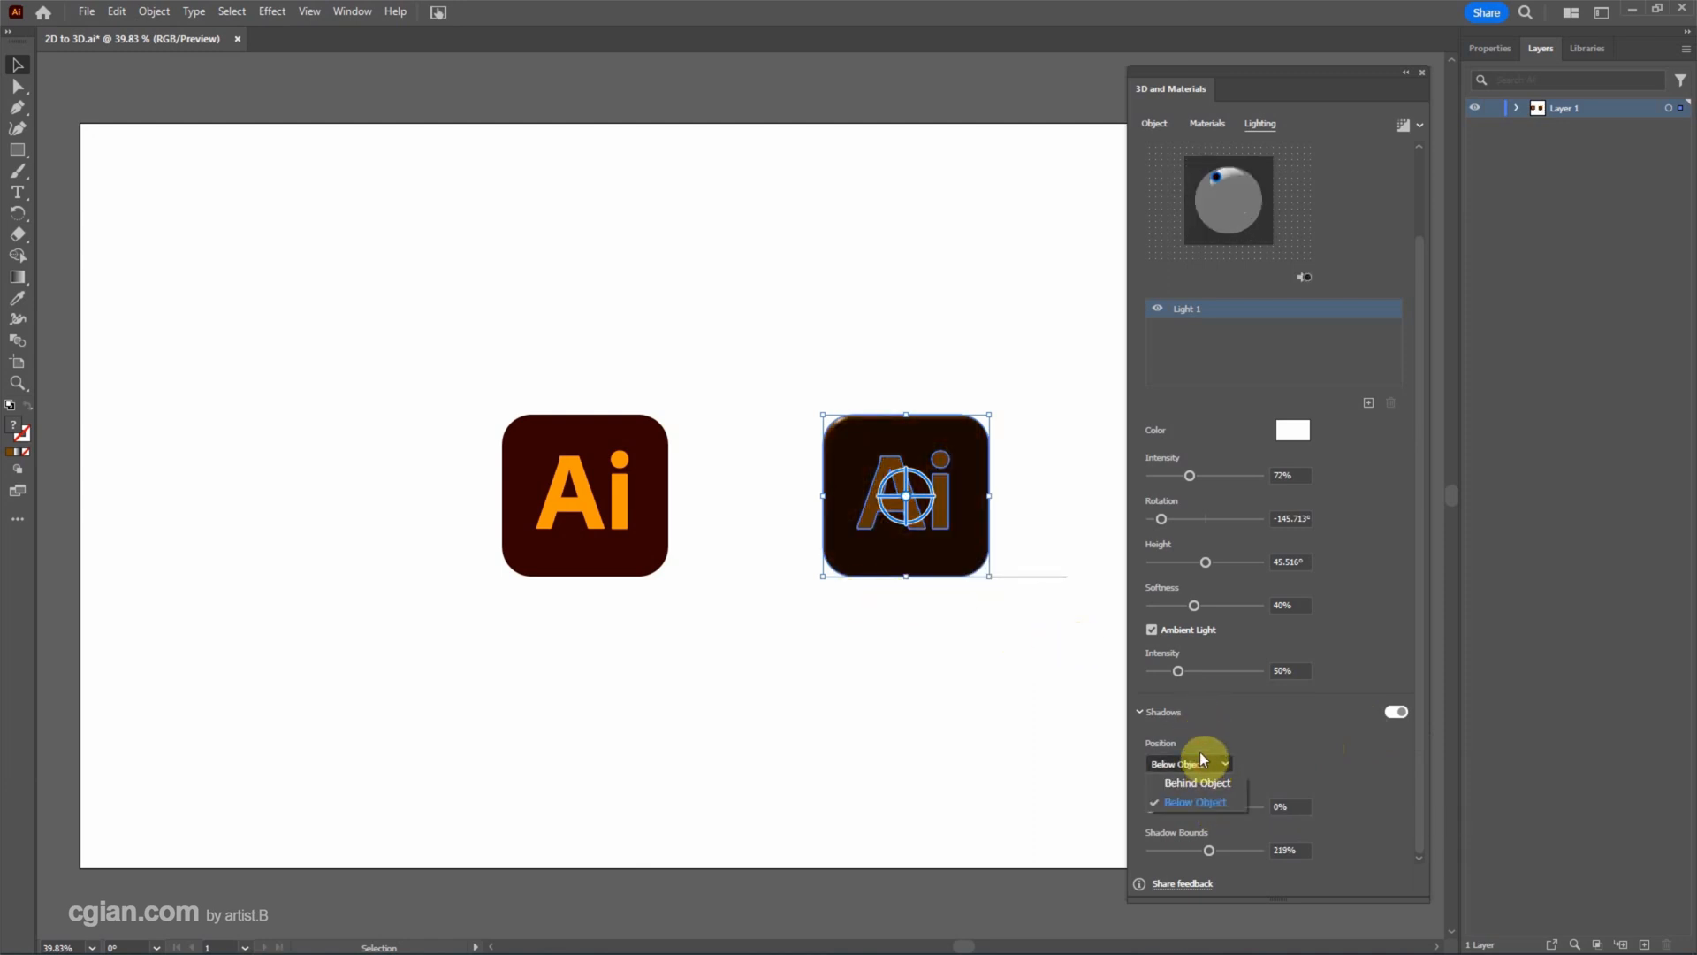
{"action": "left_click", "coordinate": [1195, 782]}
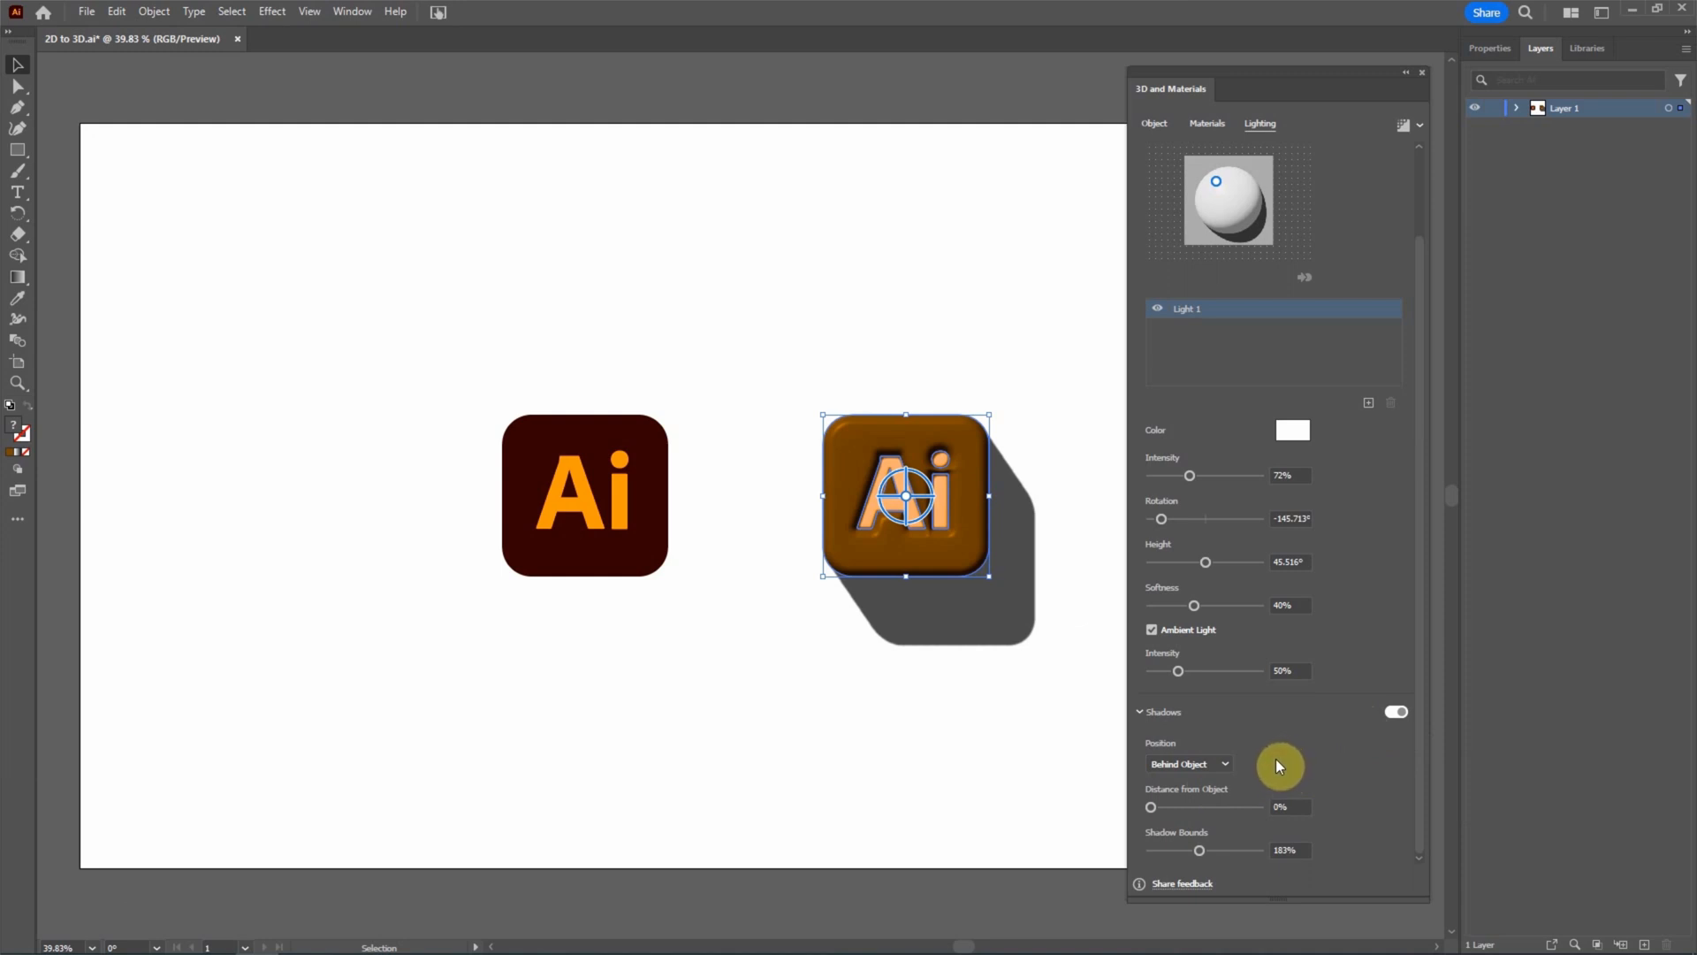
Turn on Render with Ray Tracing for the block and review its render quality settings.
{"action": "left_click", "coordinate": [1154, 124]}
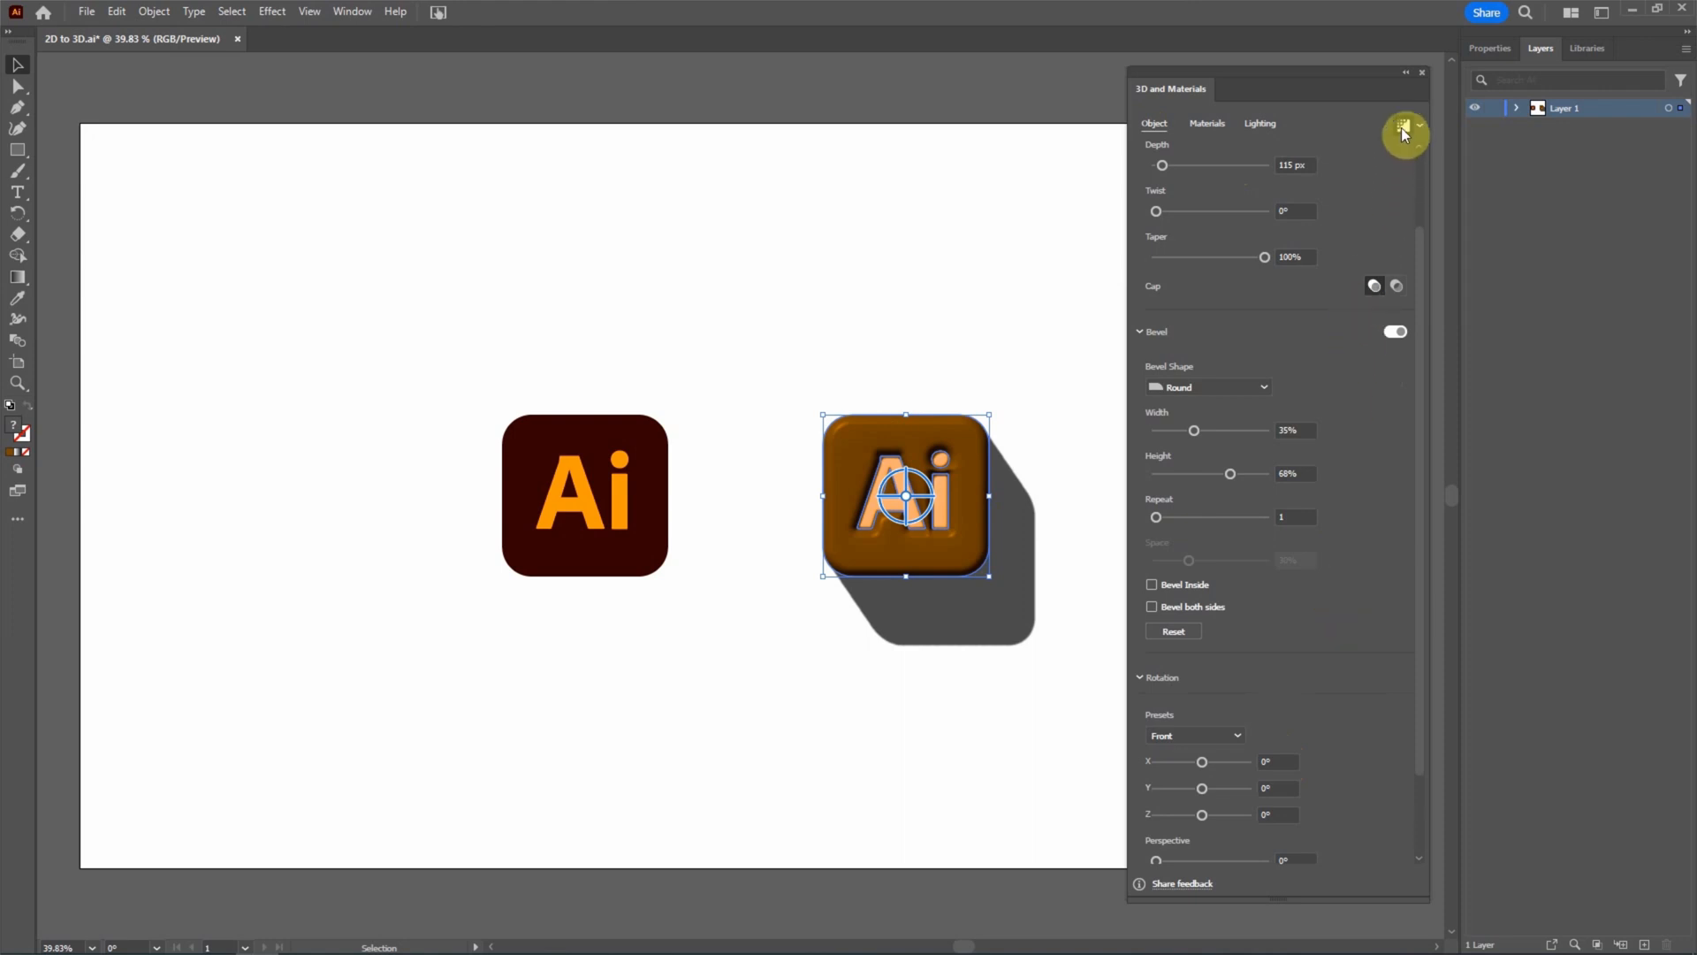
{"action": "mouse_move", "coordinate": [1363, 134]}
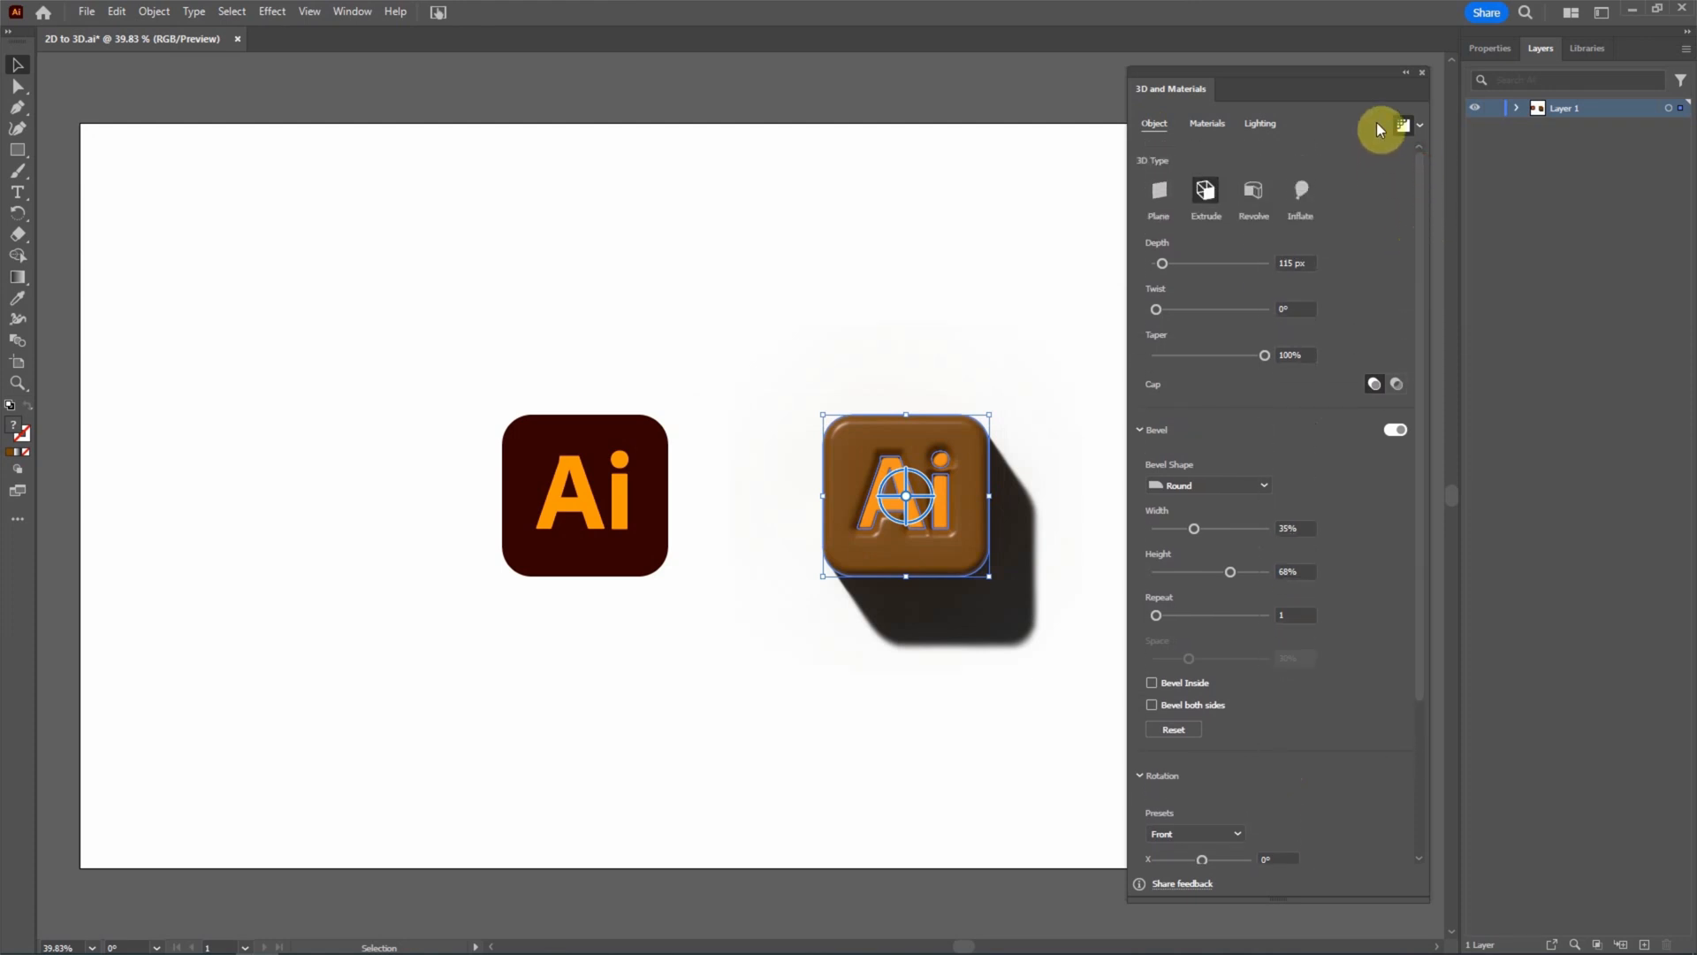
{"action": "left_click", "coordinate": [1403, 124]}
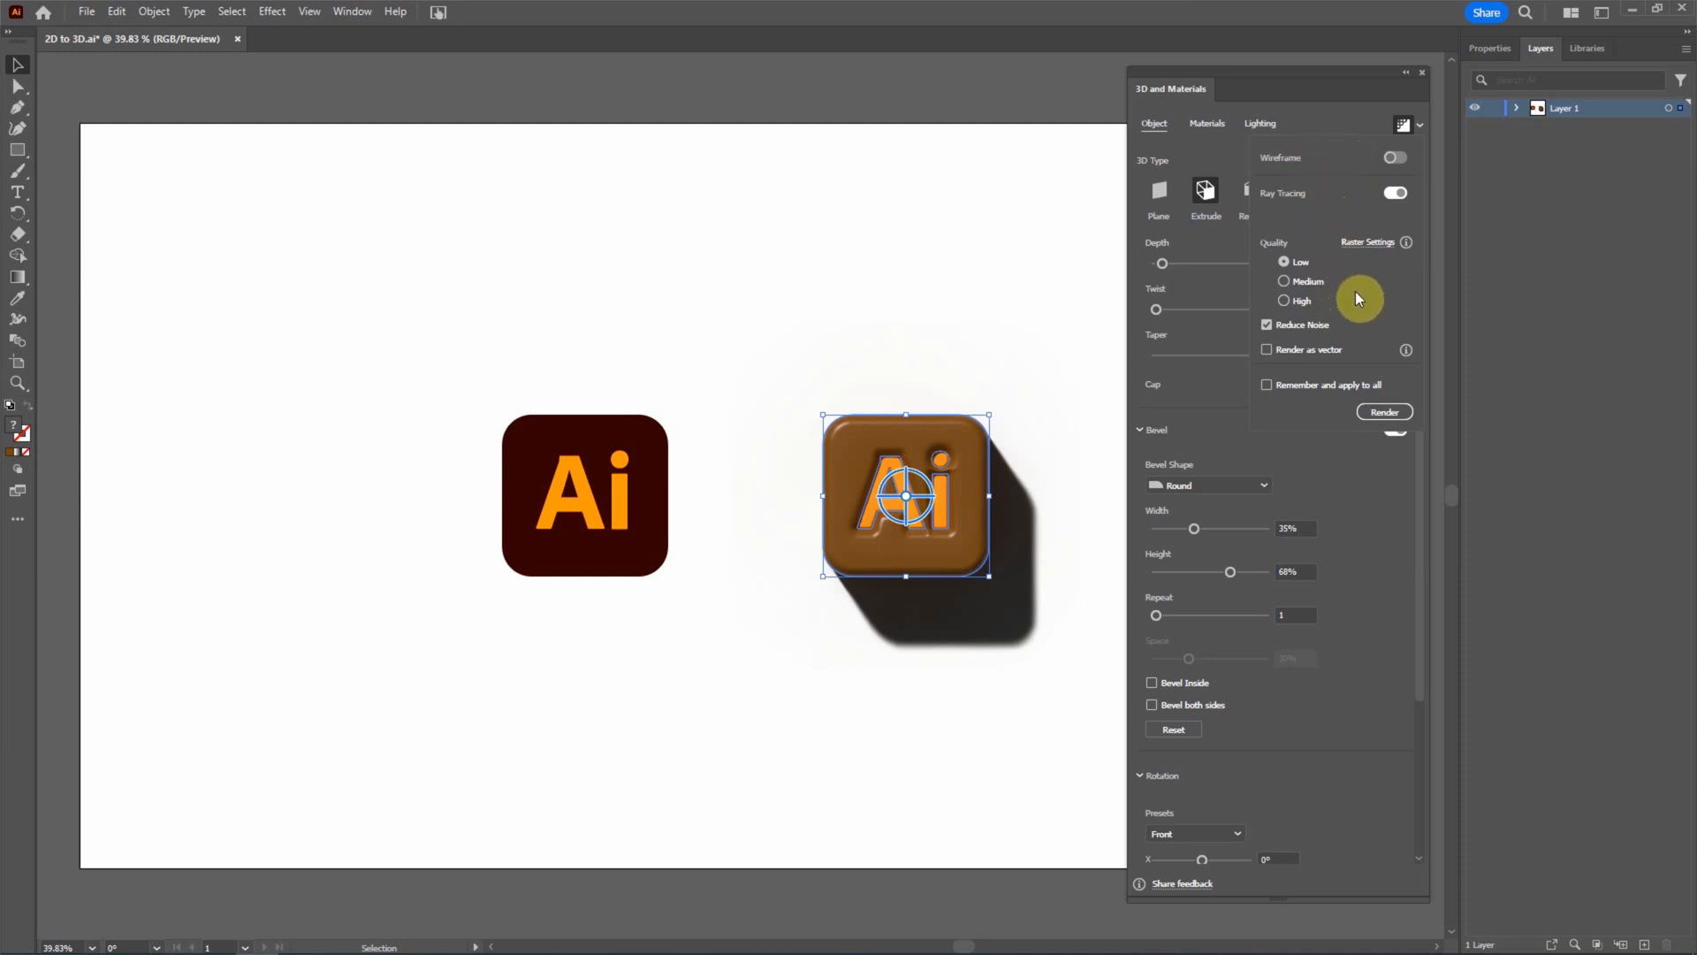
{"action": "mouse_move", "coordinate": [1354, 343]}
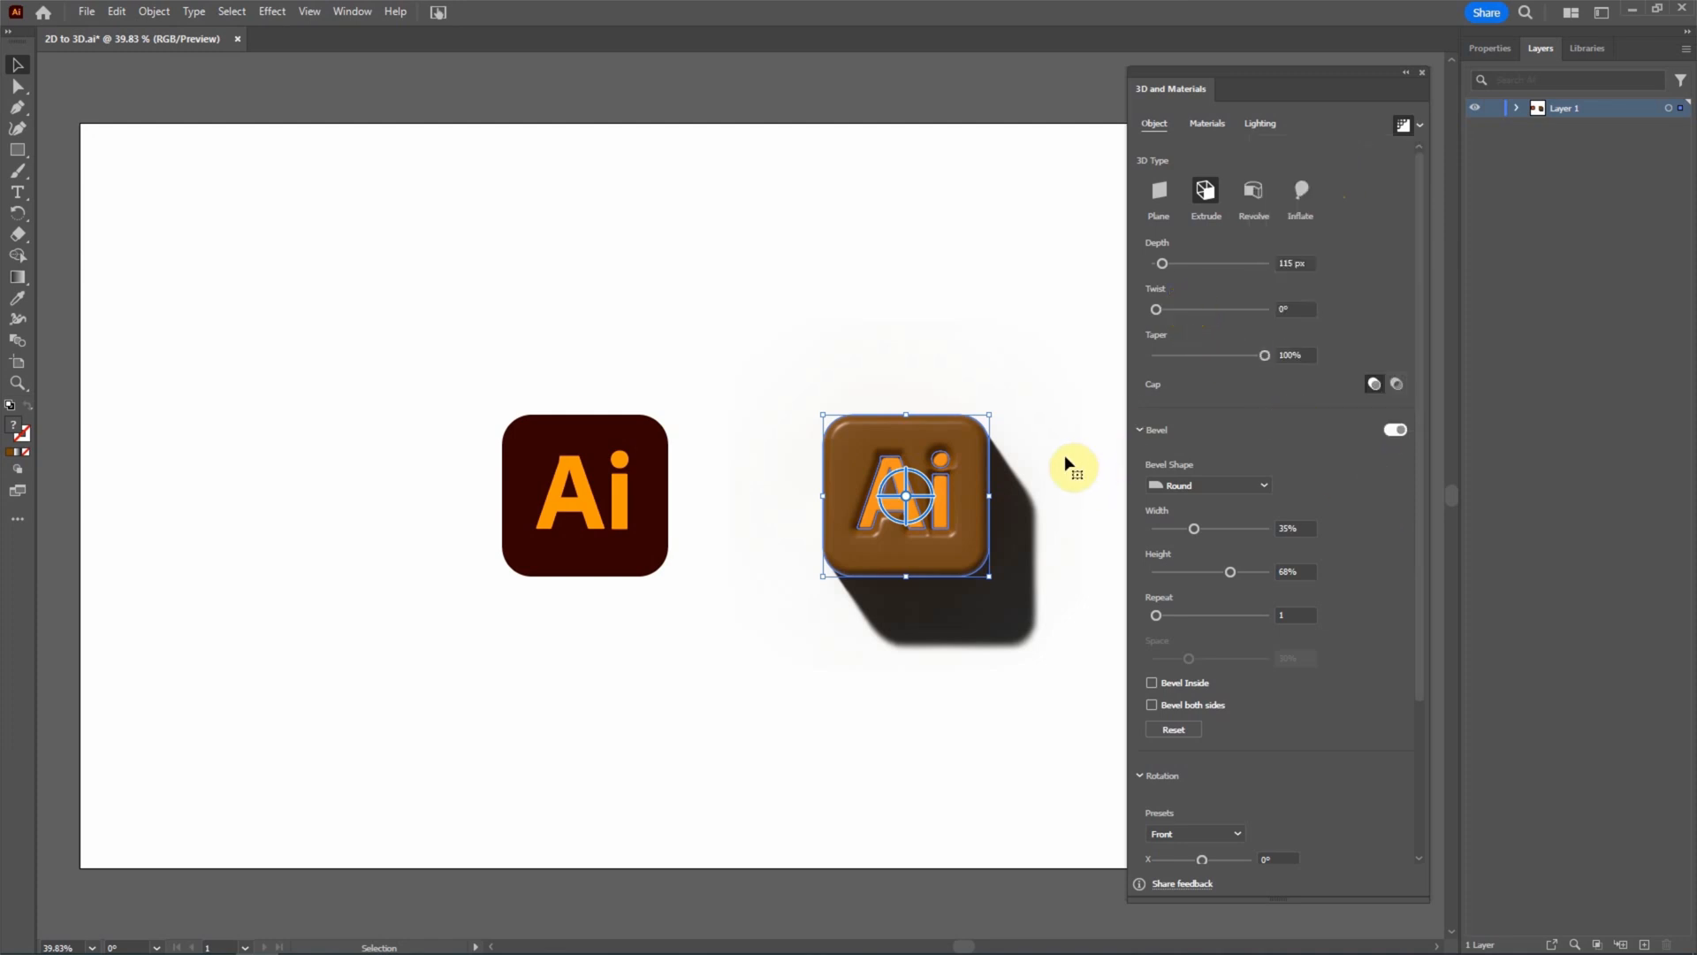
{"action": "mouse_move", "coordinate": [1047, 635]}
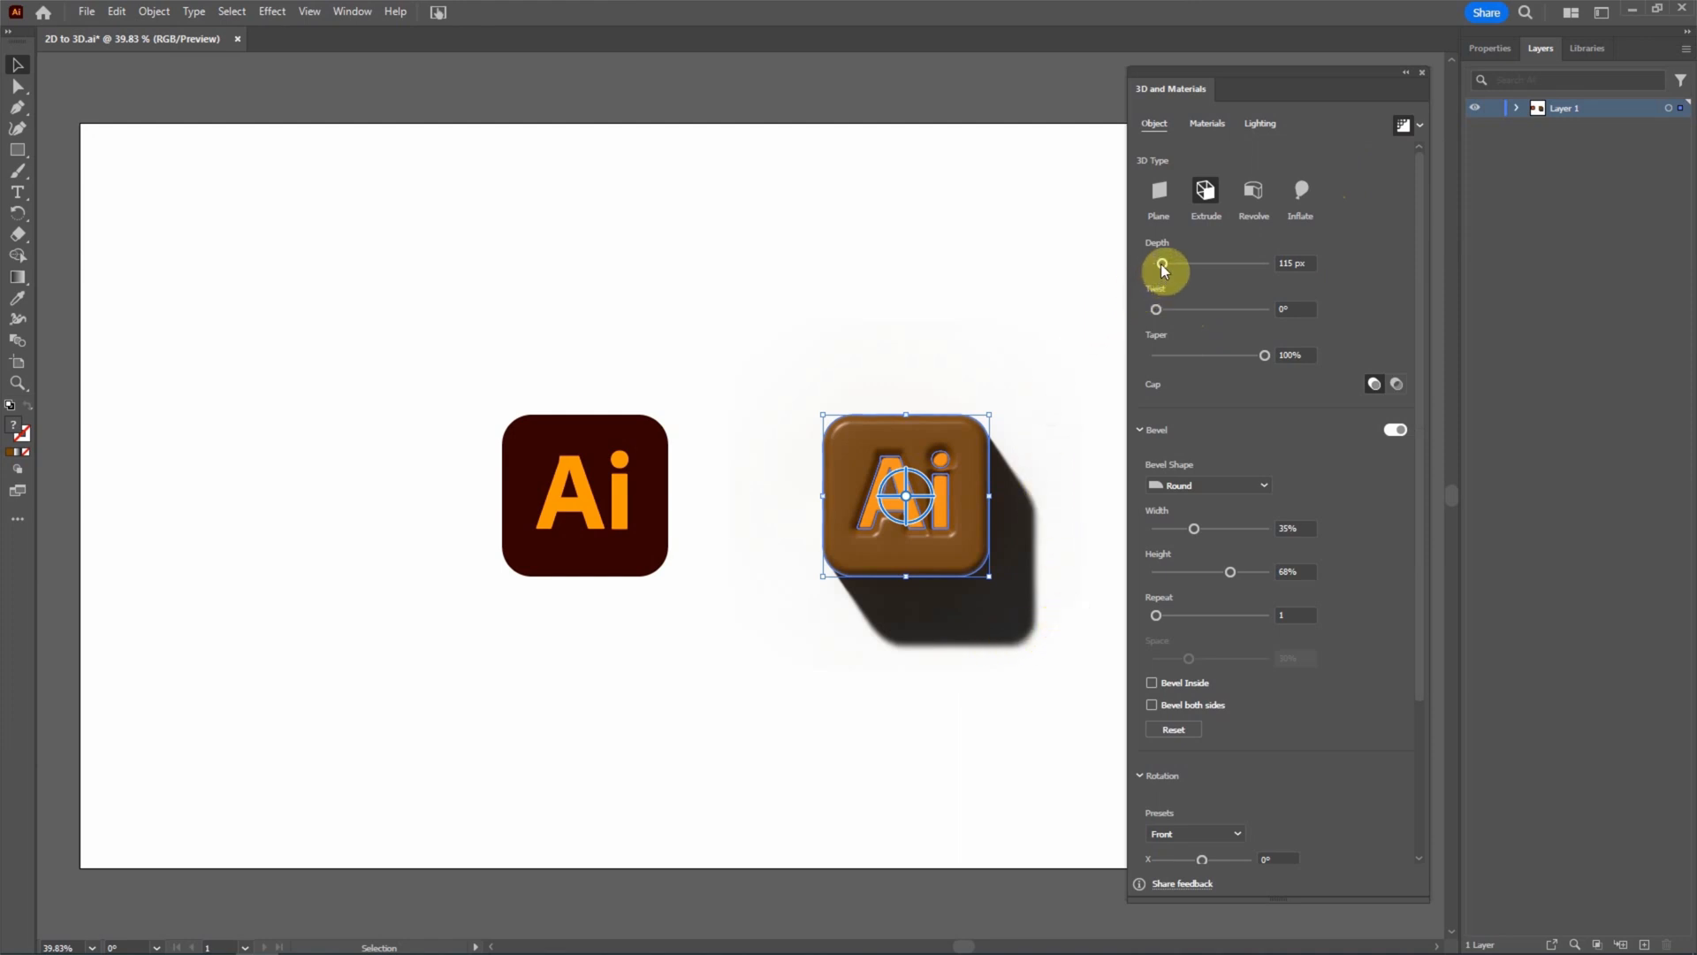
Reduce the extrusion depth to 10 px and raise the light's Softness.
{"action": "left_click_drag", "start_coordinate": [1163, 264], "coordinate": [1300, 264]}
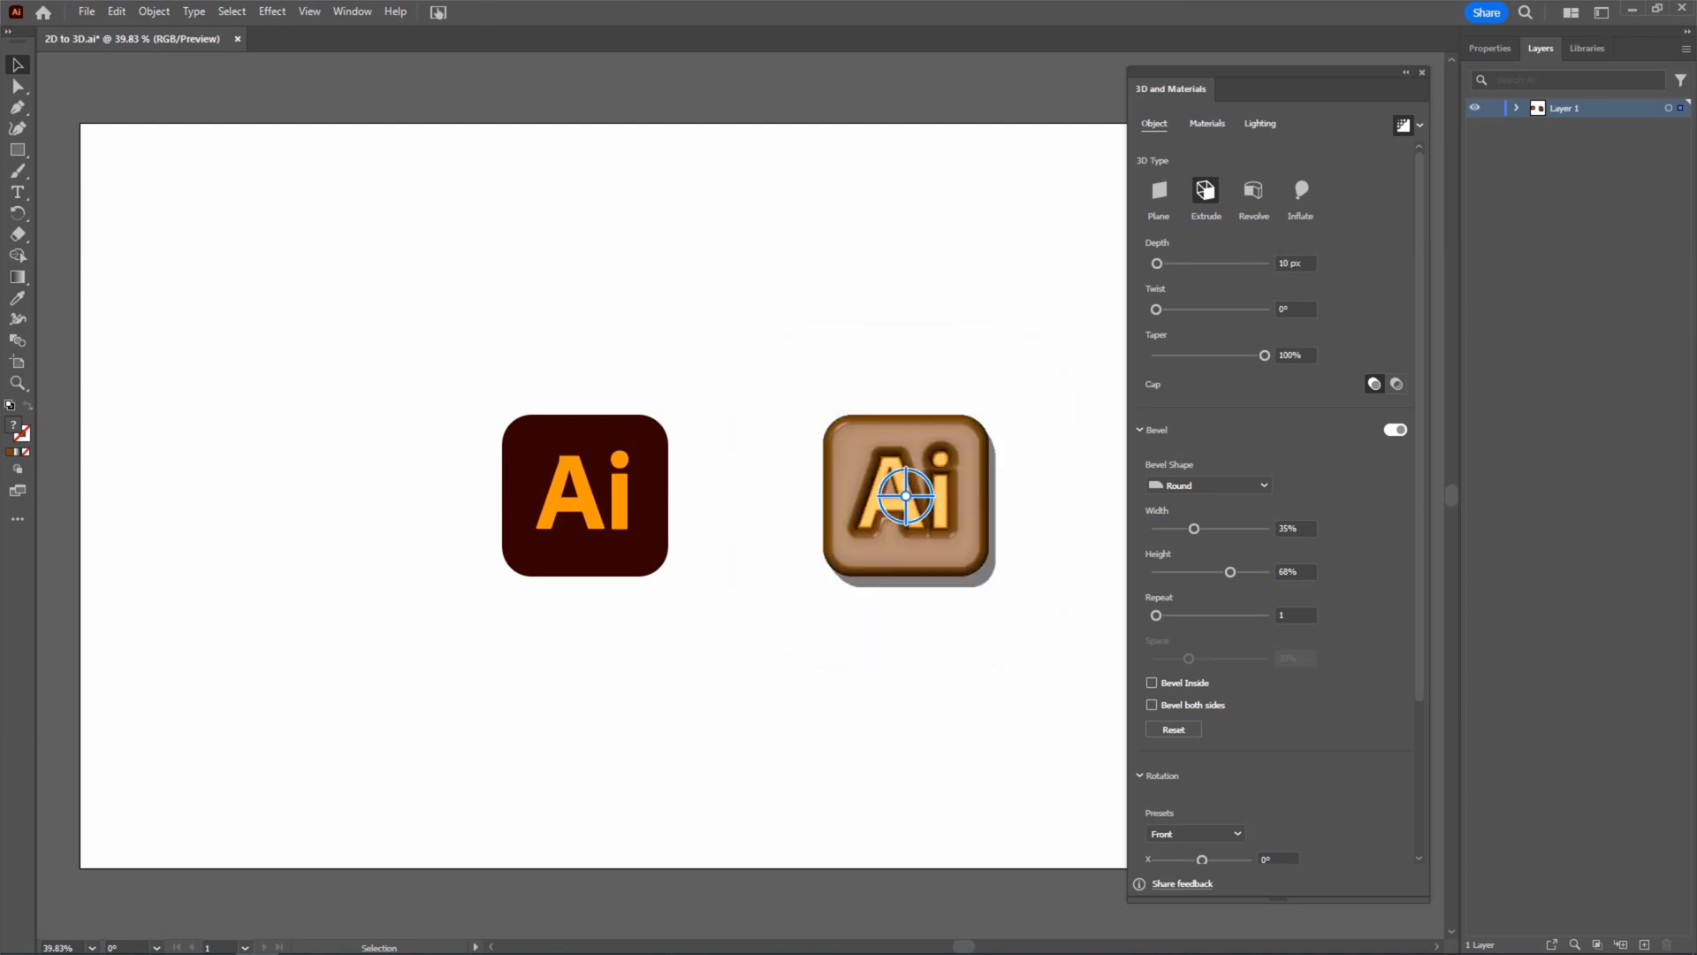
{"action": "left_click", "coordinate": [1260, 124]}
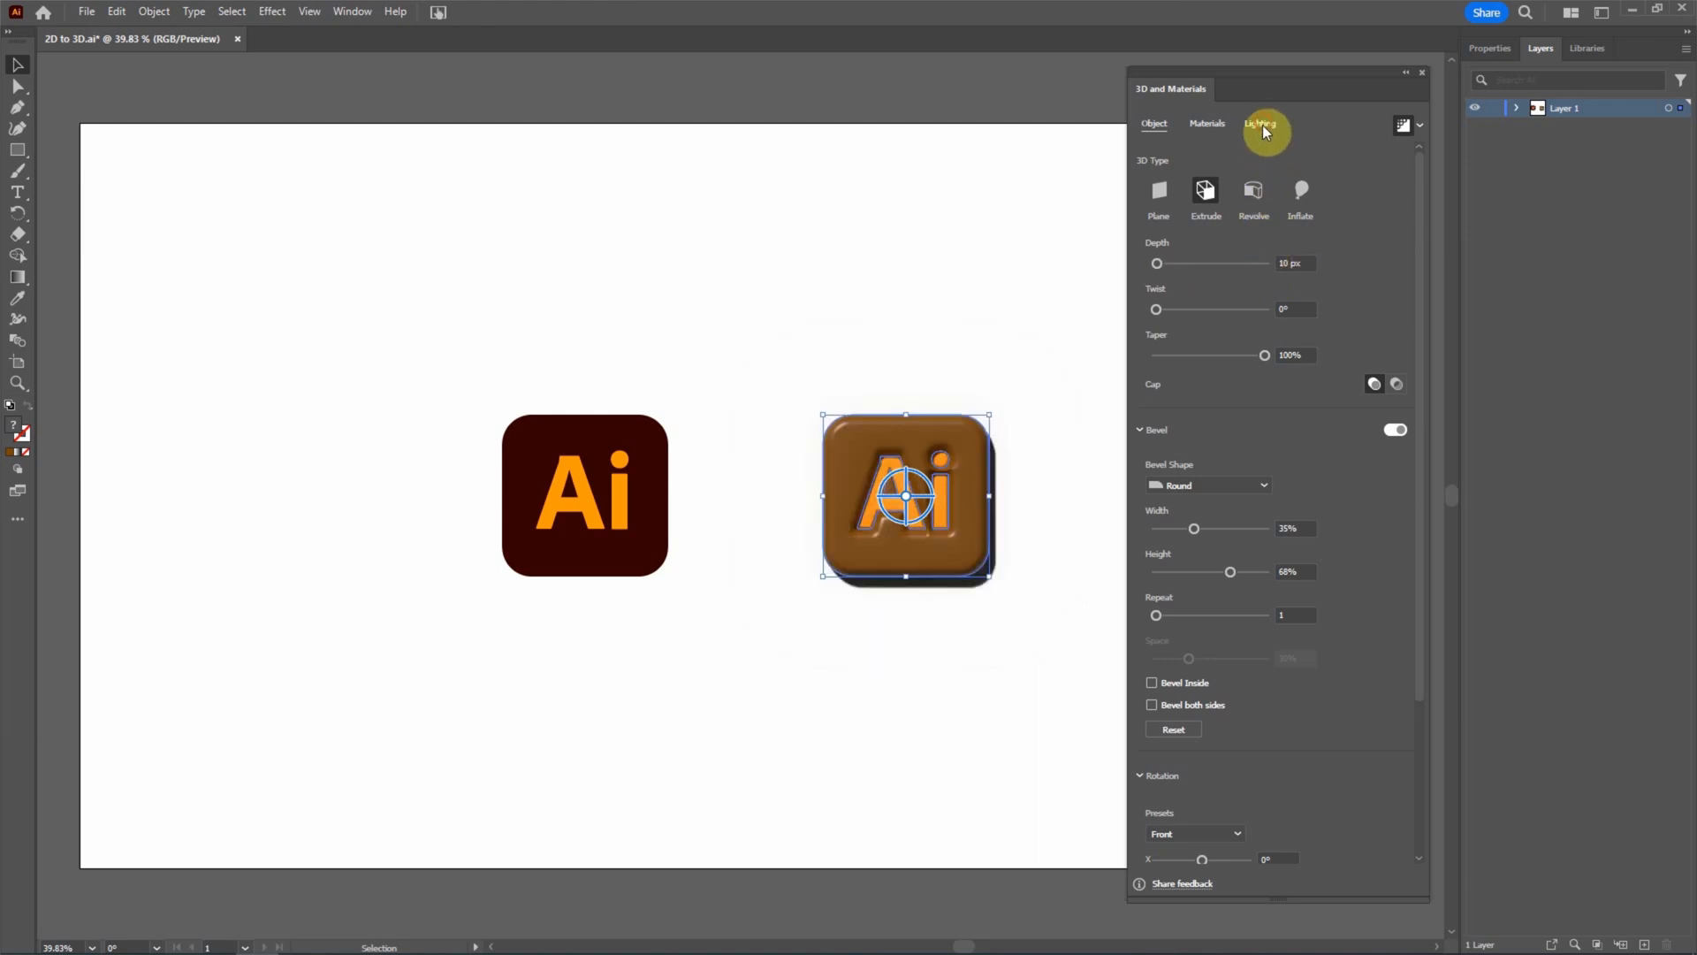
{"action": "left_click", "coordinate": [1261, 124]}
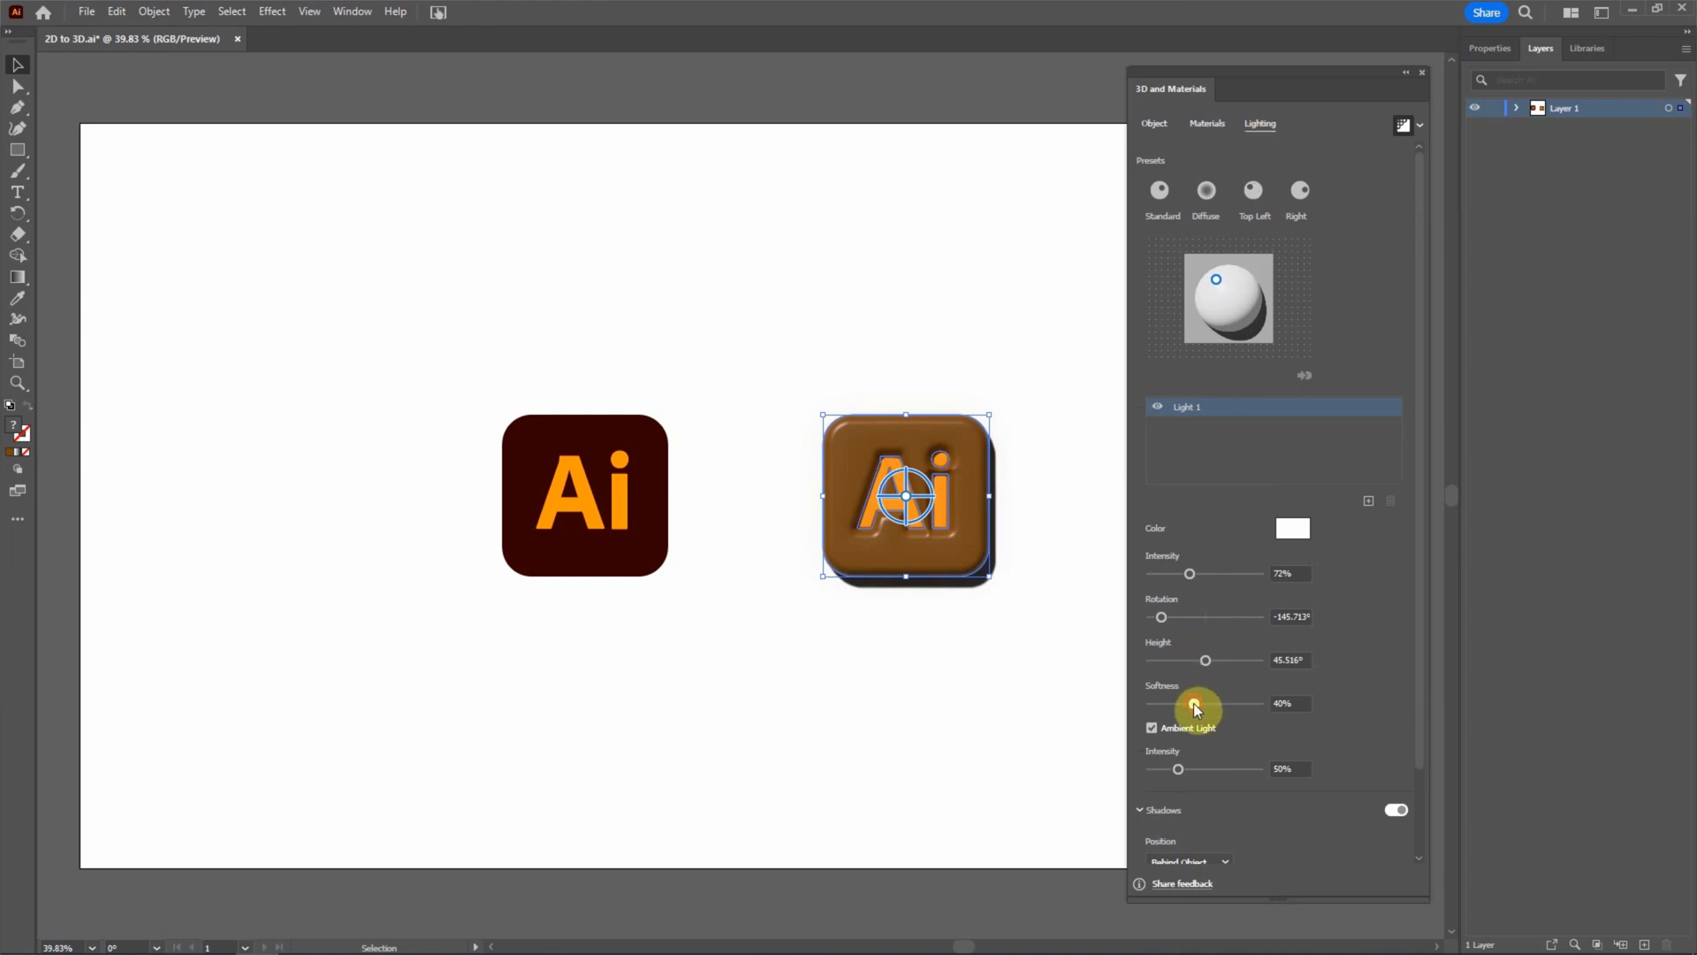
{"action": "left_click_drag", "start_coordinate": [1195, 702], "coordinate": [1236, 702]}
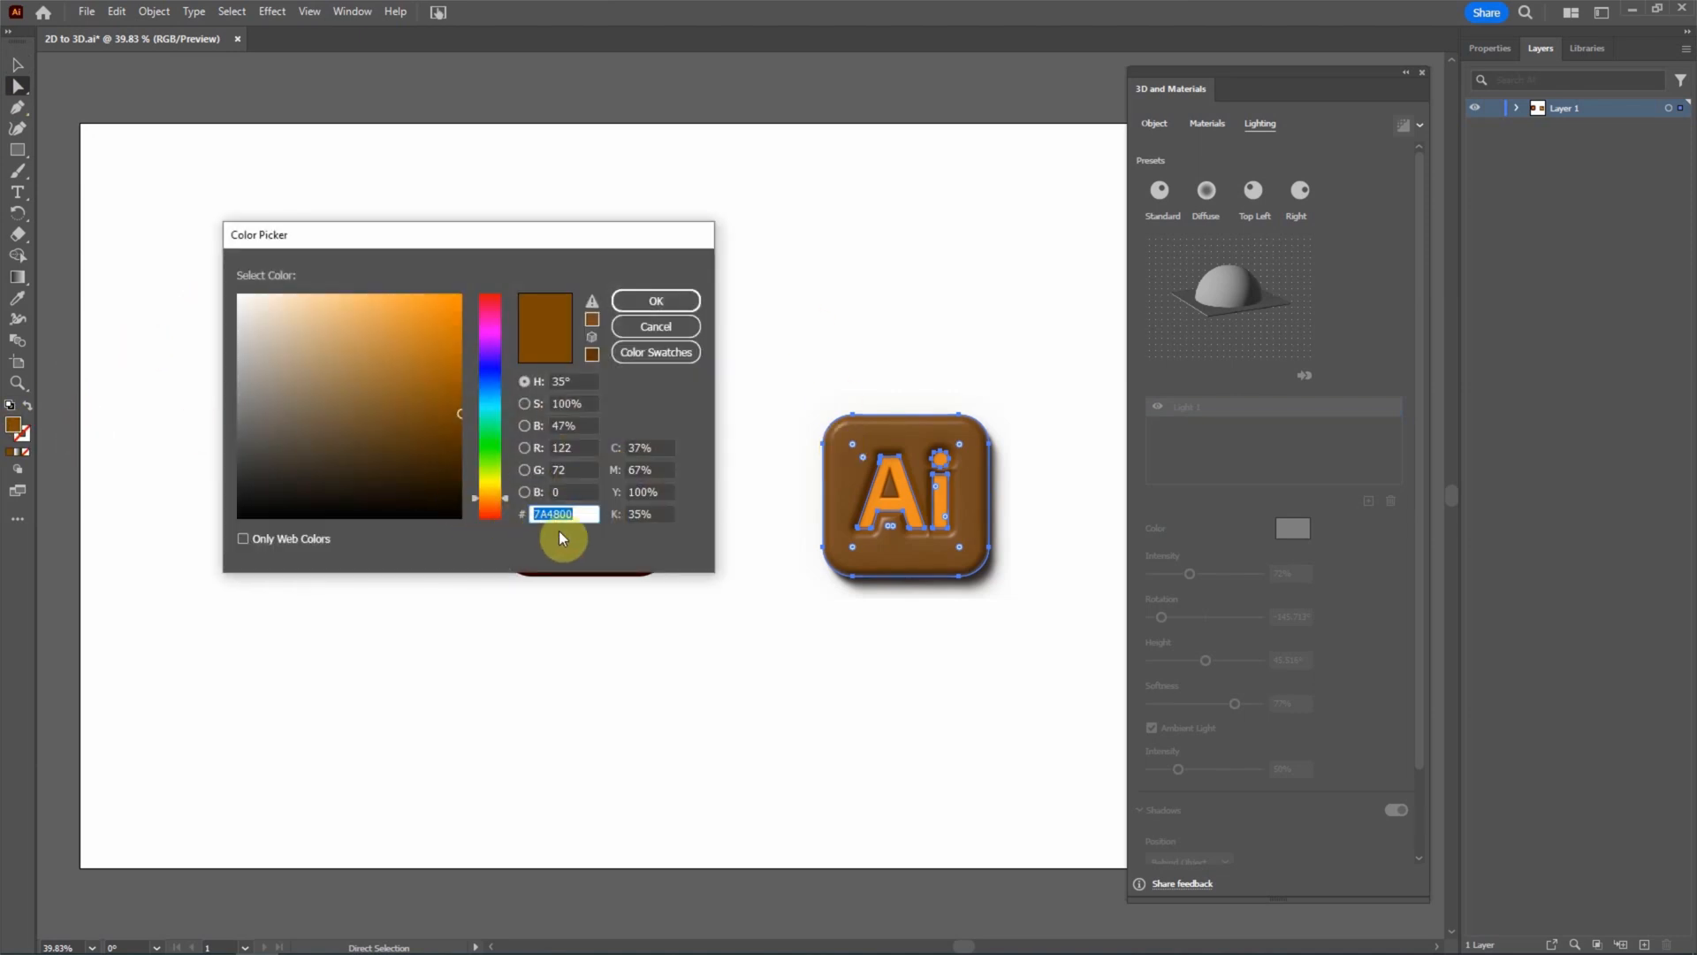
Enter the dark brown hex value in the Color Picker and confirm it for the block's fill.
{"action": "type", "text": "42"}
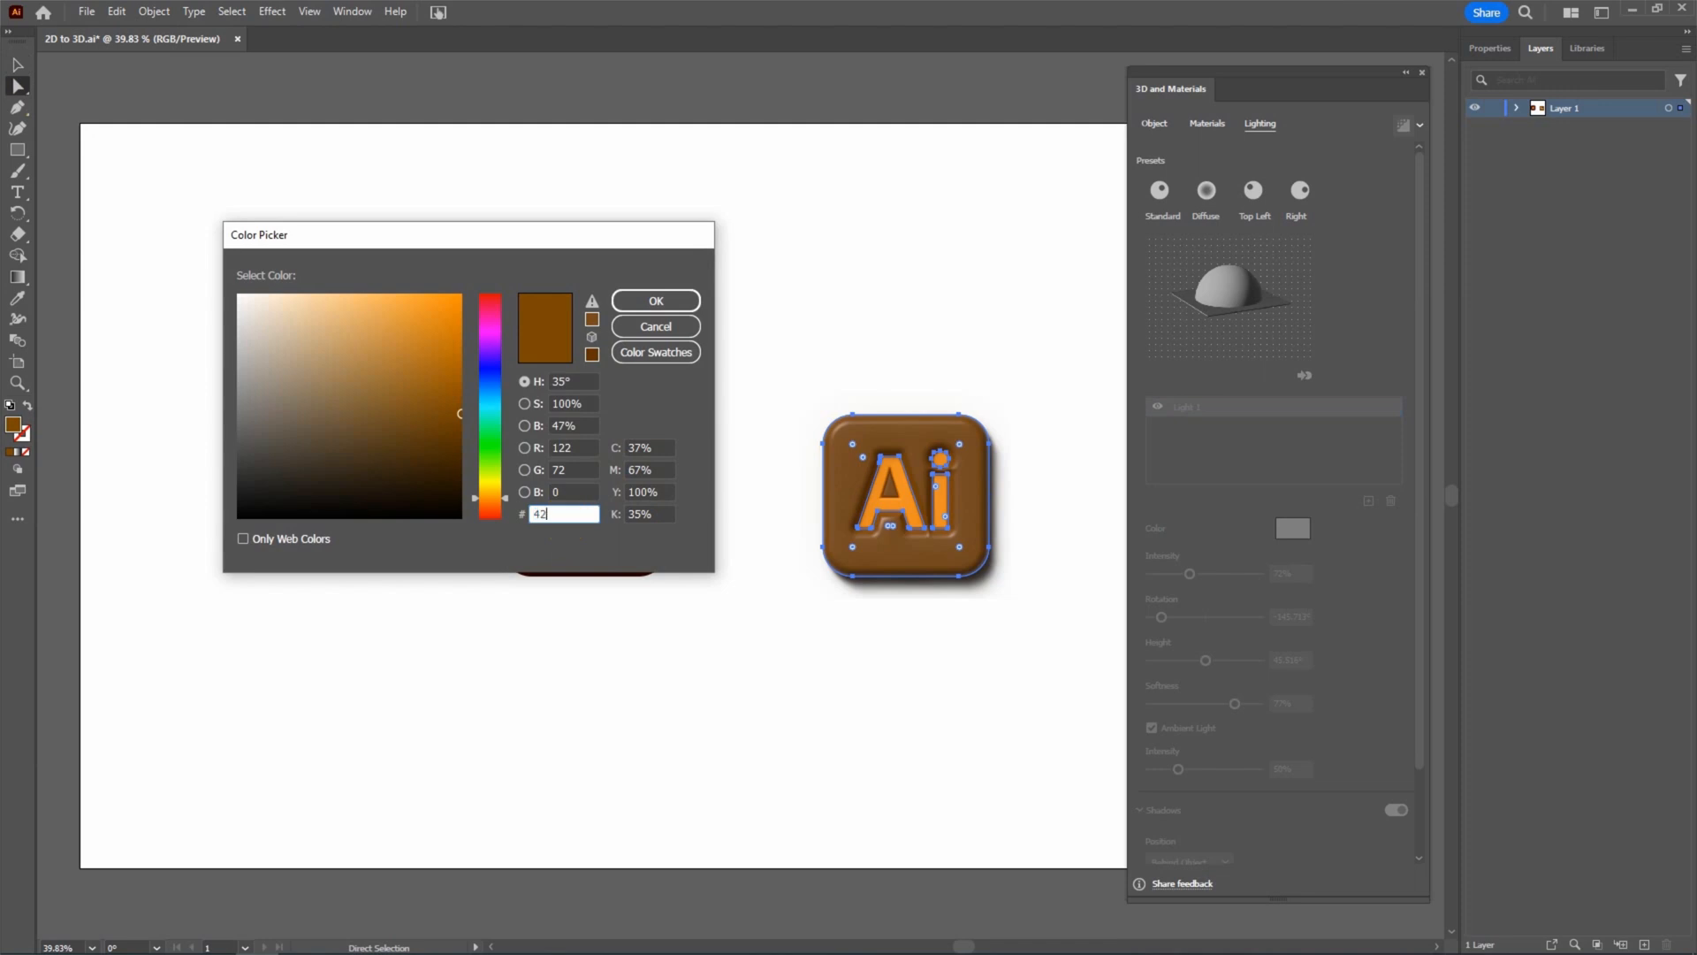
{"action": "left_click", "coordinate": [654, 299]}
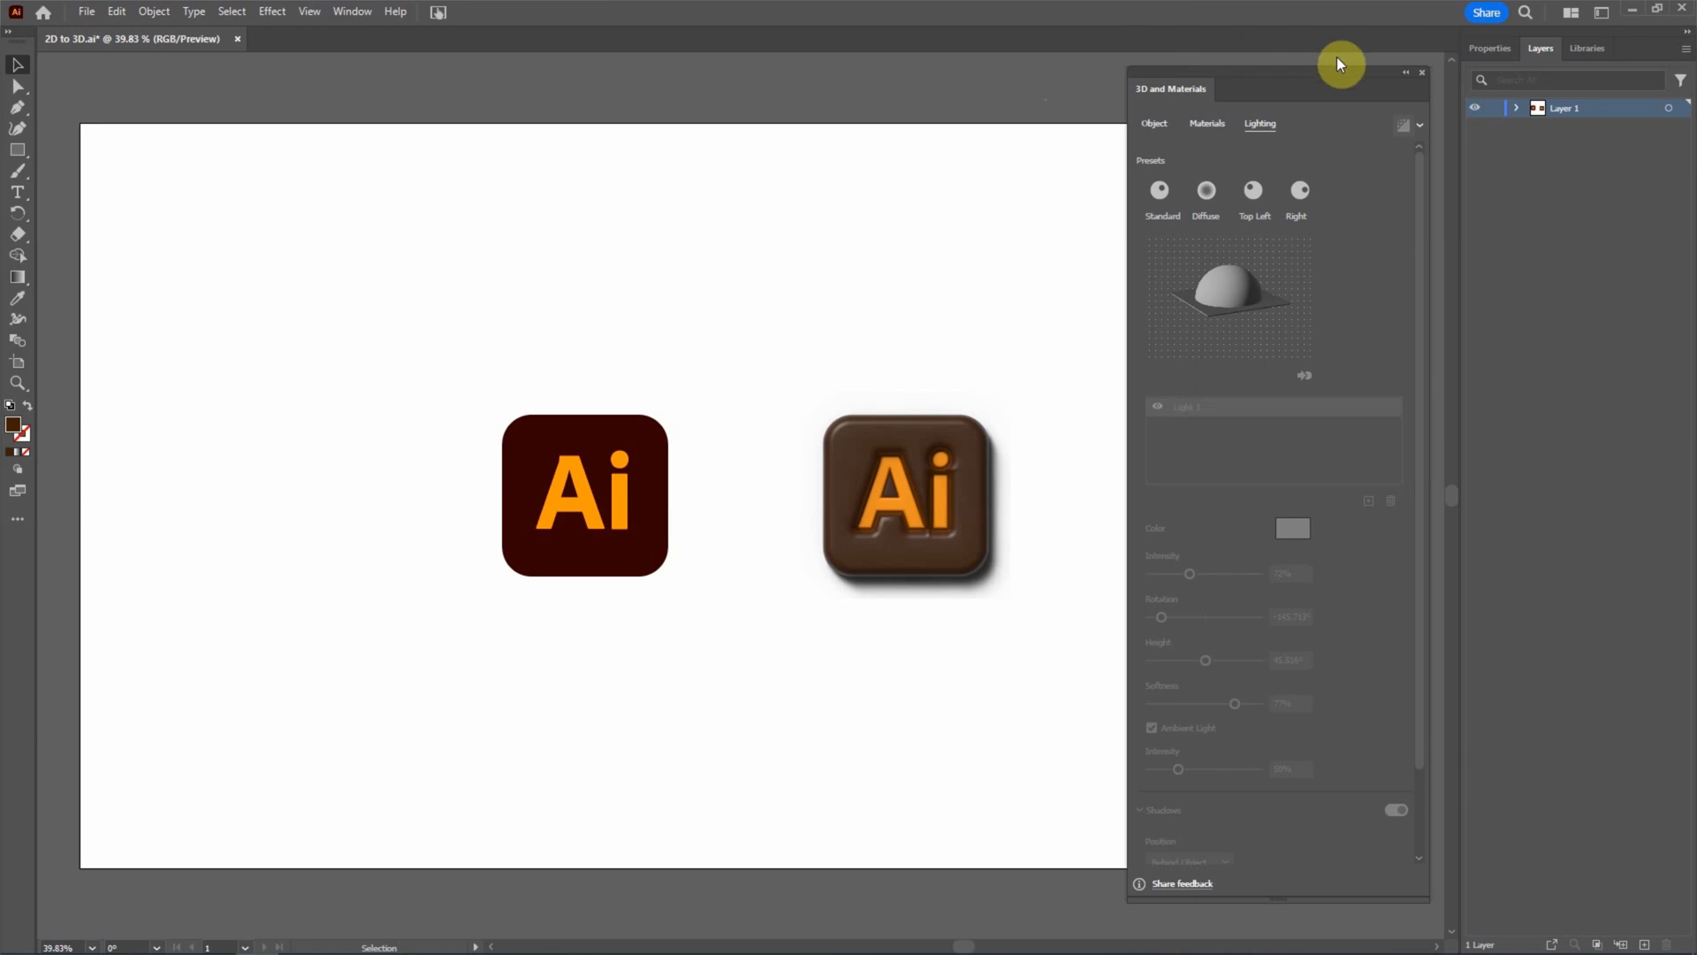
Close the 3D and Materials panel to make room for the background work.
{"action": "left_click", "coordinate": [1422, 71]}
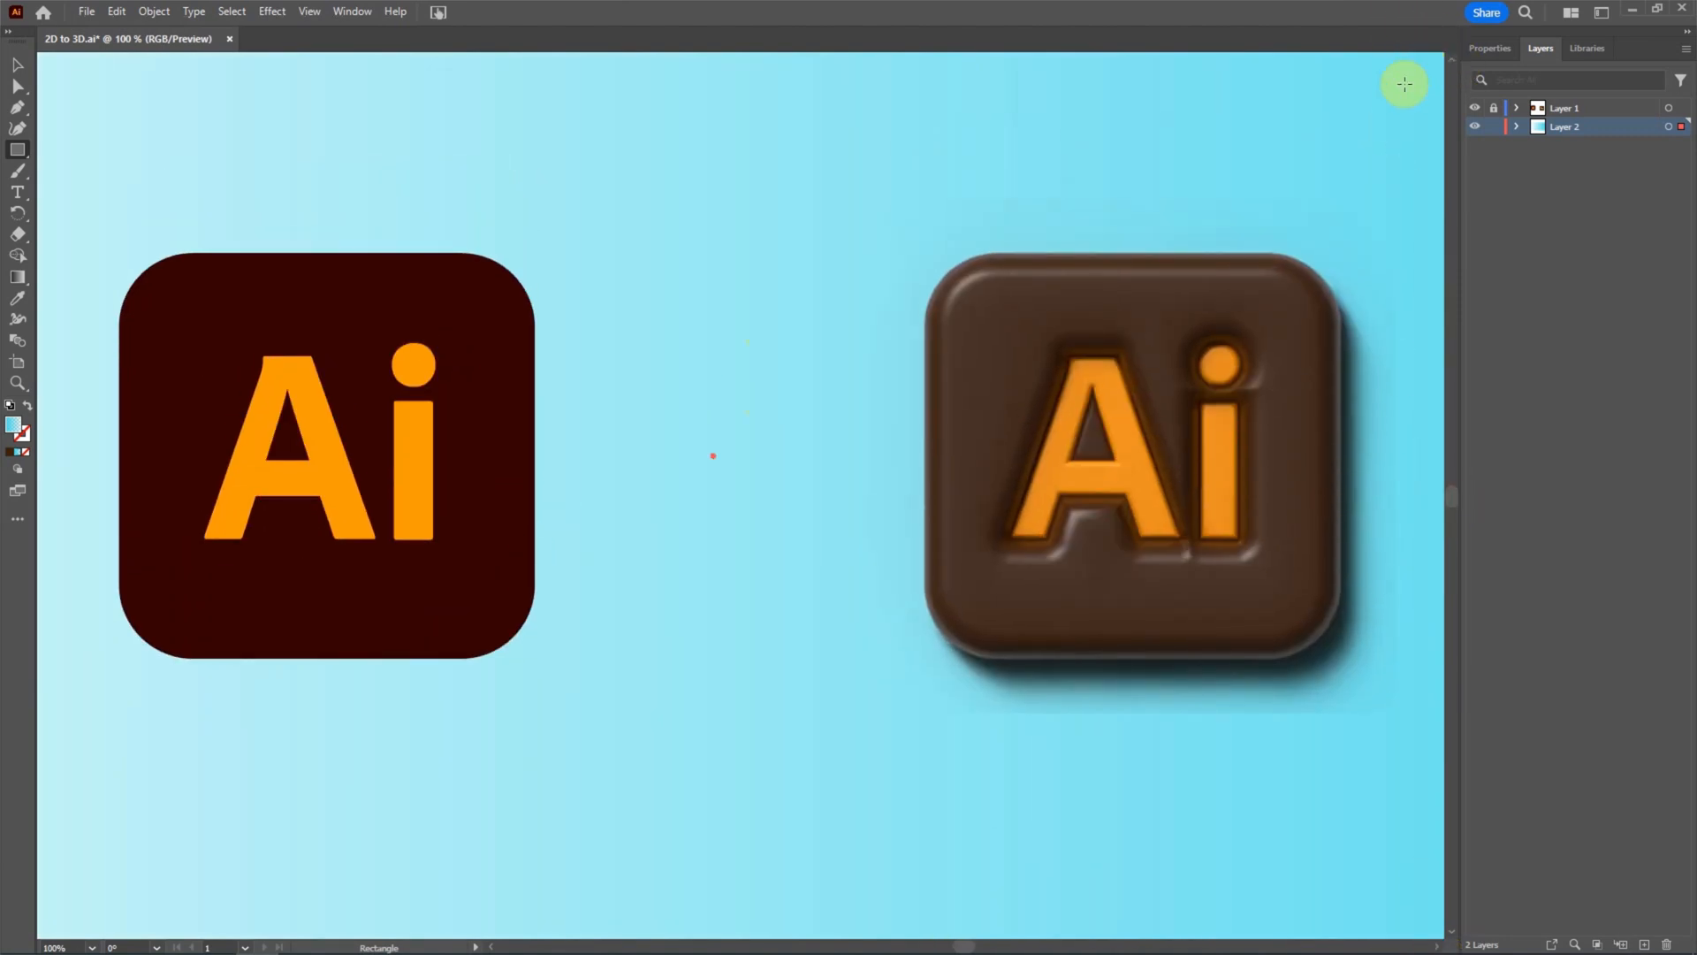
{"action": "mouse_move", "coordinate": [1392, 699]}
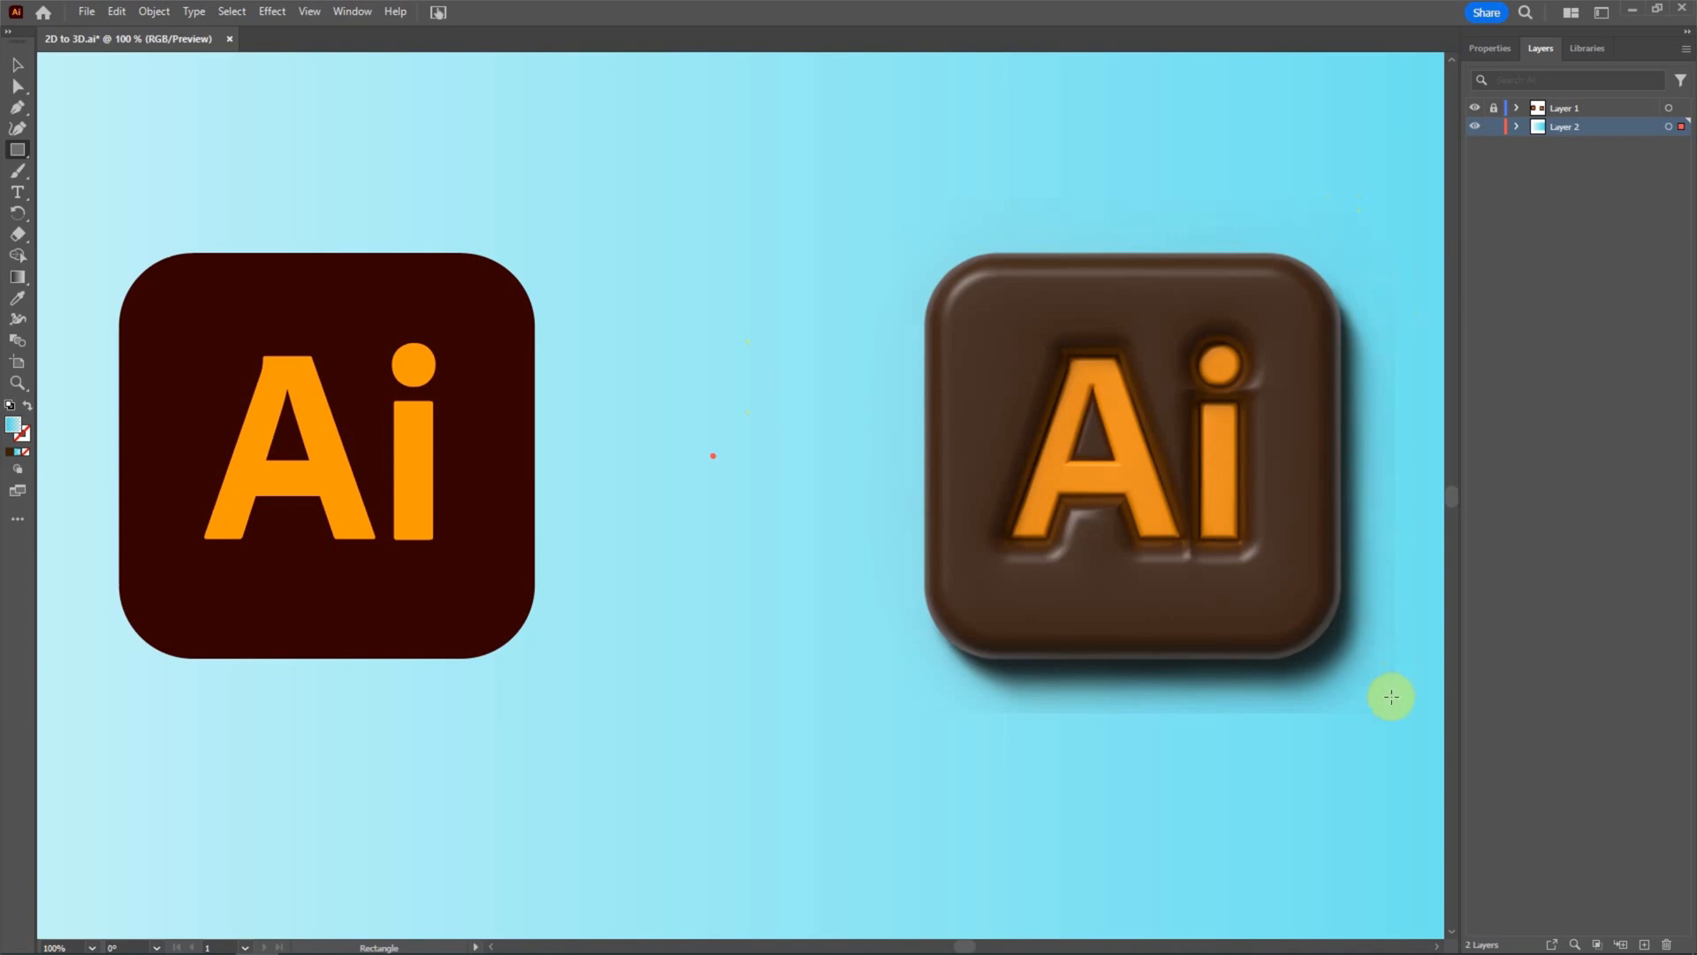
{"action": "mouse_move", "coordinate": [1110, 729]}
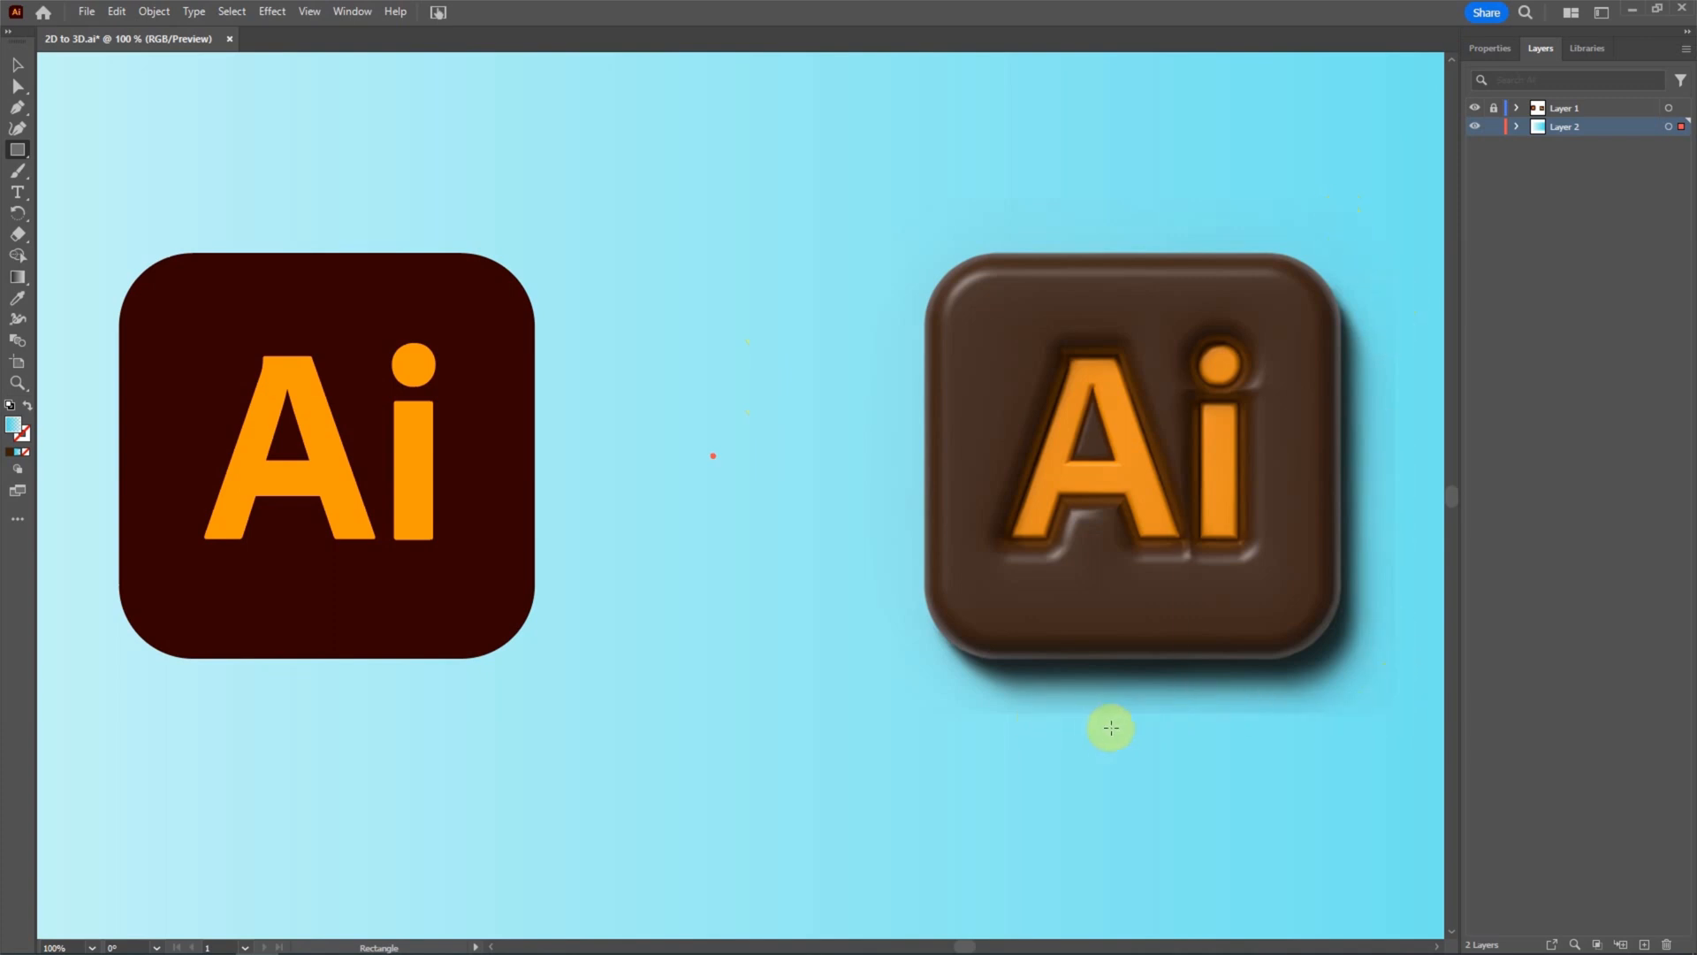
Reopen 3D and Materials from the Window menu and widen Shadow Bounds to 280%.
{"action": "left_click", "coordinate": [352, 11]}
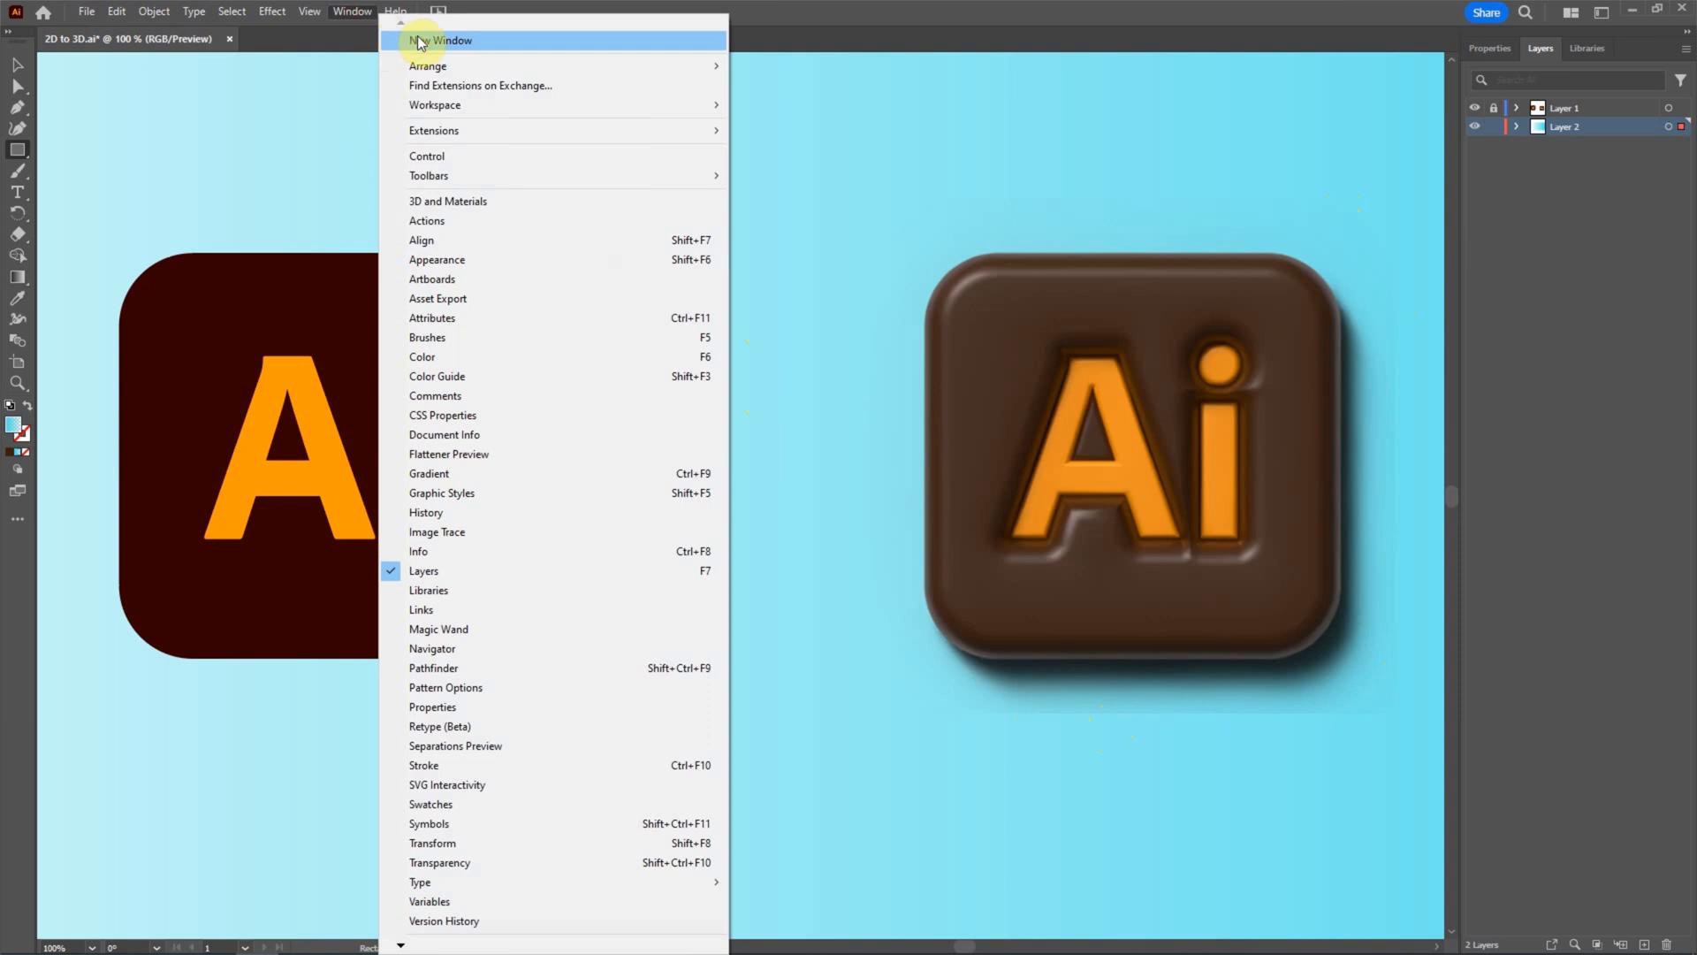
{"action": "left_click", "coordinate": [448, 200]}
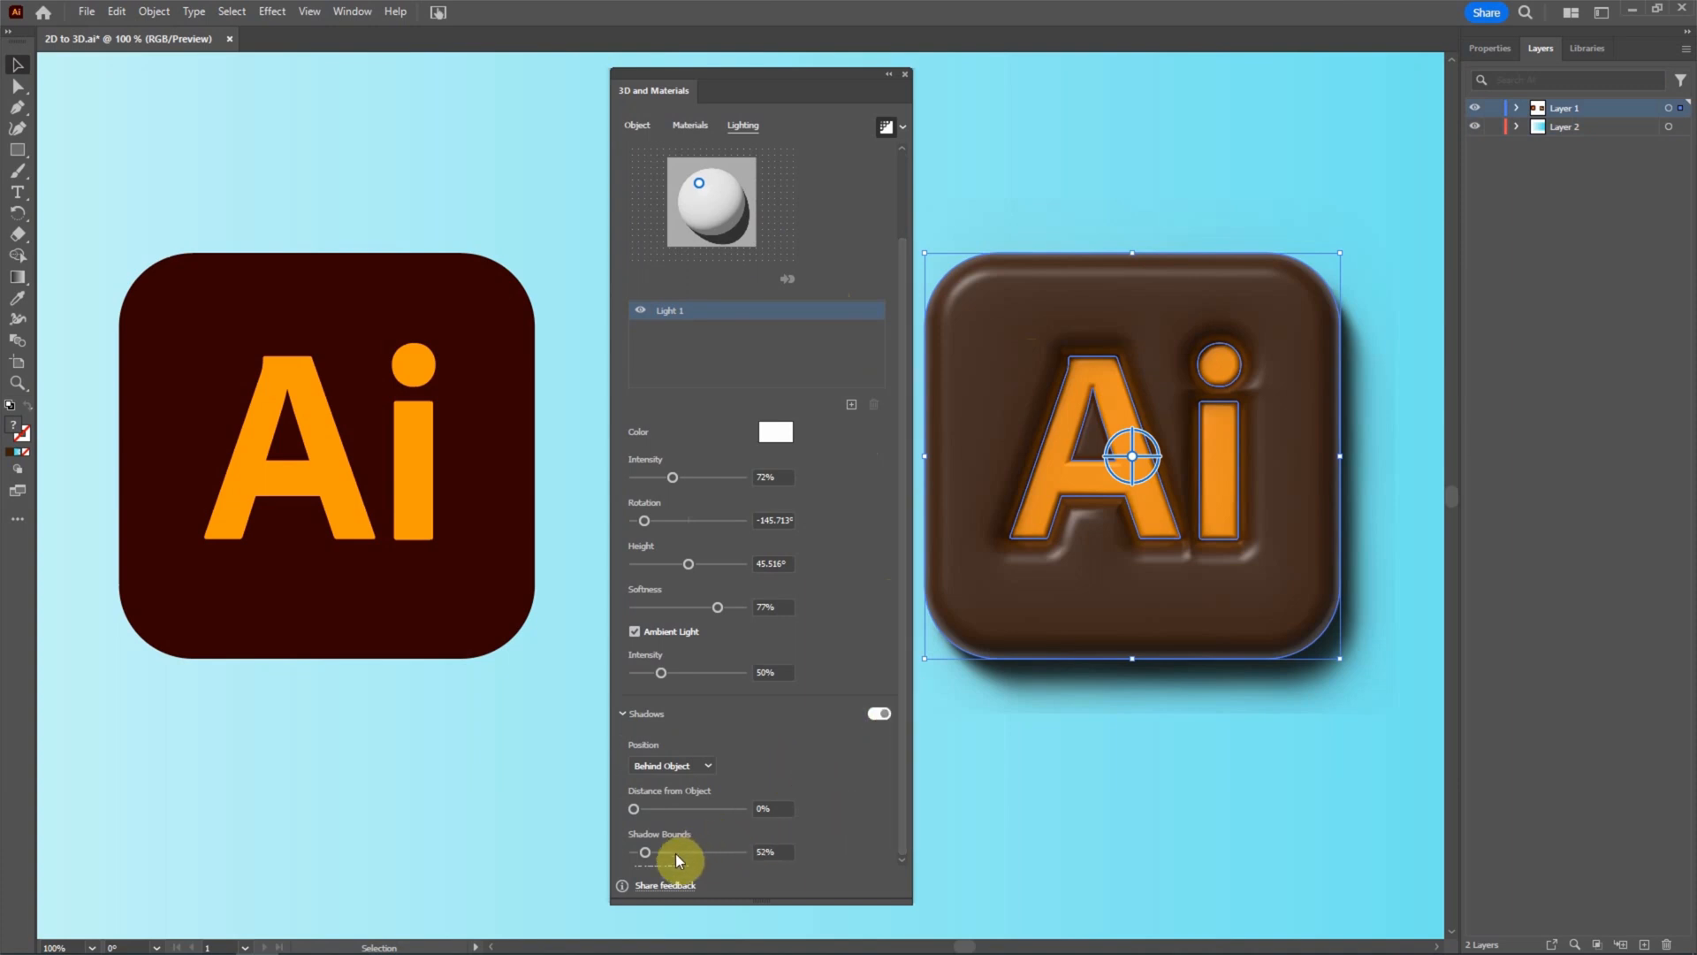
{"action": "left_click_drag", "start_coordinate": [645, 853], "coordinate": [691, 852]}
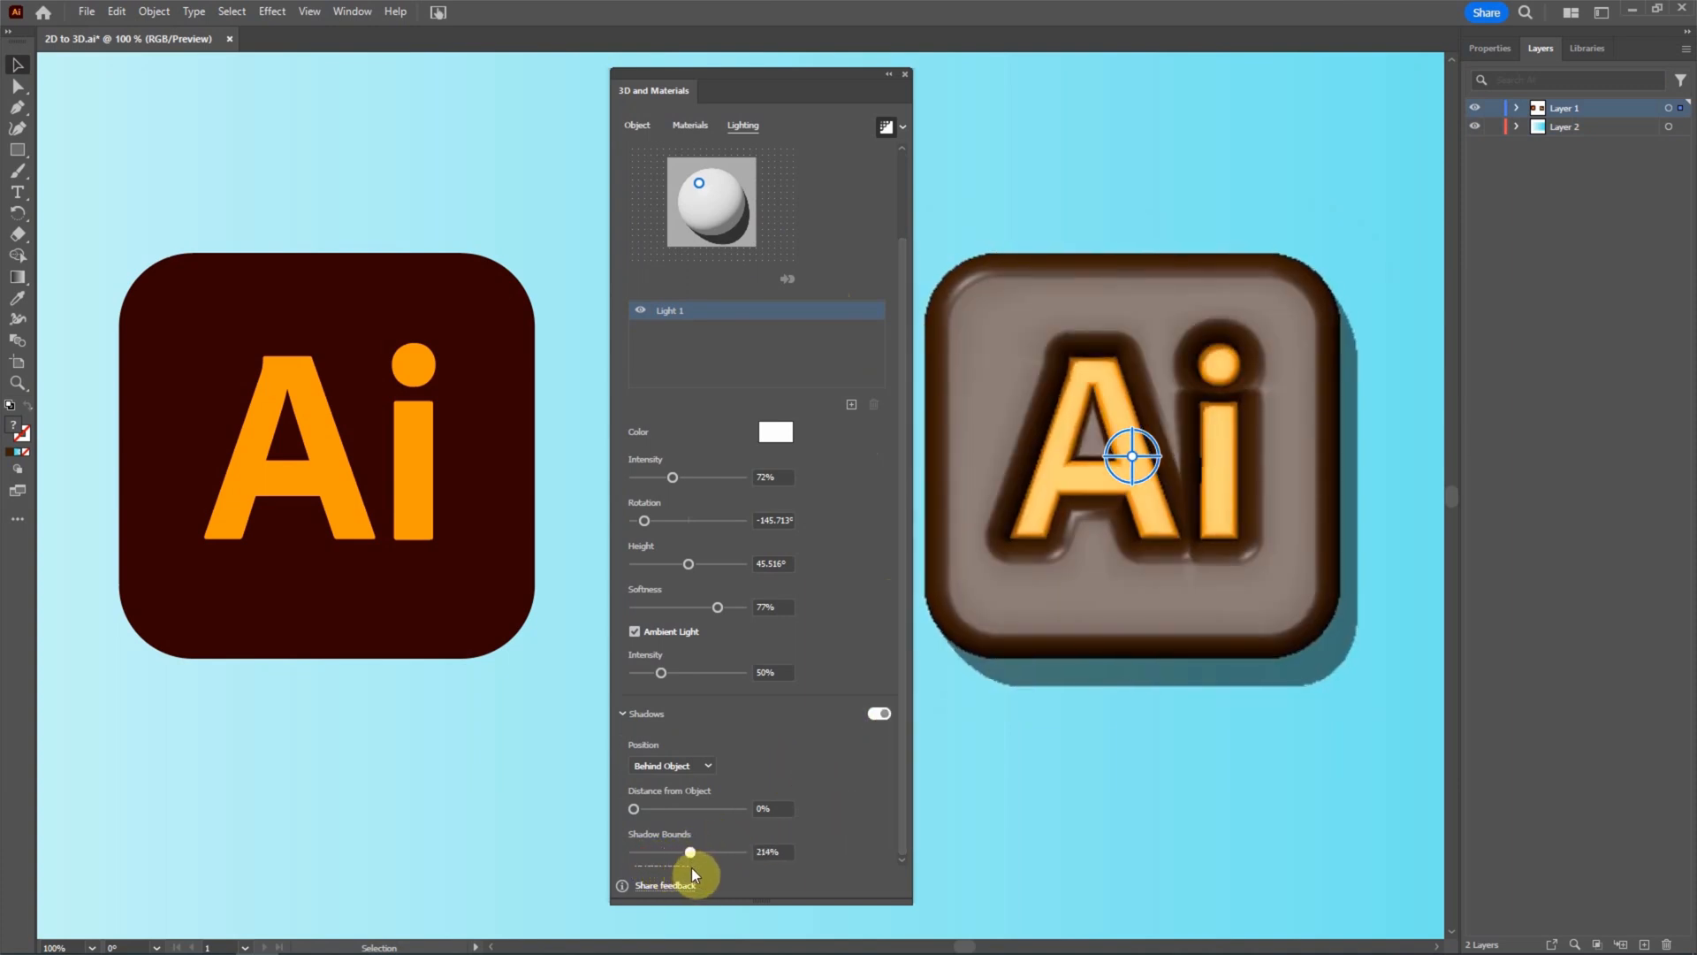
{"action": "left_click_drag", "start_coordinate": [689, 852], "coordinate": [709, 853]}
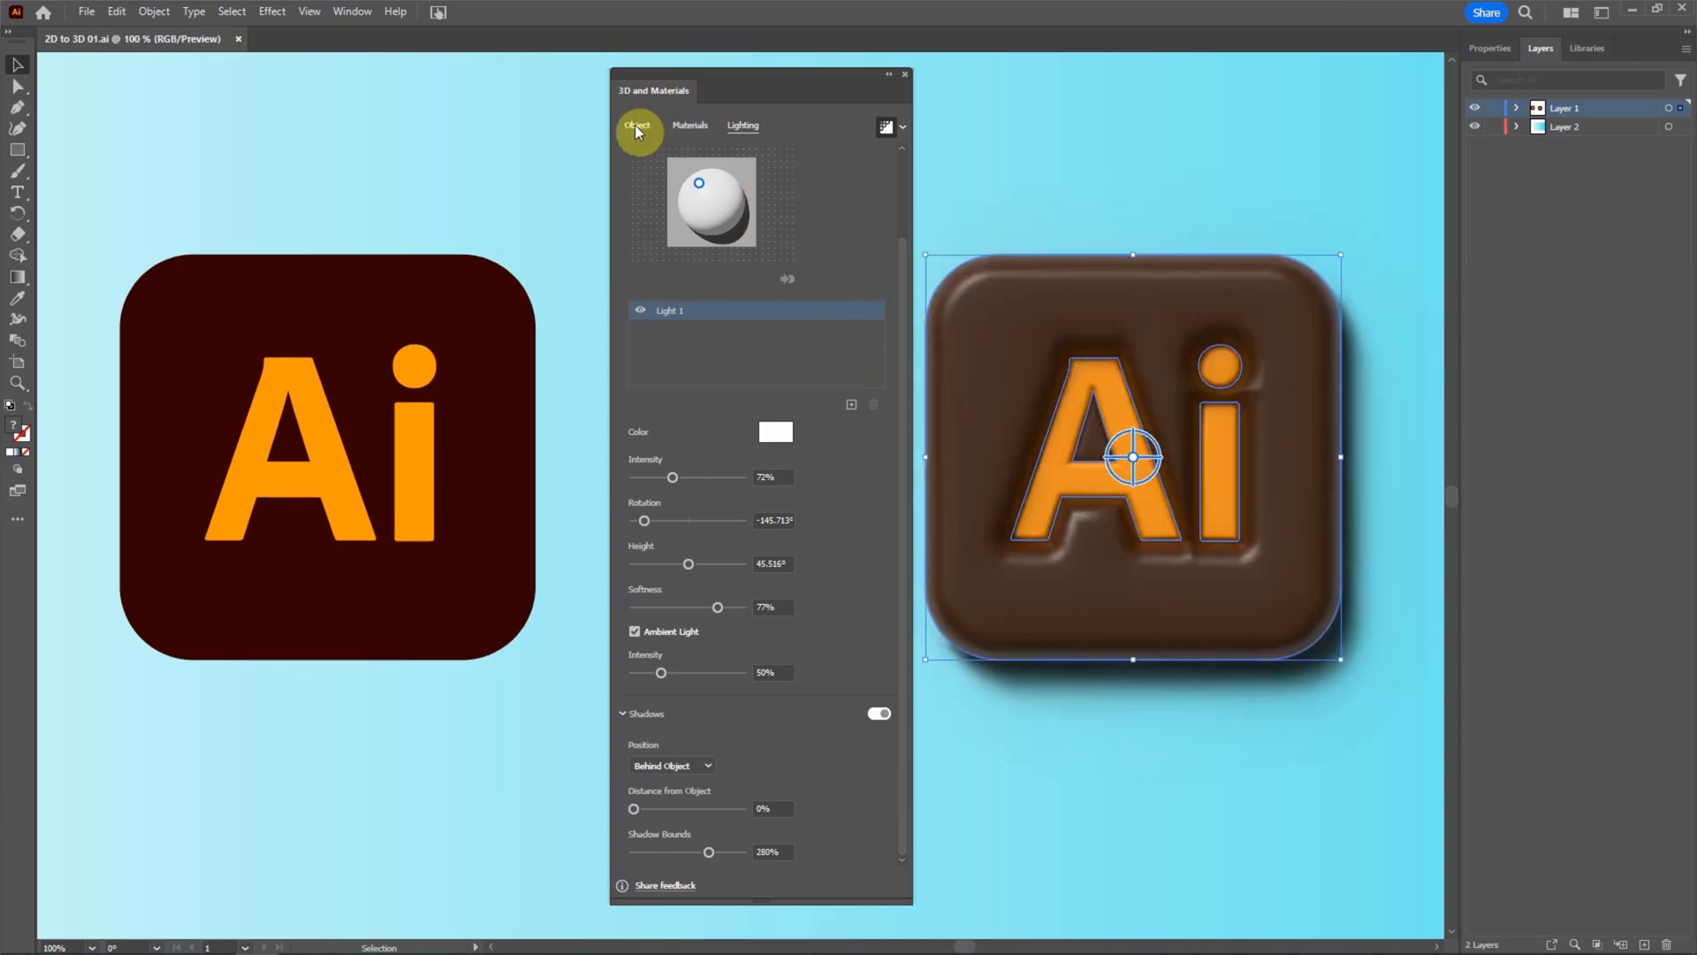
{"action": "left_click", "coordinate": [636, 125]}
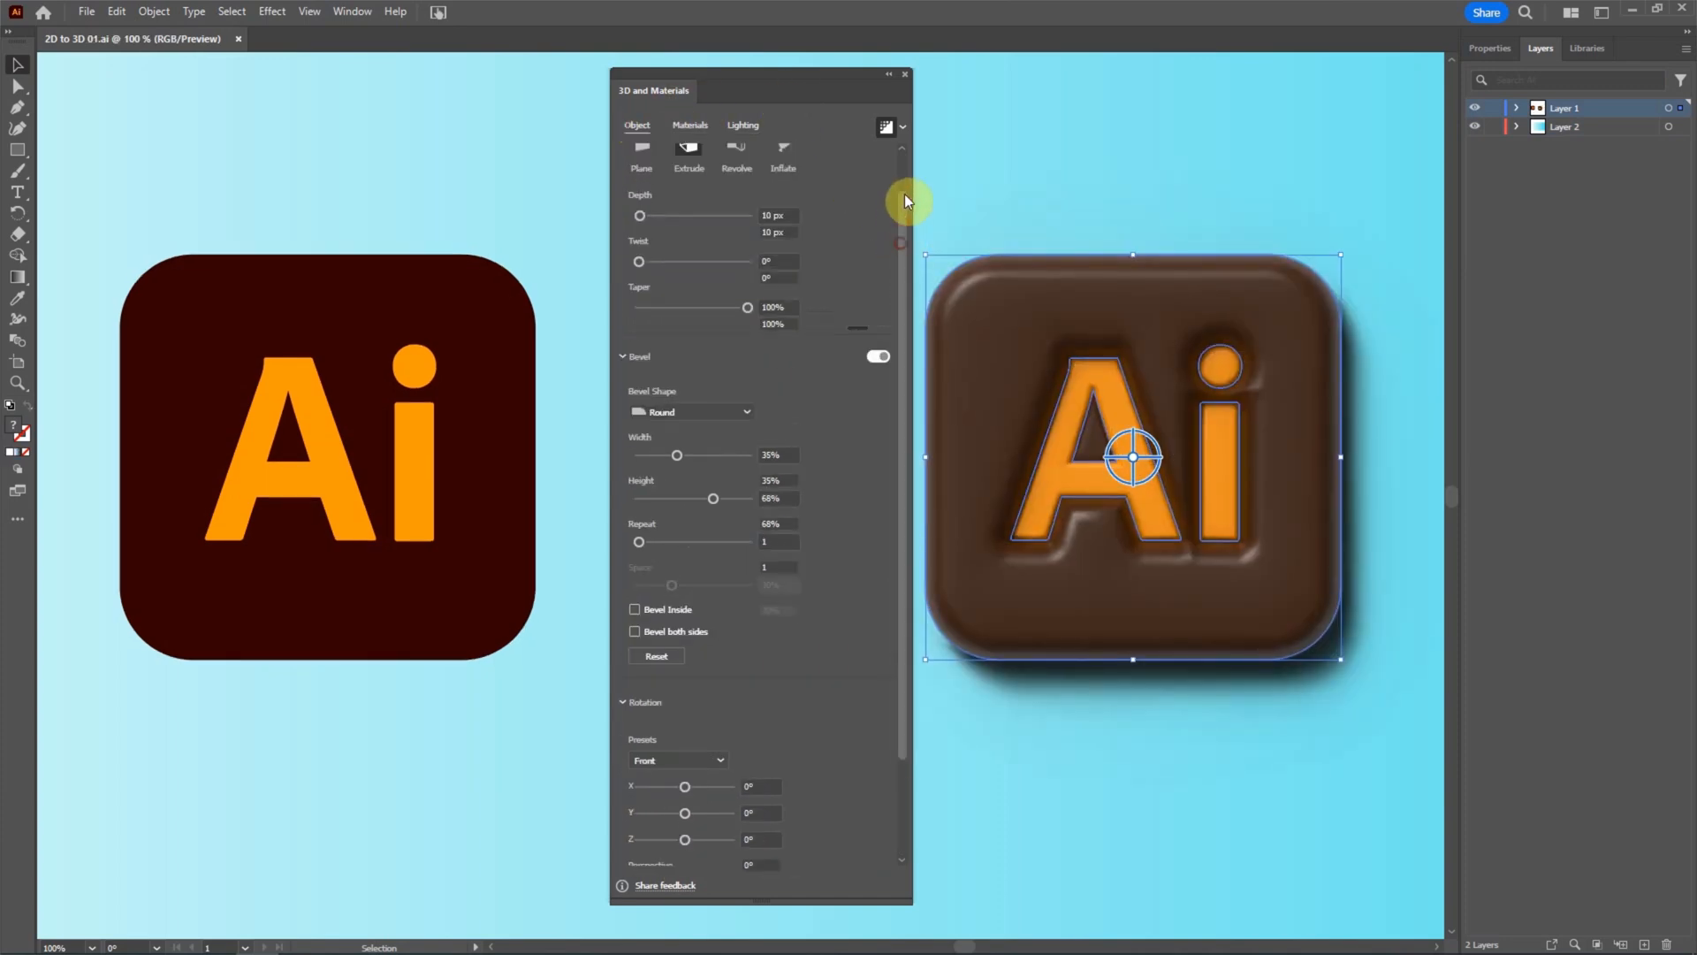